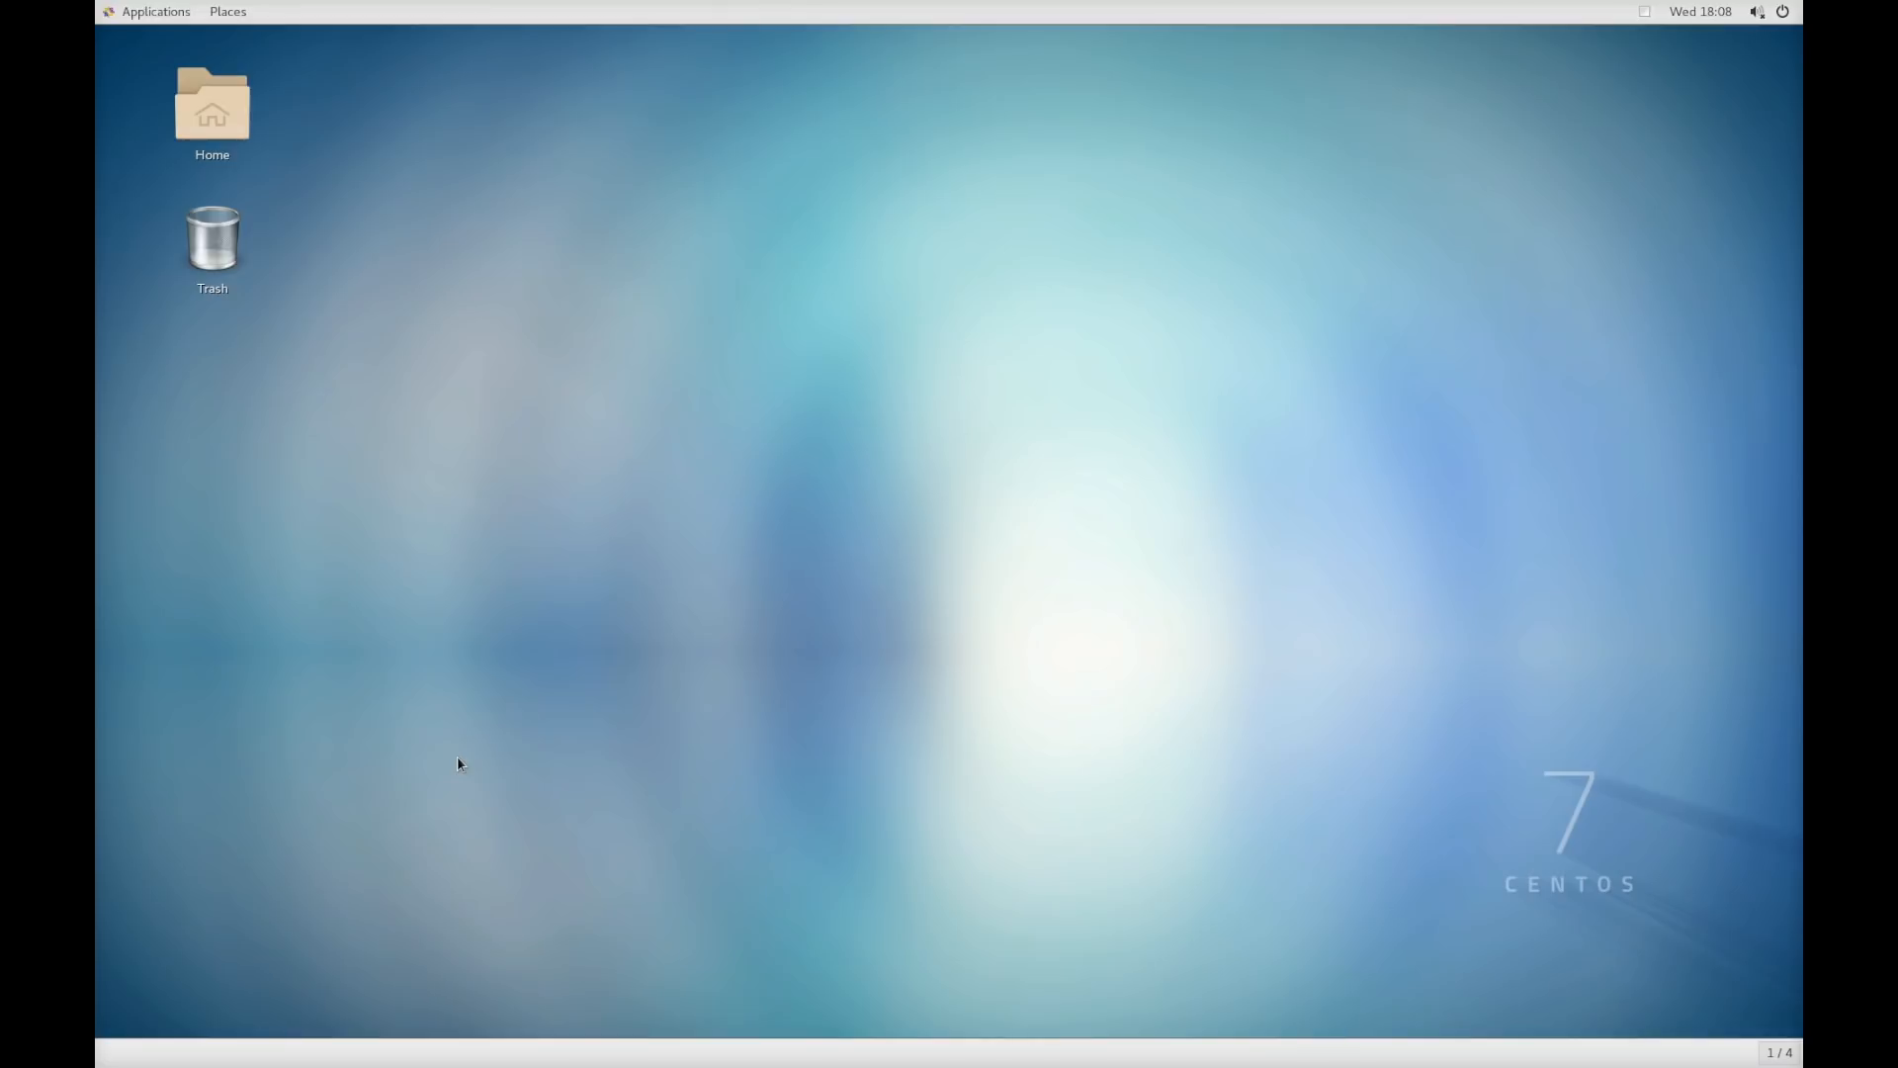
pyautogui.moveTo(1643, 18)
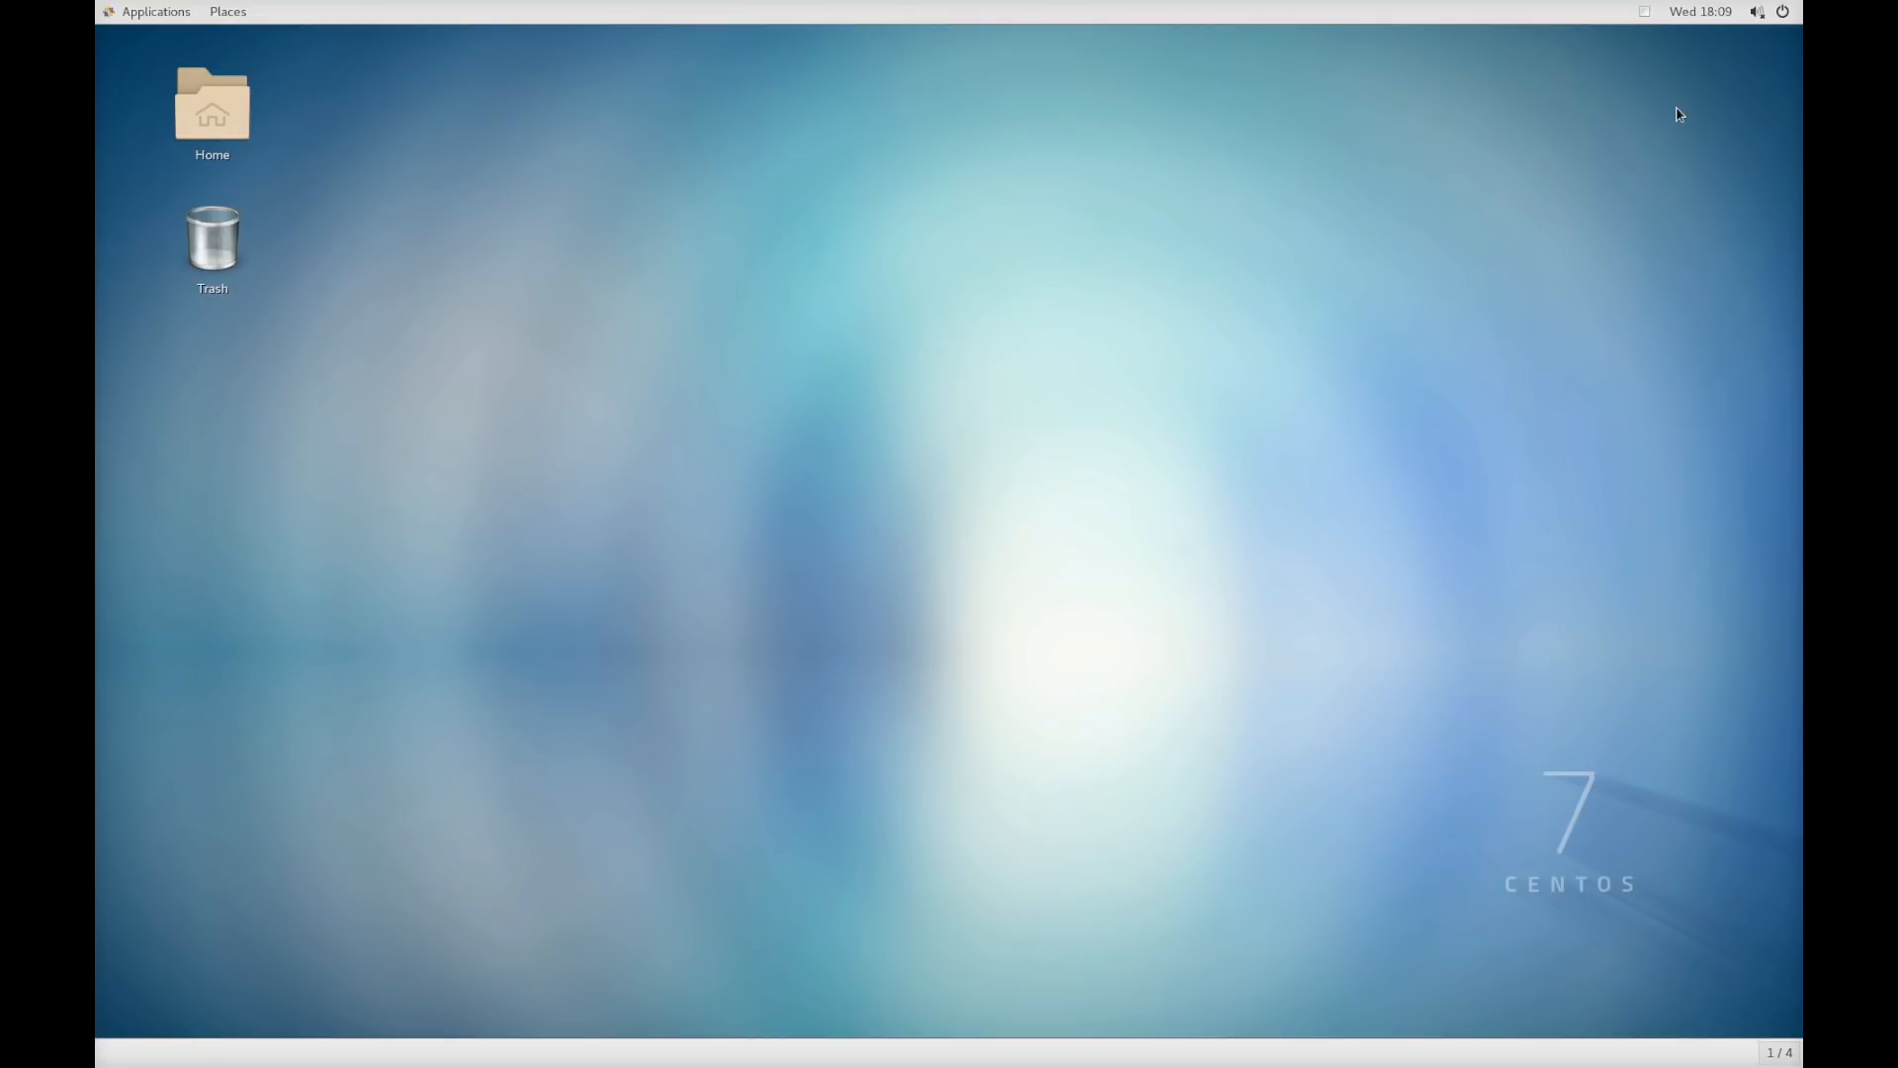
pyautogui.moveTo(1250, 316)
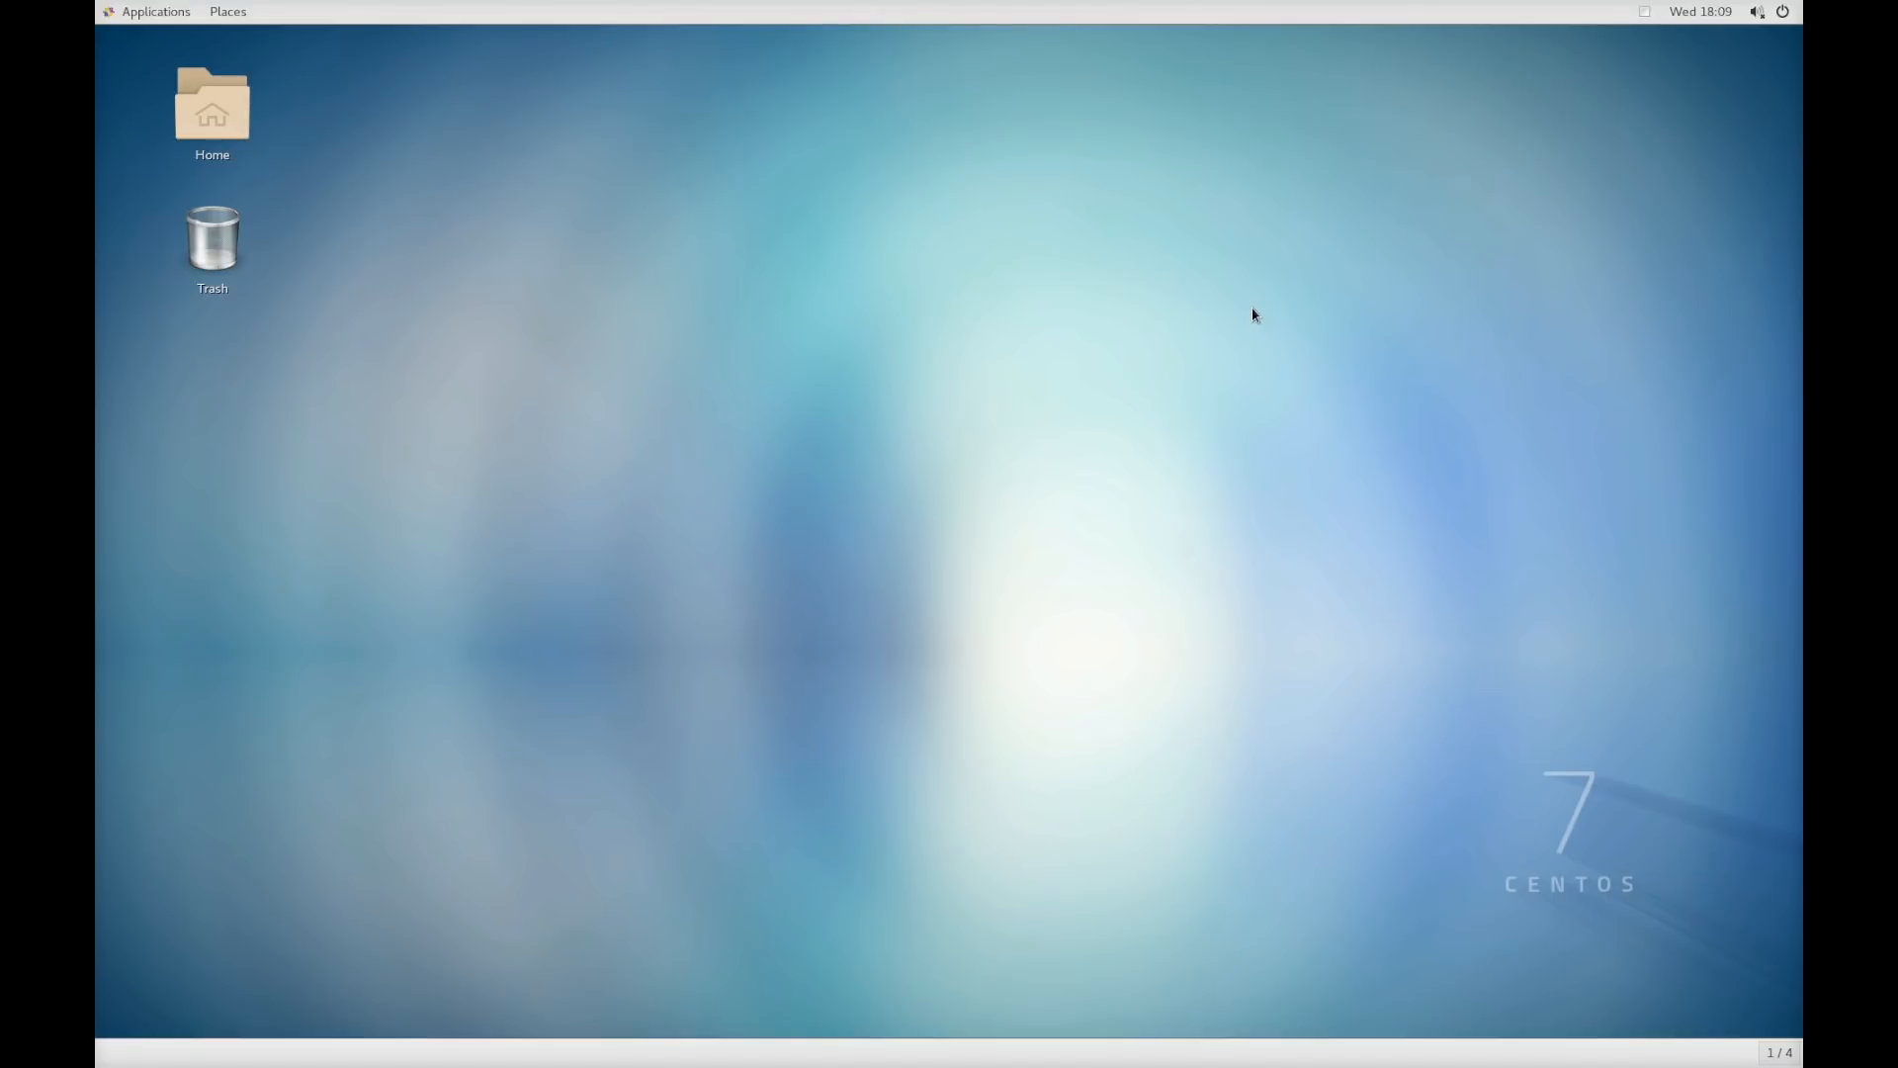
pyautogui.moveTo(174, 25)
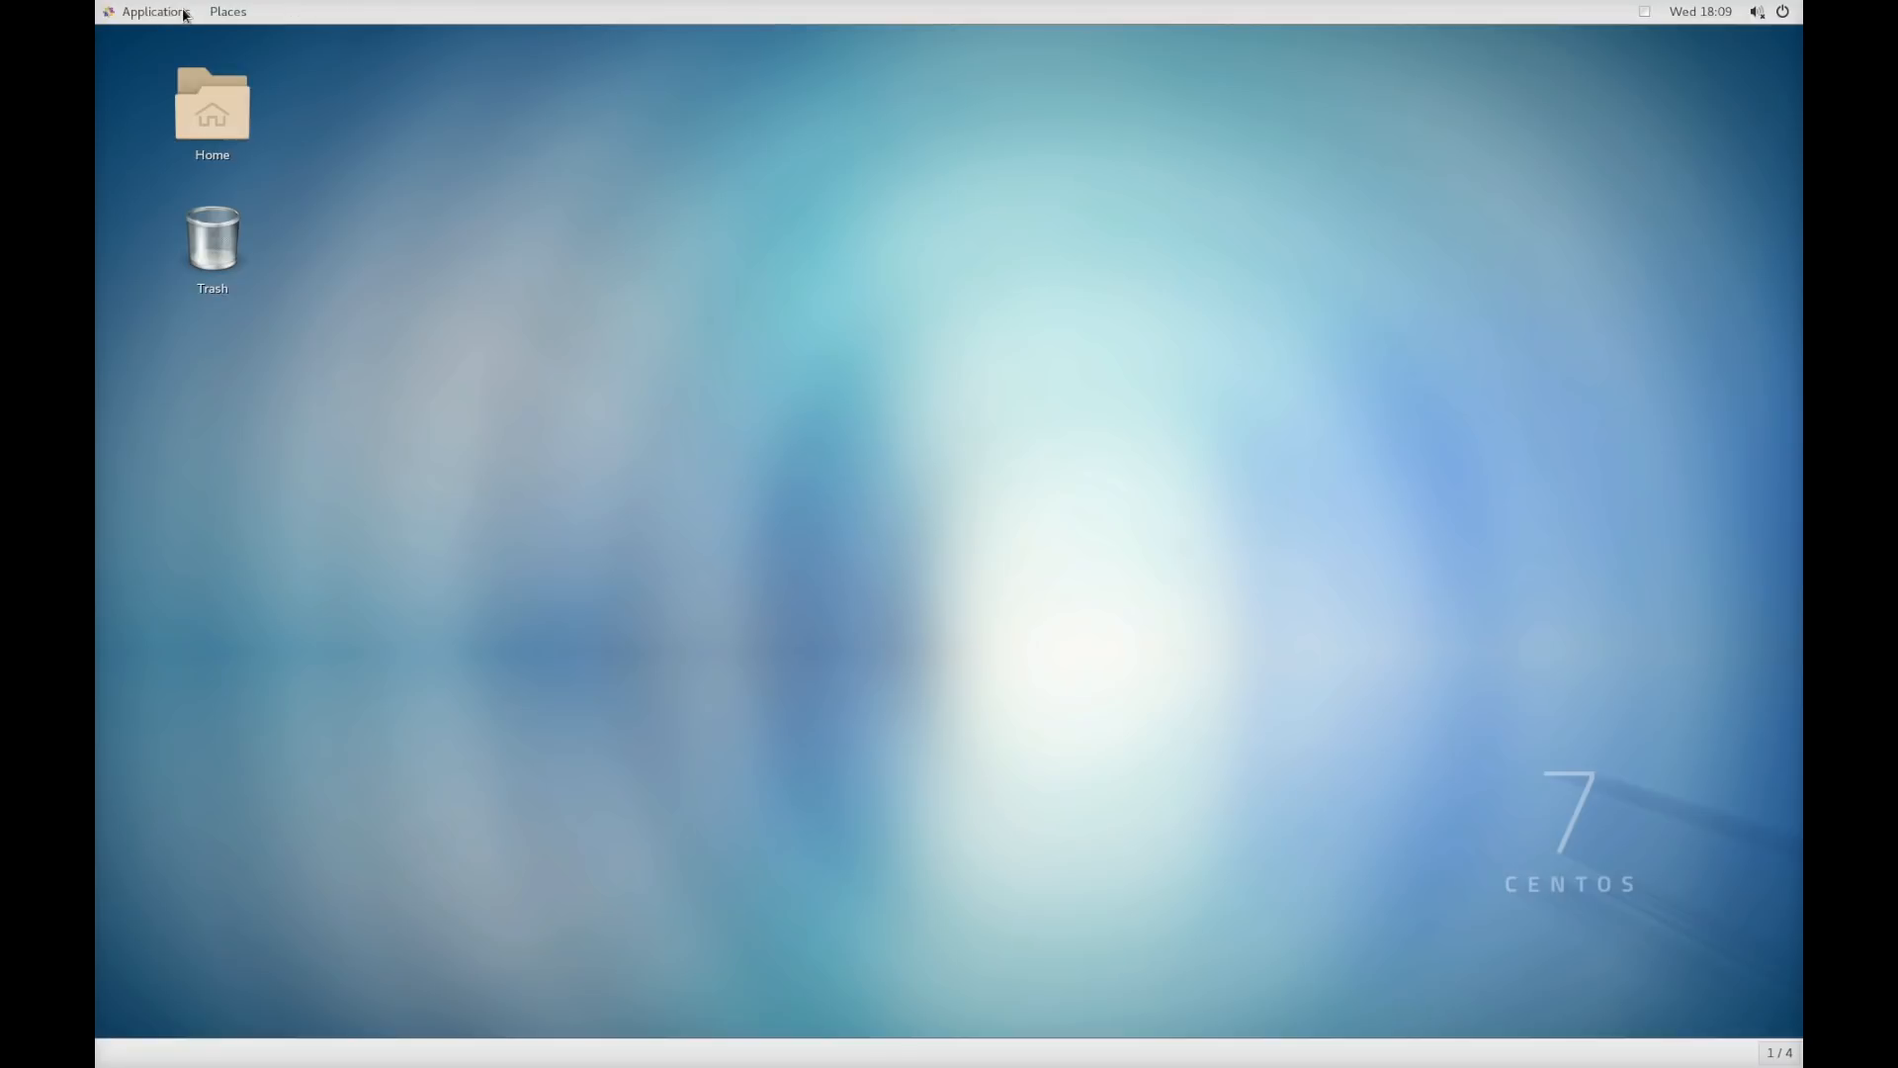
# - Launch a Terminal window from Applications > System Tools
pyautogui.click(150, 11)
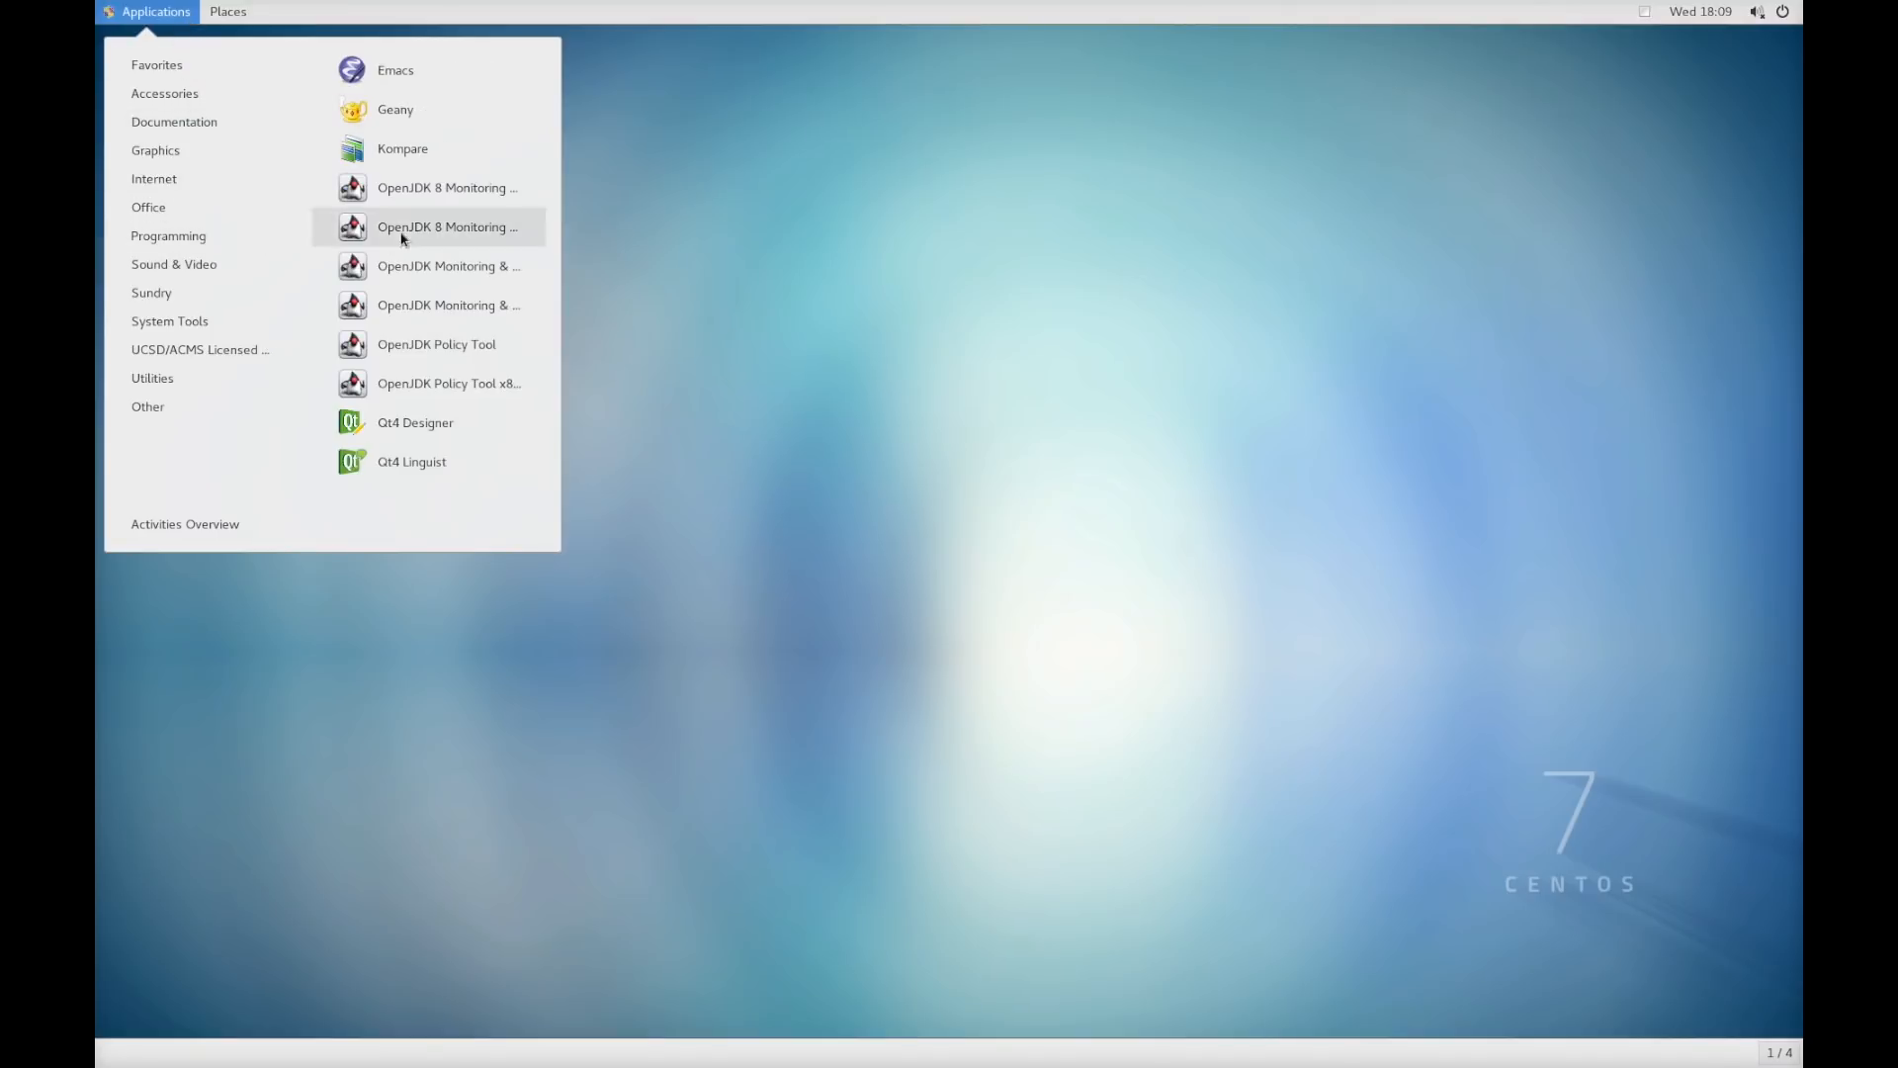
pyautogui.click(170, 320)
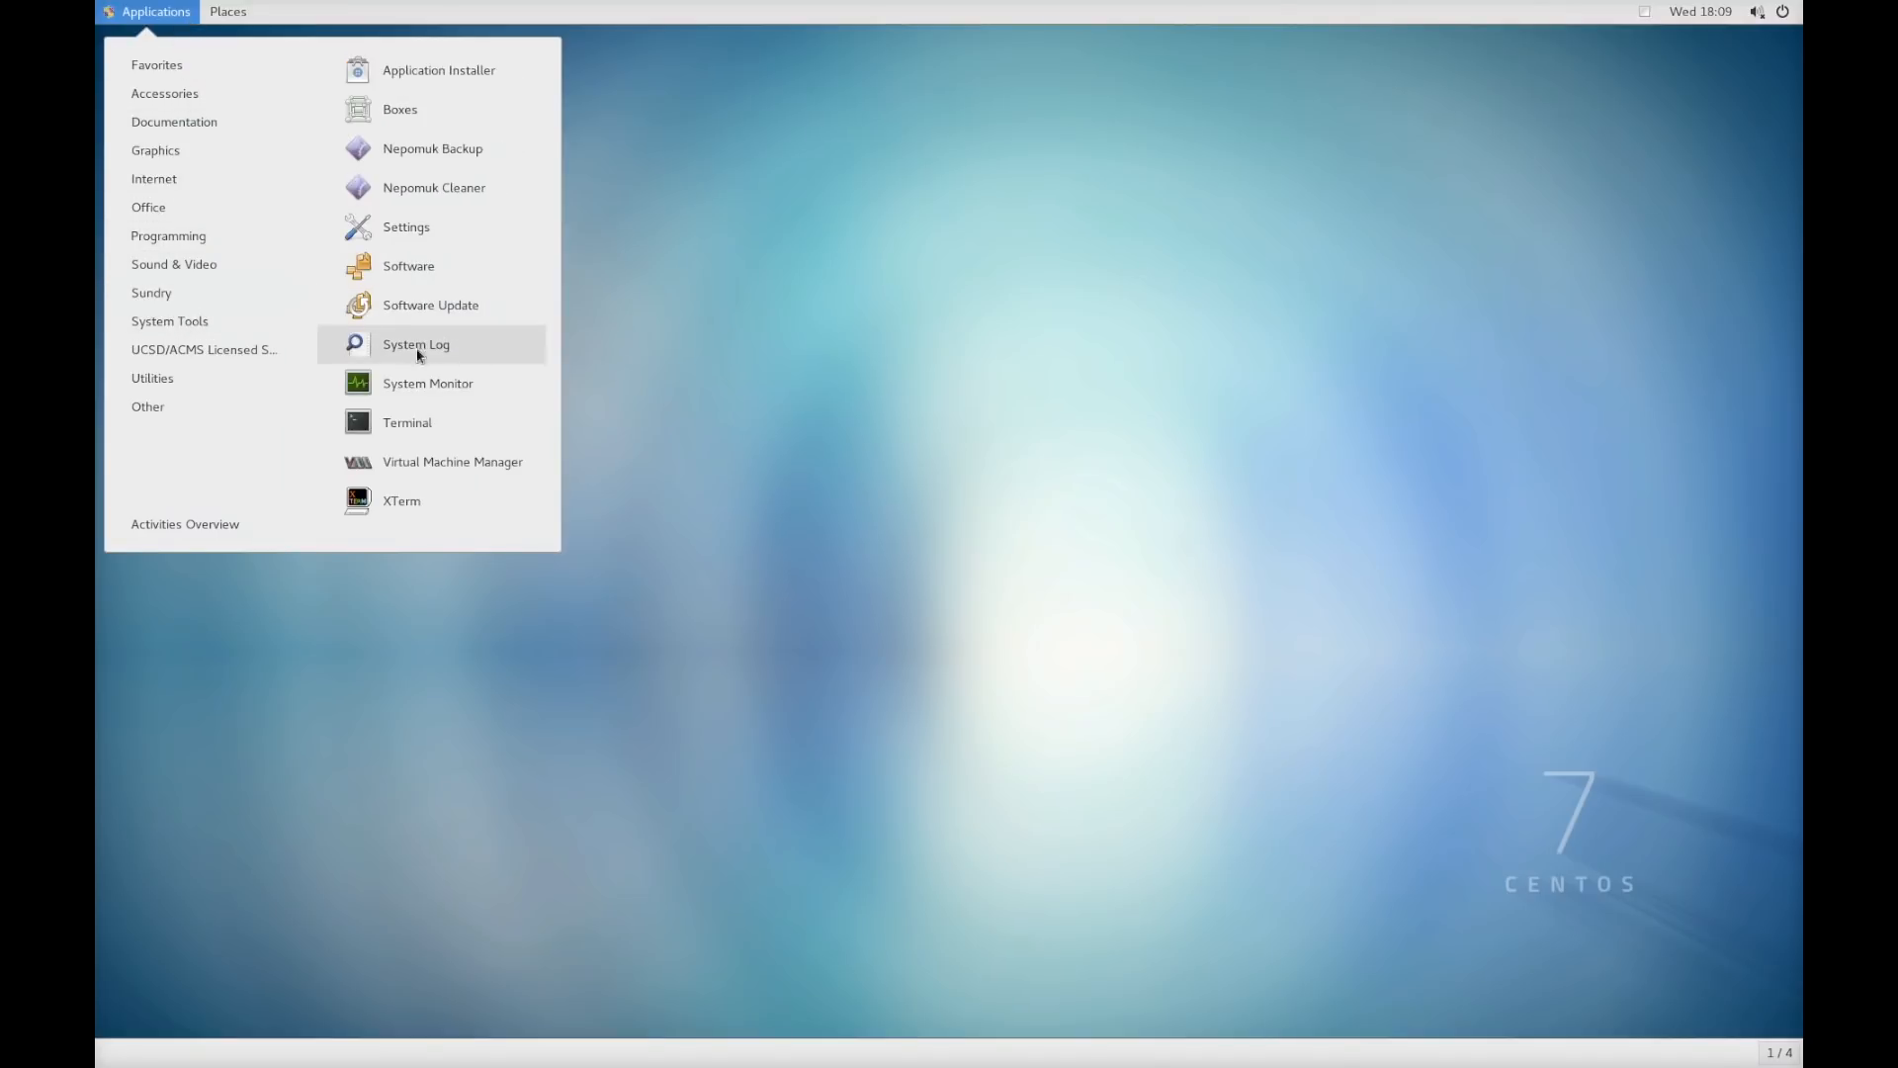
pyautogui.moveTo(407, 421)
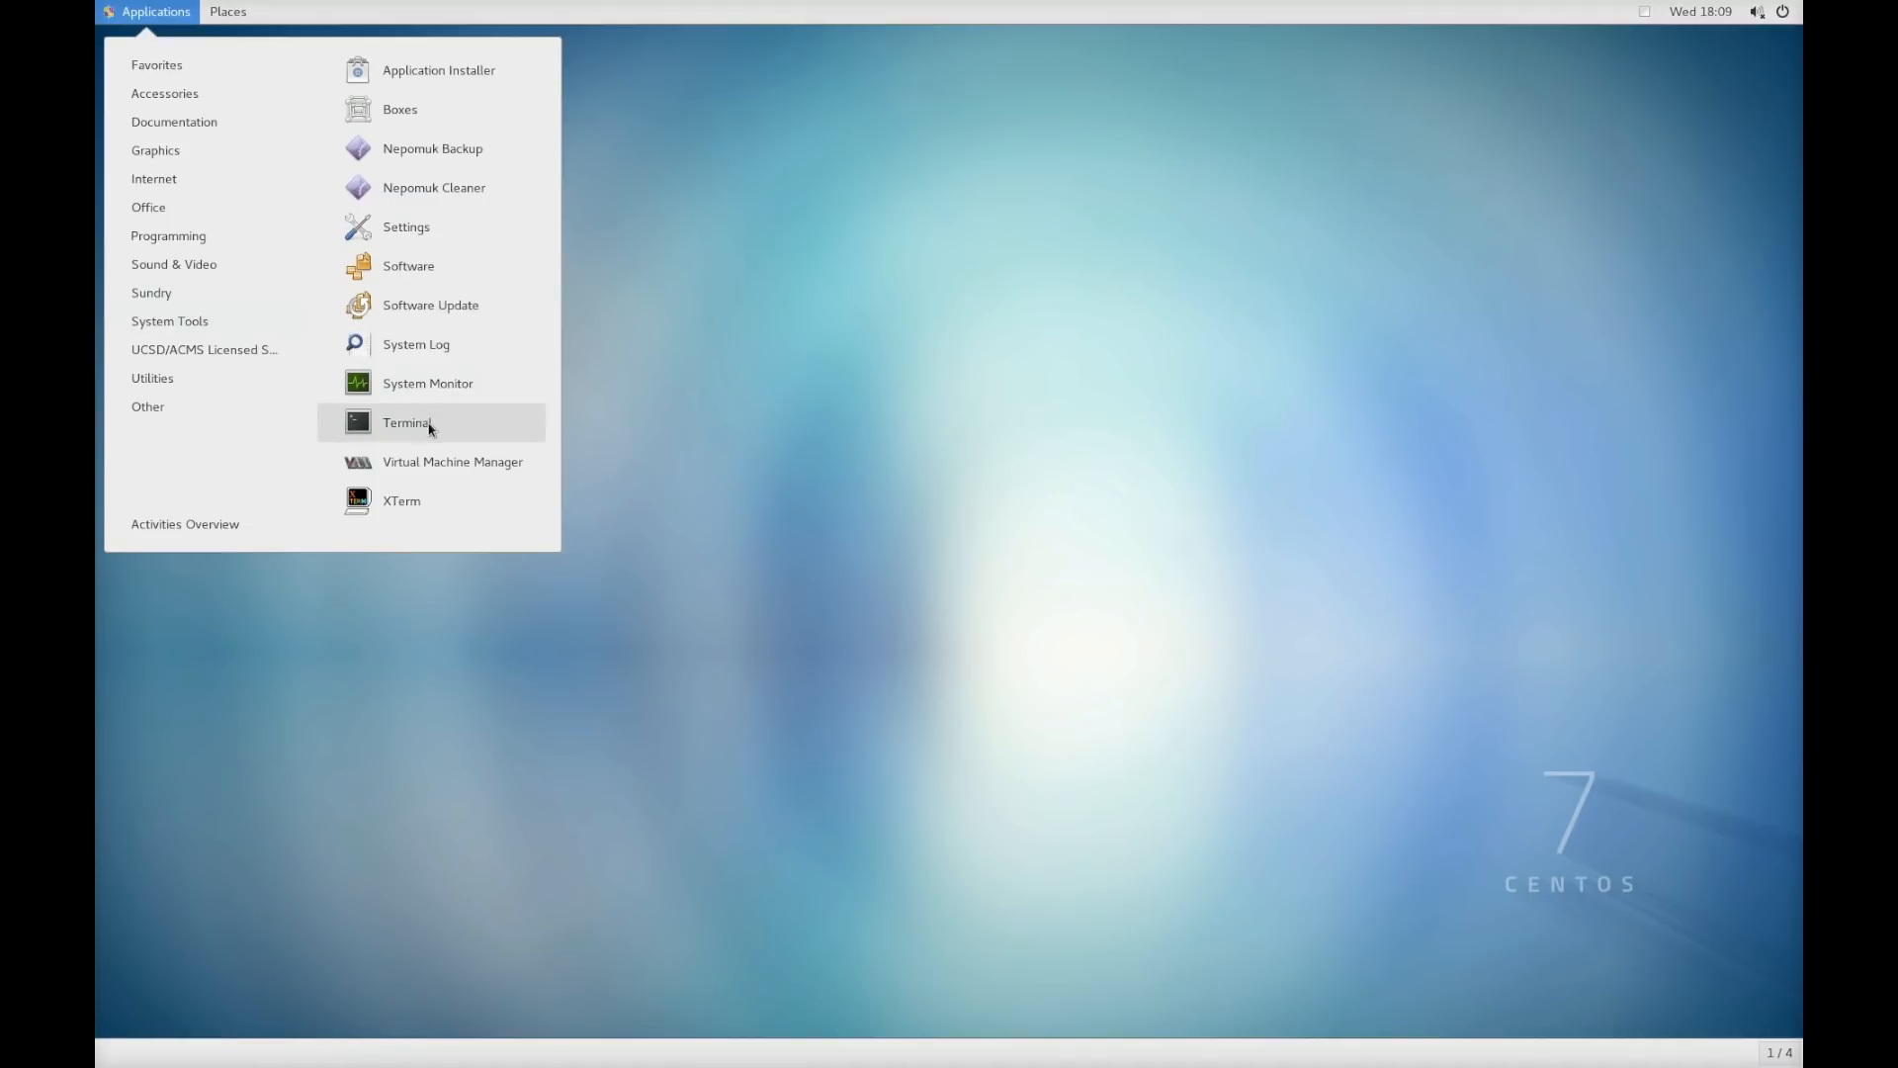
pyautogui.click(407, 423)
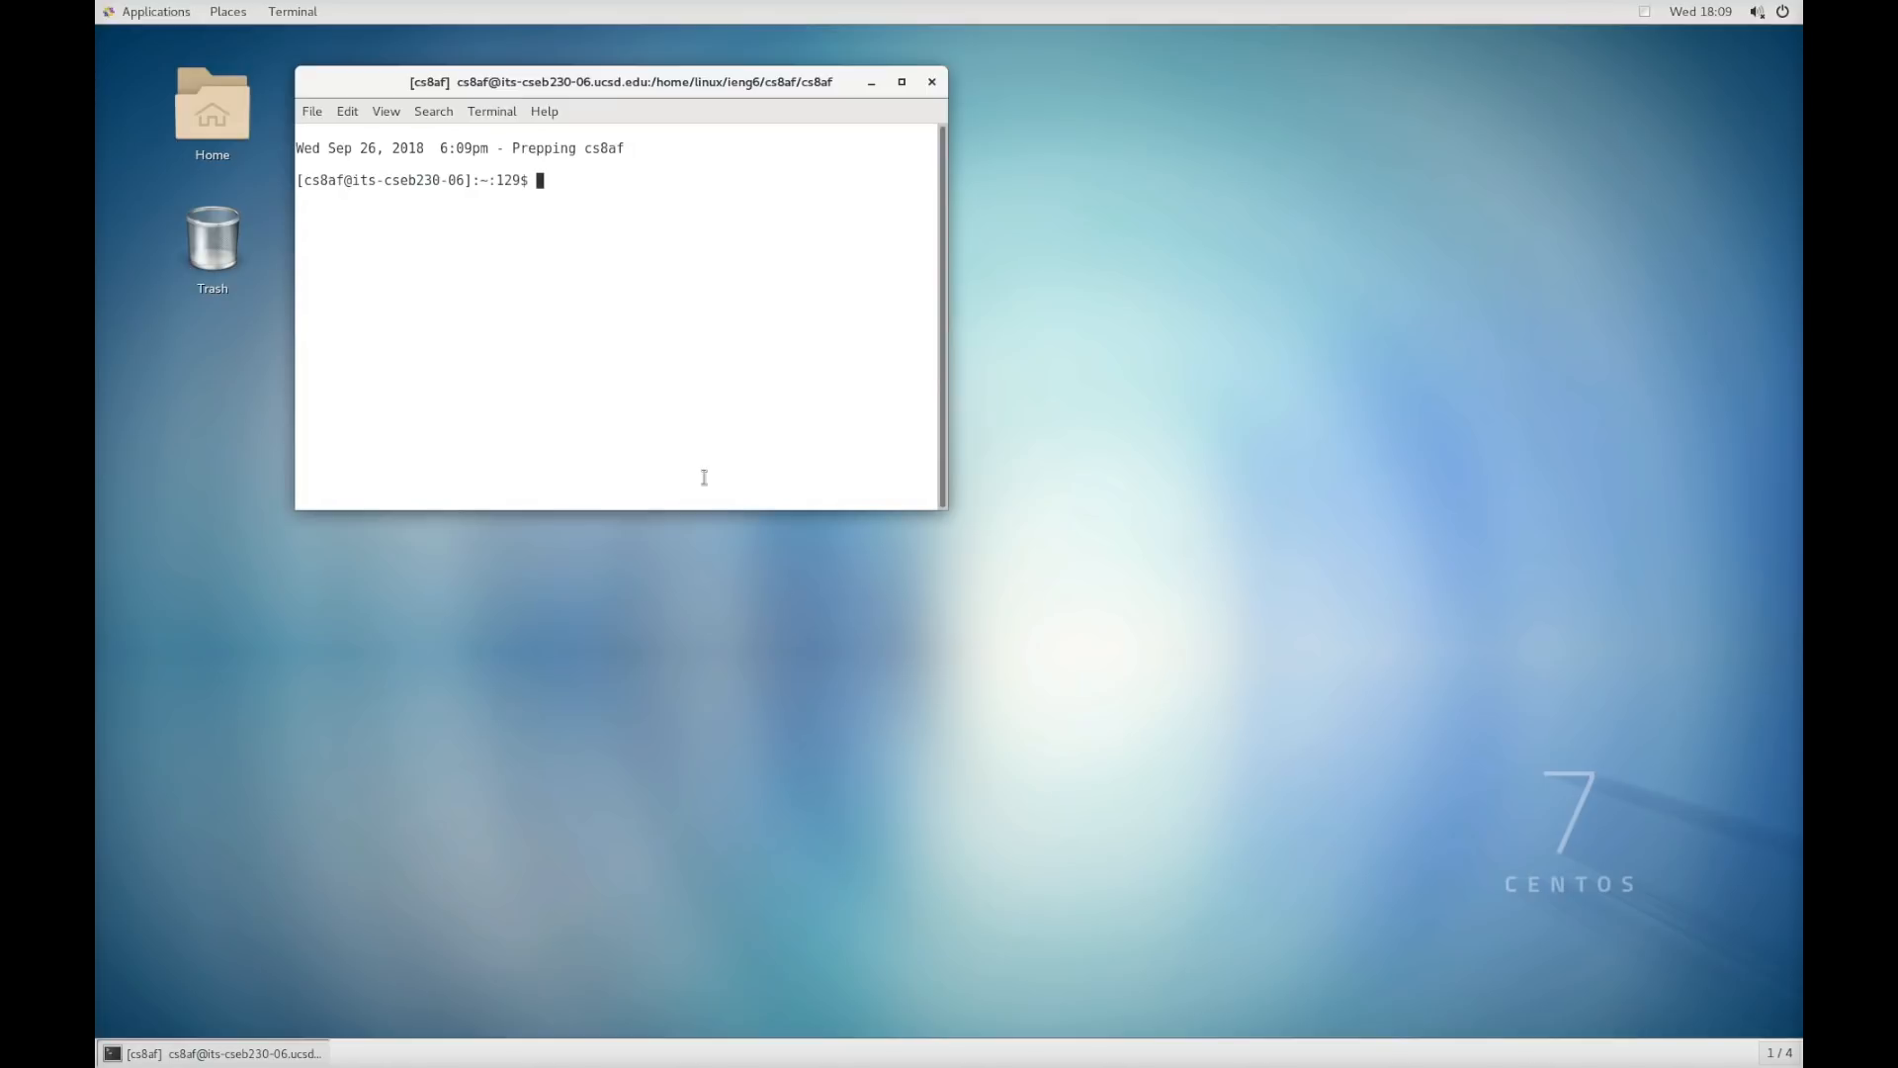
pyautogui.moveTo(478, 243)
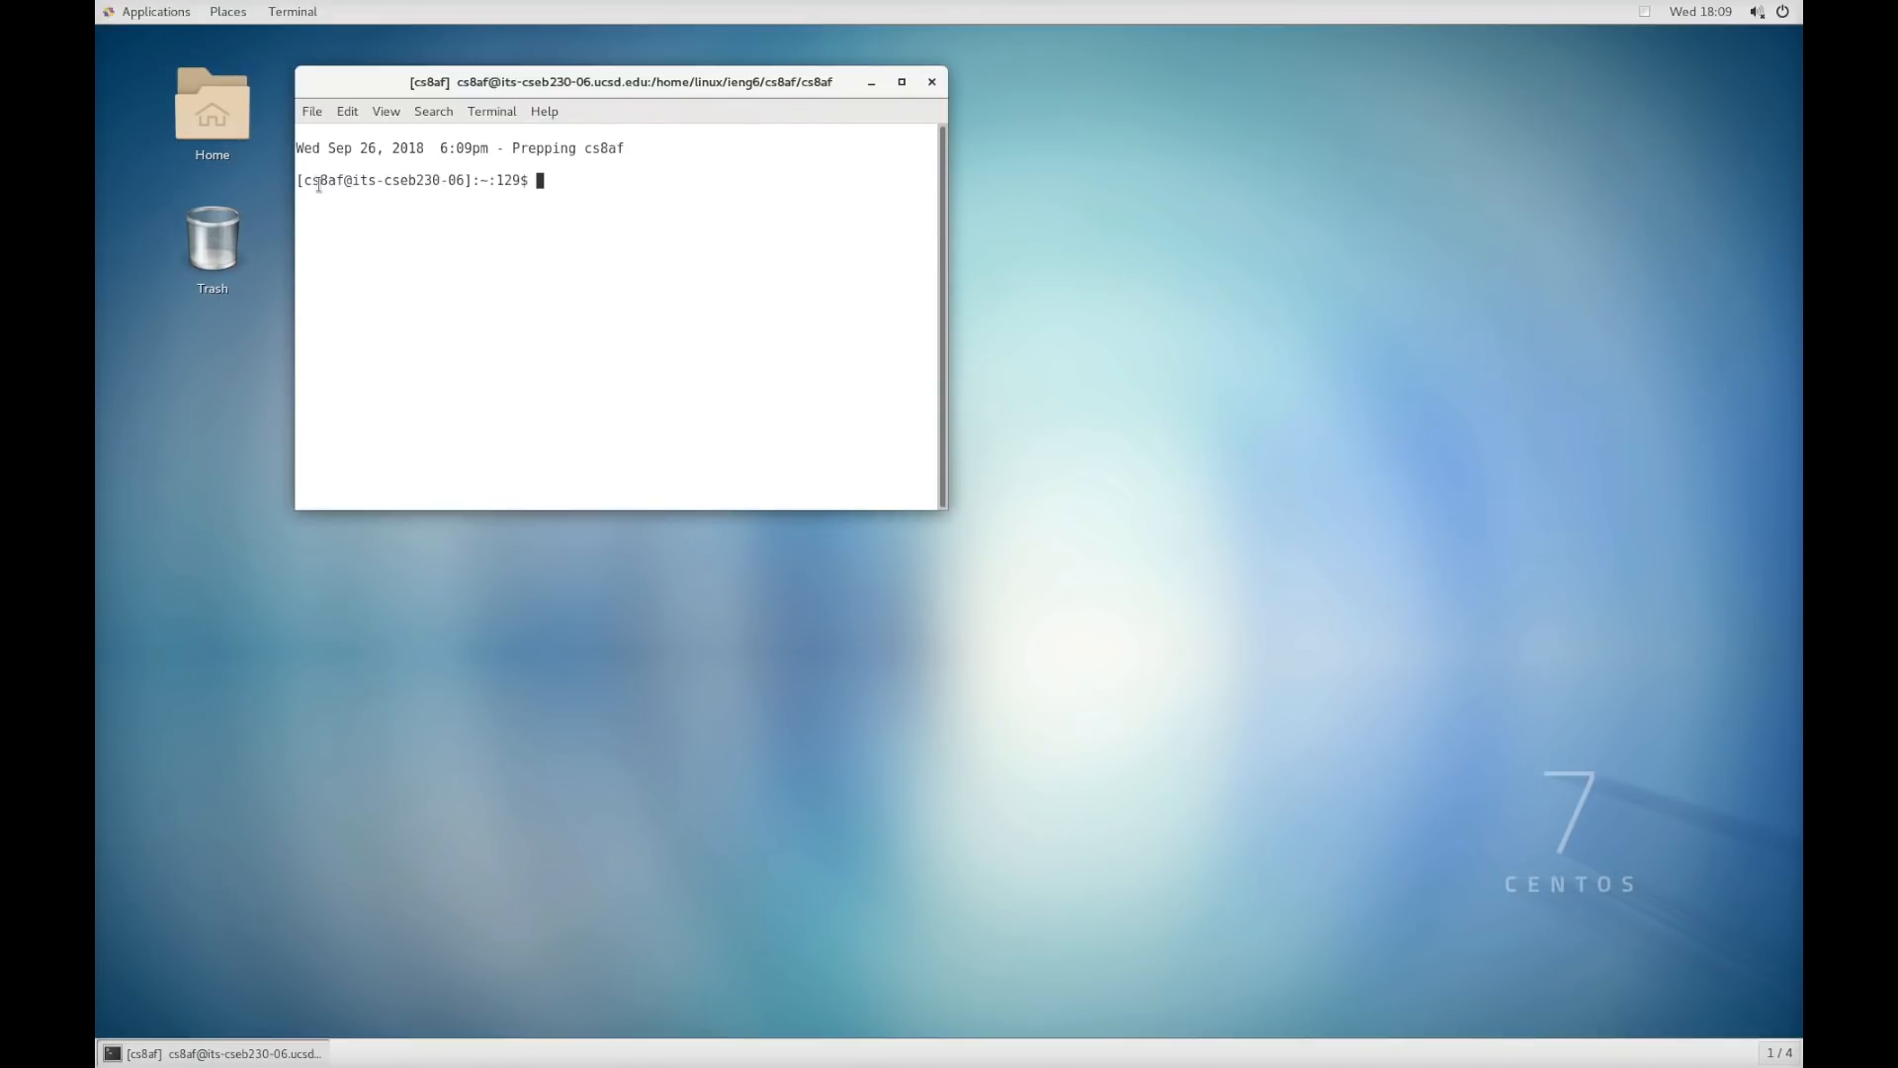
# - Highlight the prompt and enter 'atom .' to open Atom in the home directory
pyautogui.doubleClick(322, 180)
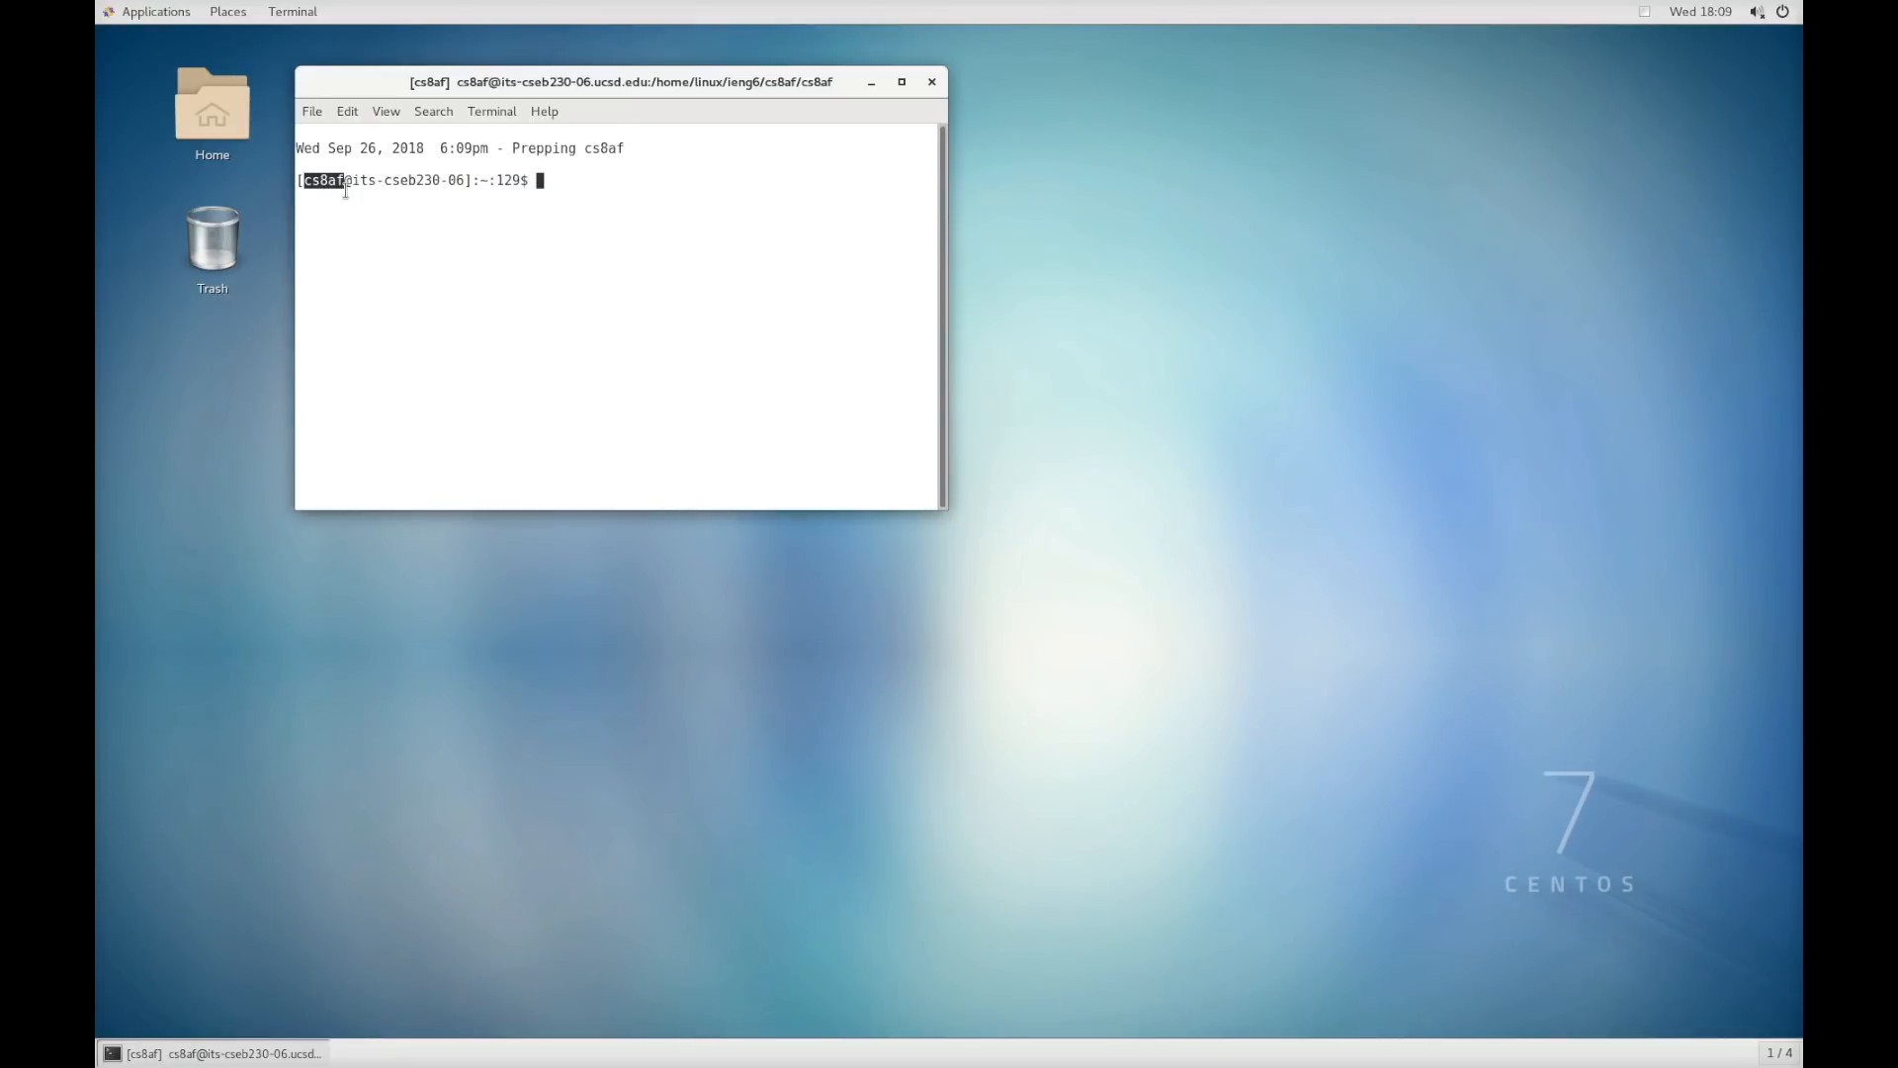
pyautogui.moveTo(389, 214)
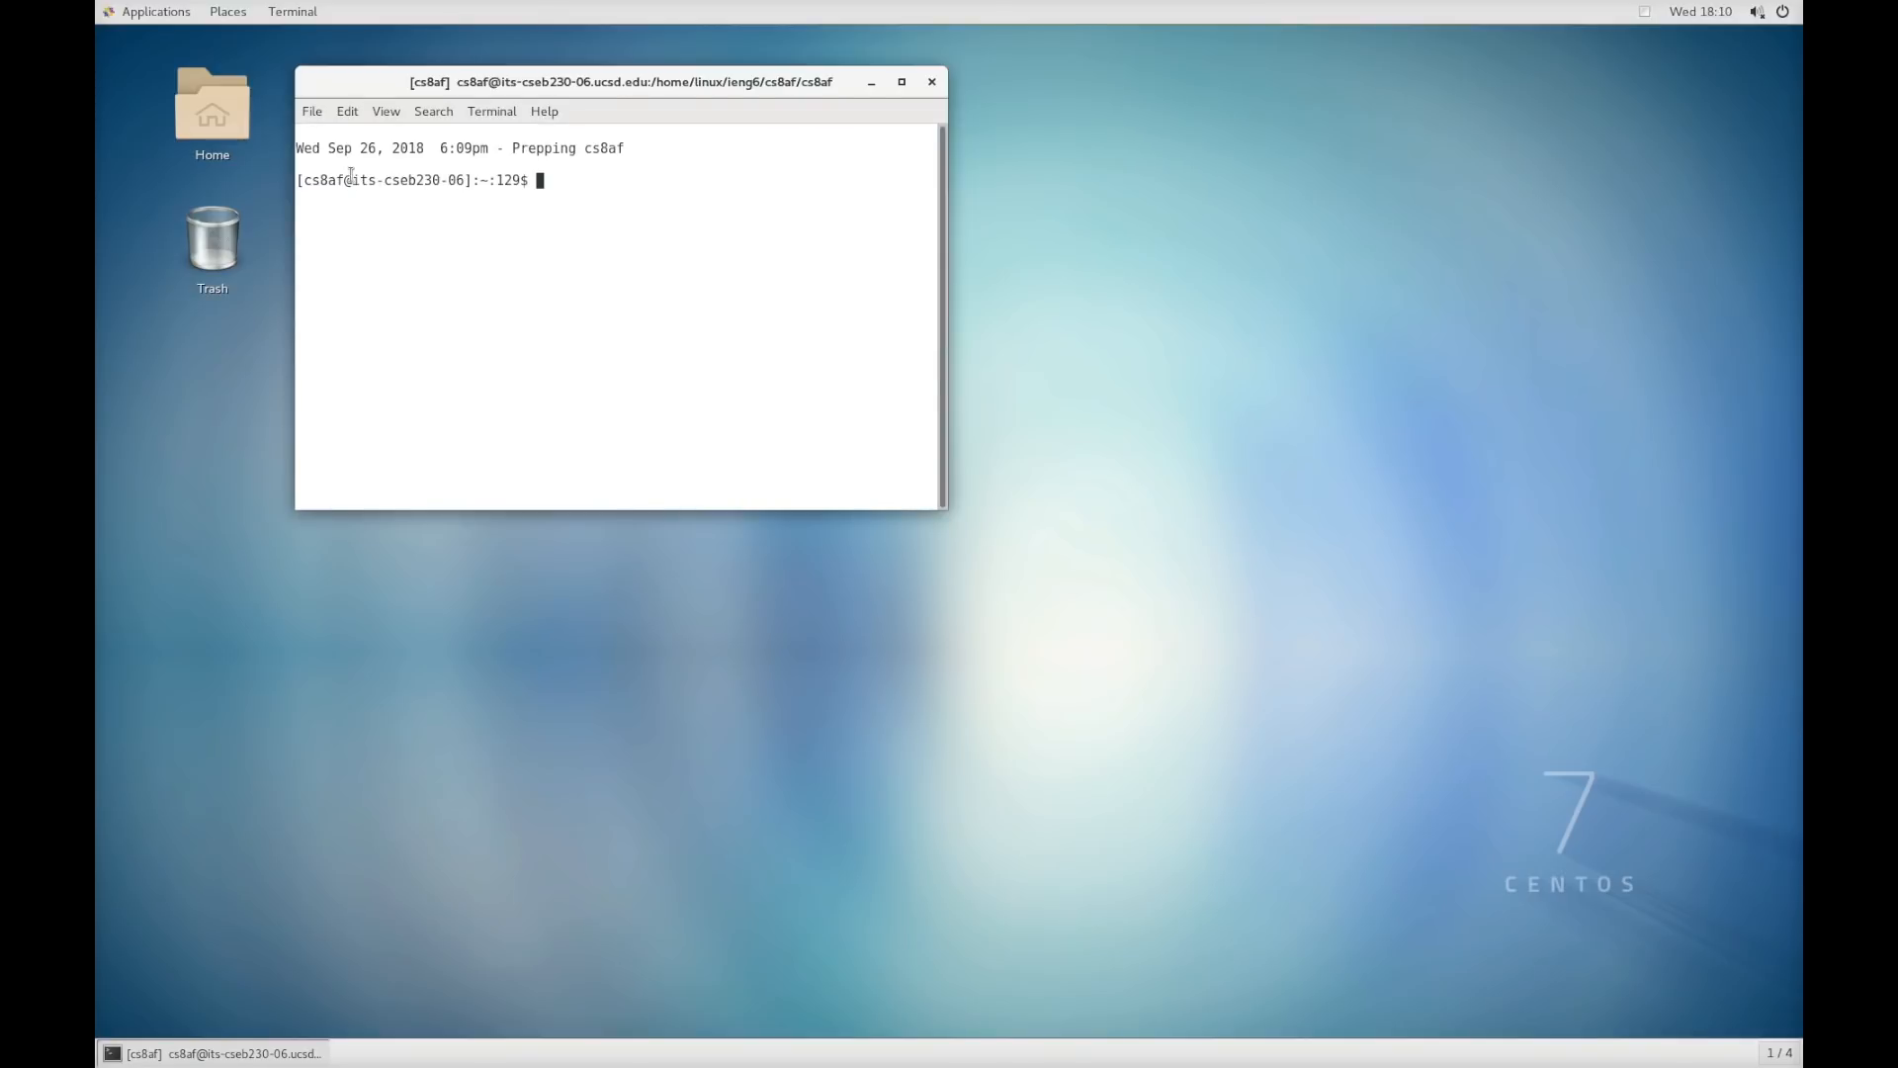
pyautogui.doubleClick(407, 180)
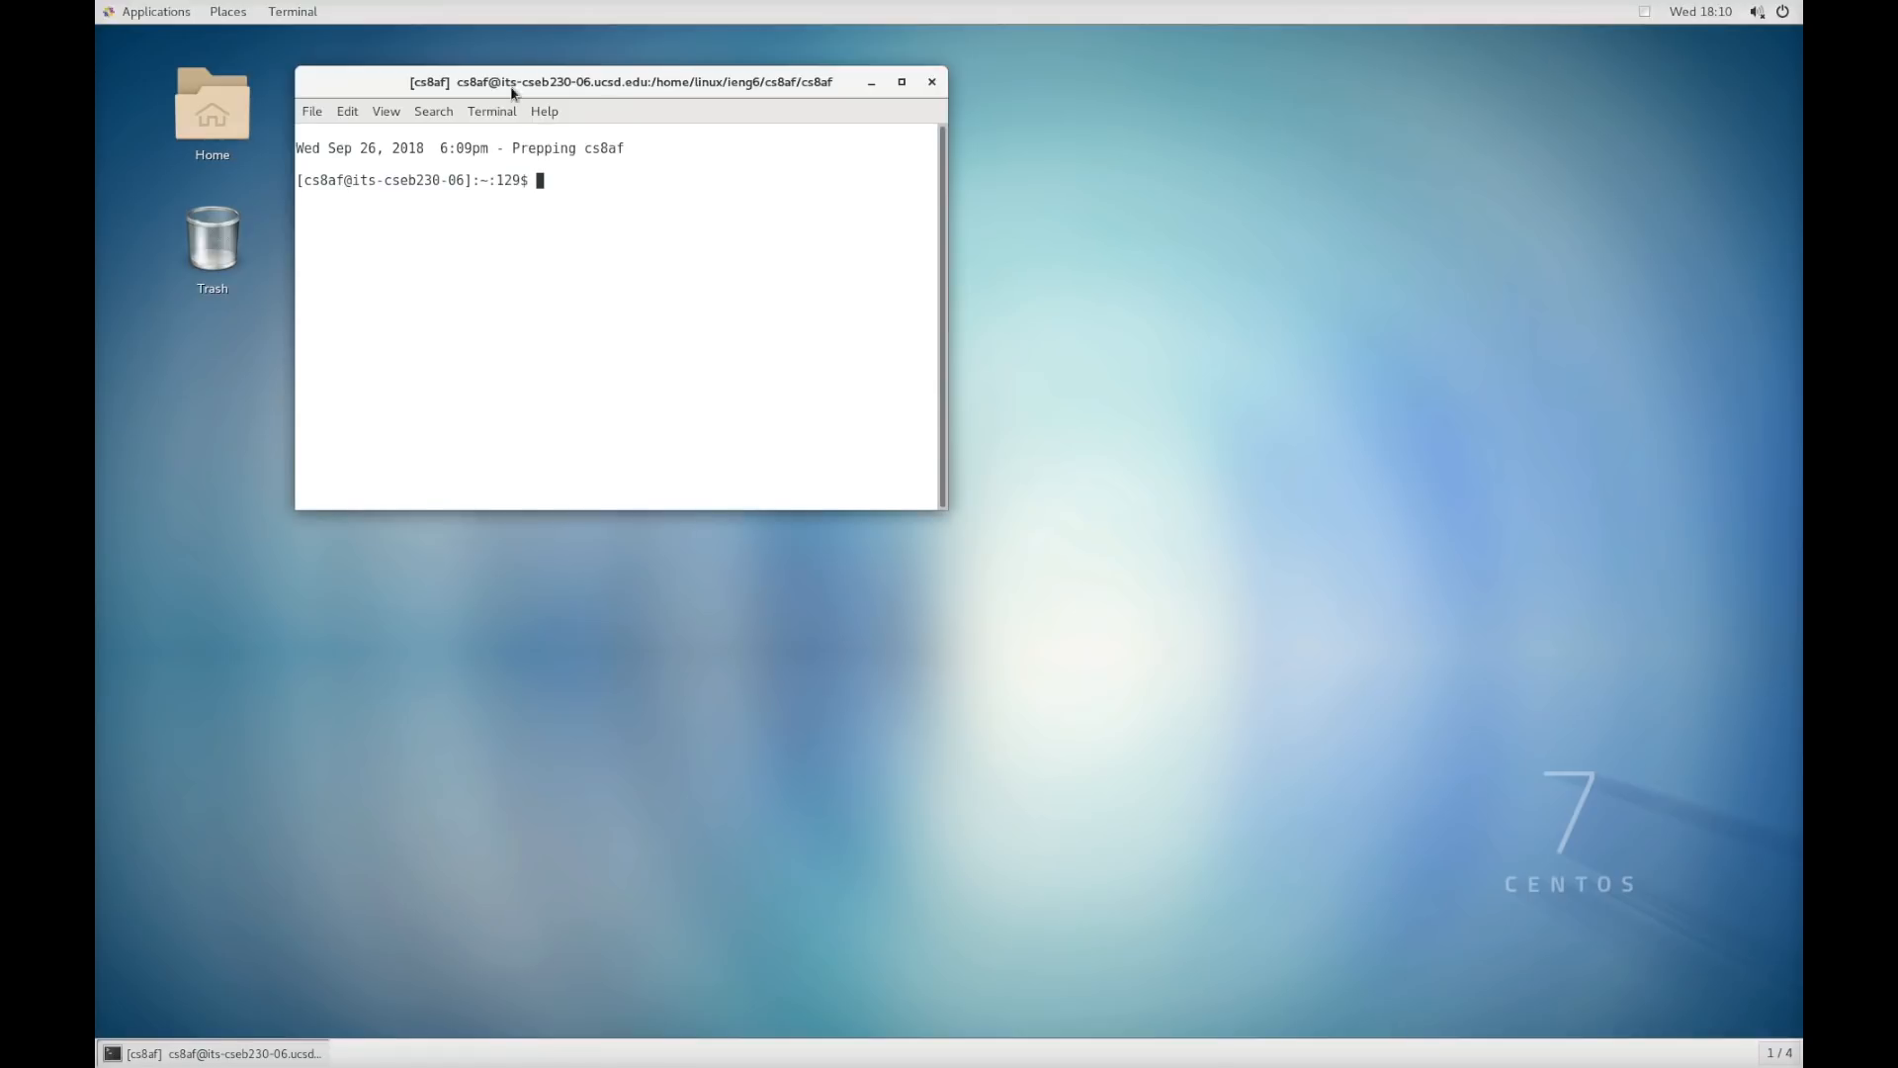
pyautogui.doubleClick(461, 180)
pyautogui.write('atom .')
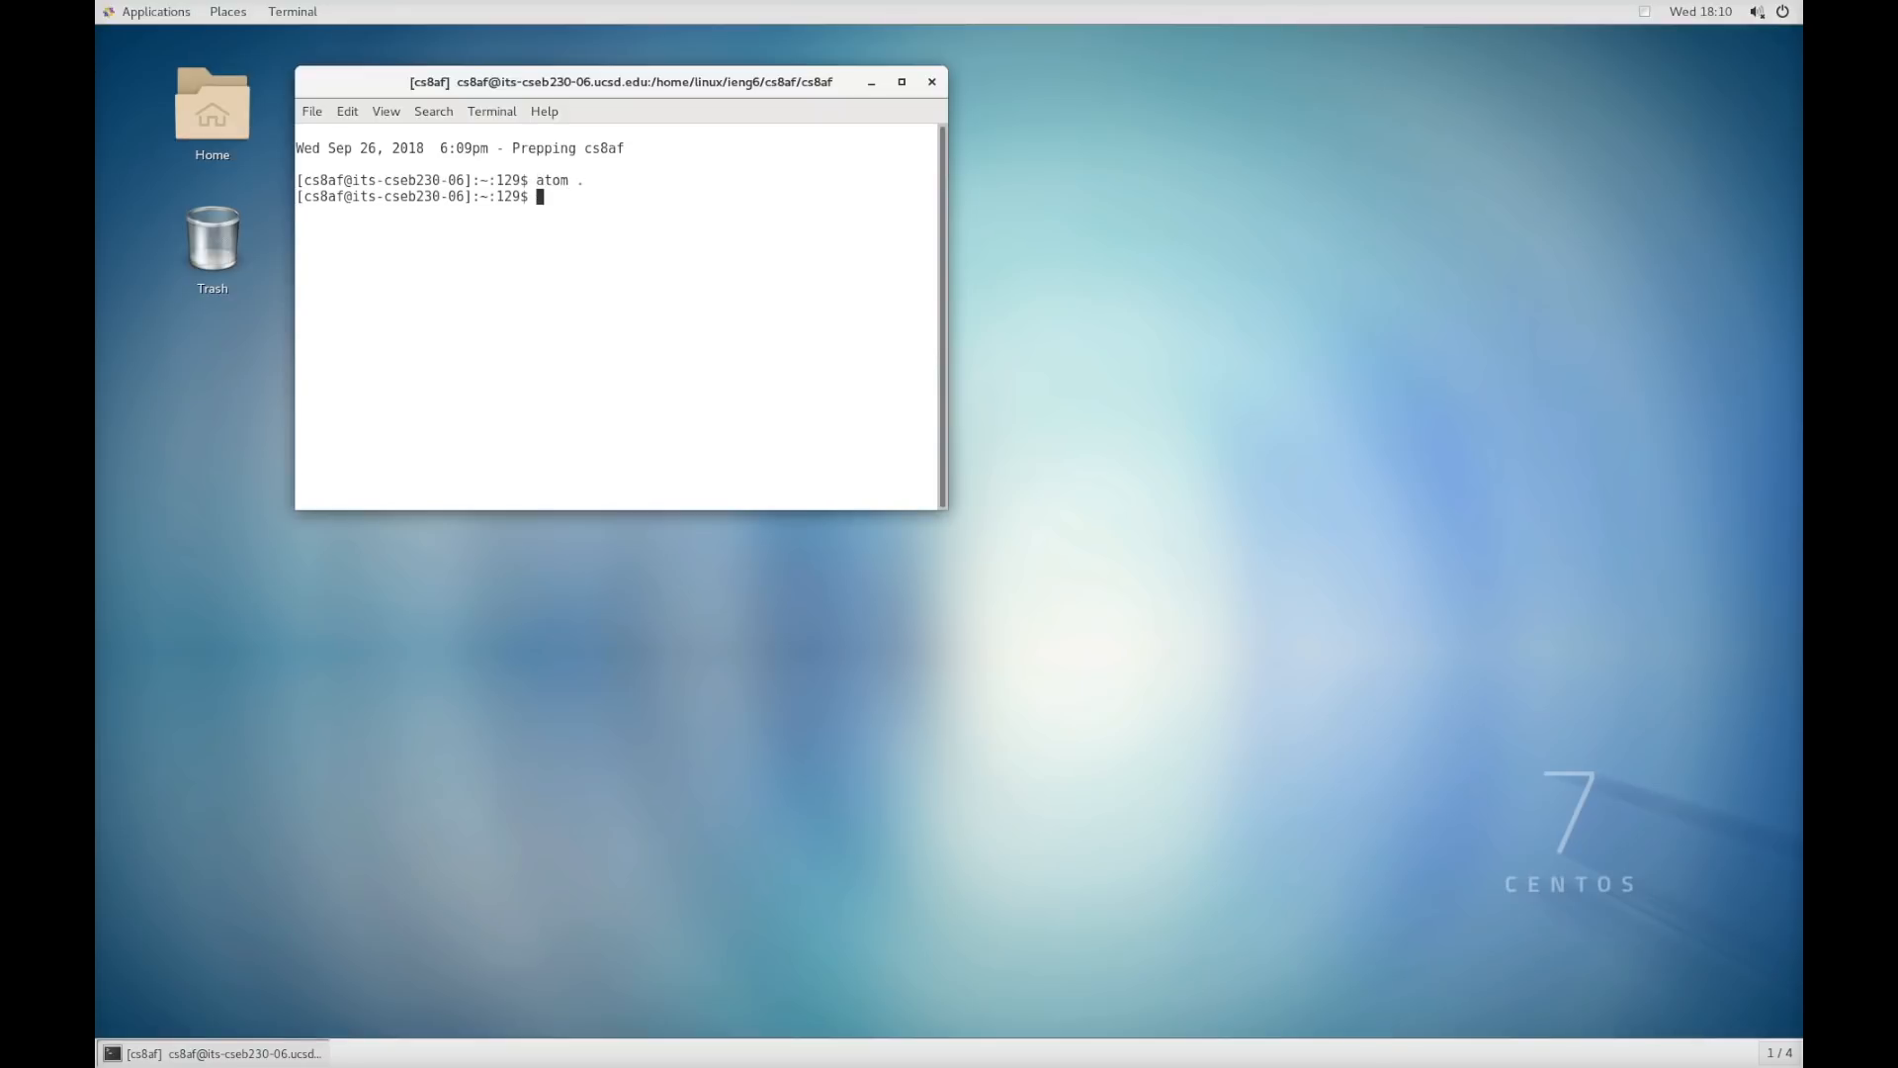
# - Run the atom command and move the terminal window left, clear of Atom
pyautogui.press('Return')
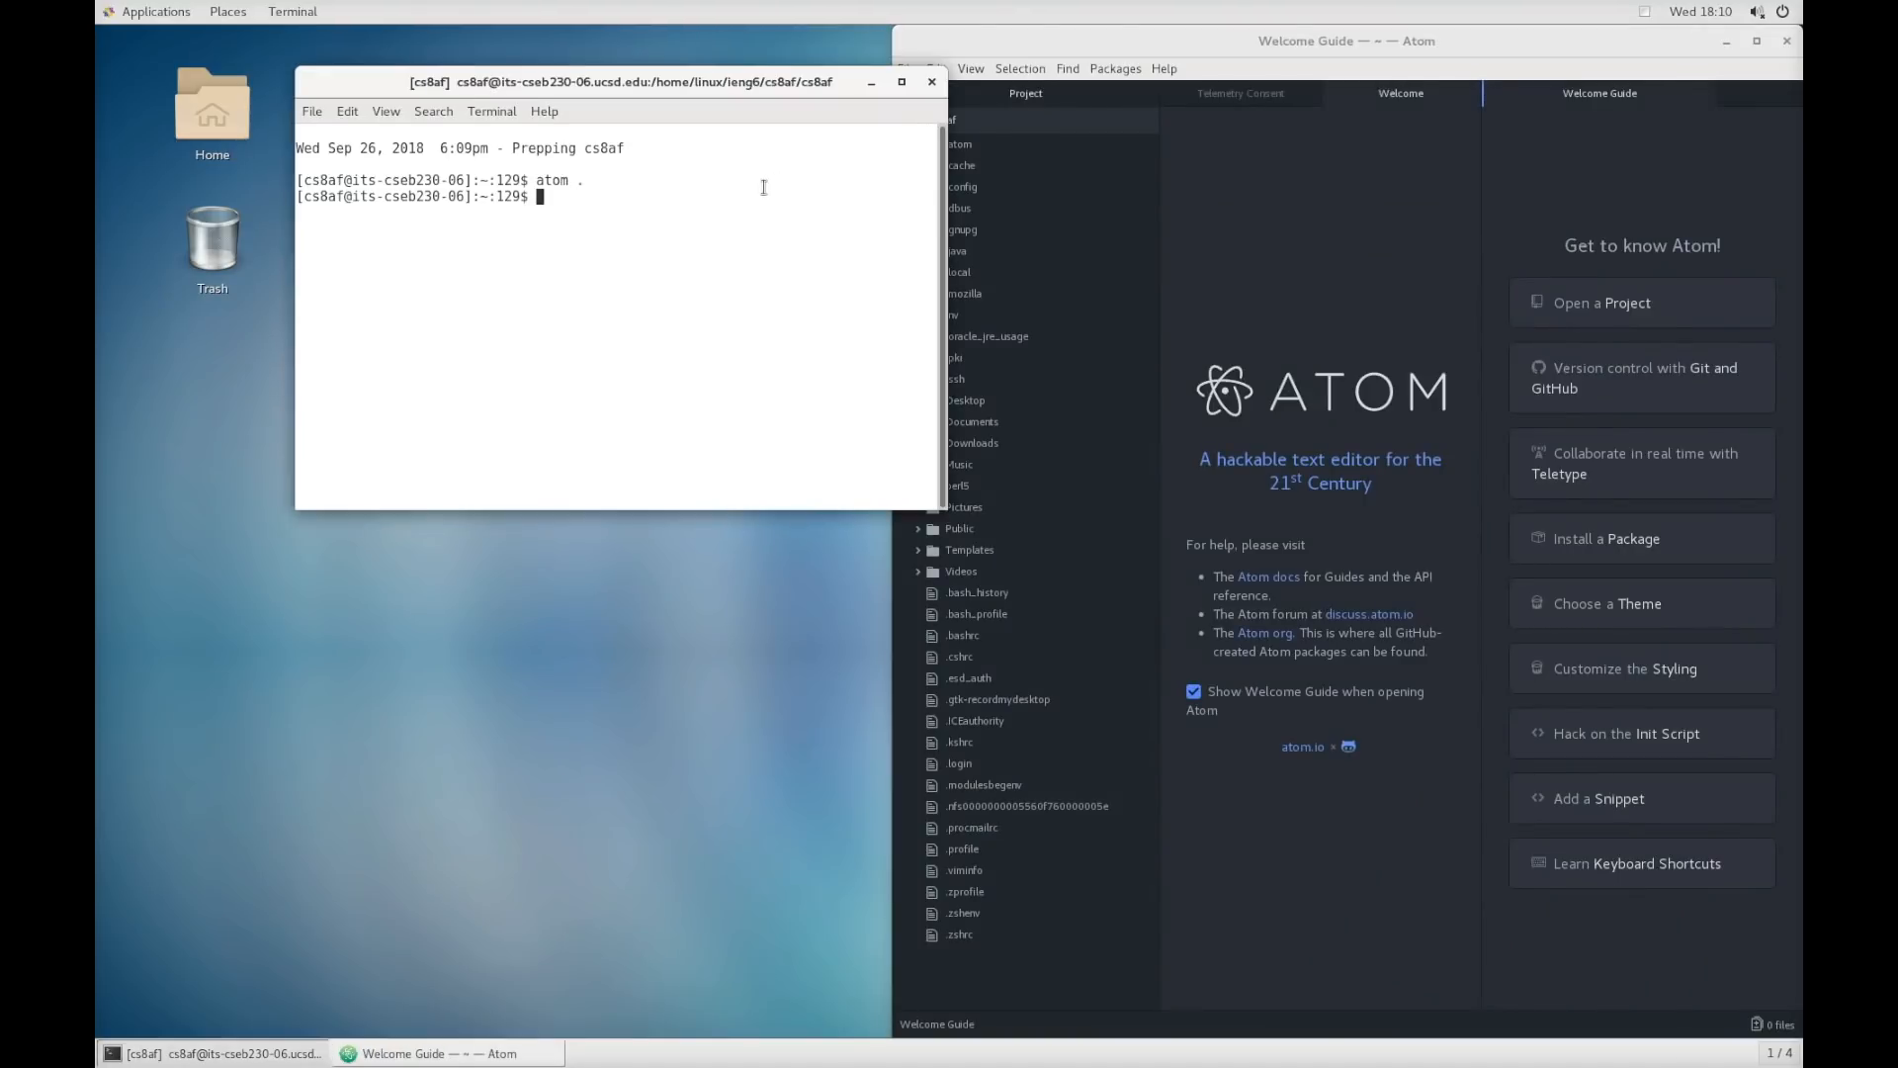
pyautogui.moveTo(611, 81); pyautogui.dragTo(557, 39)
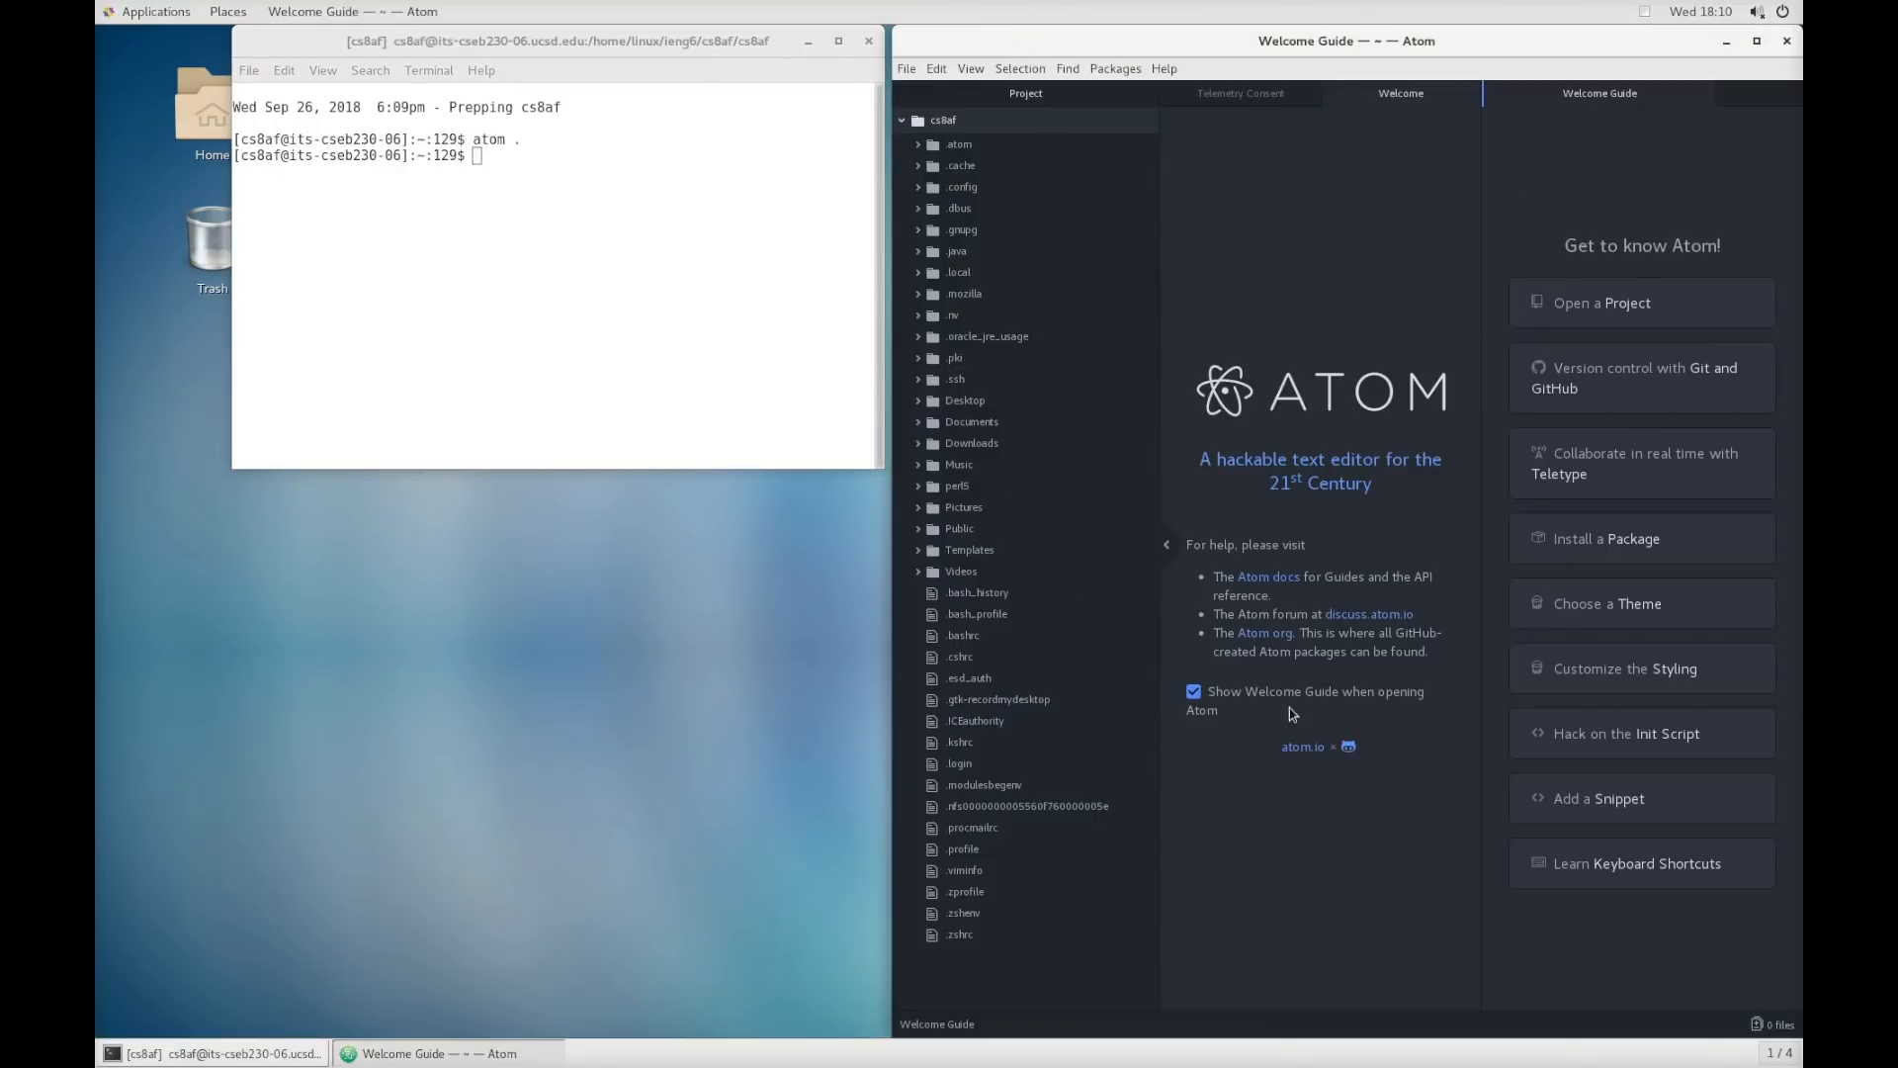
pyautogui.moveTo(1146, 405)
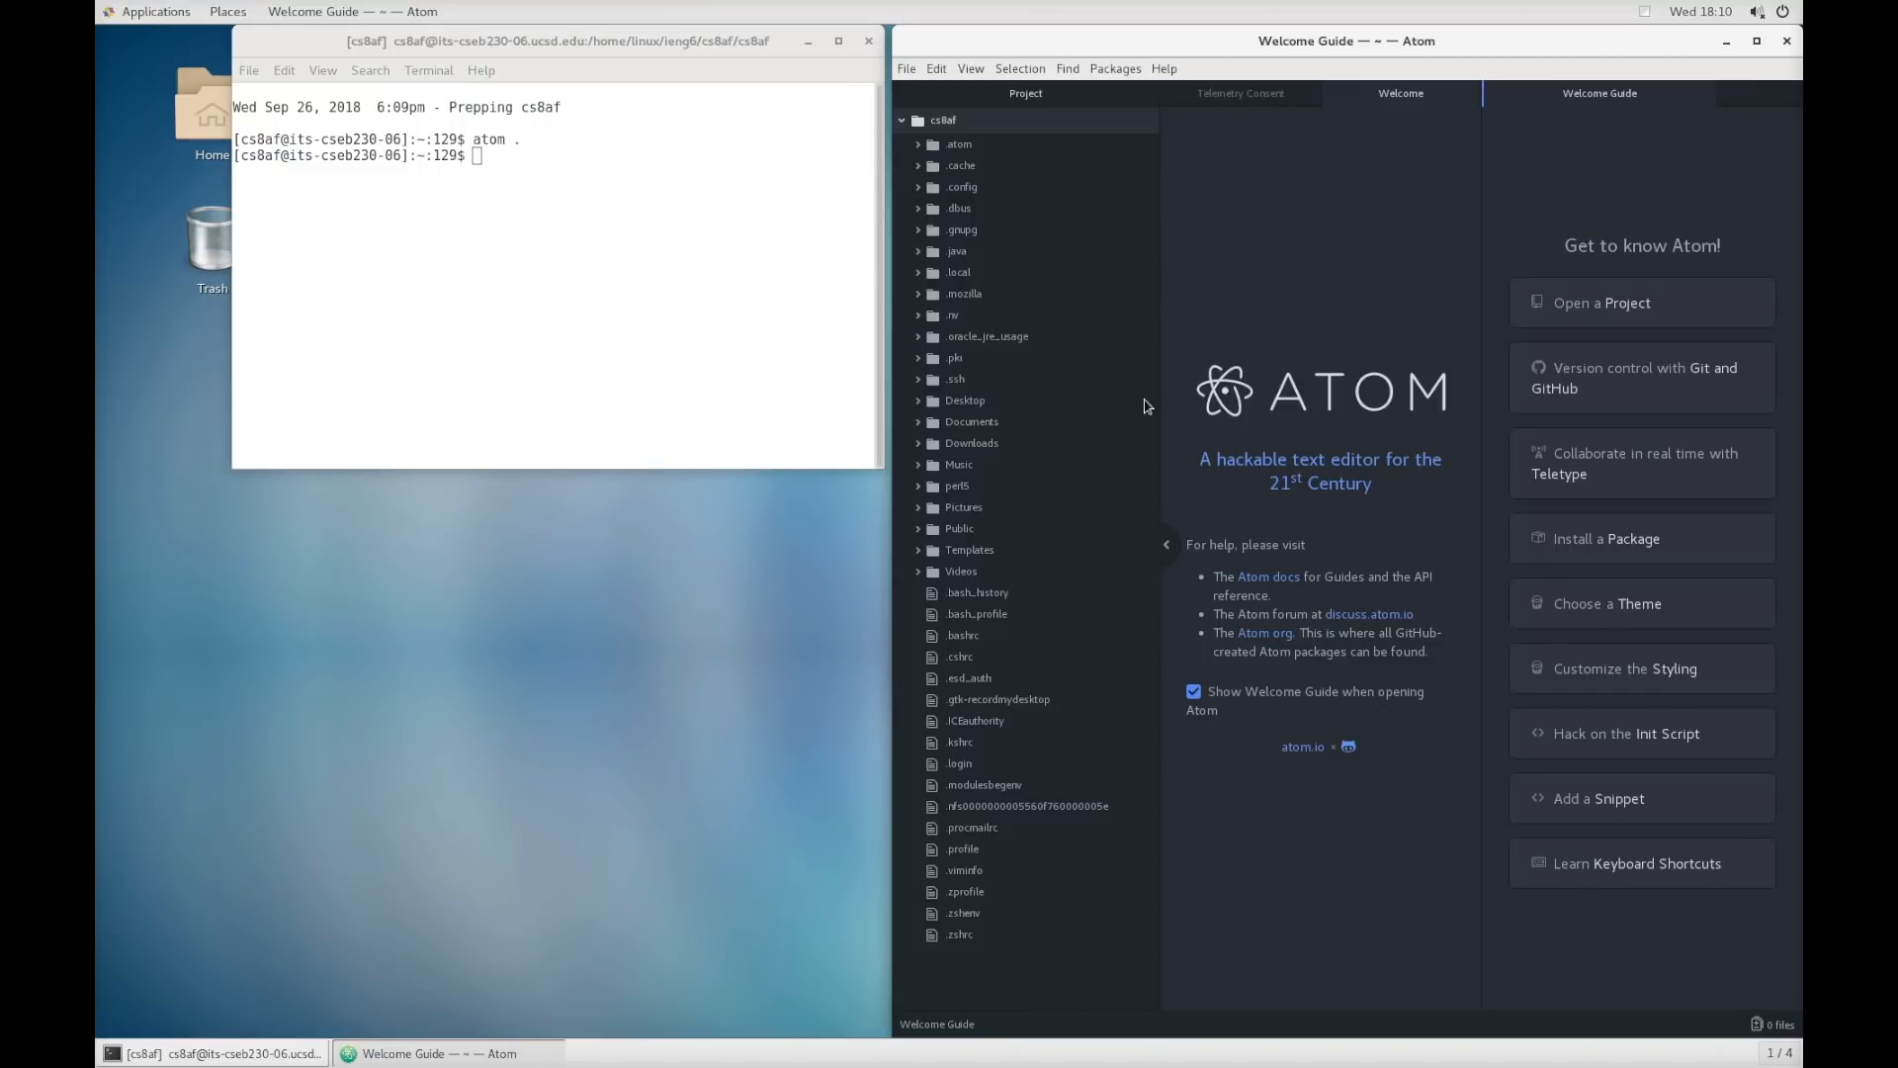
pyautogui.moveTo(1506, 373)
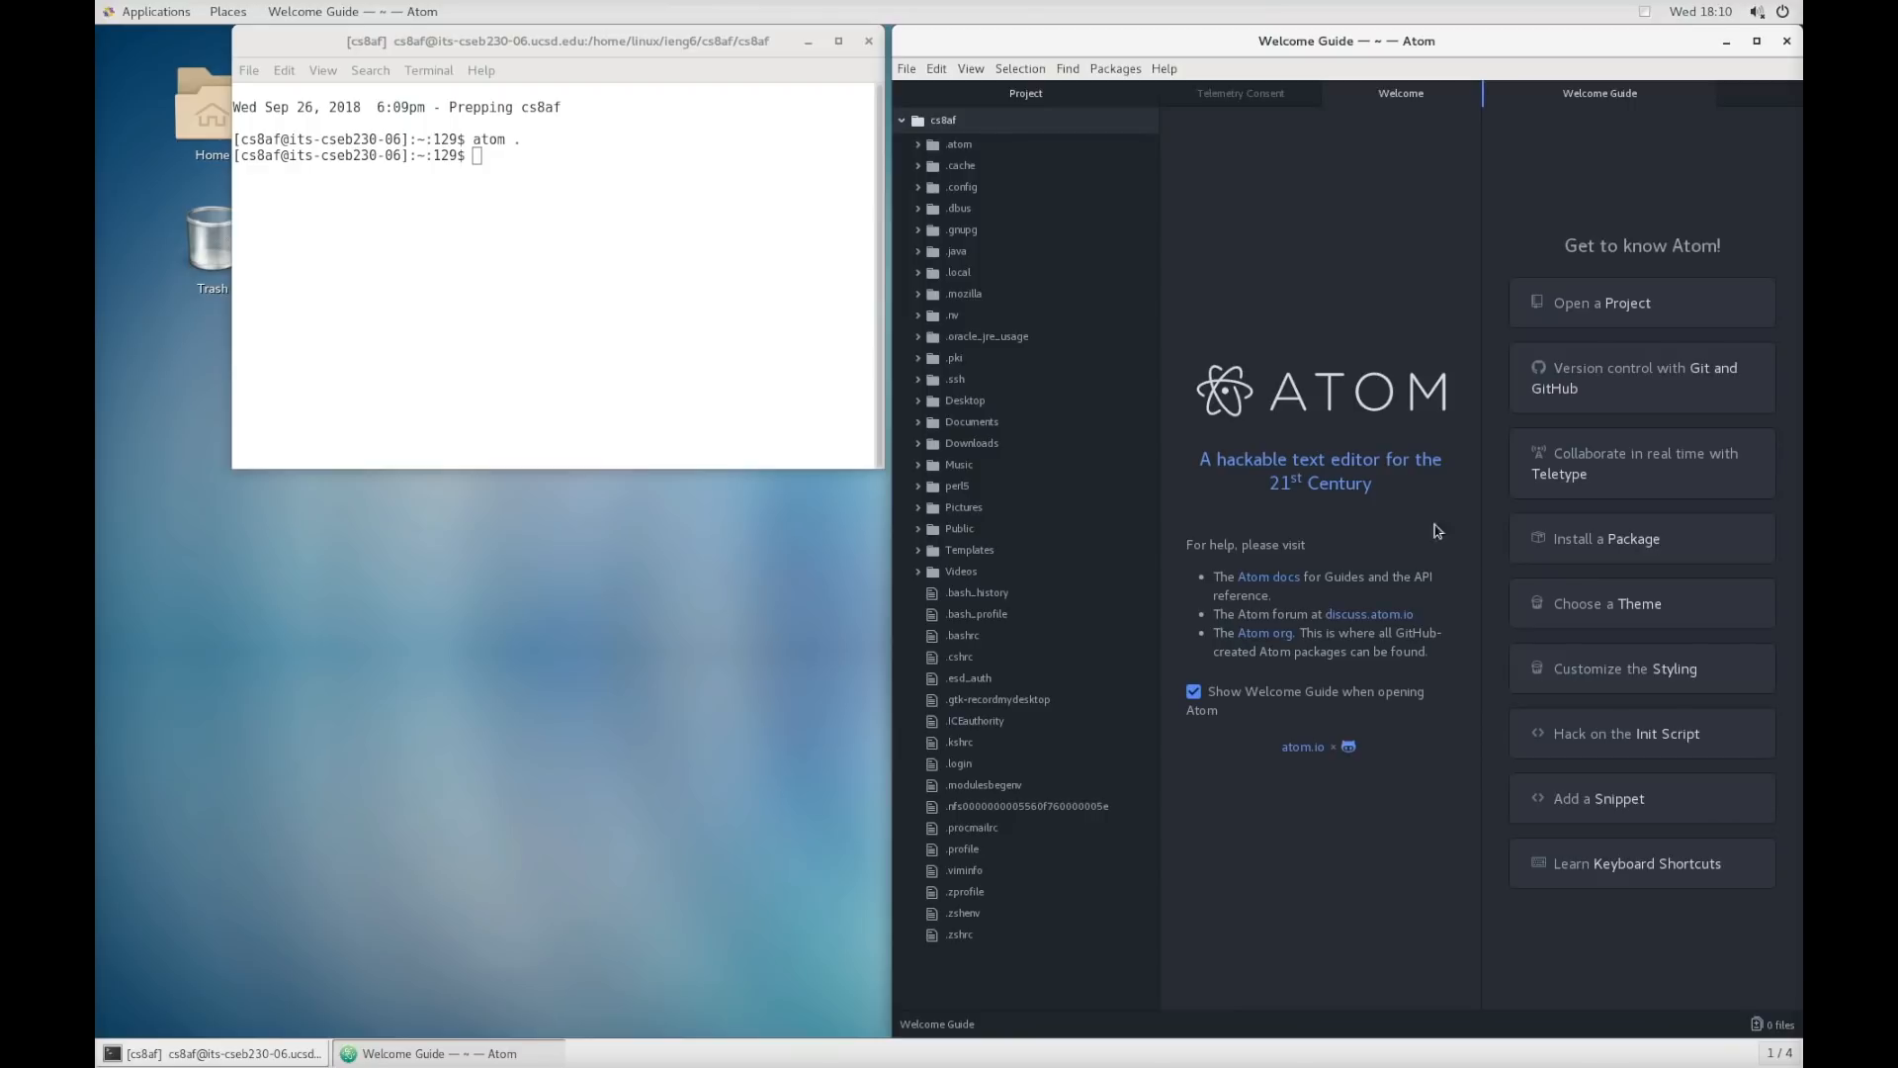
pyautogui.moveTo(1593, 591)
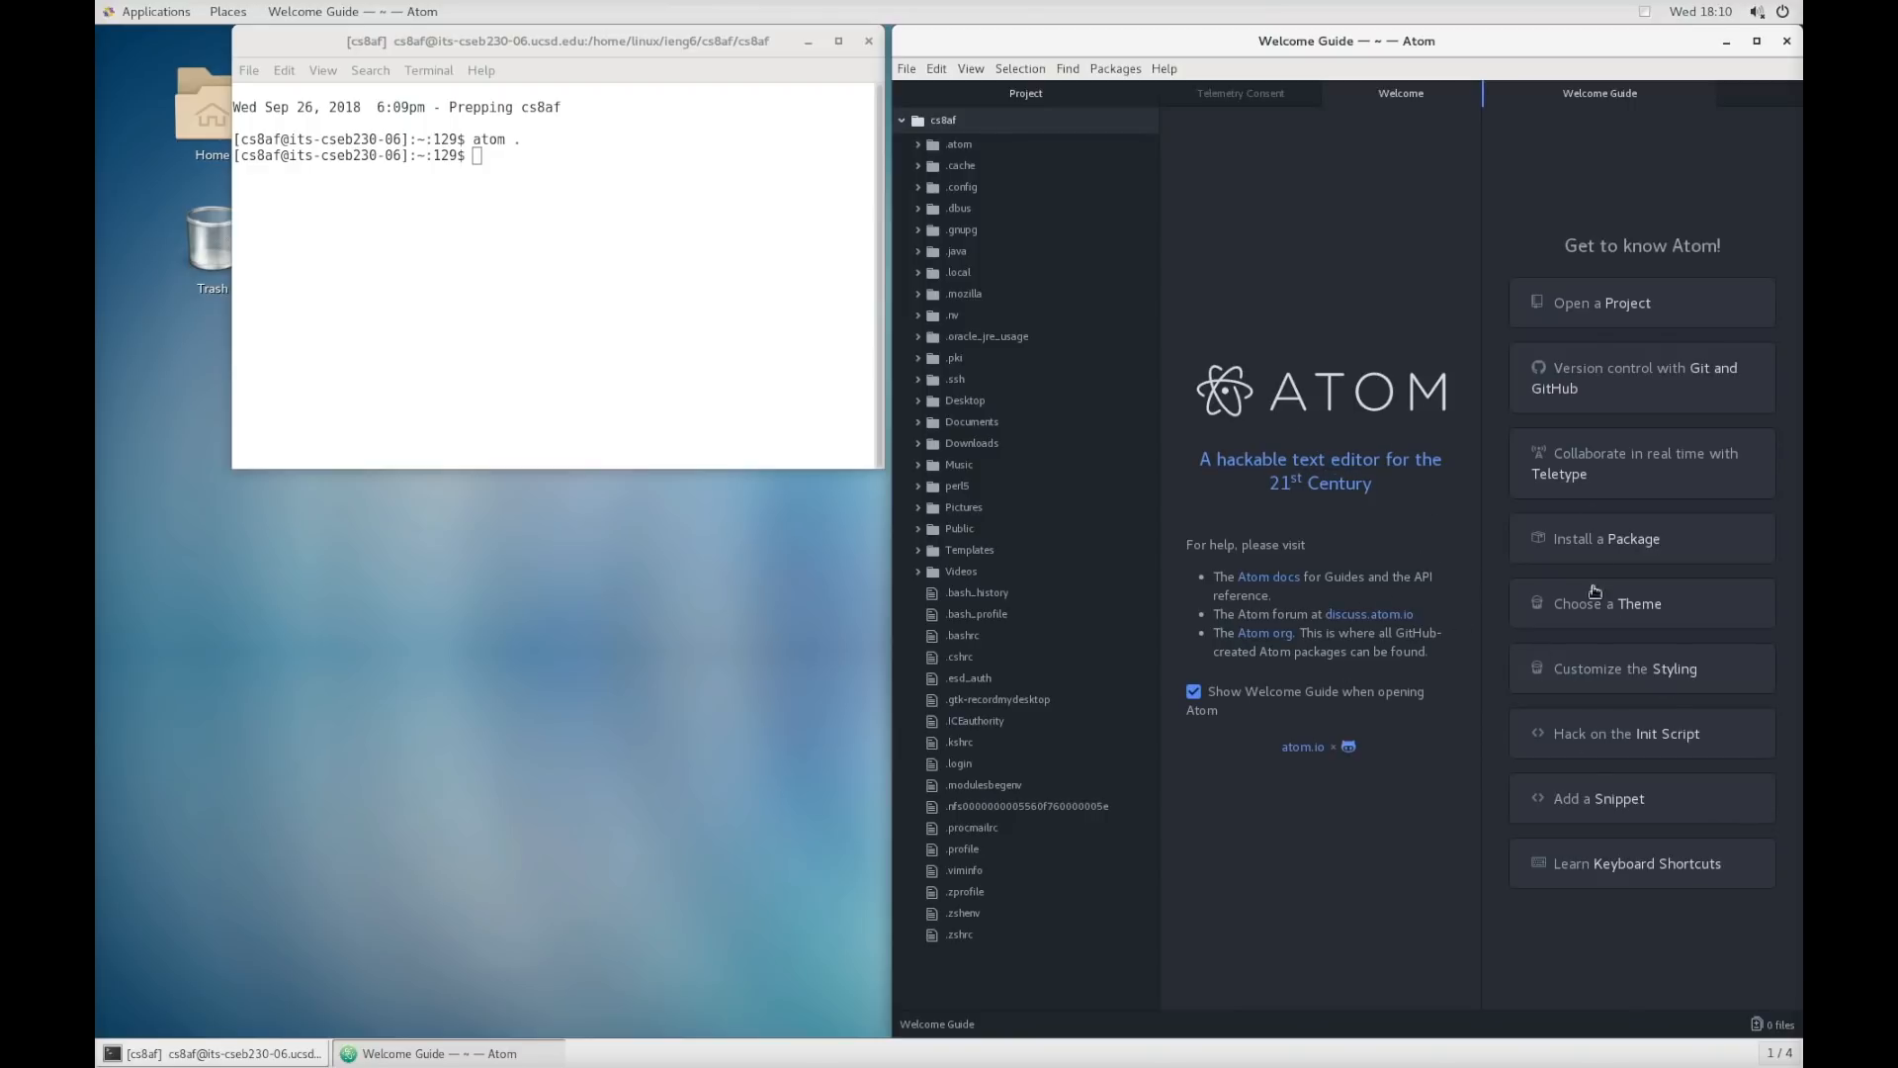
pyautogui.moveTo(1356, 103)
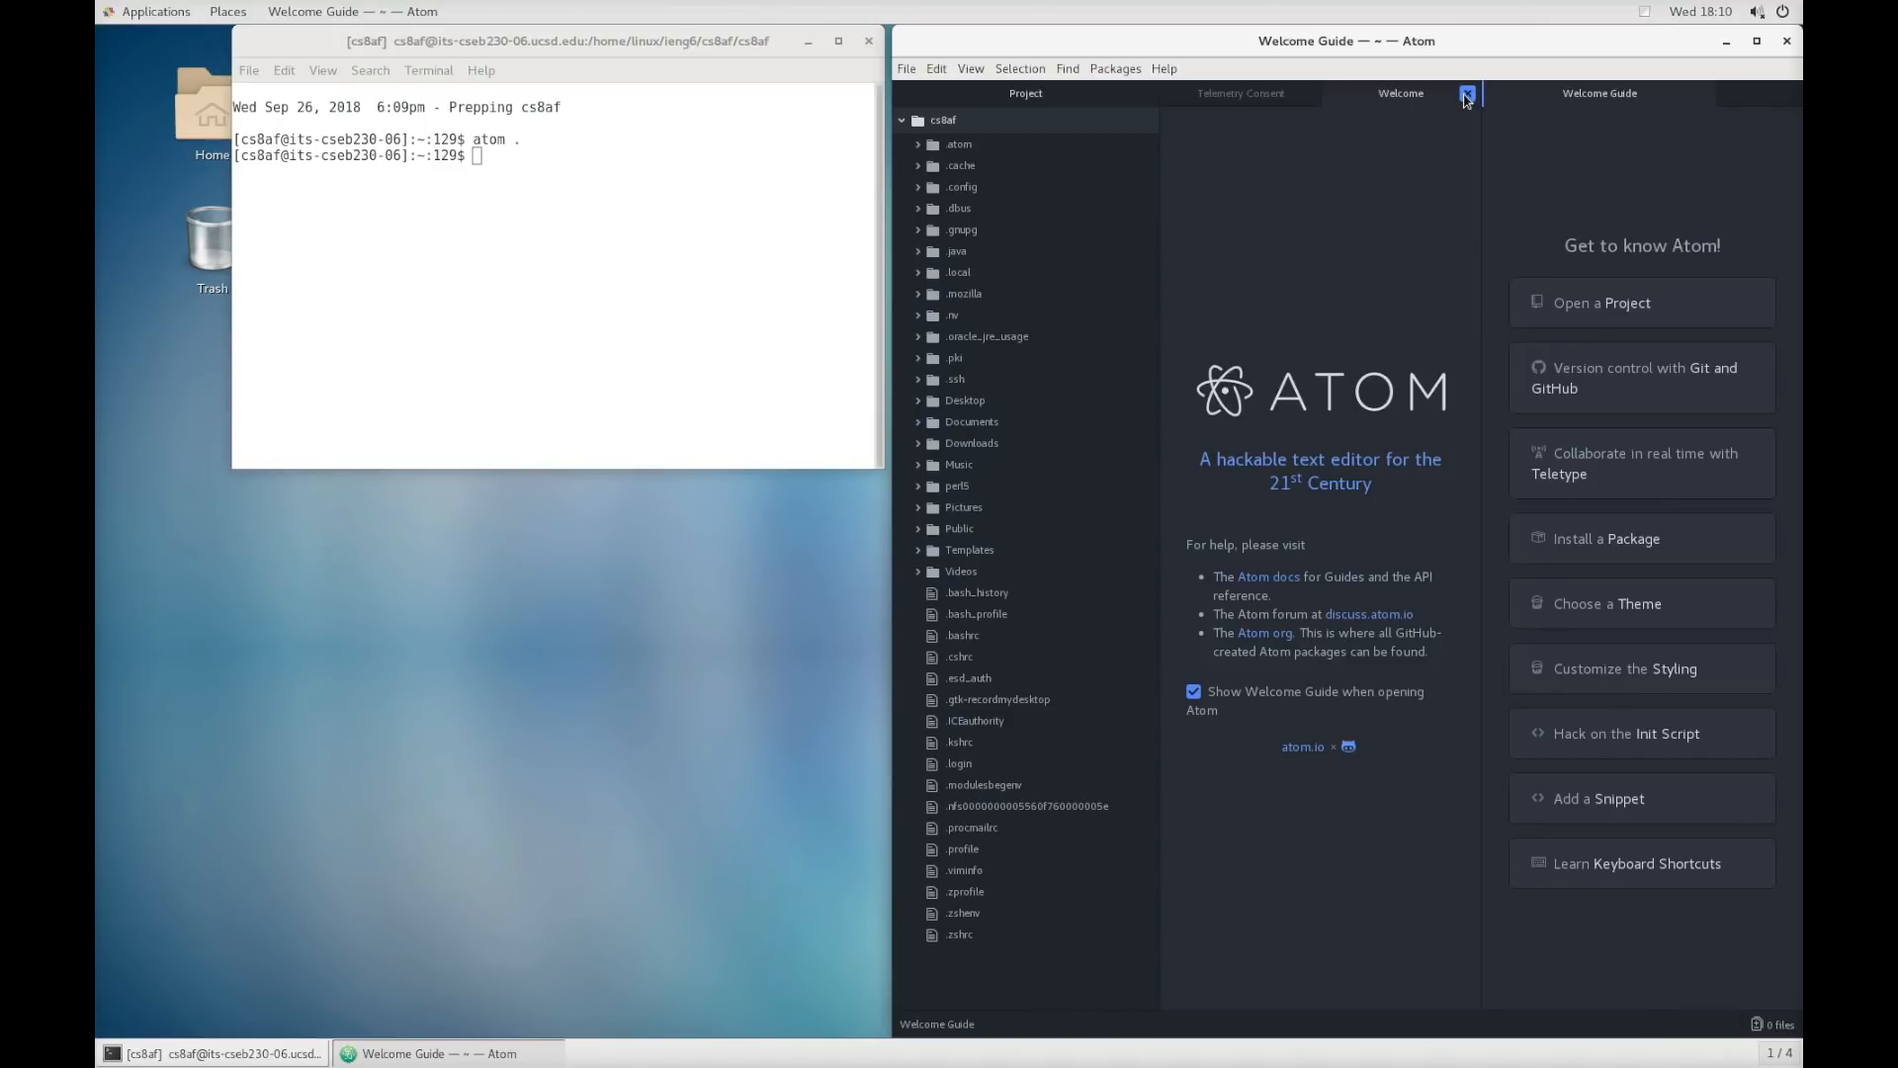
# - Close the Welcome Guide tabs and focus the project's file tree
pyautogui.click(1240, 93)
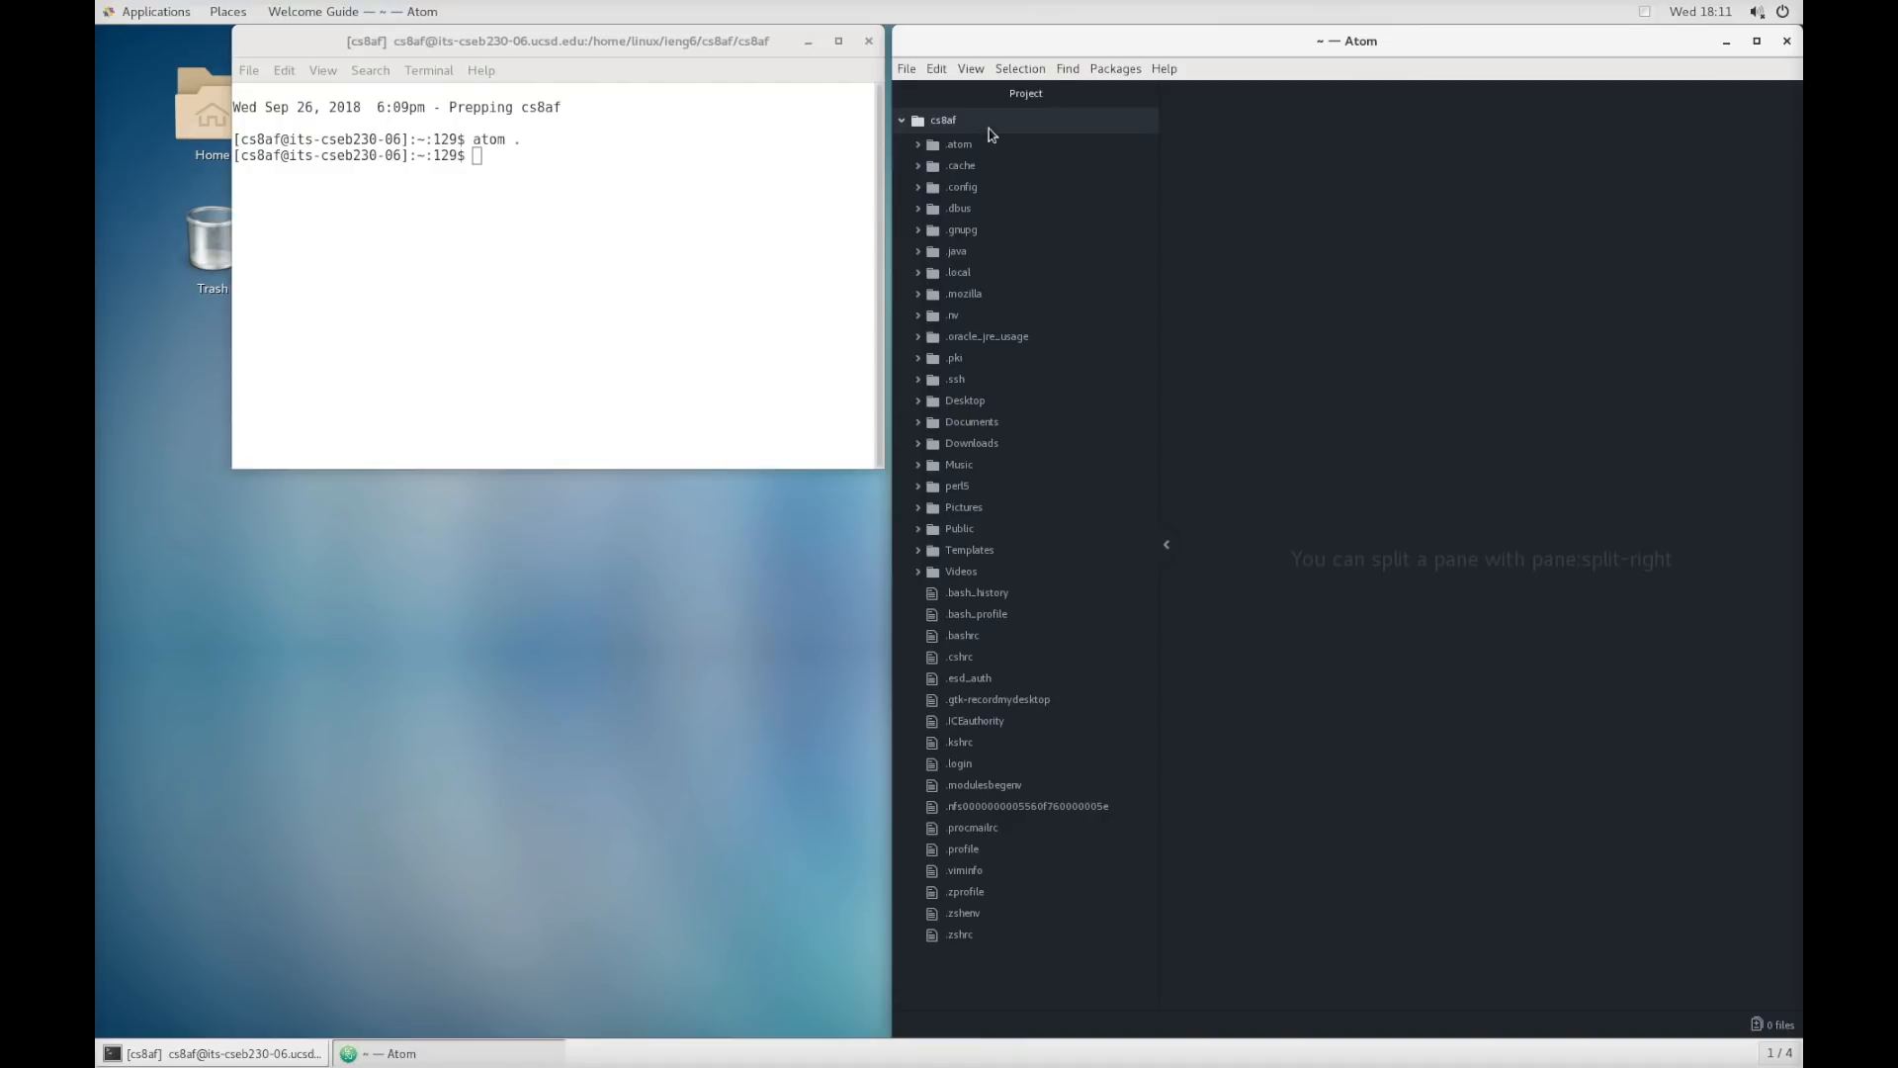
pyautogui.moveTo(1053, 8)
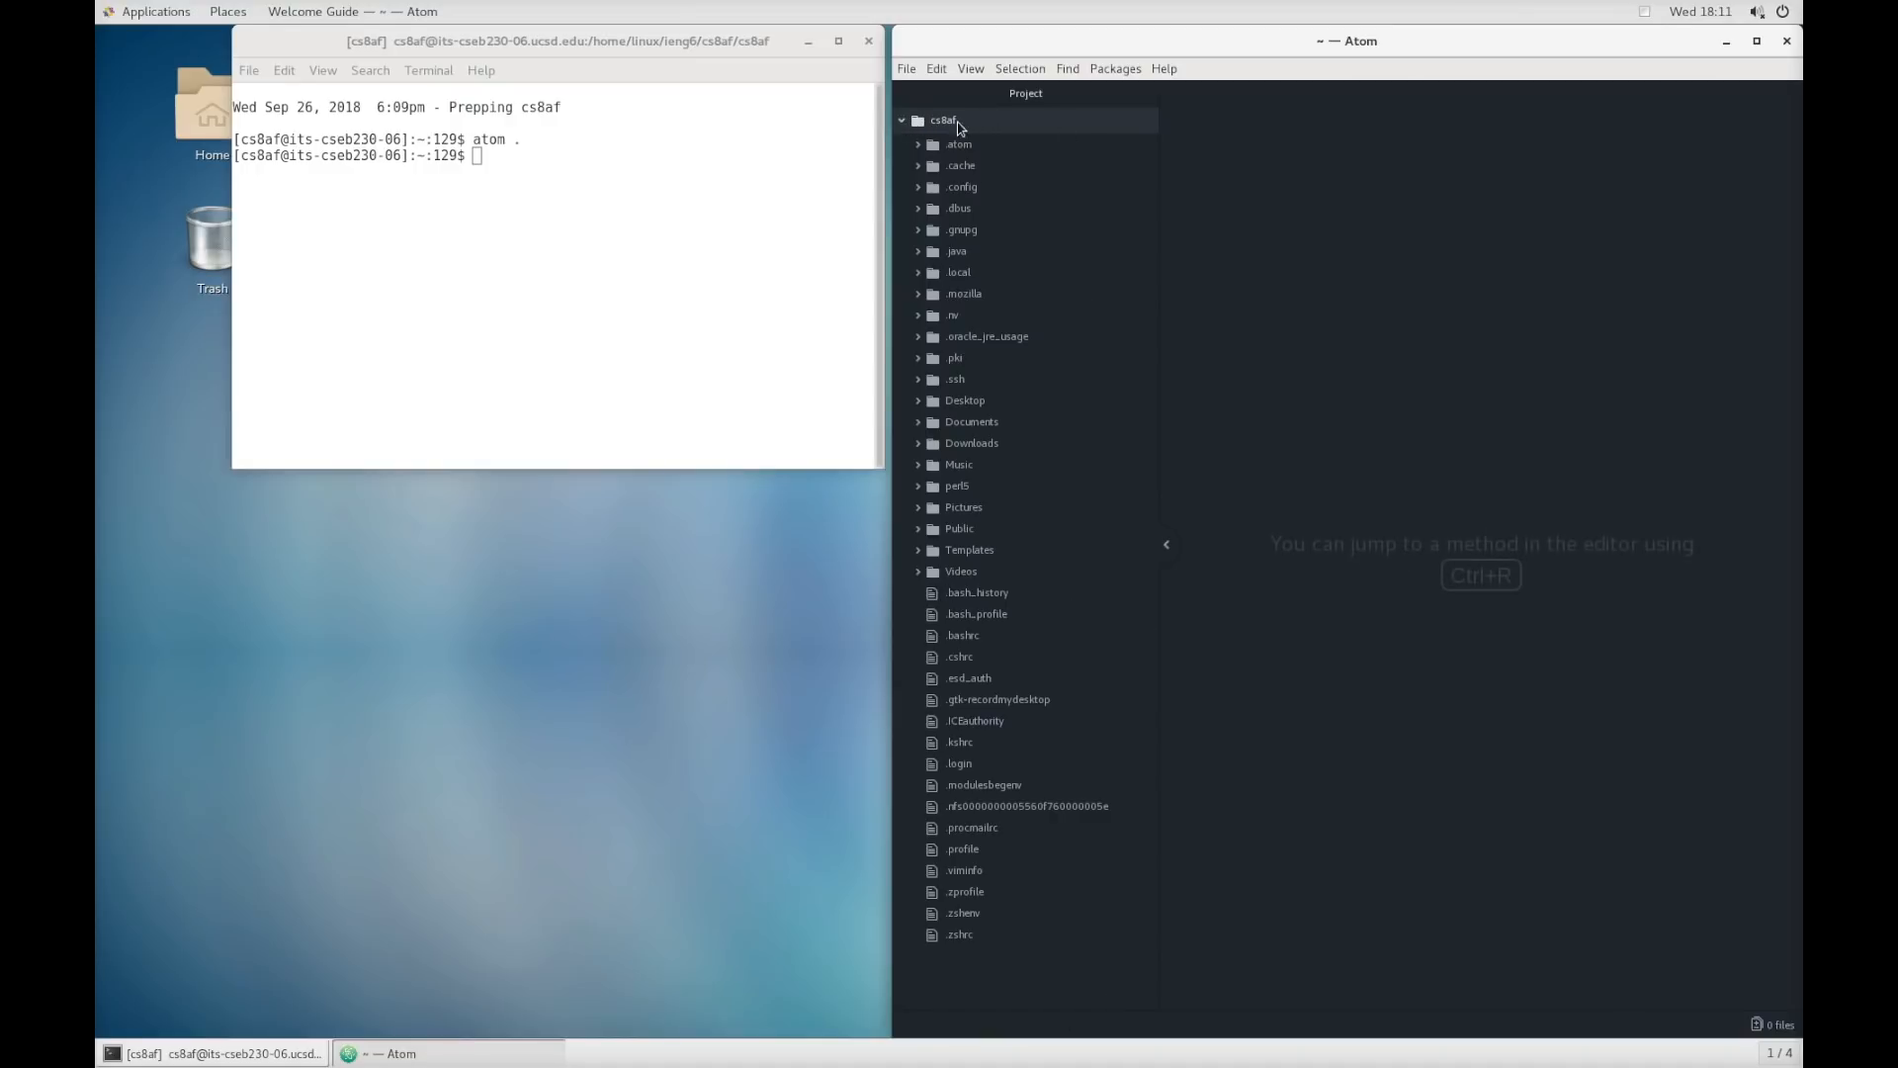
pyautogui.moveTo(924, 118)
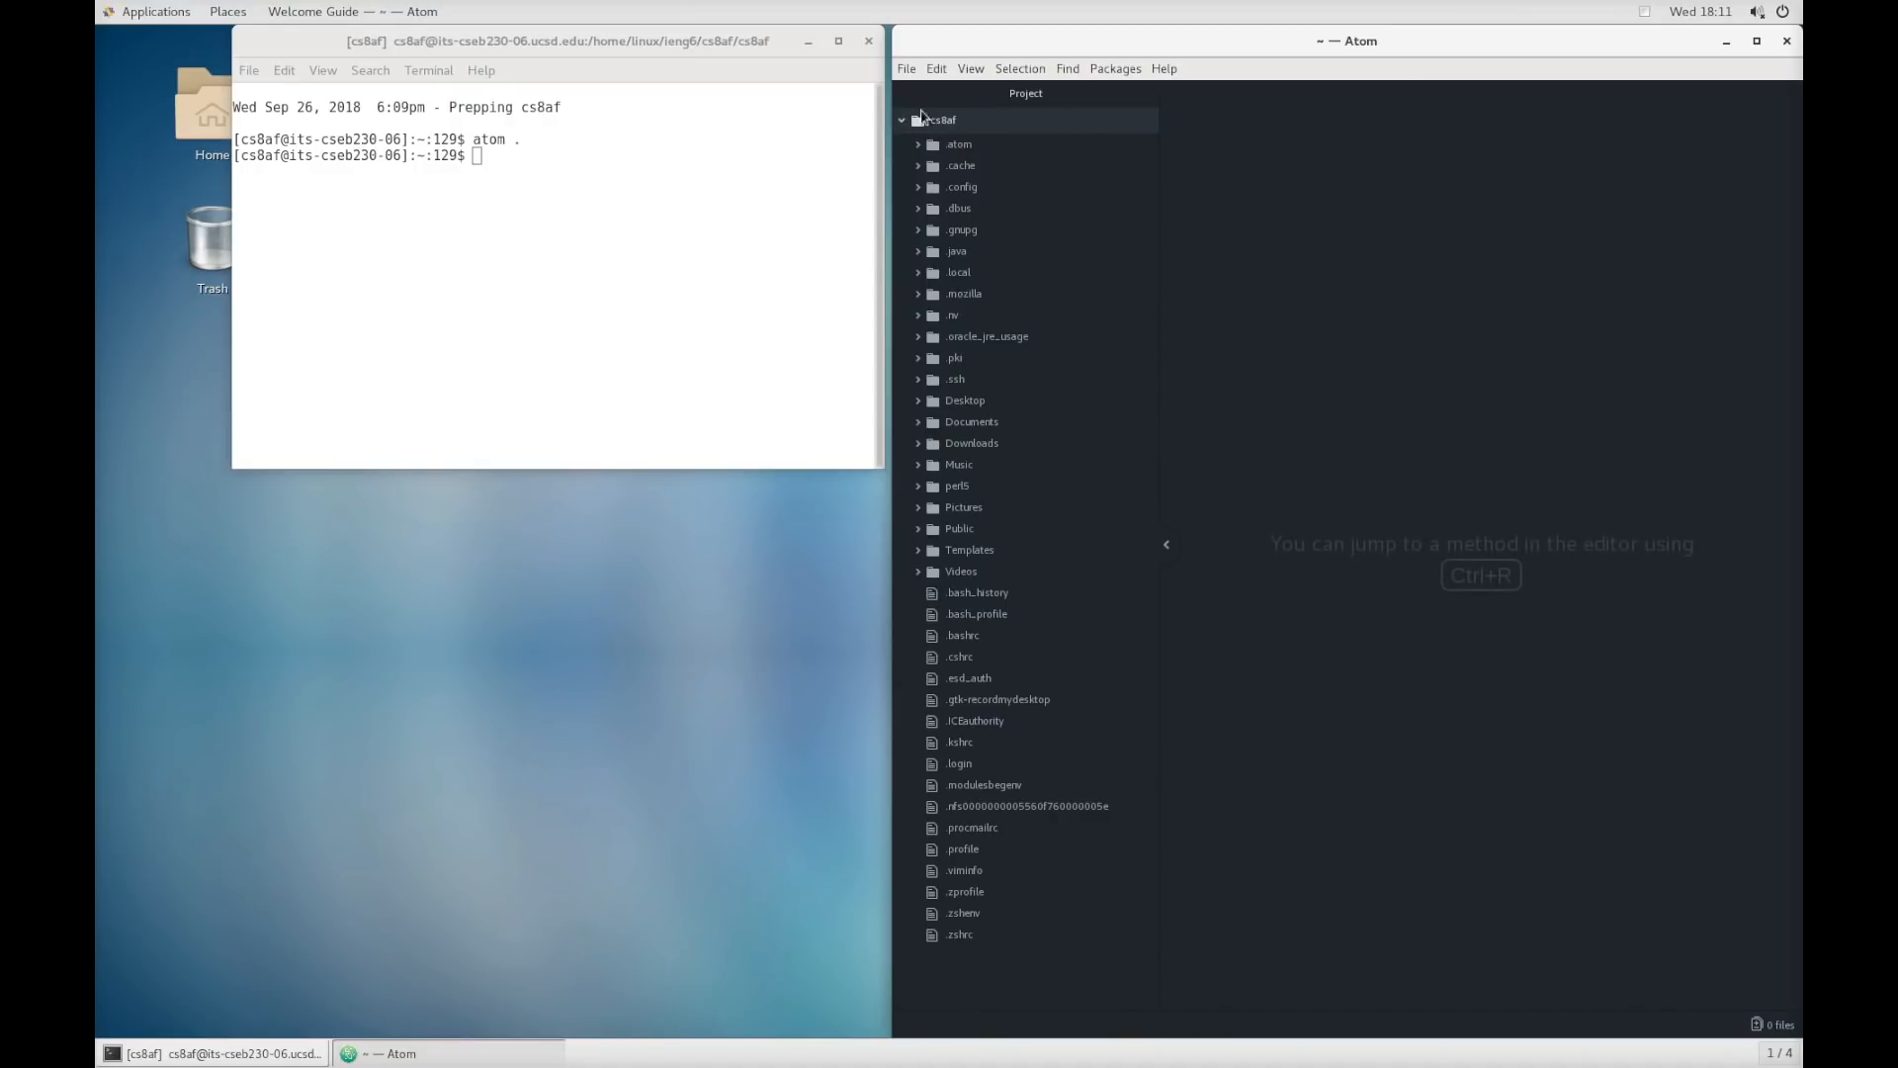
pyautogui.moveTo(974, 125)
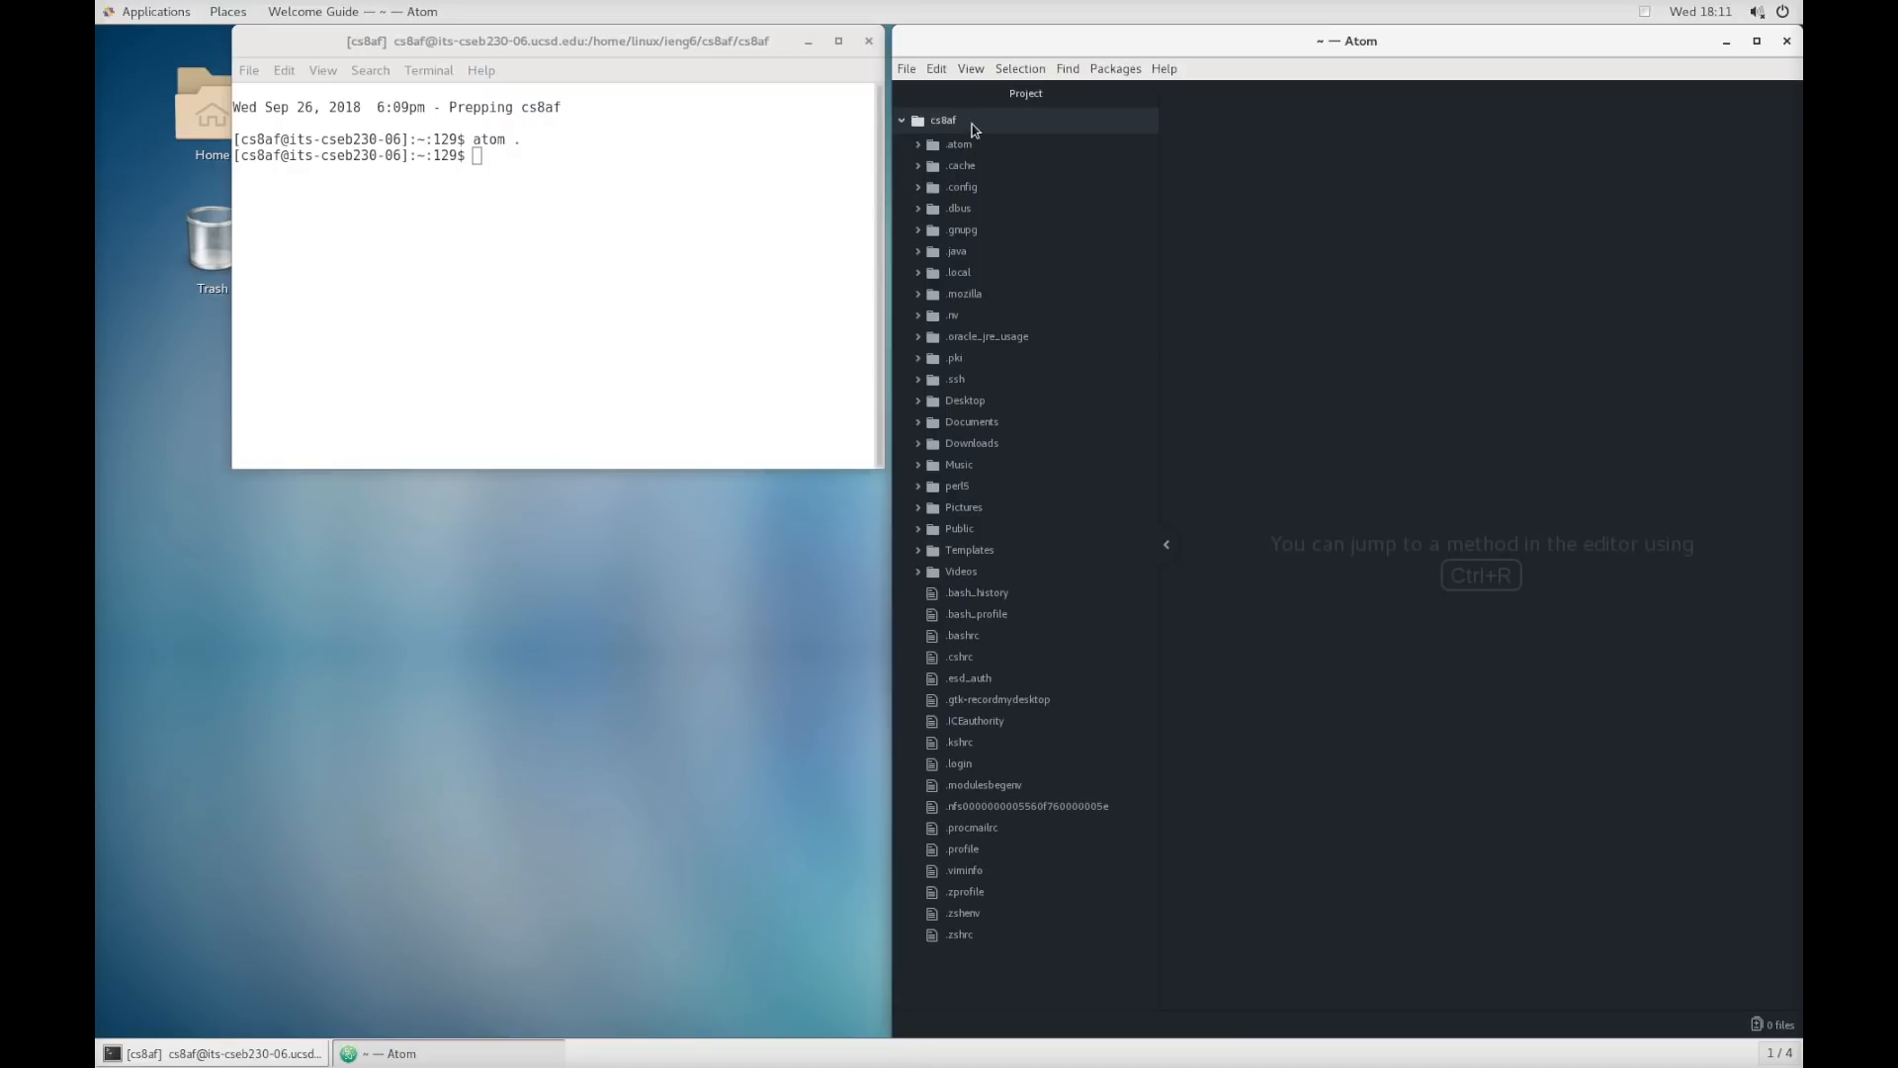
pyautogui.moveTo(951, 109)
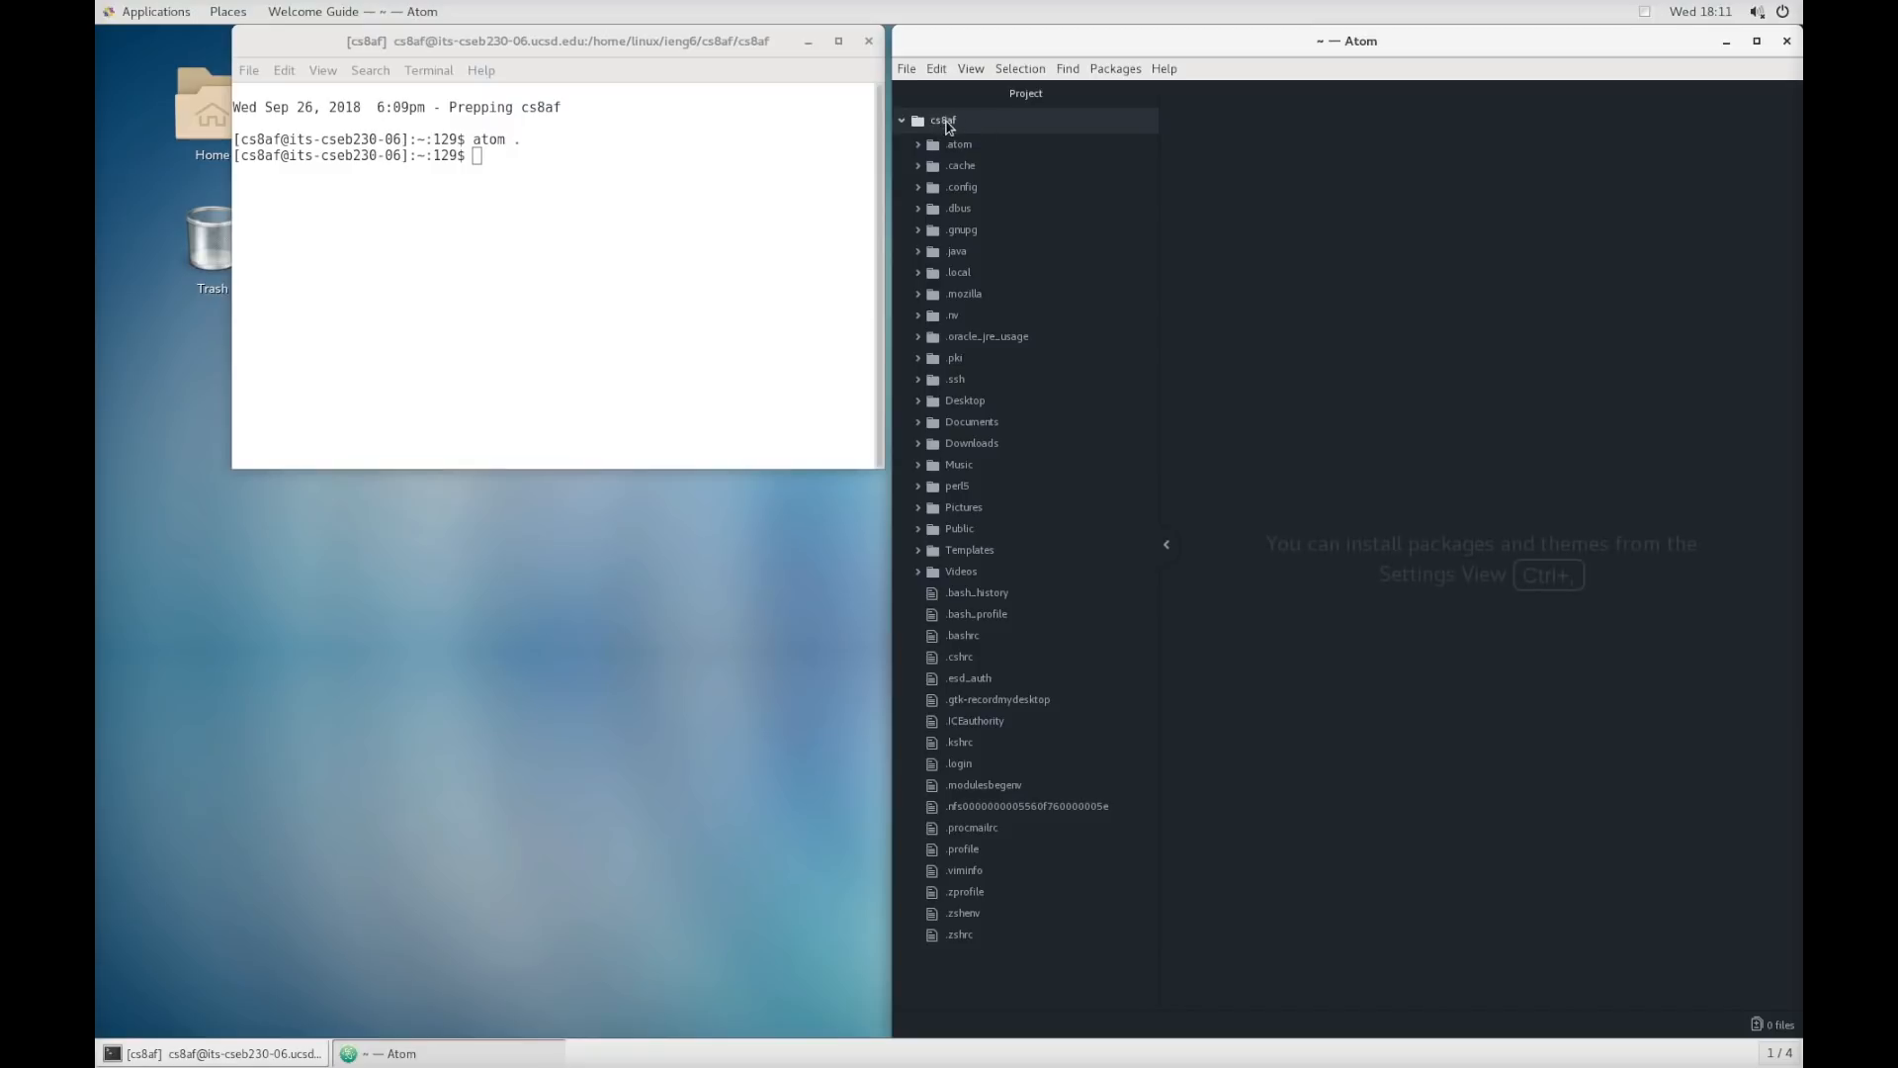
pyautogui.moveTo(957, 180)
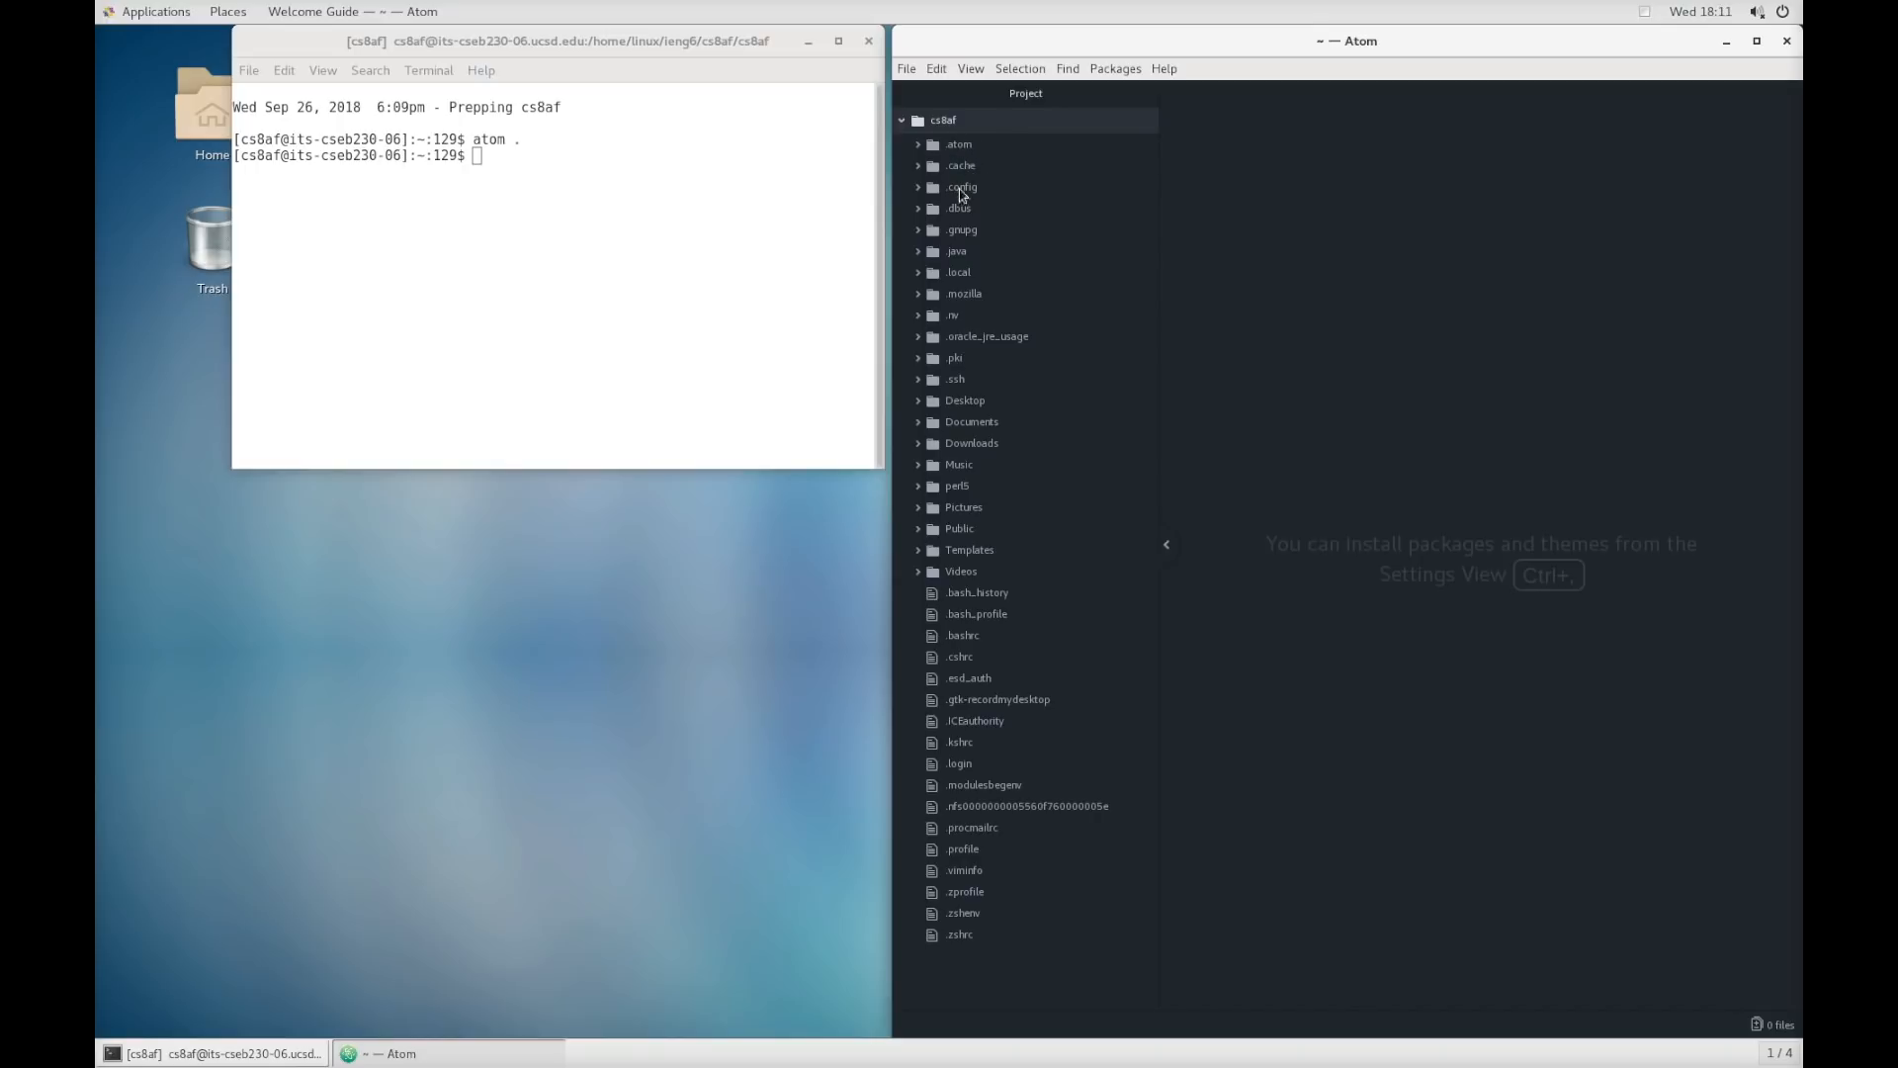
pyautogui.moveTo(981, 575)
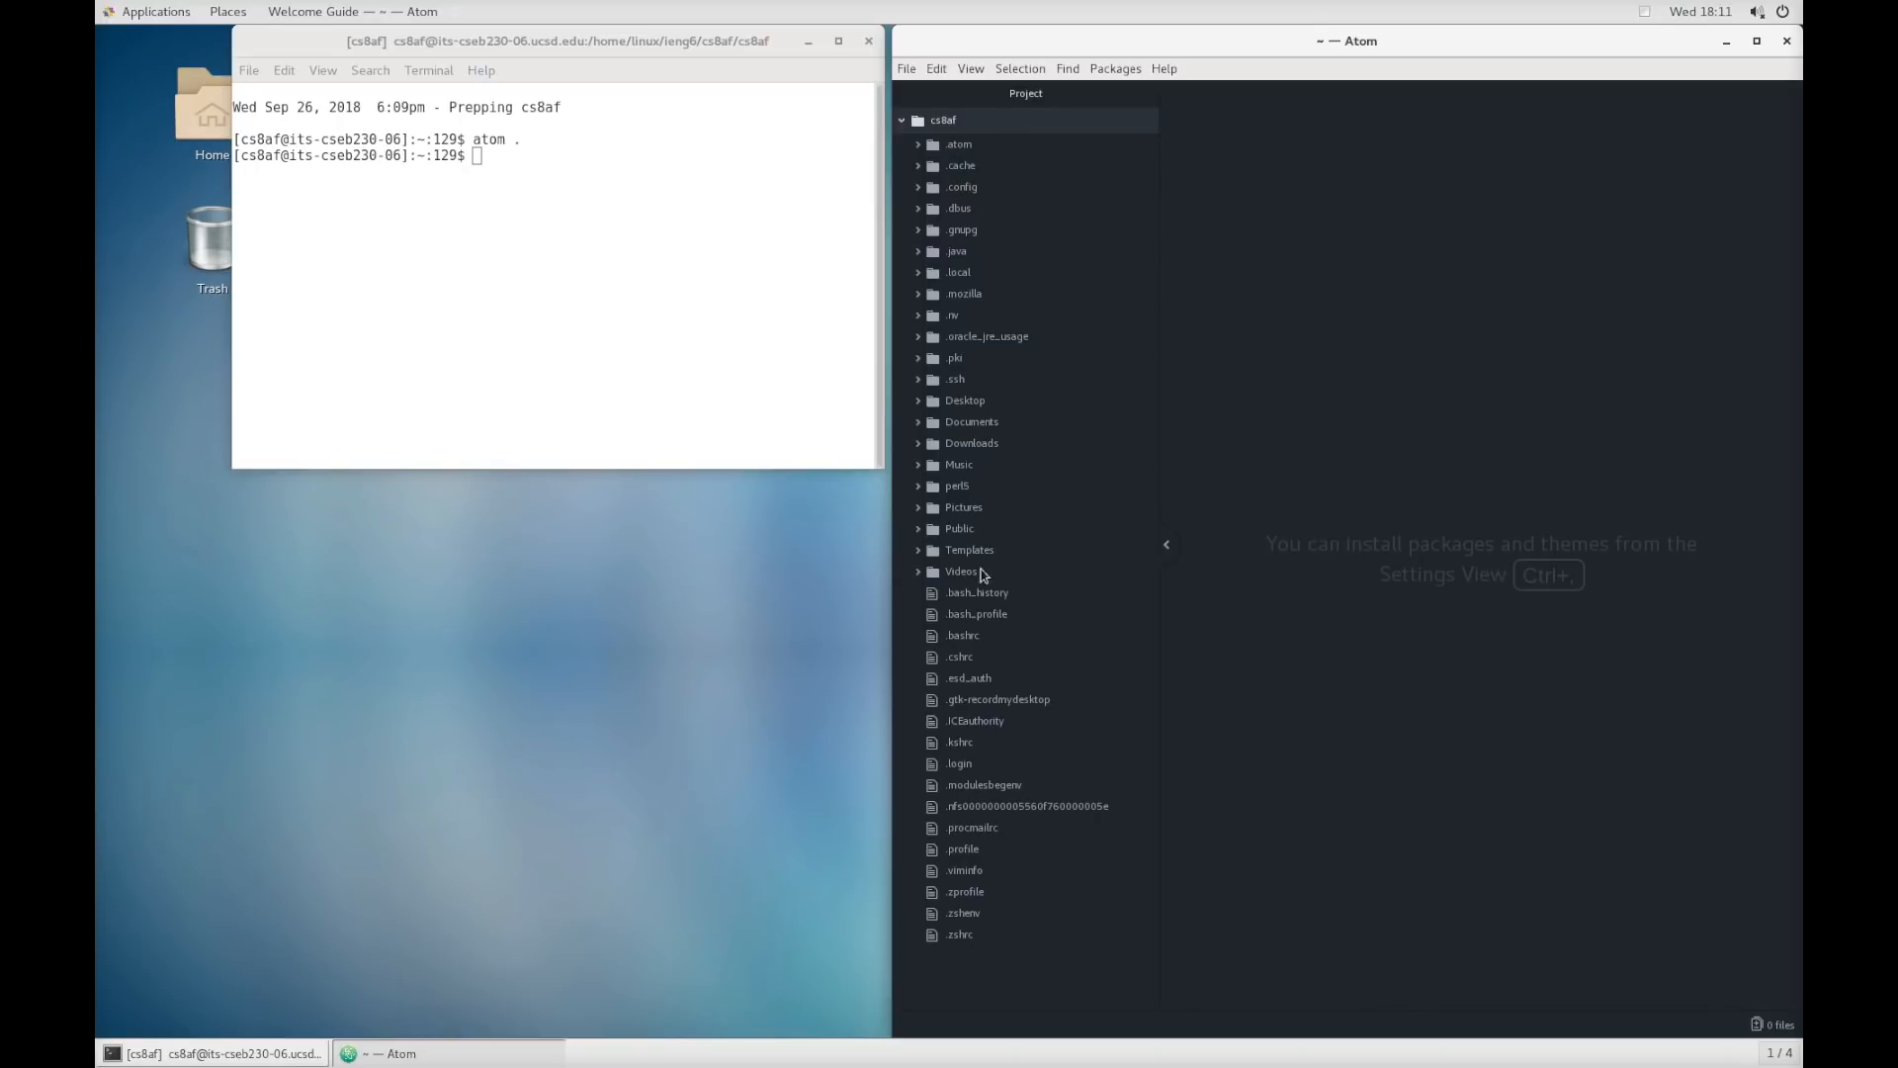
pyautogui.moveTo(985, 196)
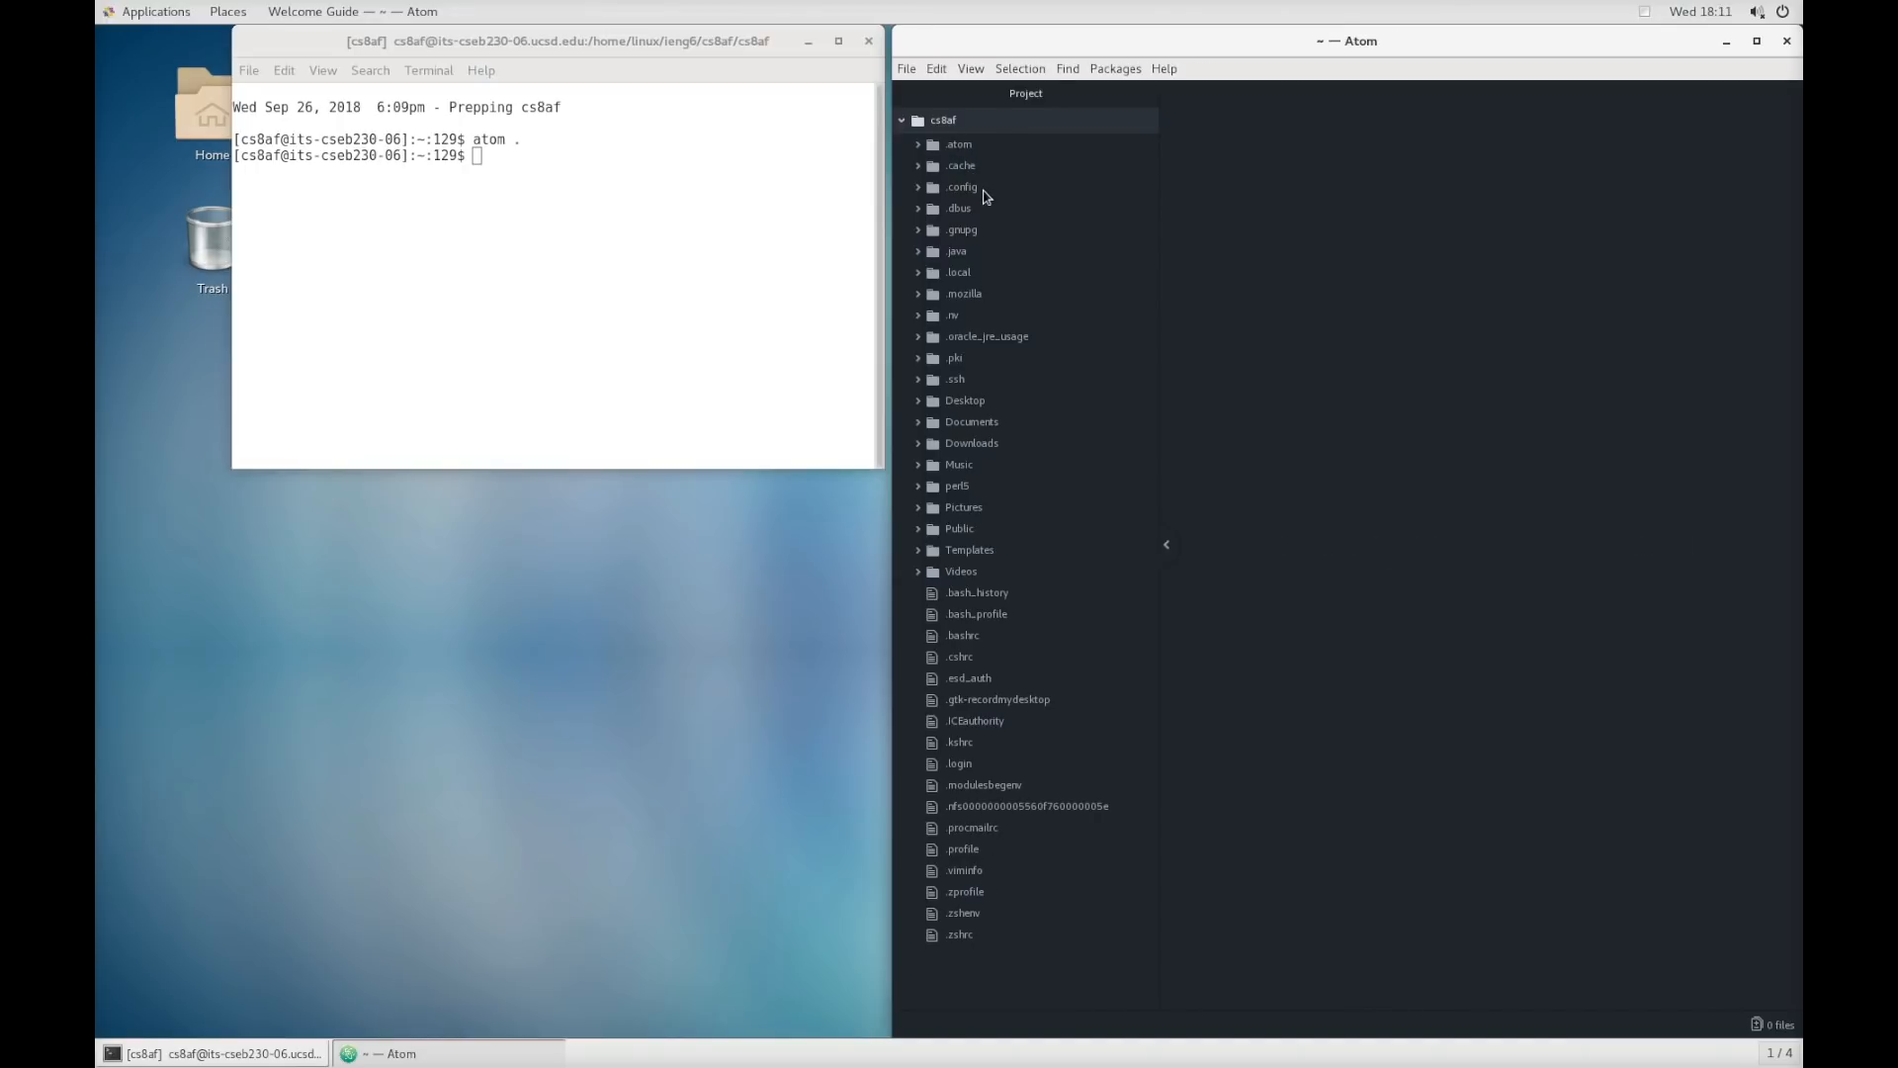
pyautogui.click(965, 399)
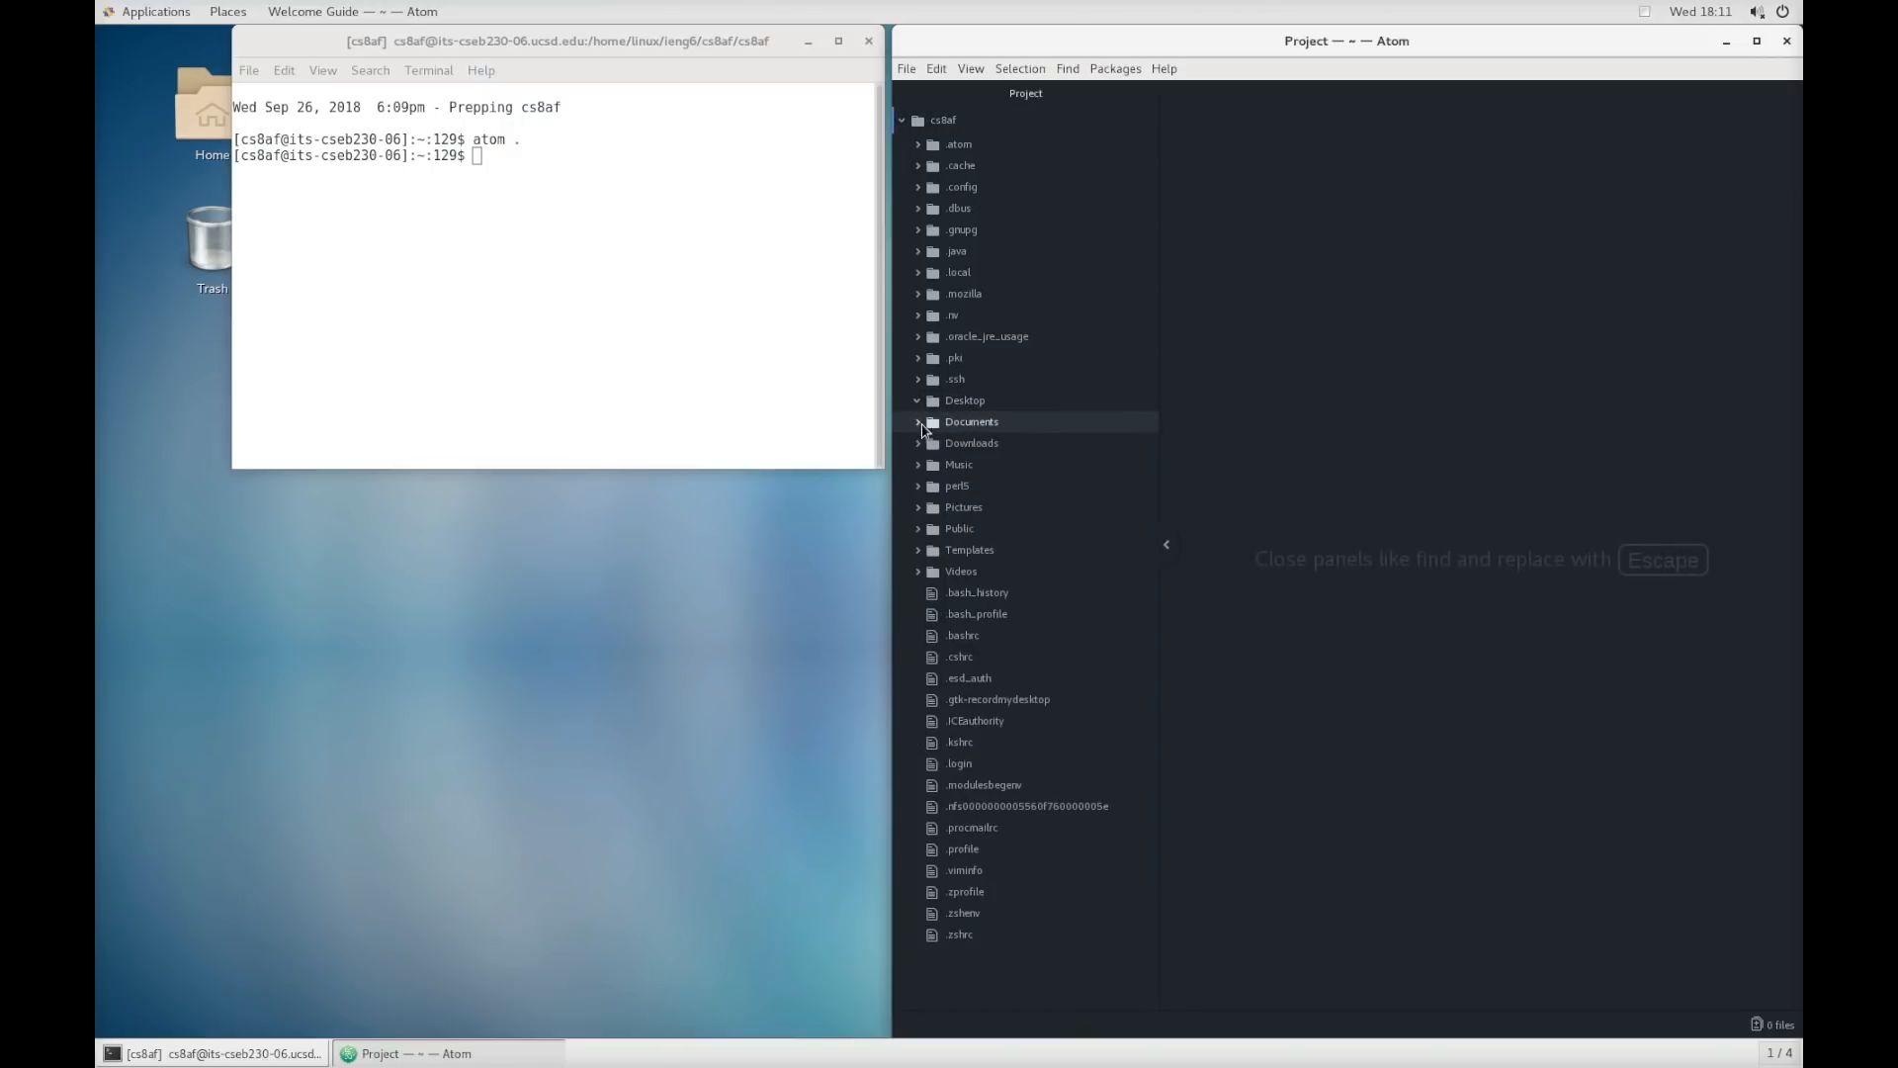
pyautogui.moveTo(981, 472)
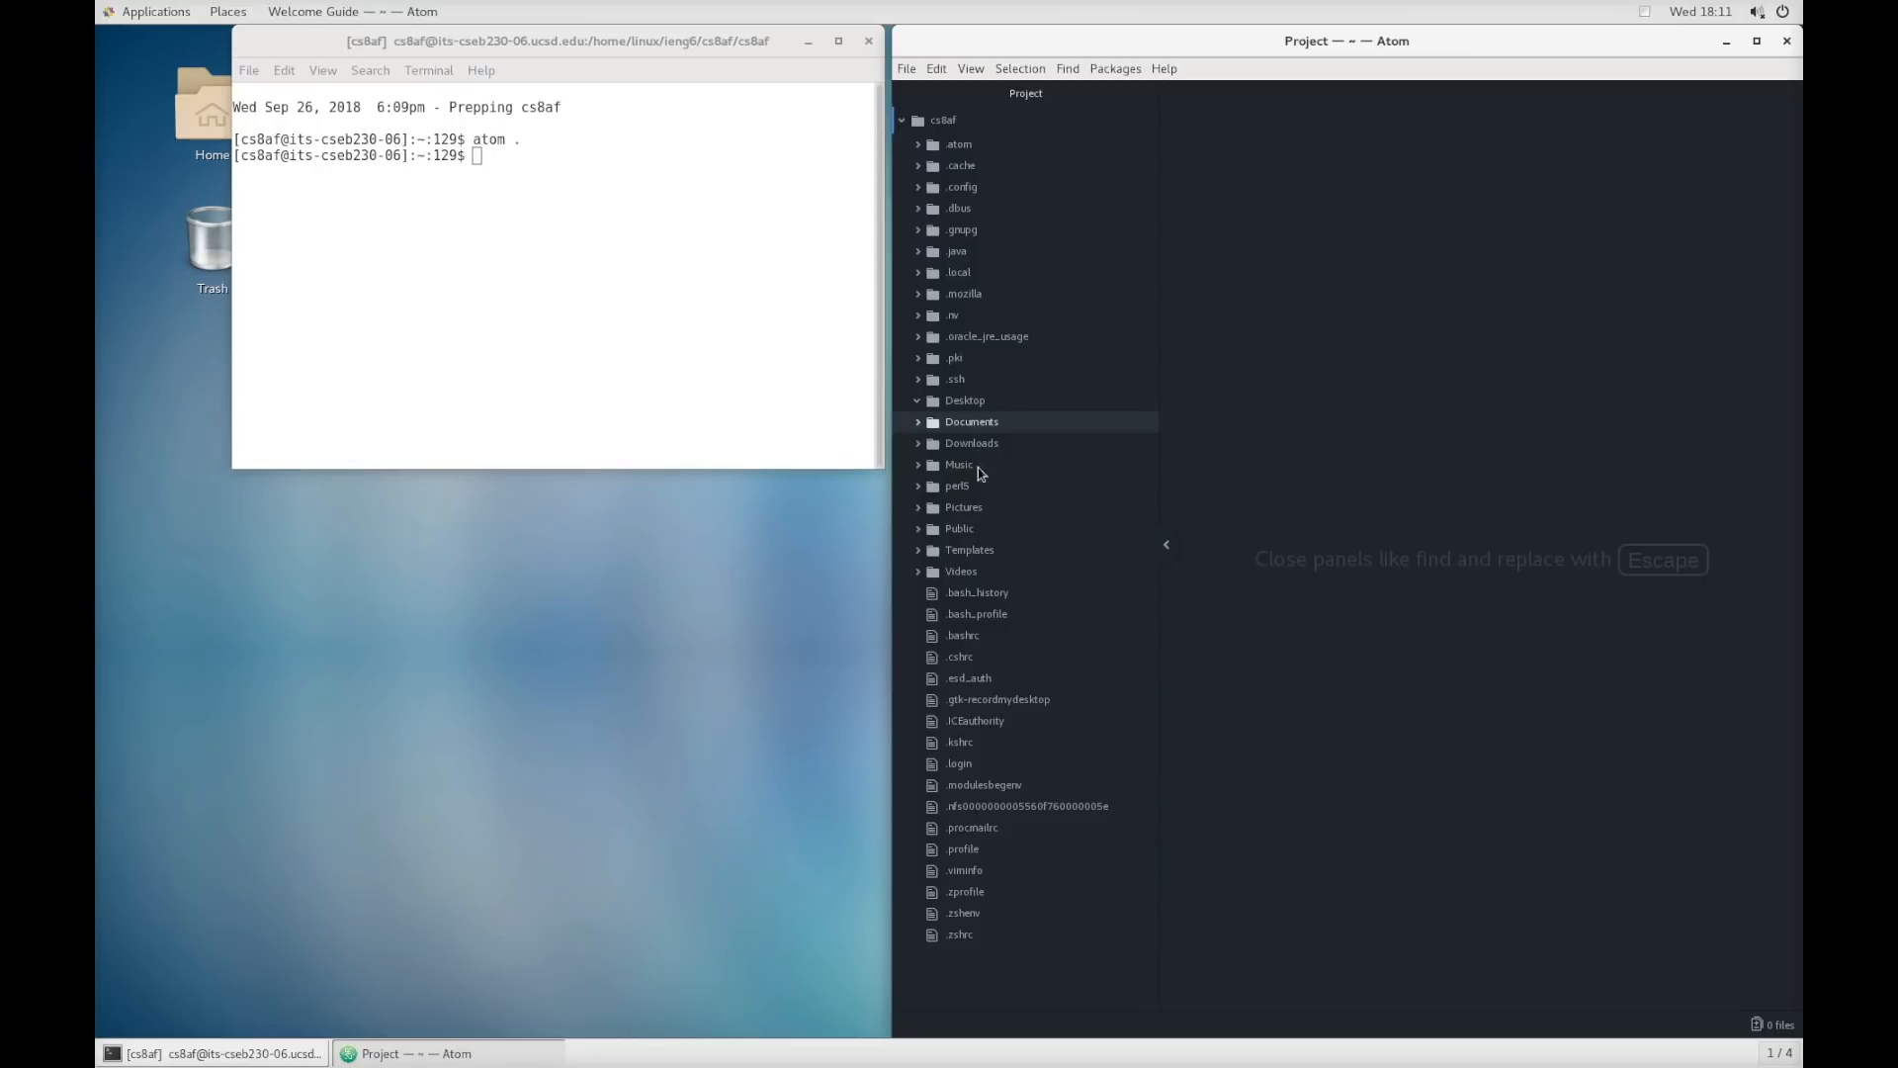
pyautogui.moveTo(856, 597)
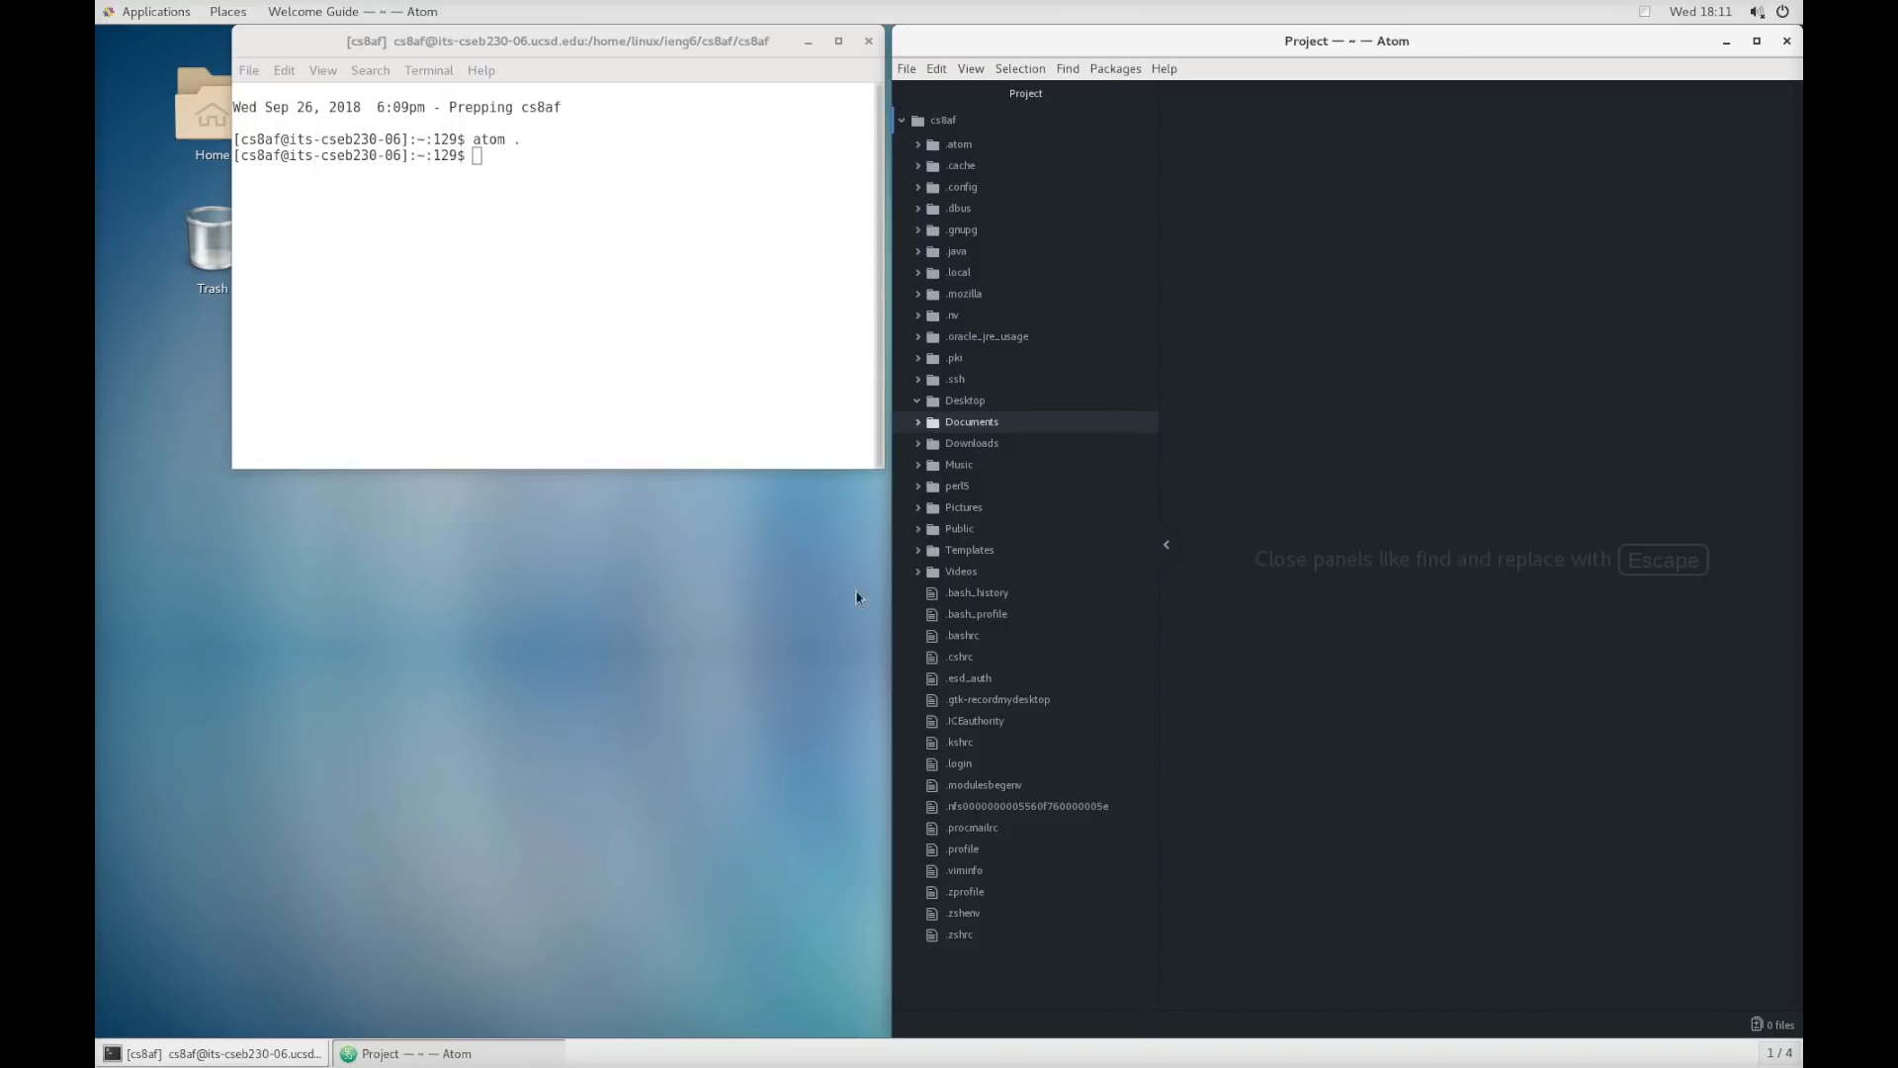
pyautogui.moveTo(1038, 455)
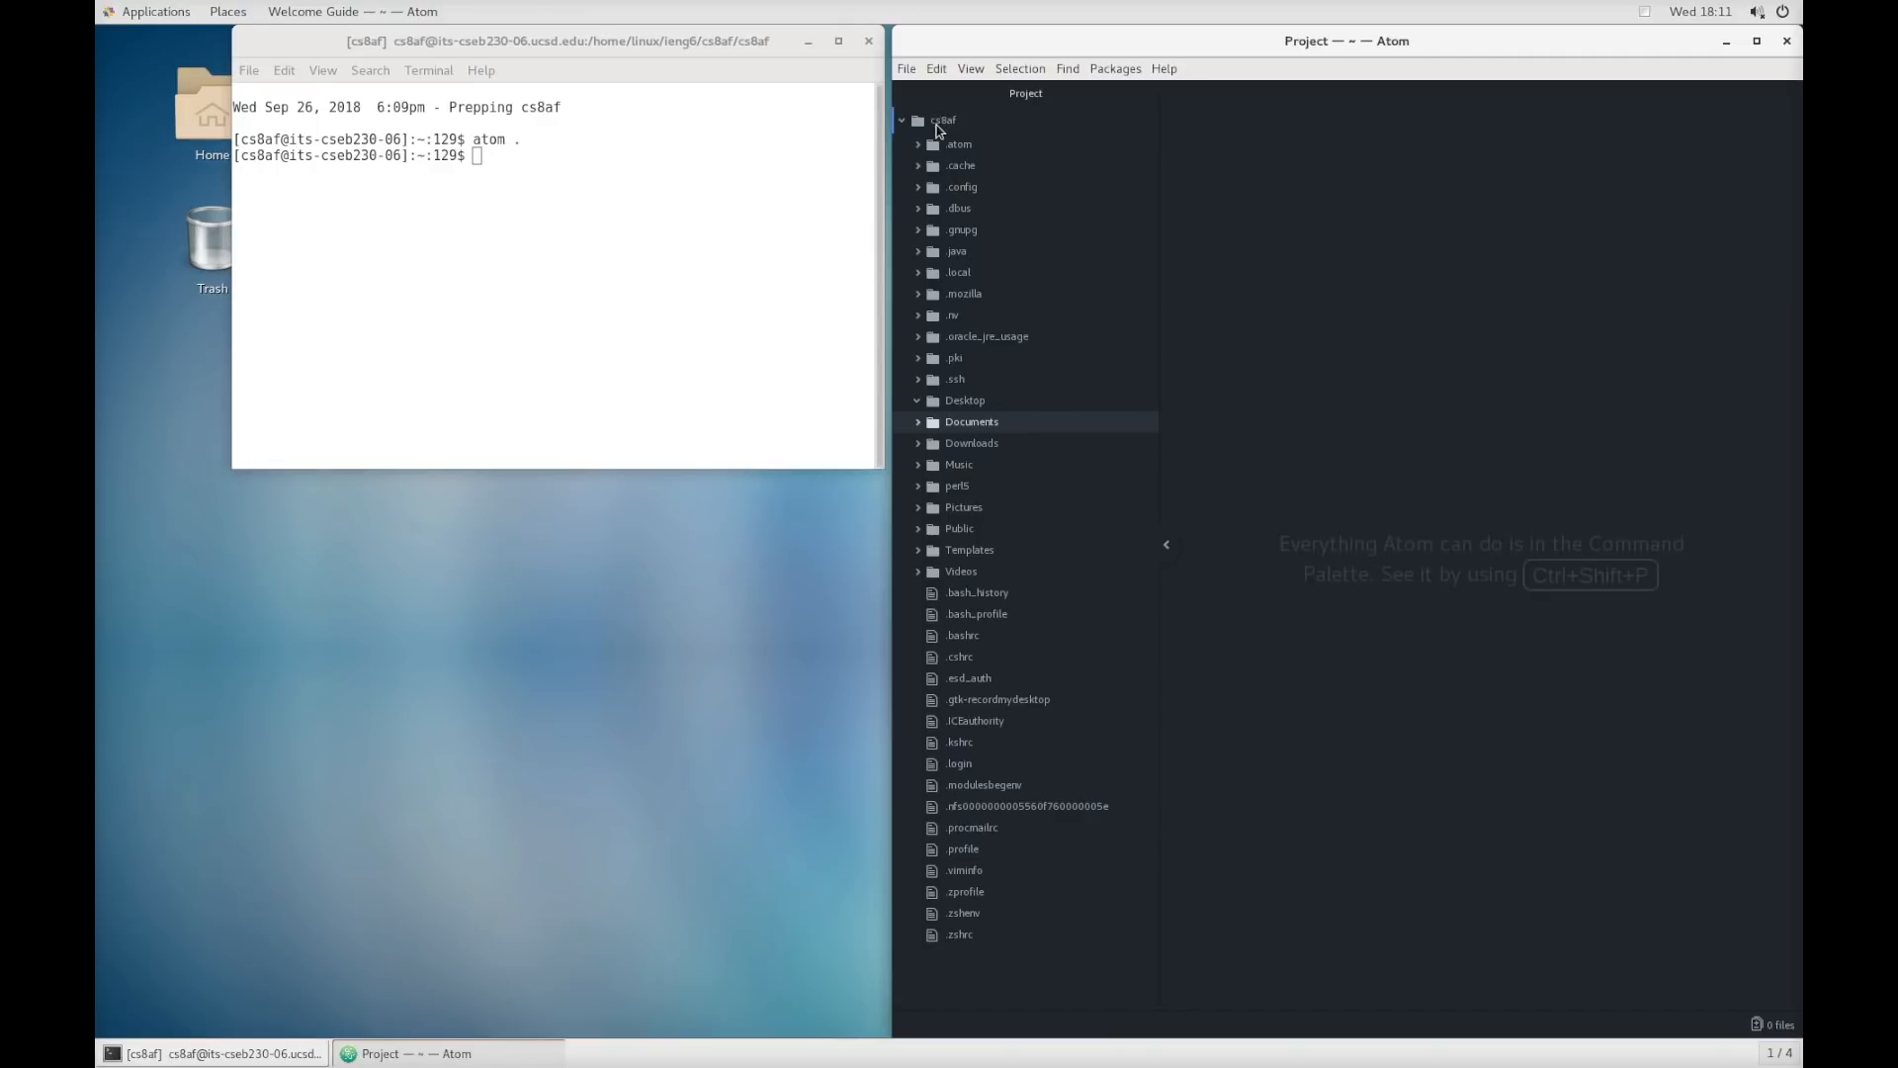
pyautogui.click(957, 144)
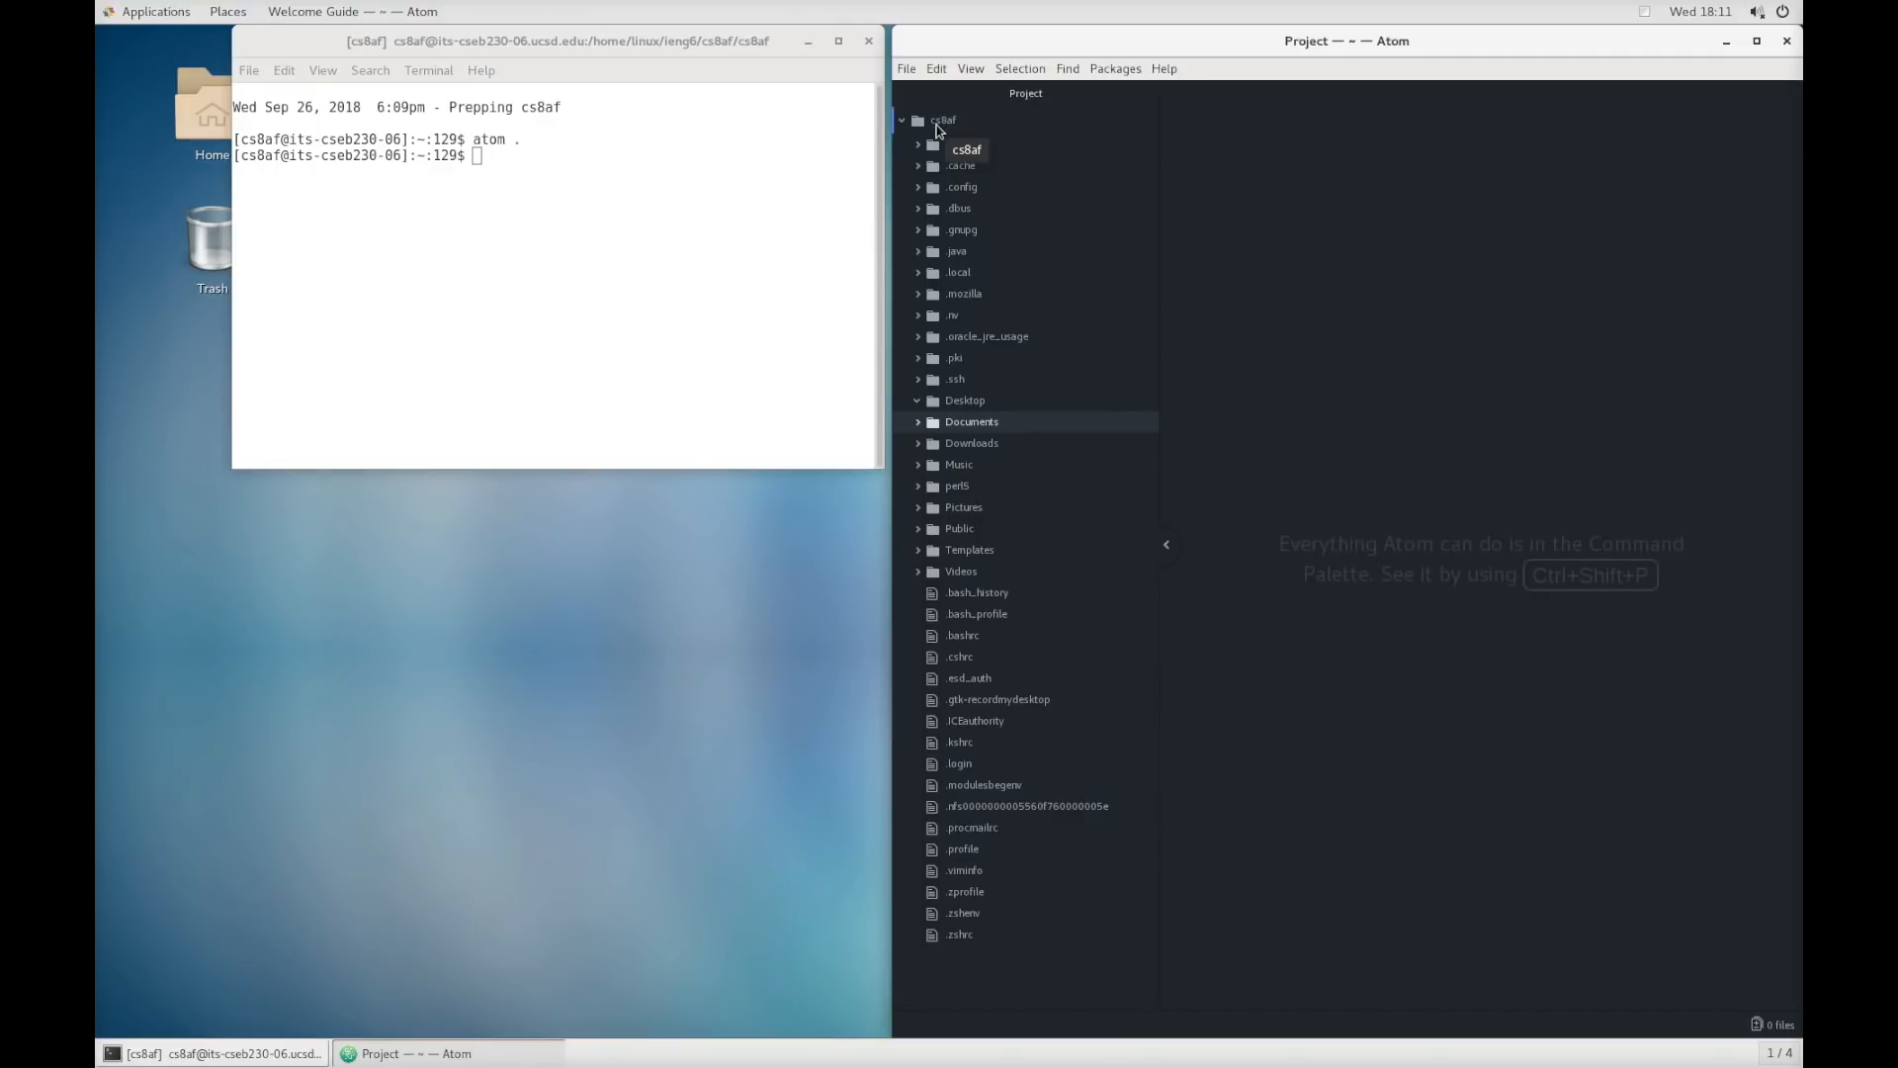
# - Create a new folder named 'hello' at the project root
pyautogui.rightClick(945, 121)
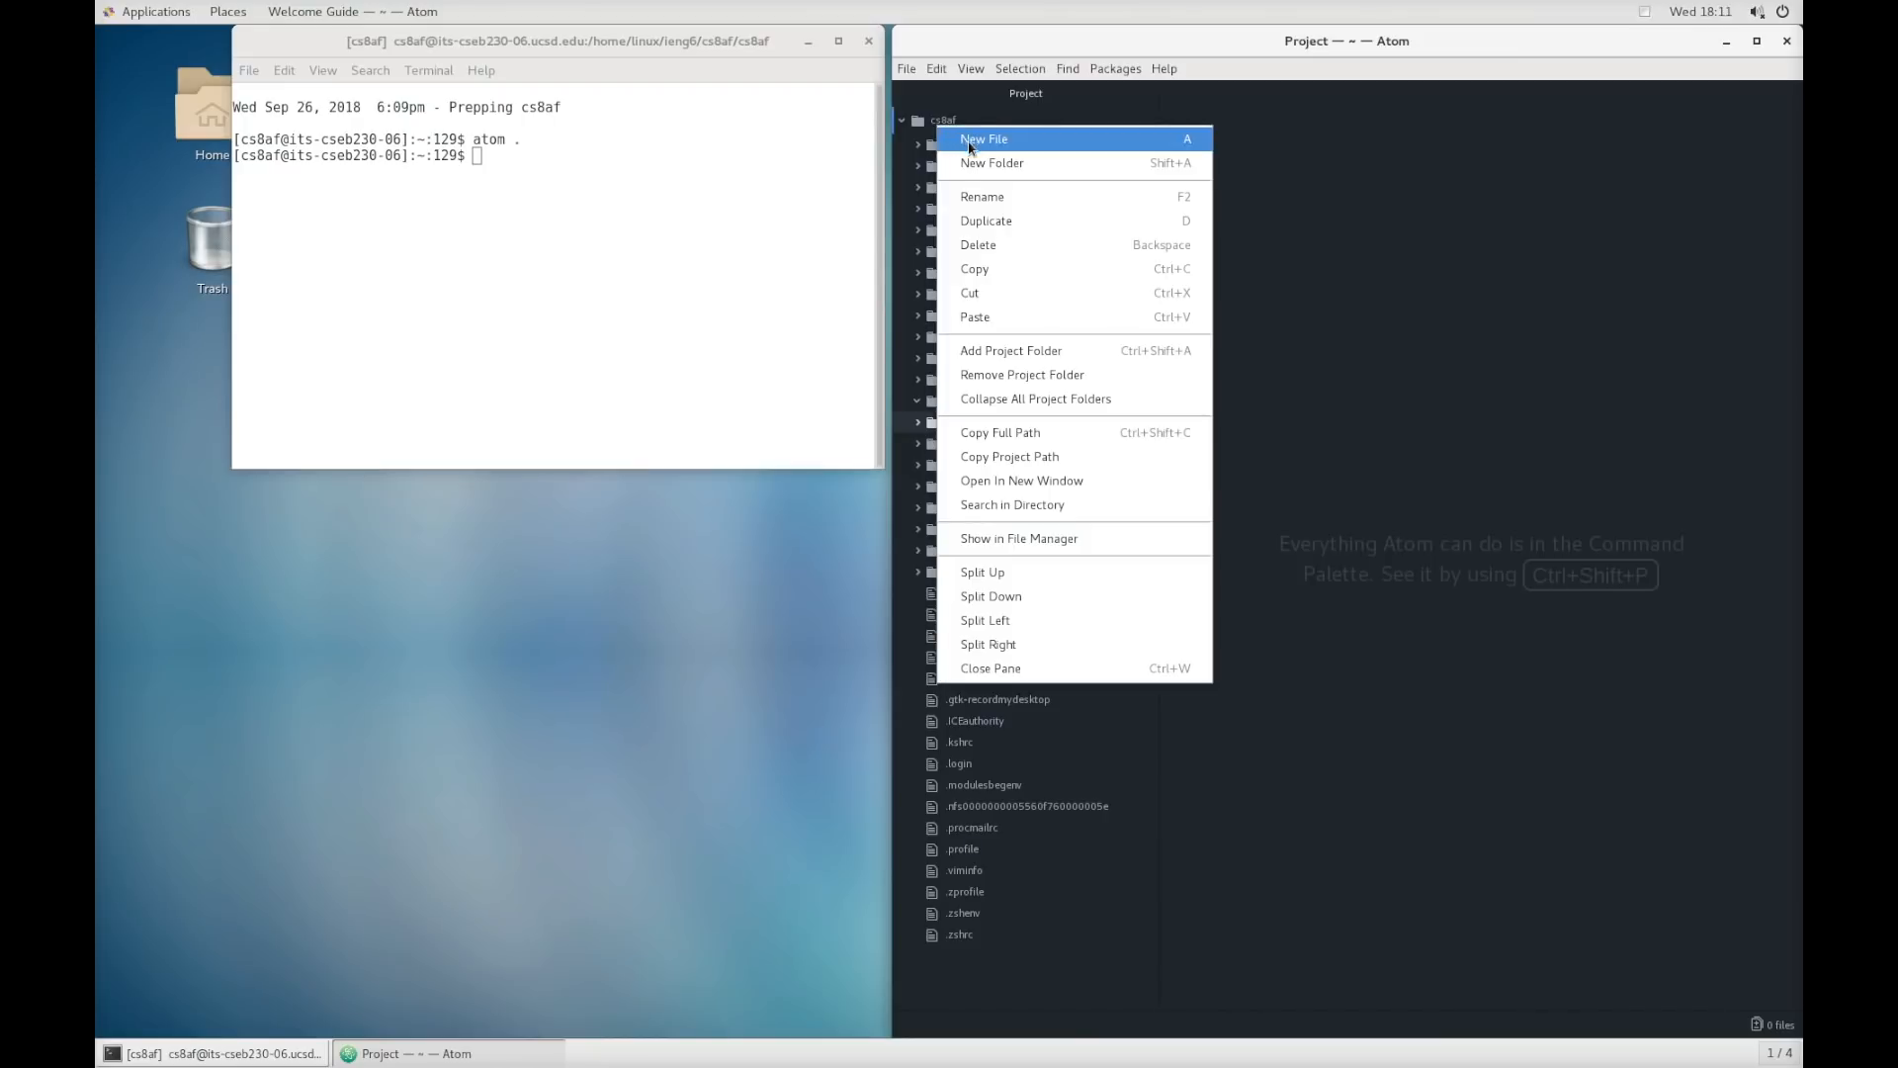
pyautogui.moveTo(937, 121)
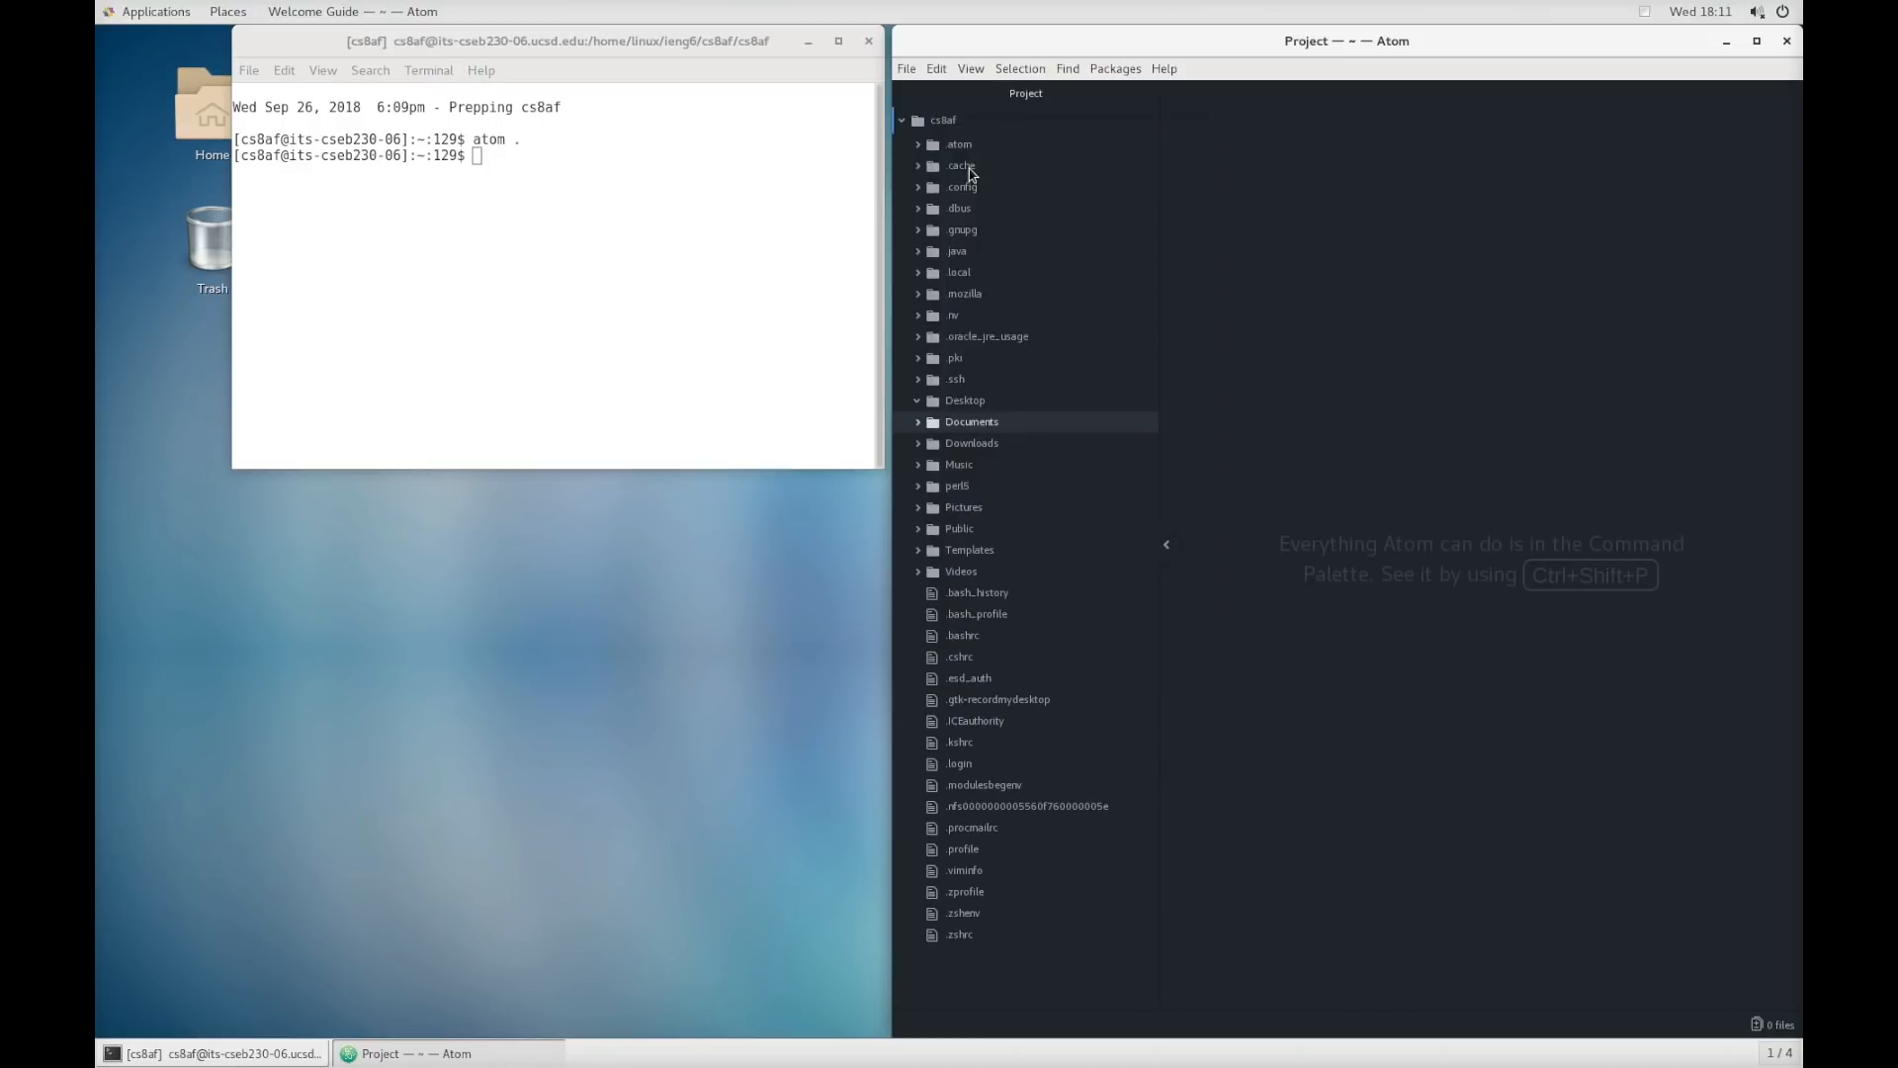
pyautogui.write('hello')
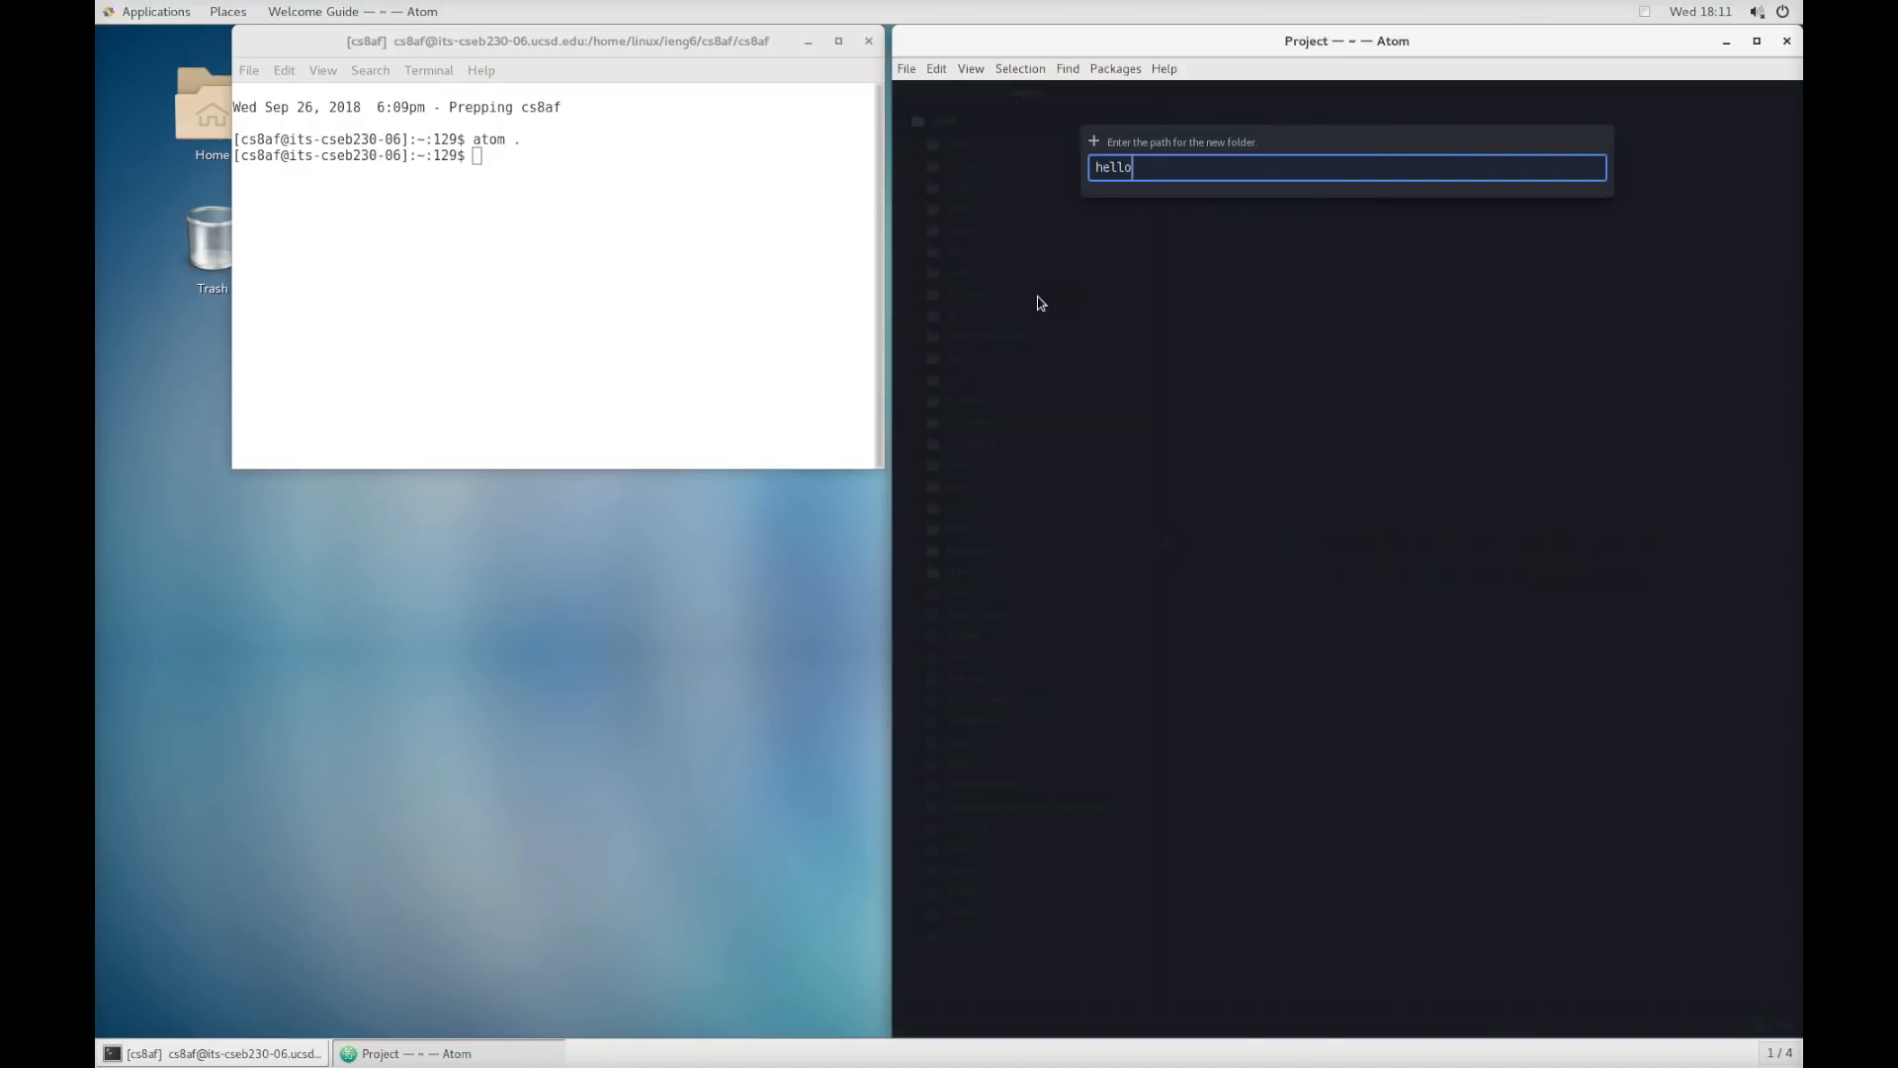
pyautogui.moveTo(1238, 154)
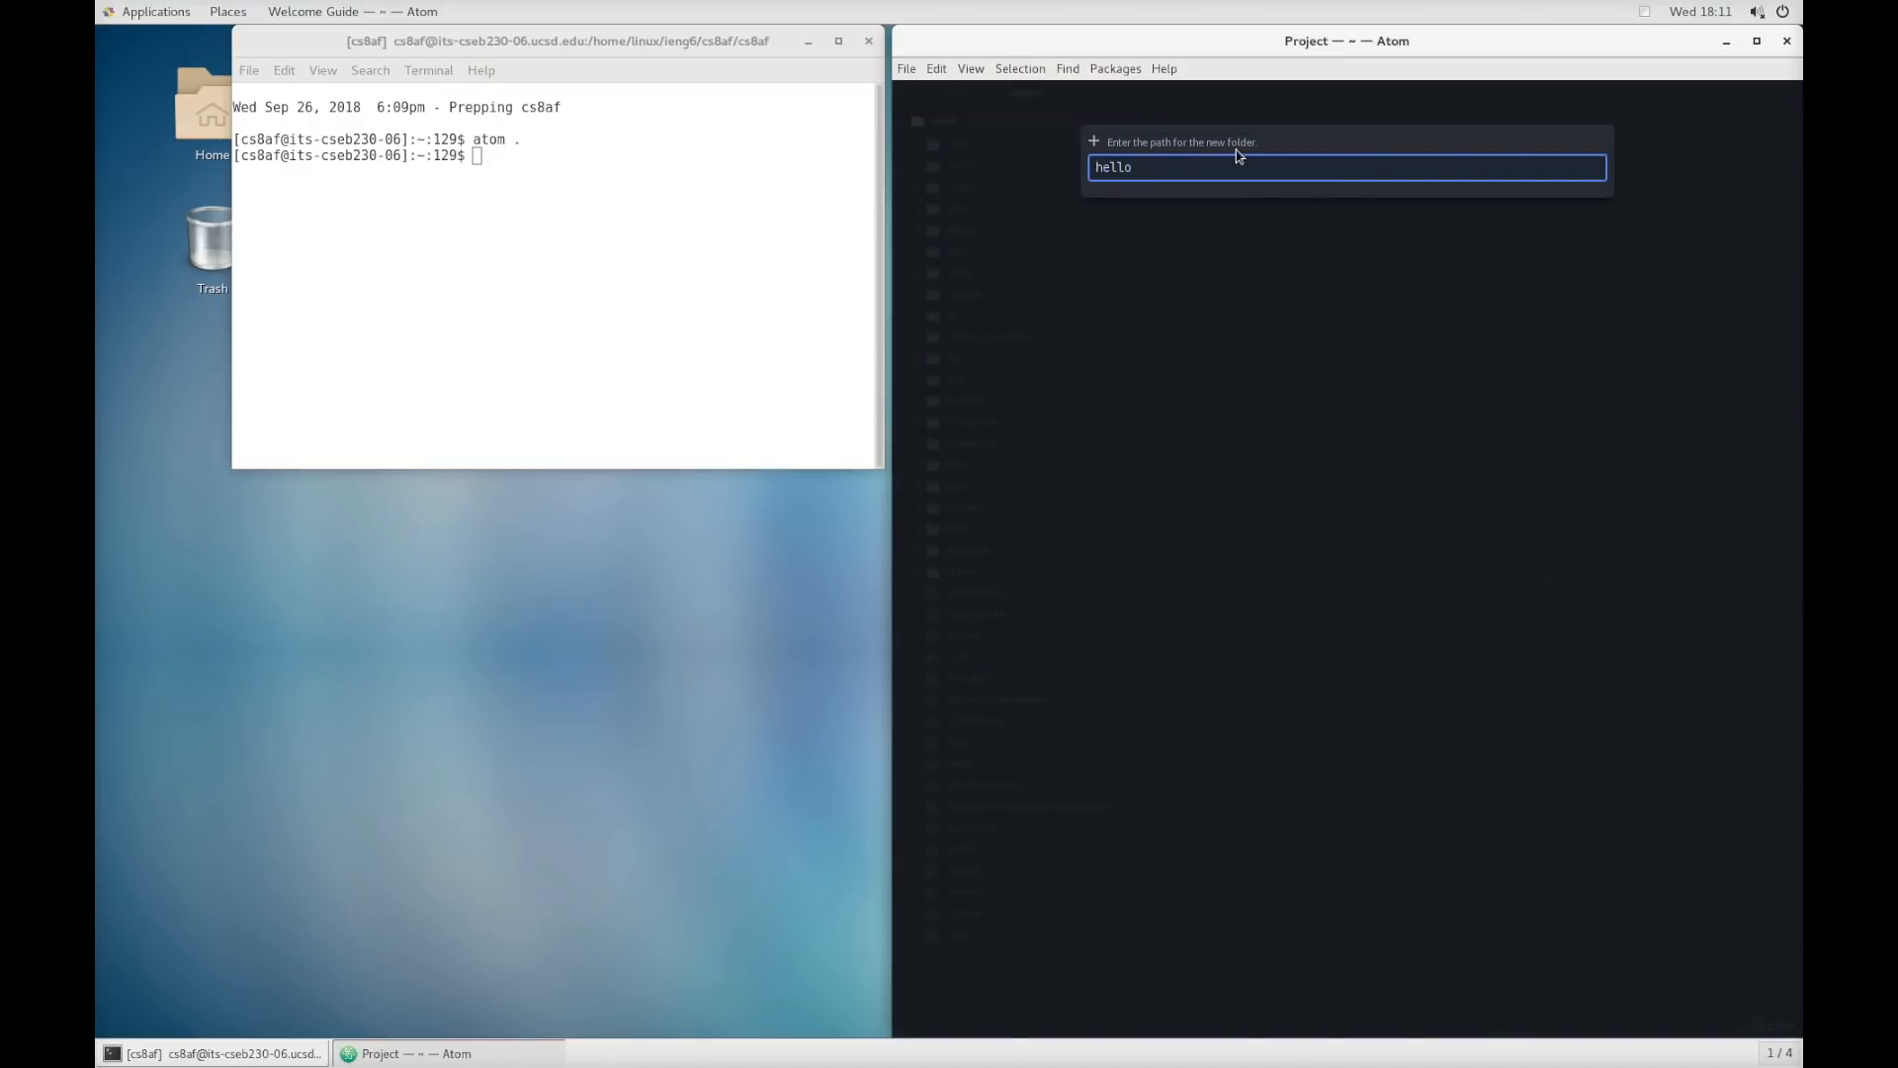
pyautogui.press('Return')
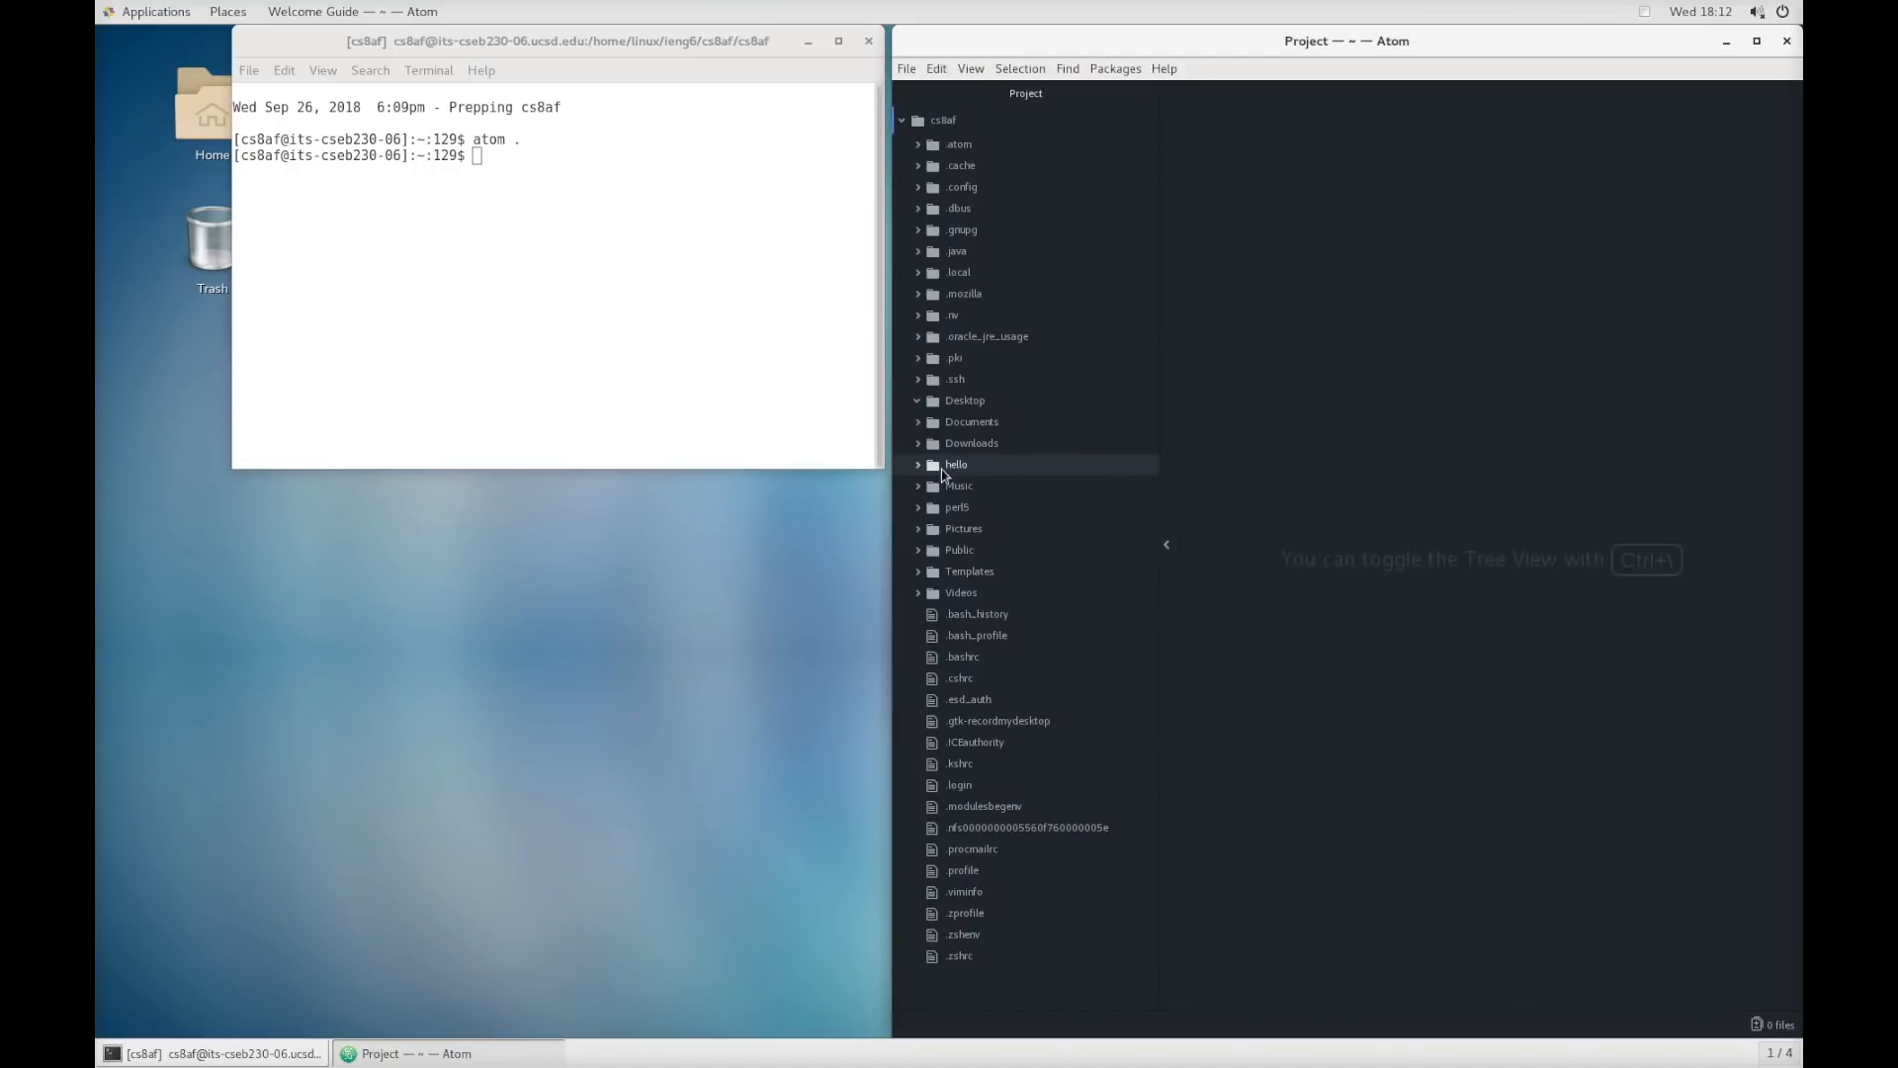
pyautogui.moveTo(1306, 536)
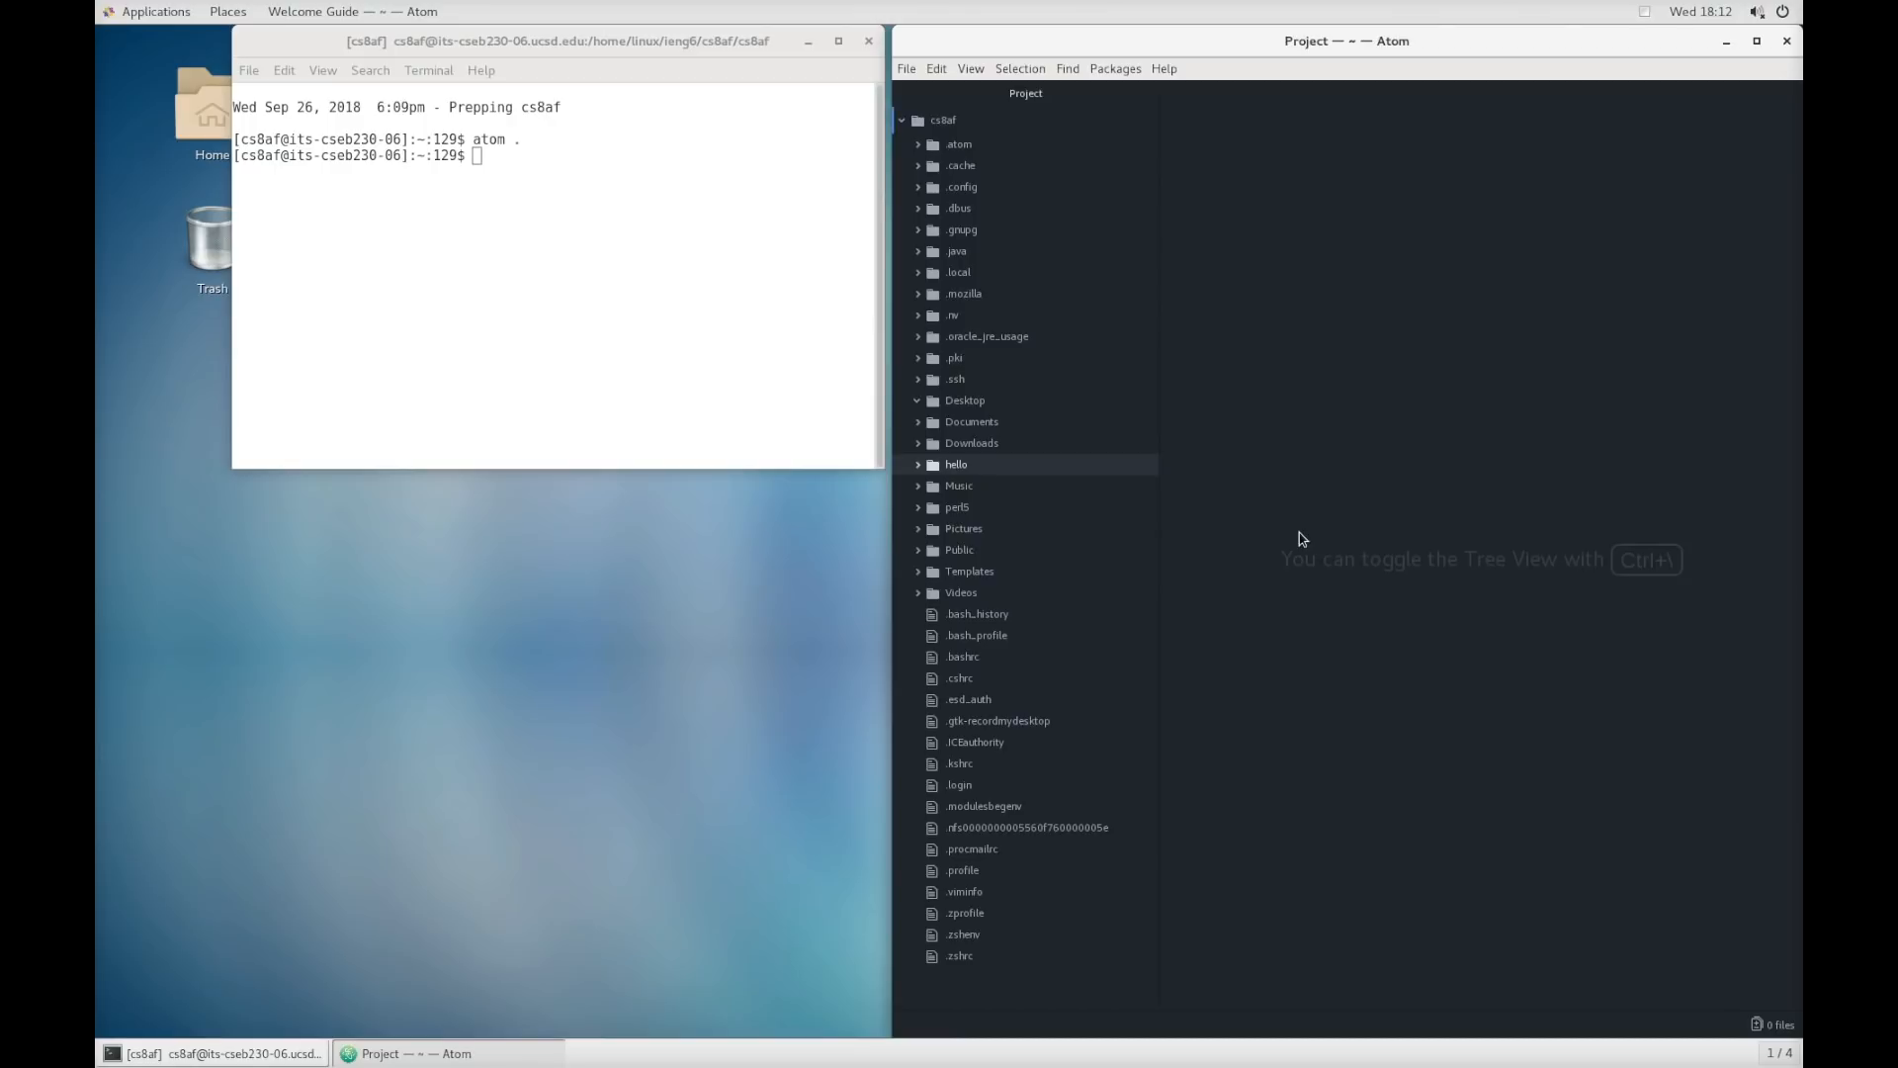
pyautogui.moveTo(832, 441)
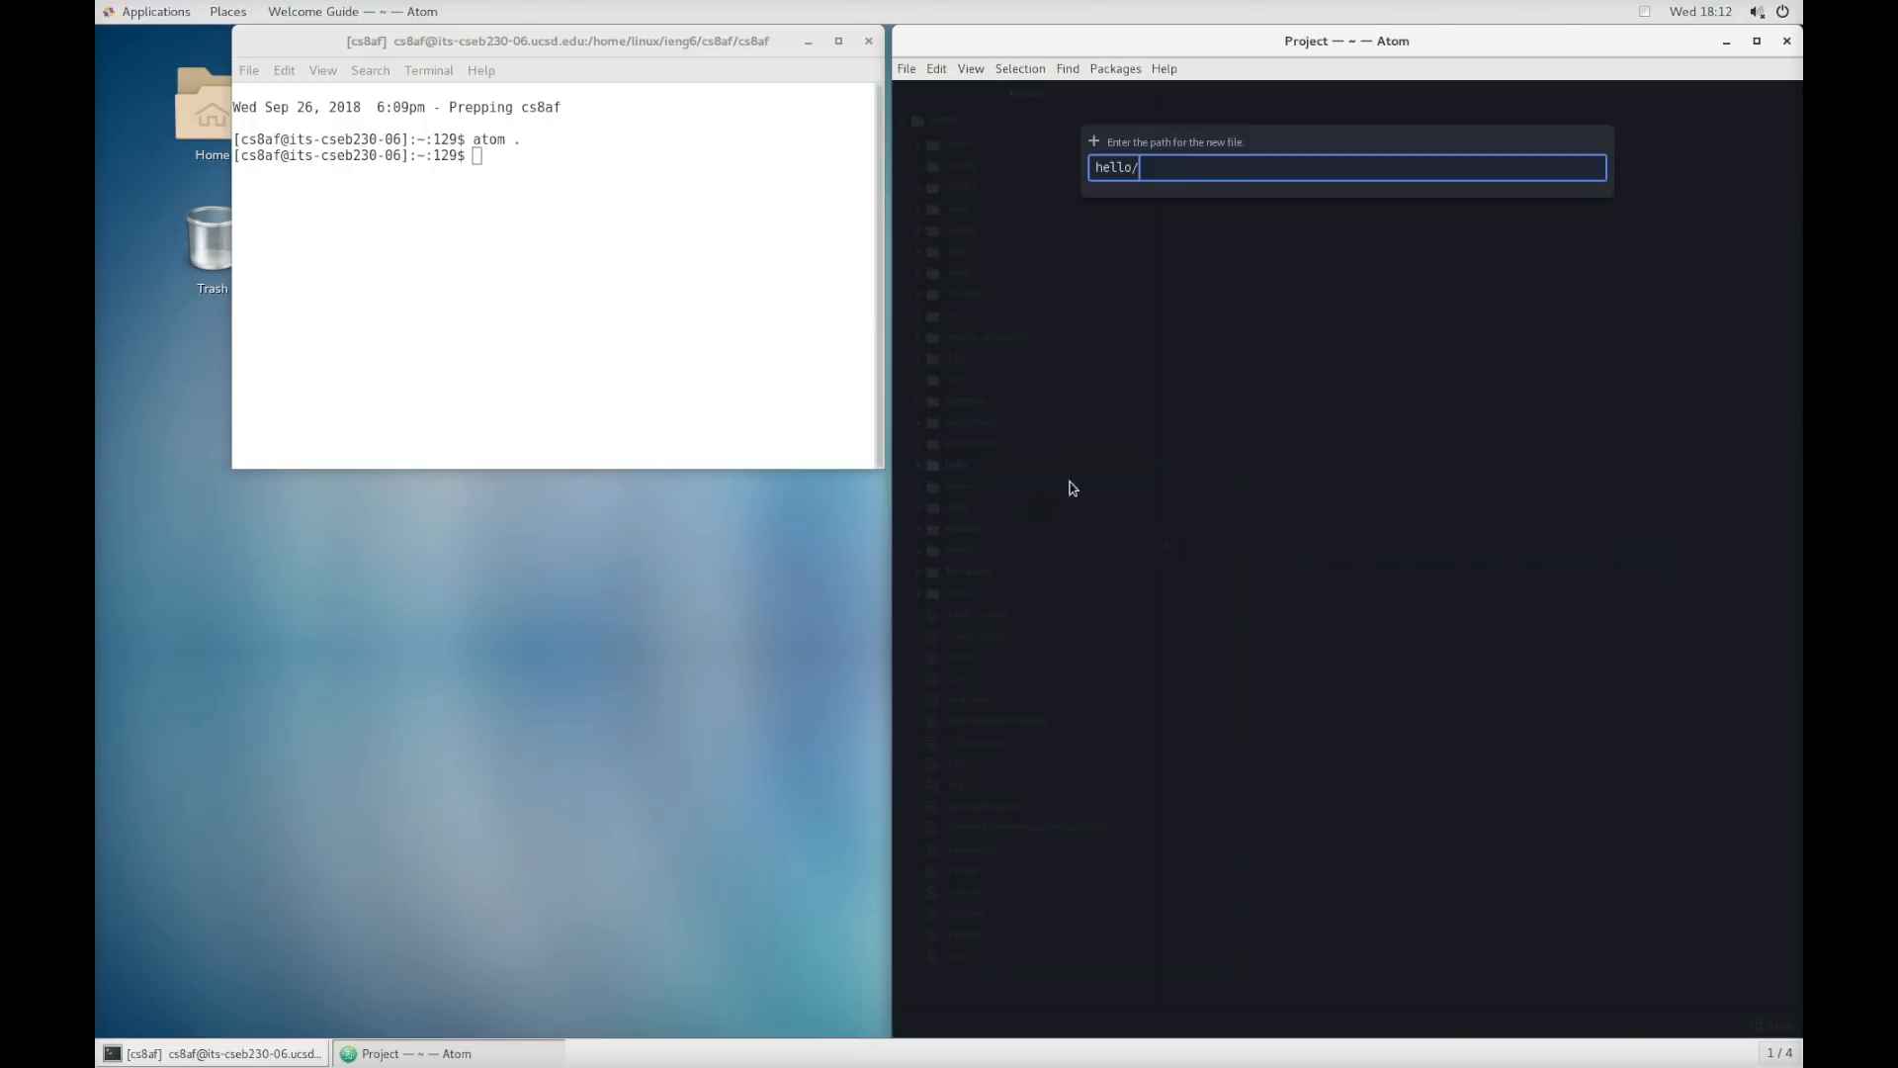
# - Create a new file hello/first-file.txt and open it in the editor
pyautogui.press('BackSpace')
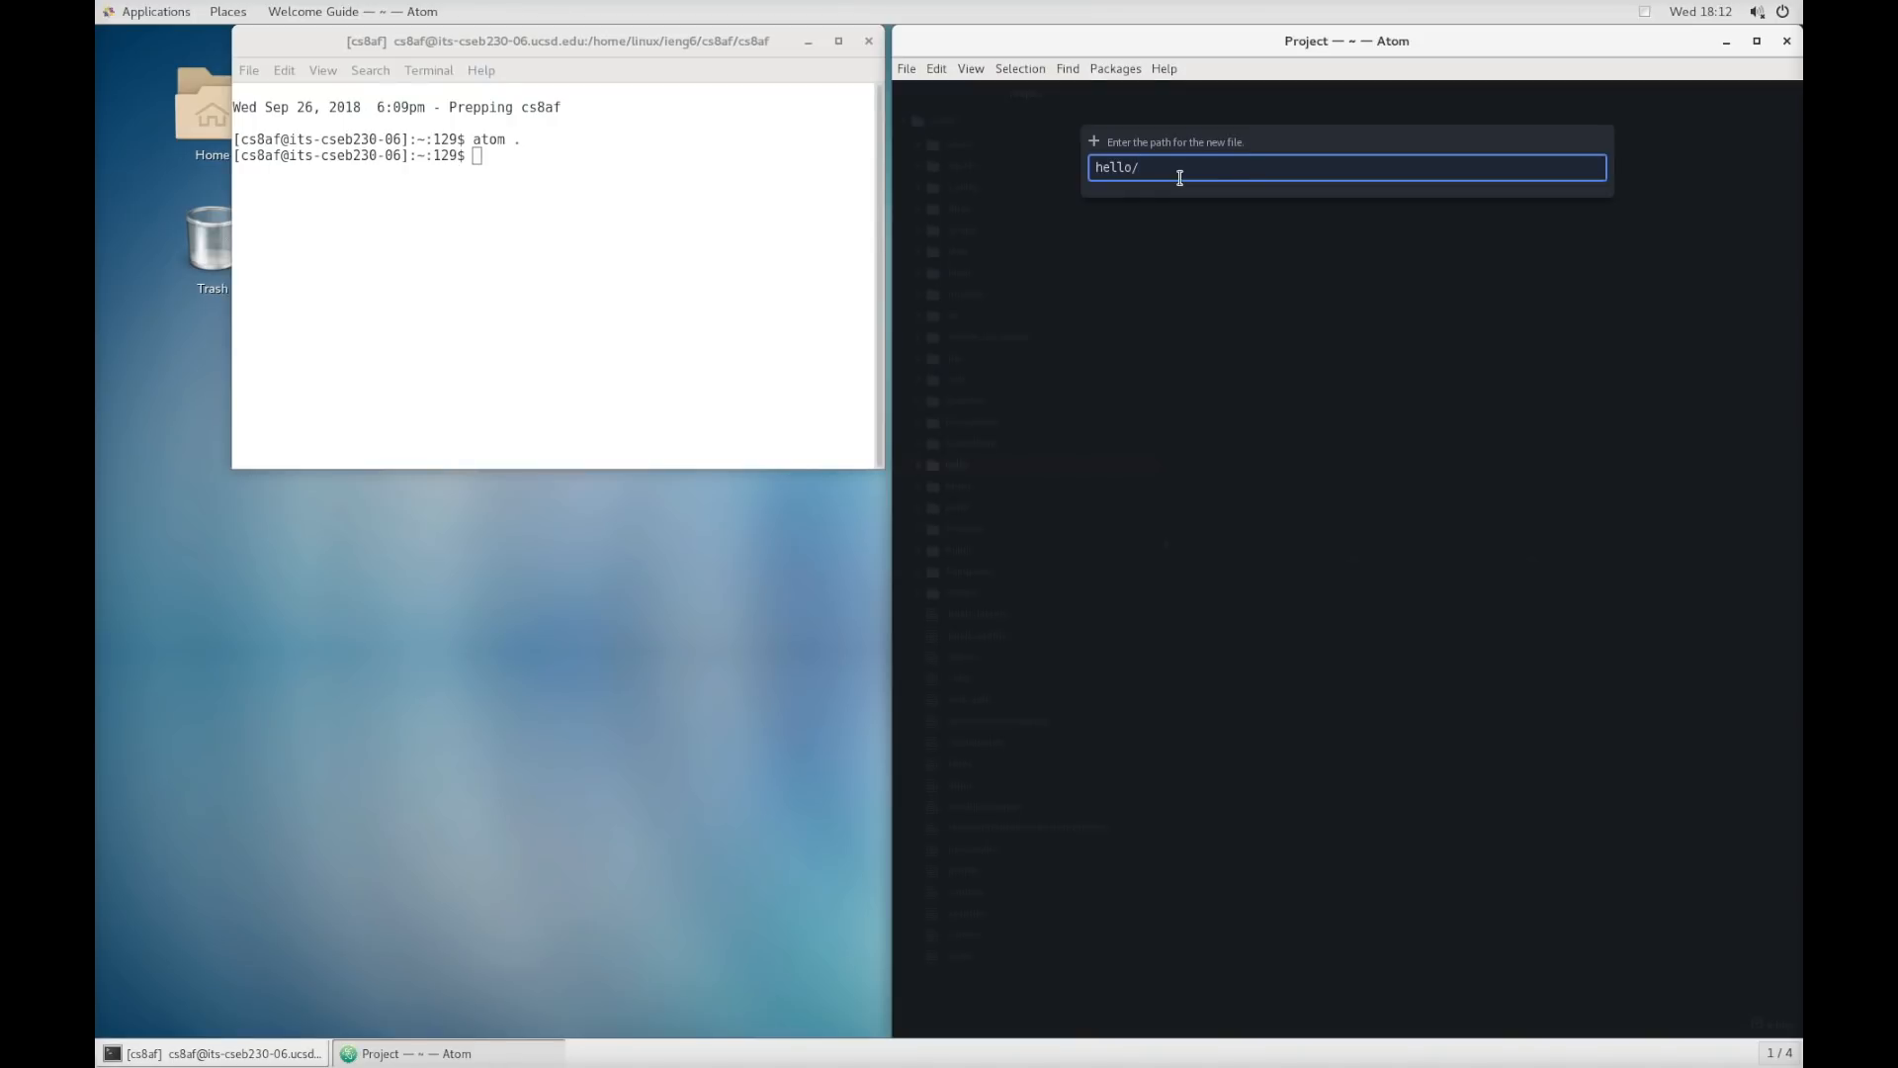
pyautogui.write('firt-file.txt')
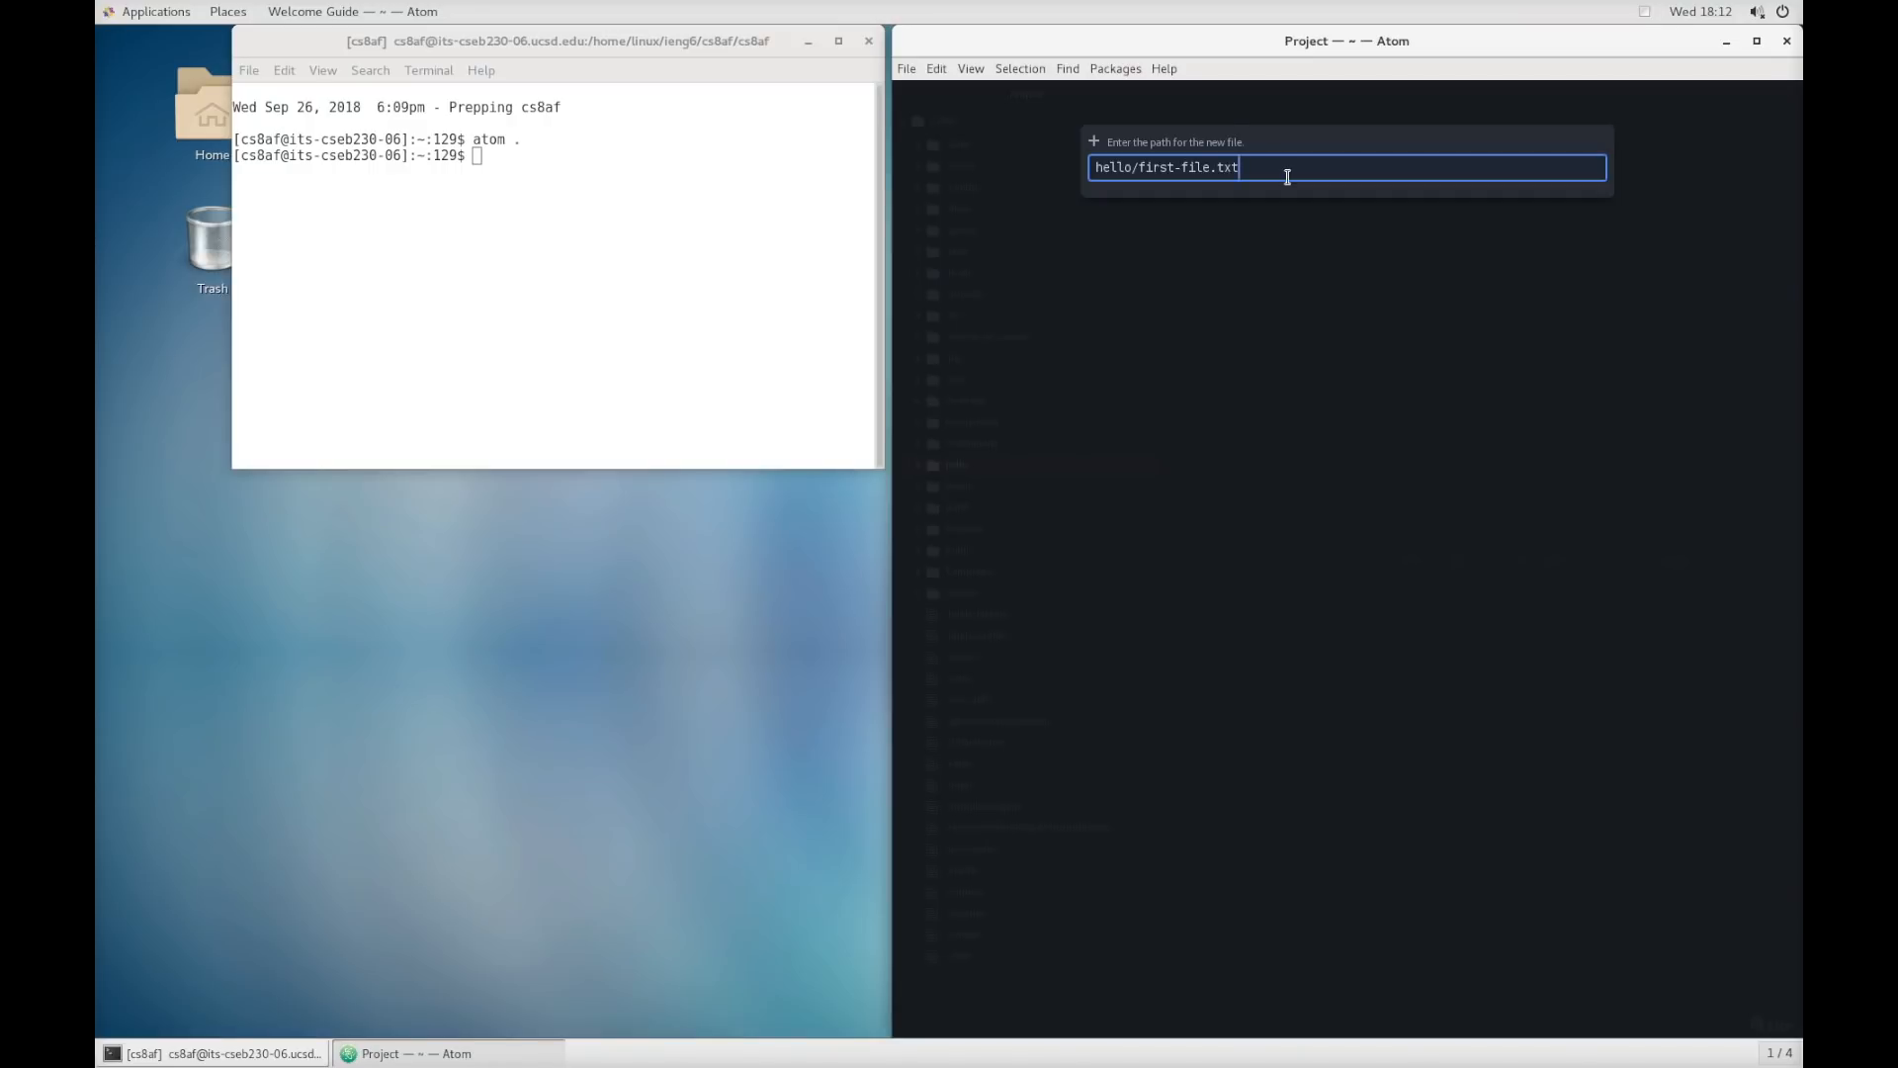
pyautogui.press('Return')
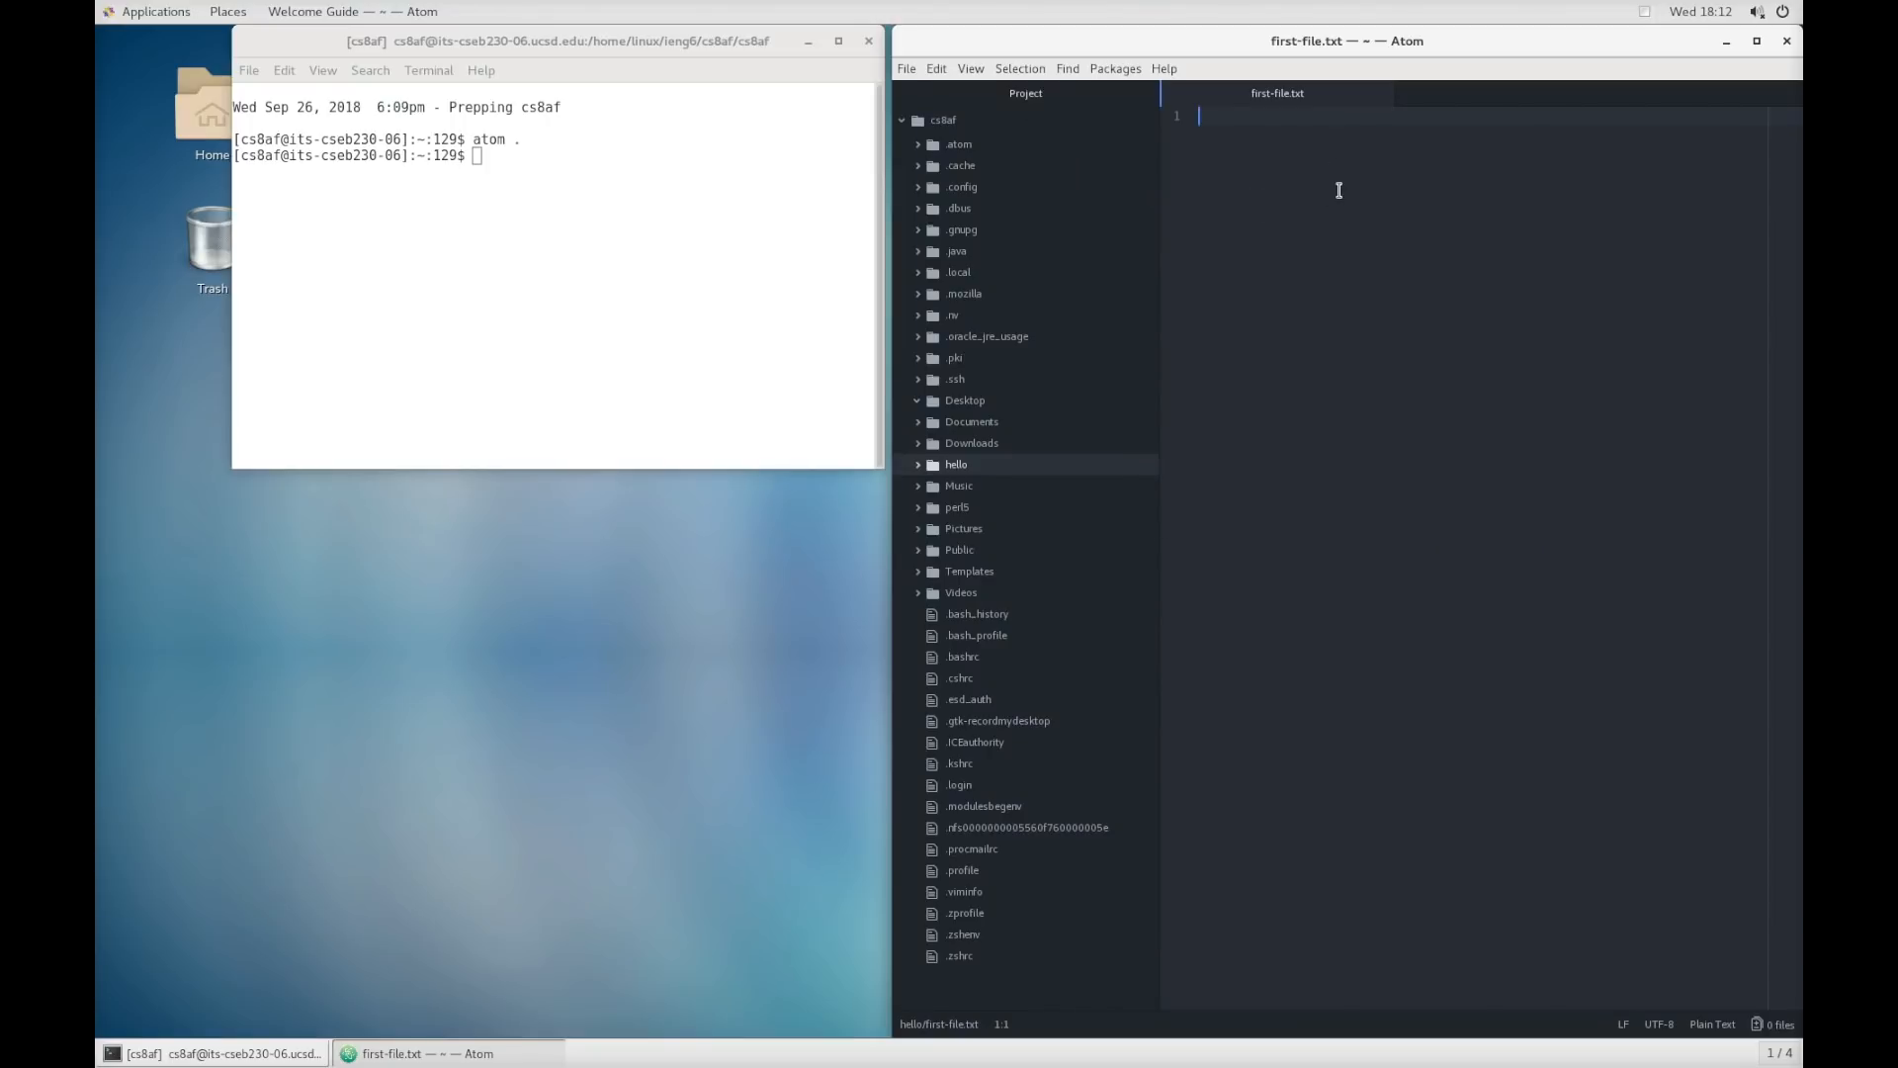
# - Write 'welcome', 'to' and 'cse8a' on three separate lines
pyautogui.write('welcoe')
pyautogui.write('cse8a')
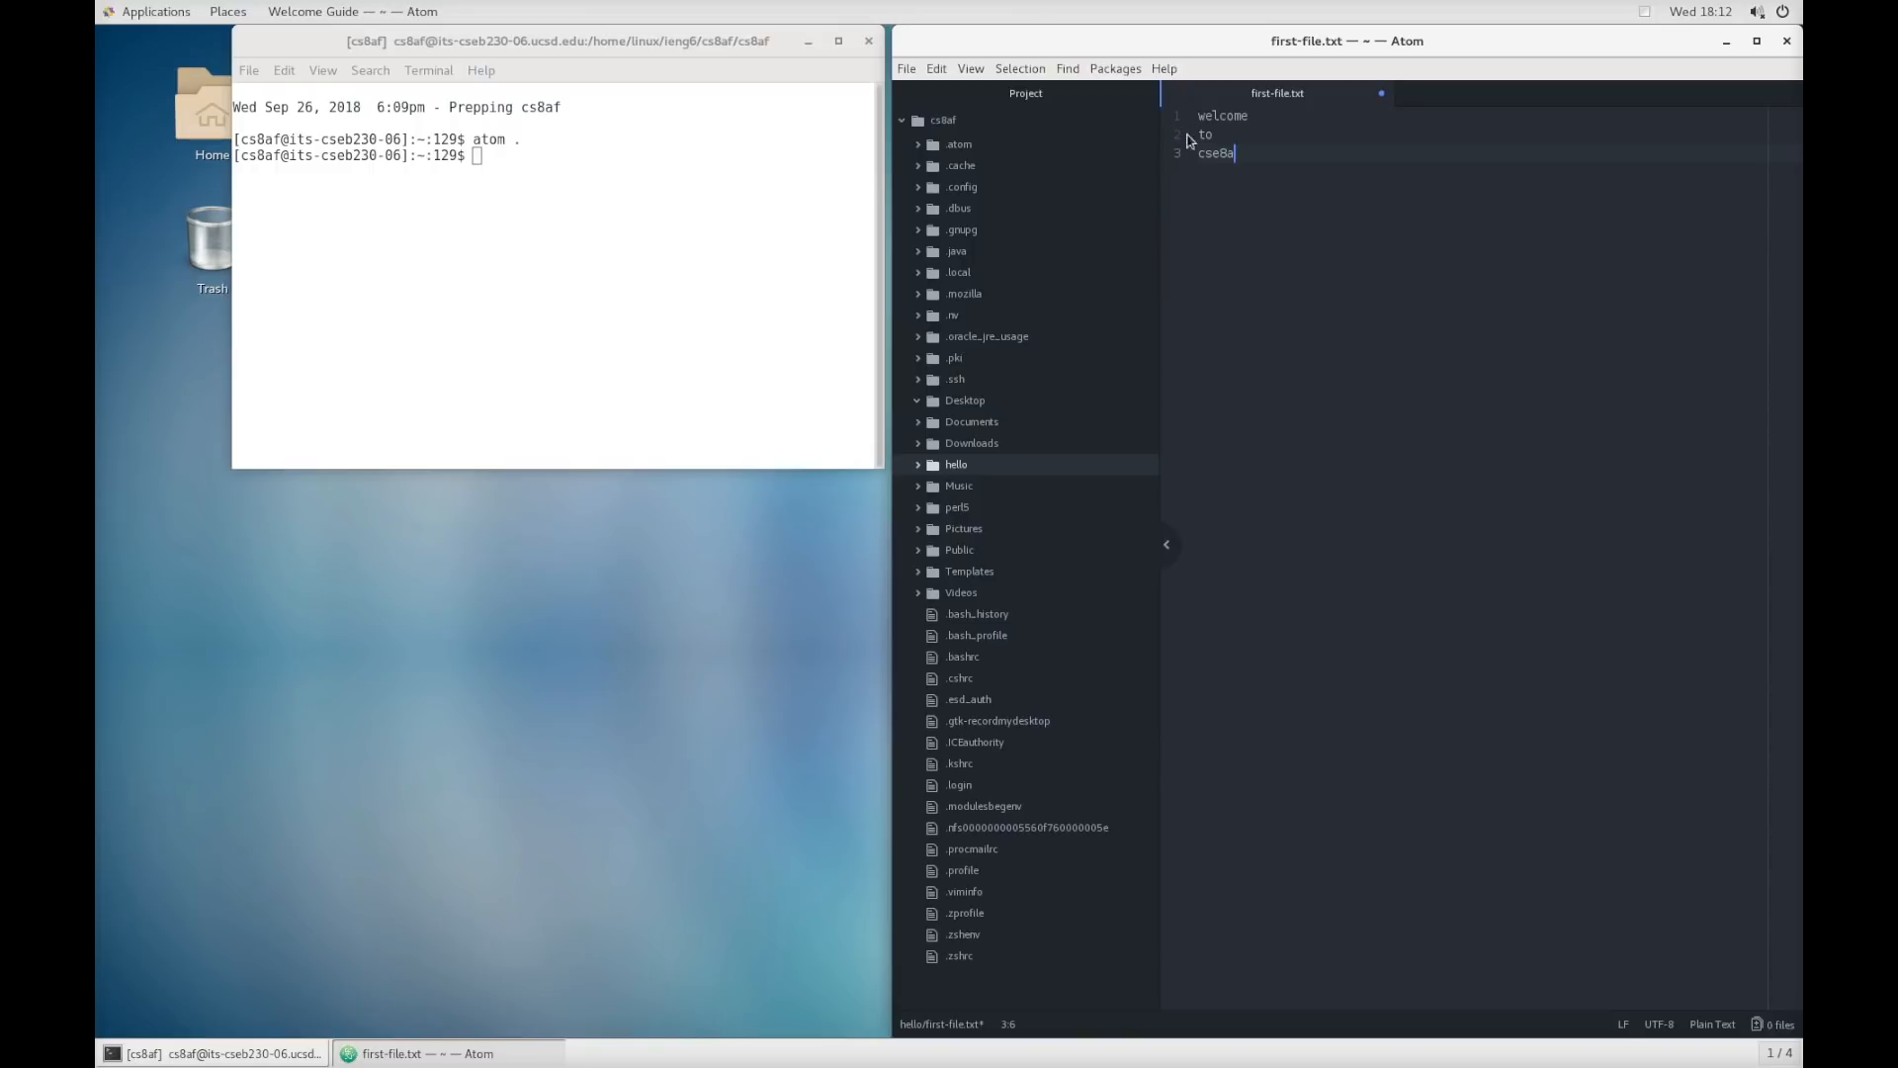
pyautogui.moveTo(1166, 178)
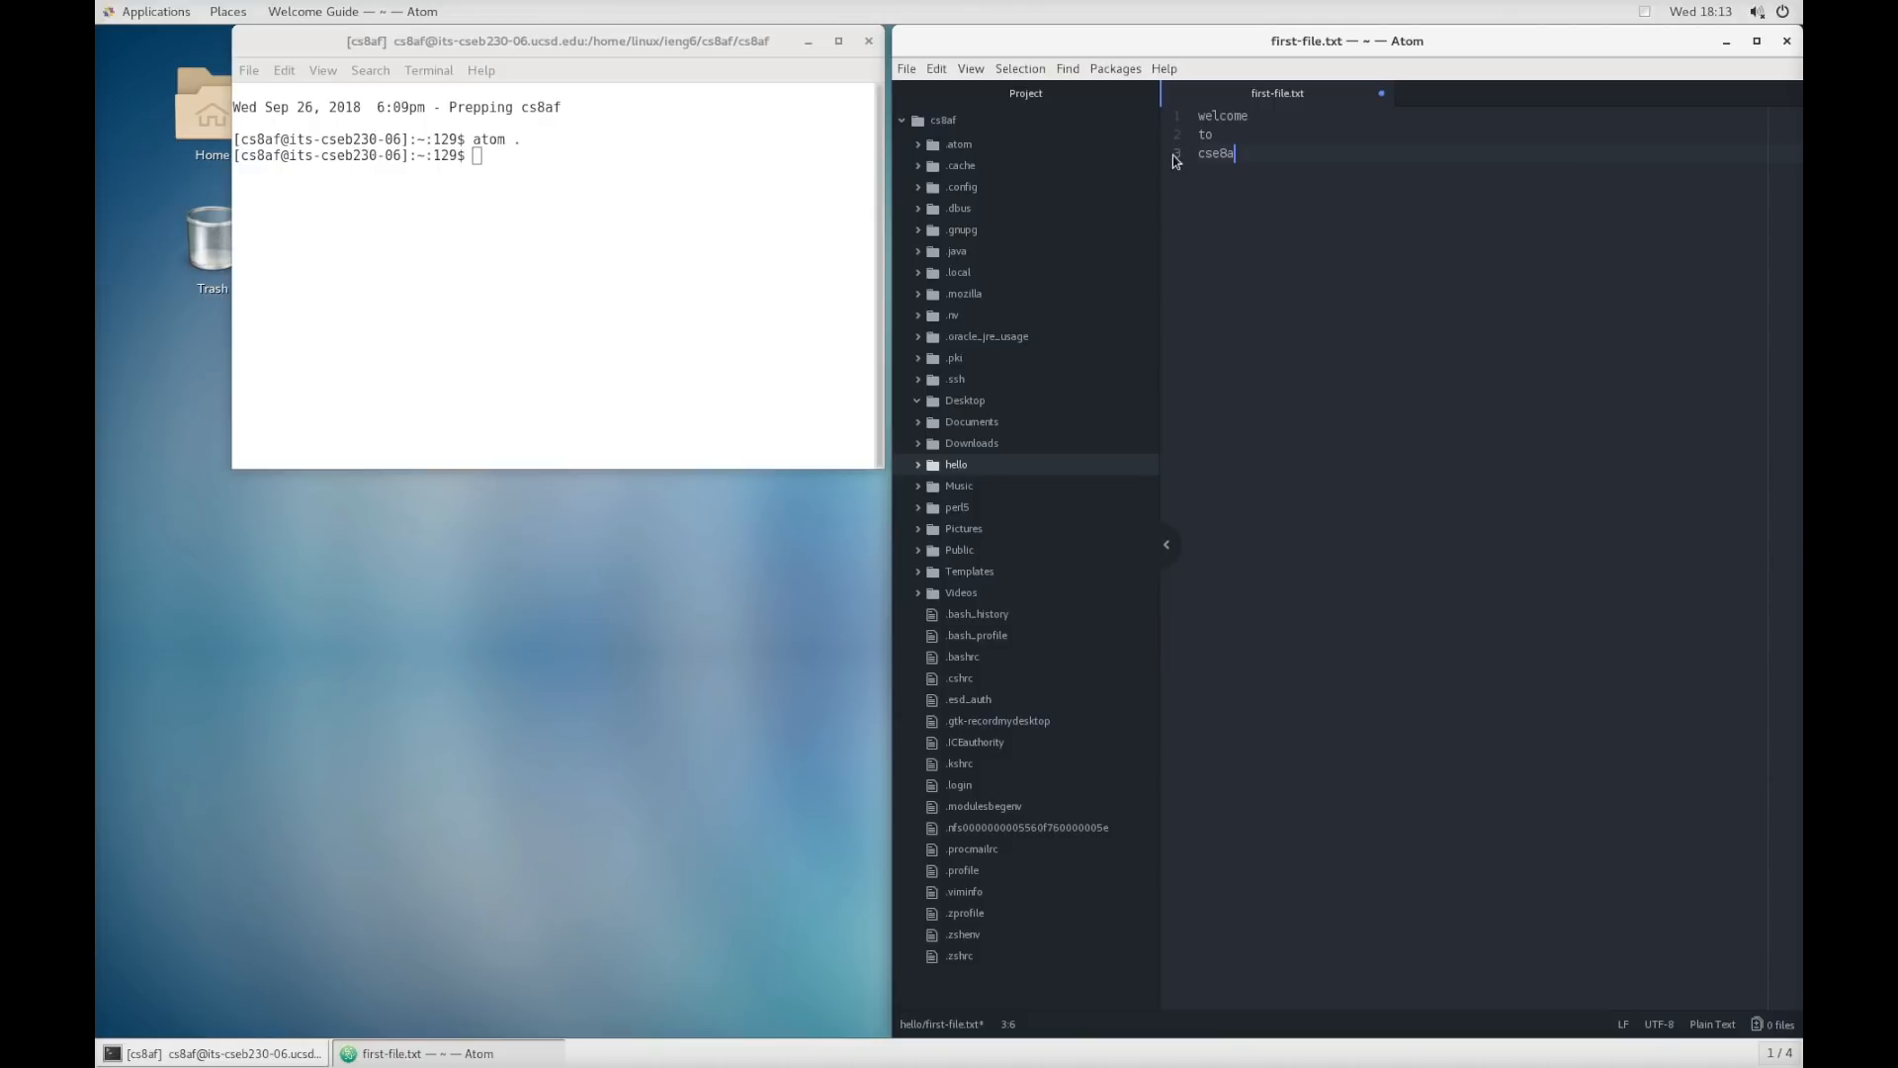
pyautogui.moveTo(1279, 93)
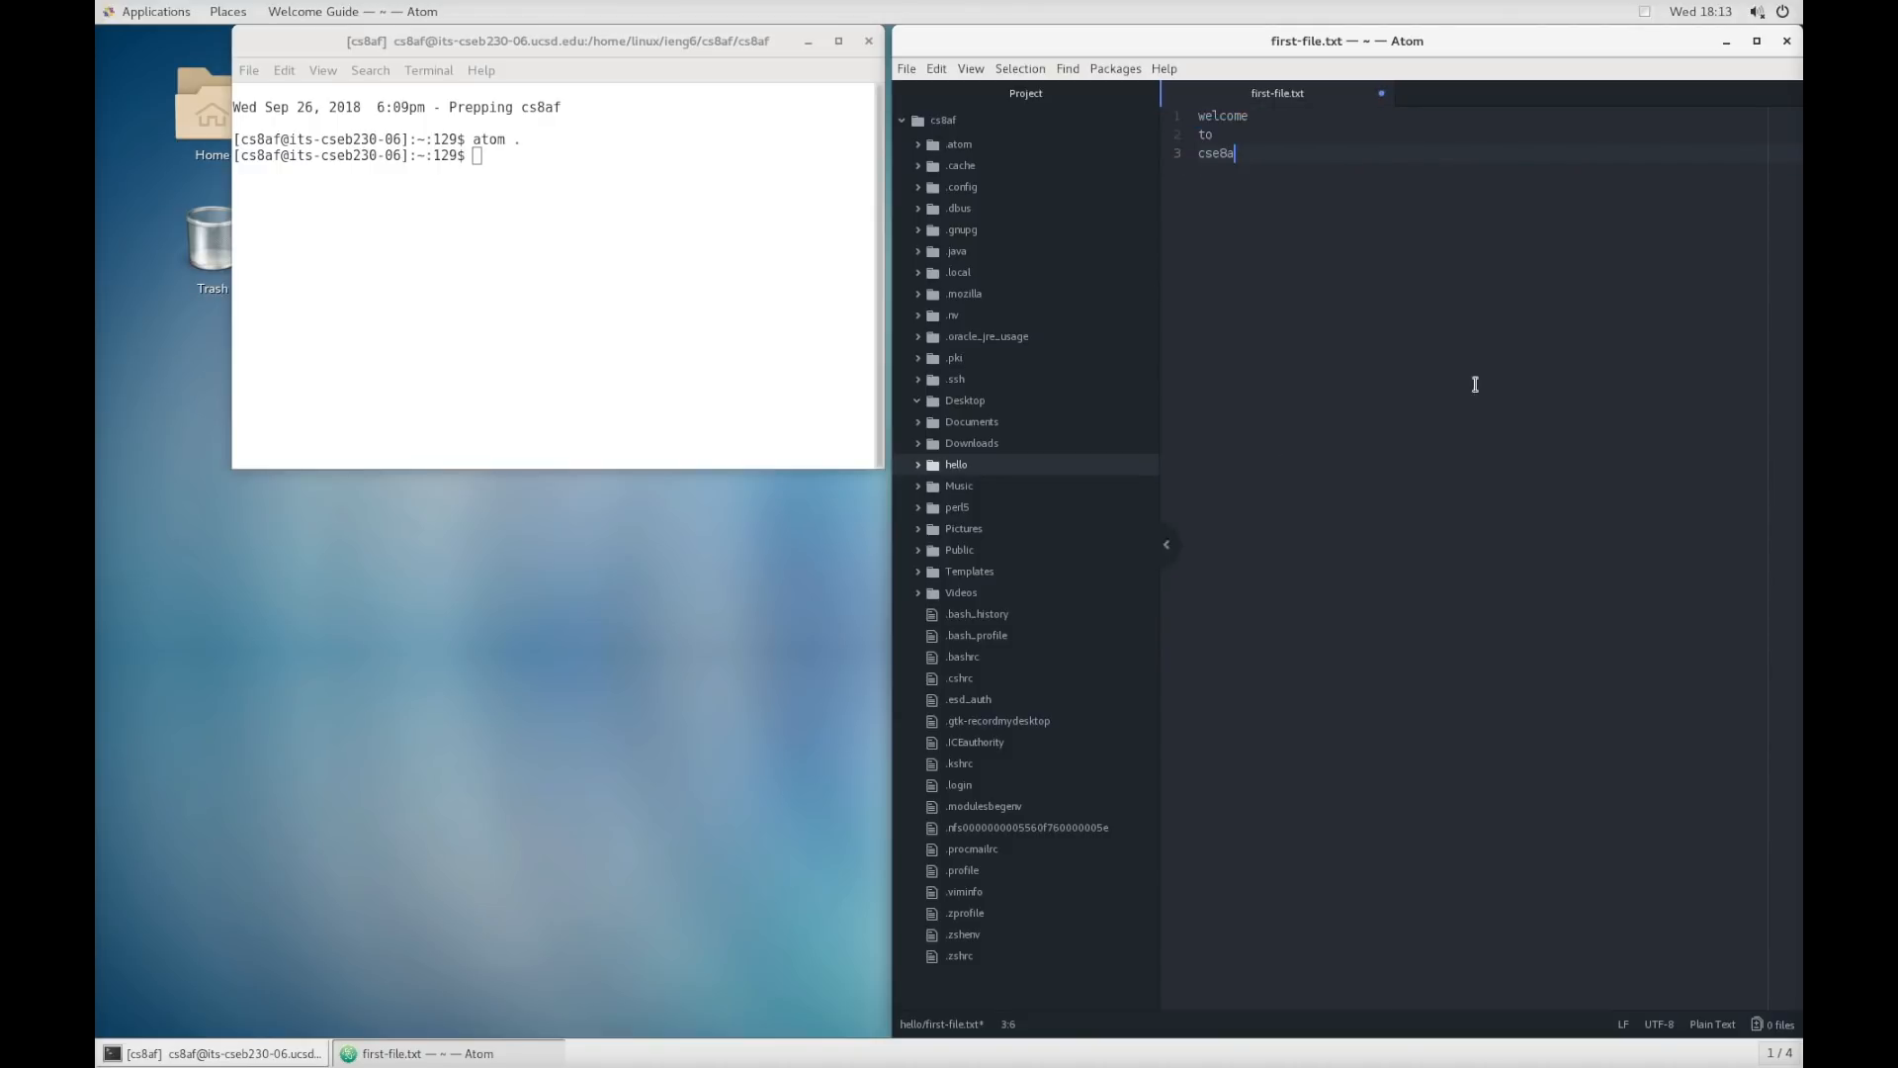
# - Save first-file.txt and expand the hello folder to show it
pyautogui.click(906, 67)
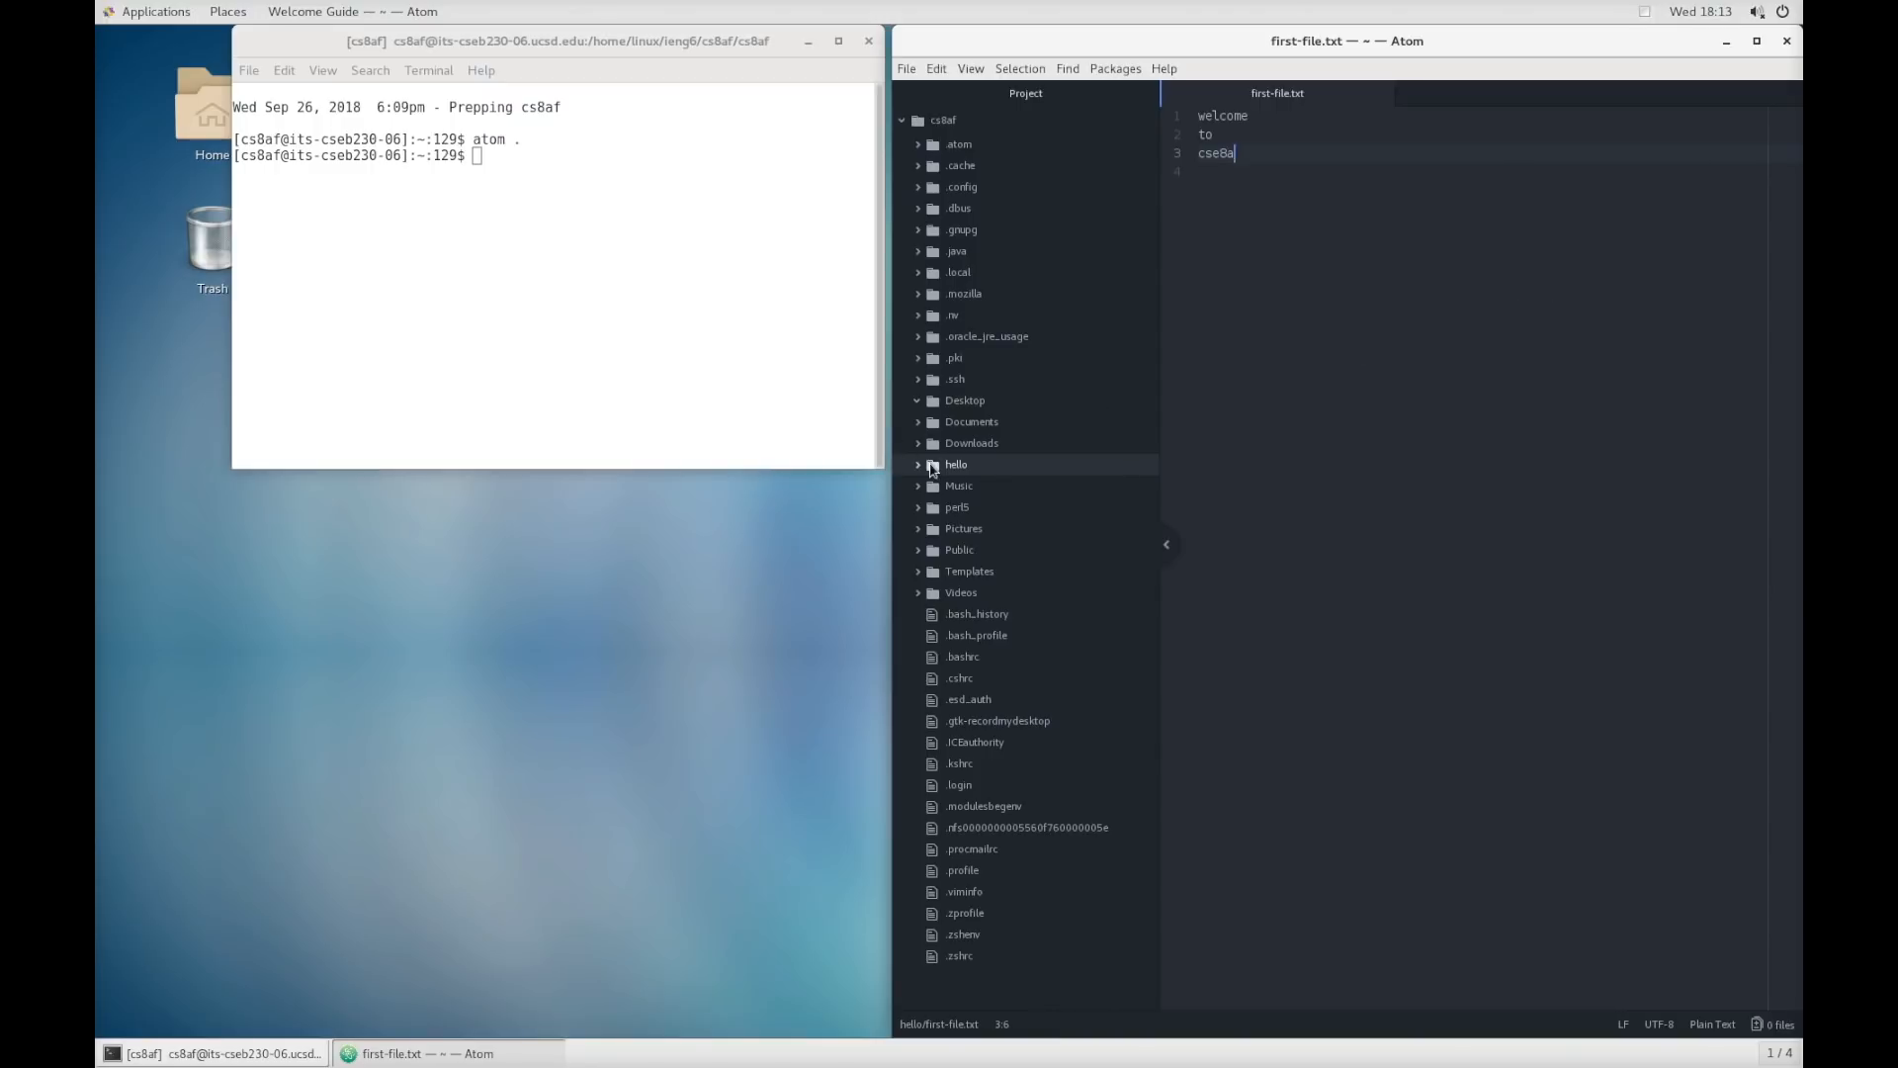
pyautogui.click(920, 463)
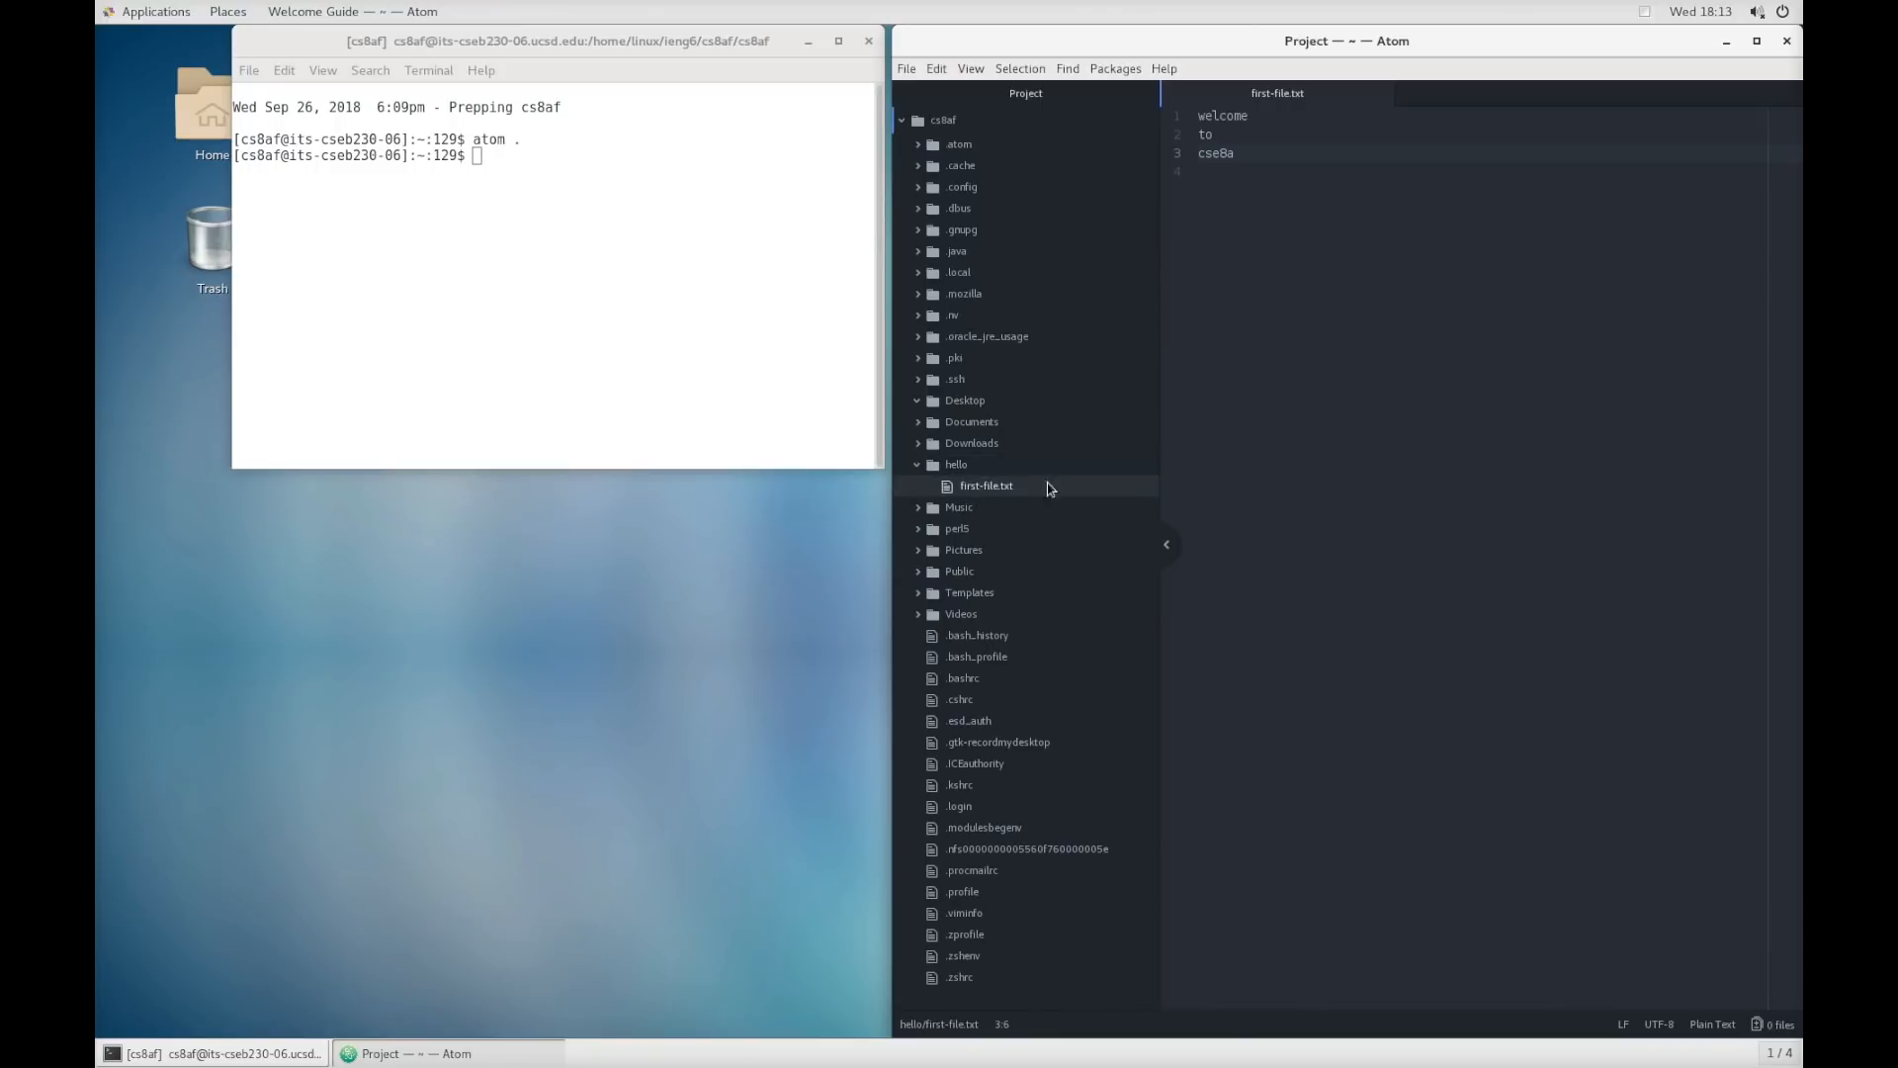
pyautogui.moveTo(1617, 241)
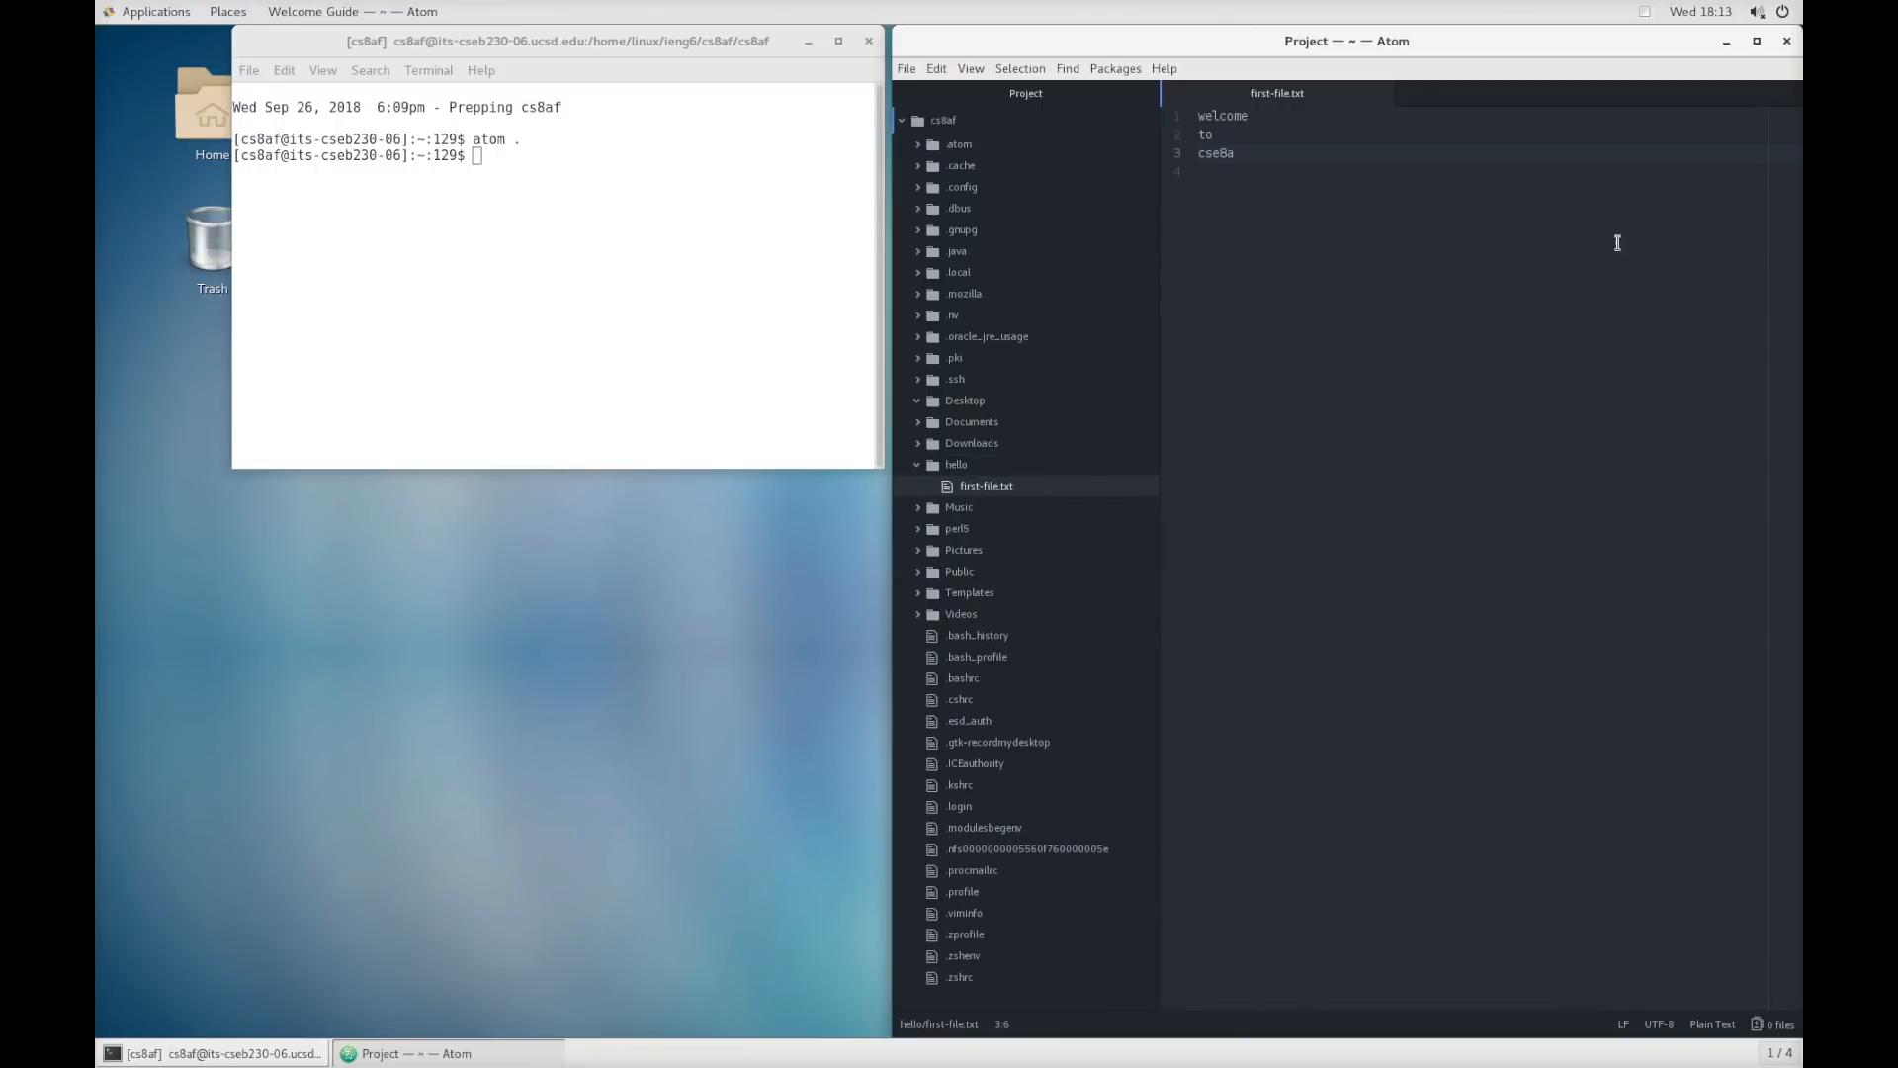
pyautogui.click(1222, 170)
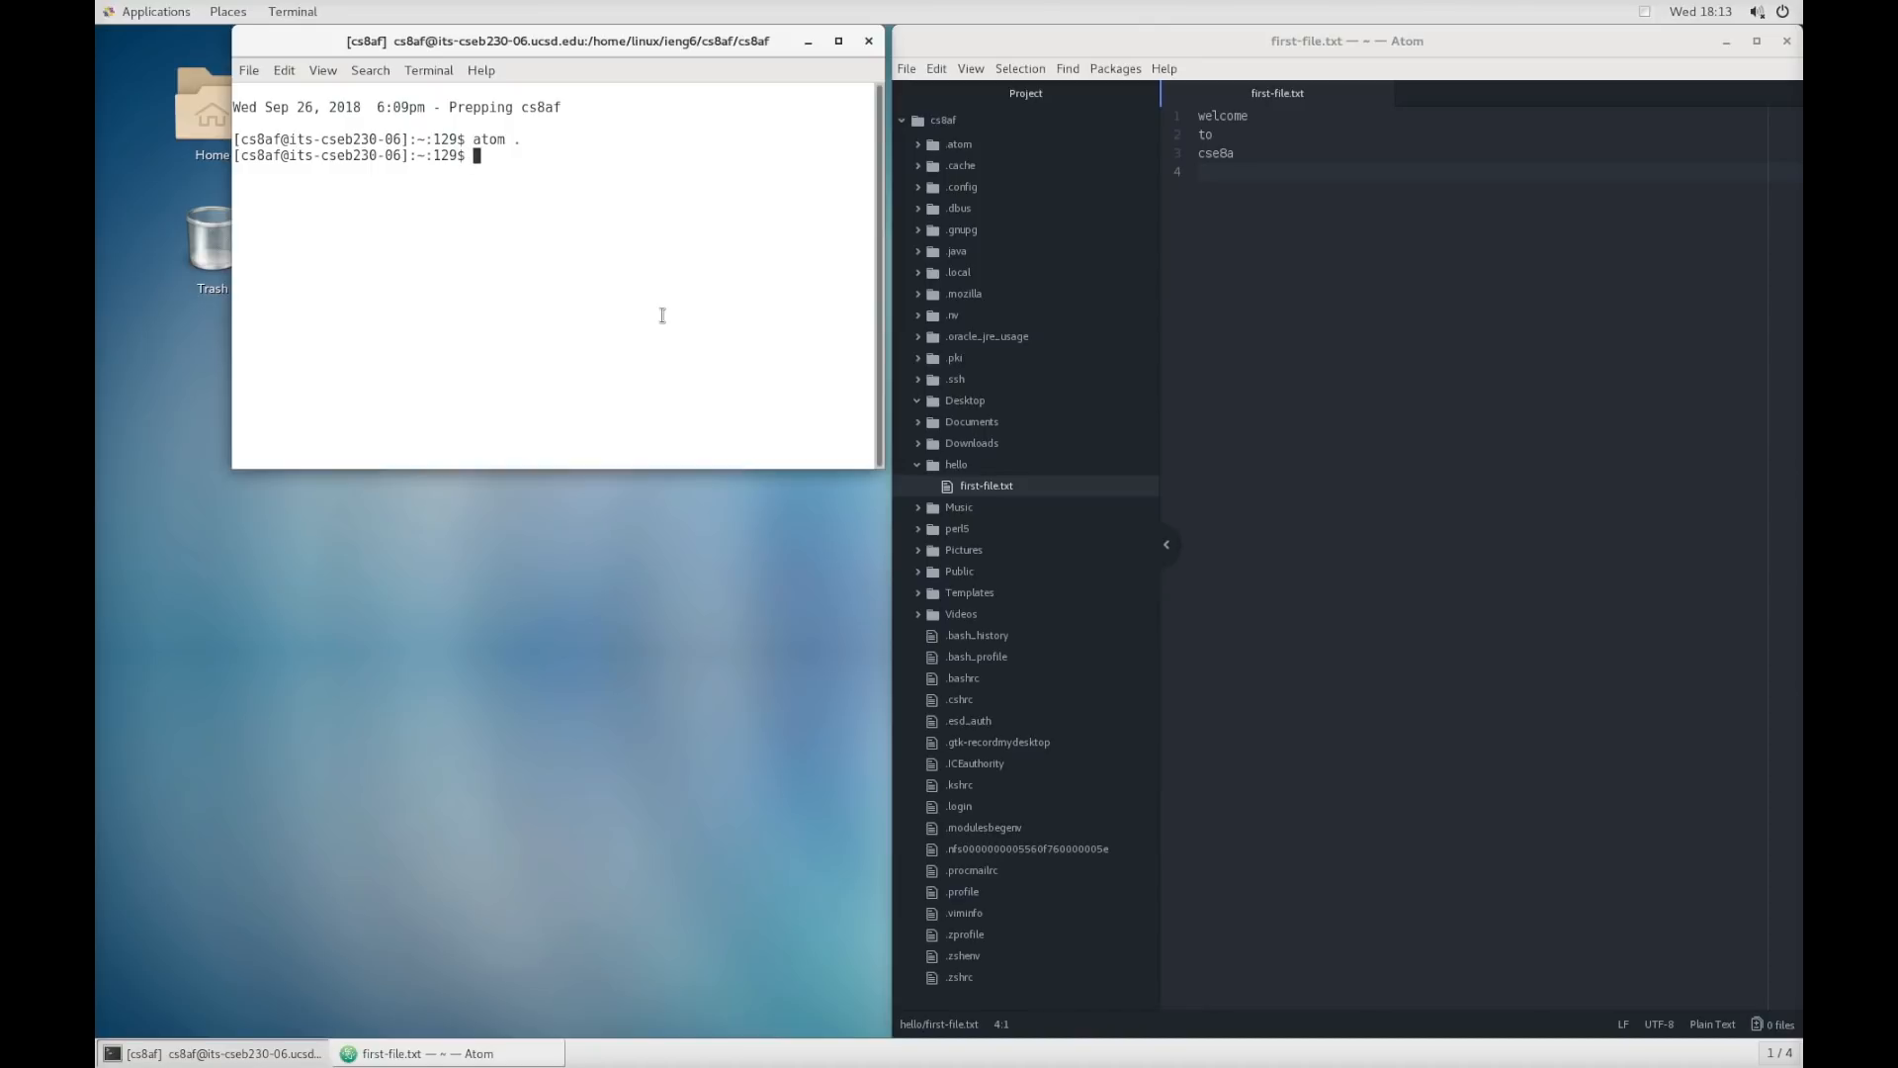
# - Run 'ls .' to list the home directory including the hello folder
pyautogui.write('ls')
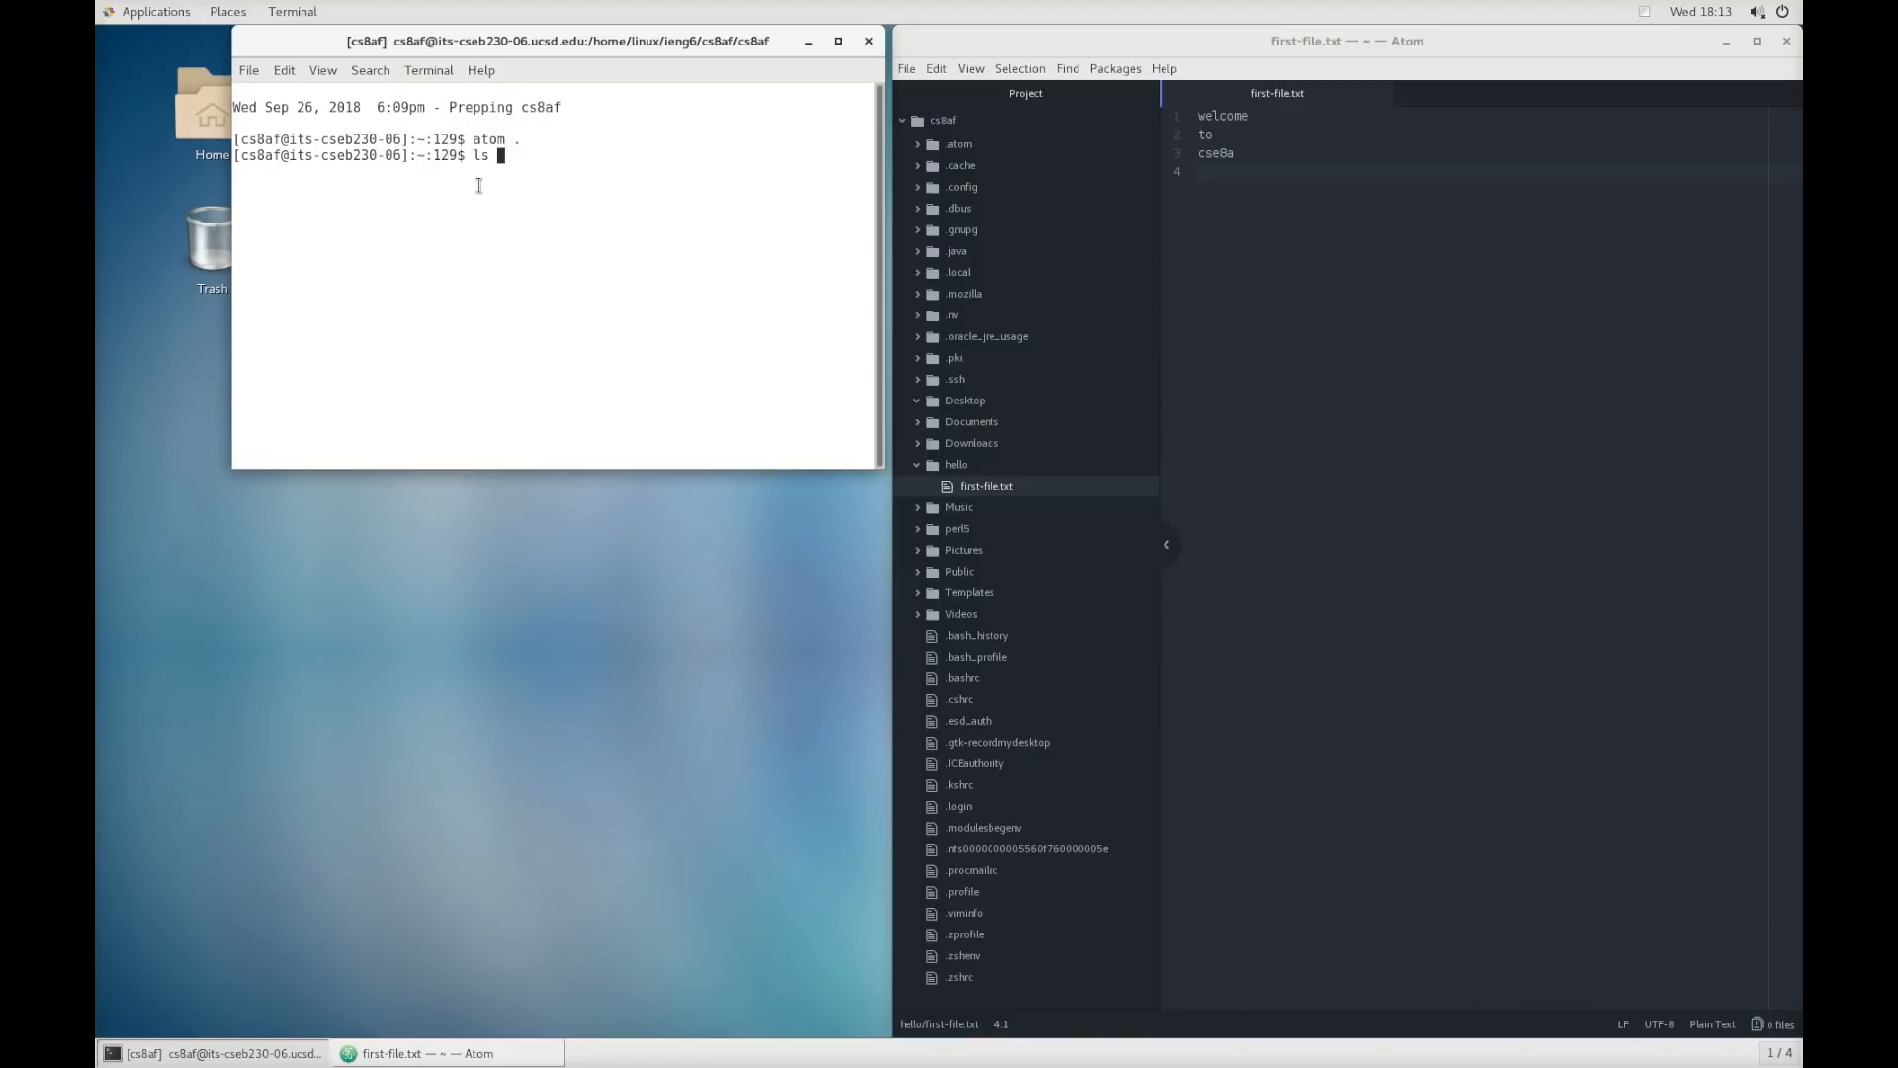
pyautogui.moveTo(957, 131)
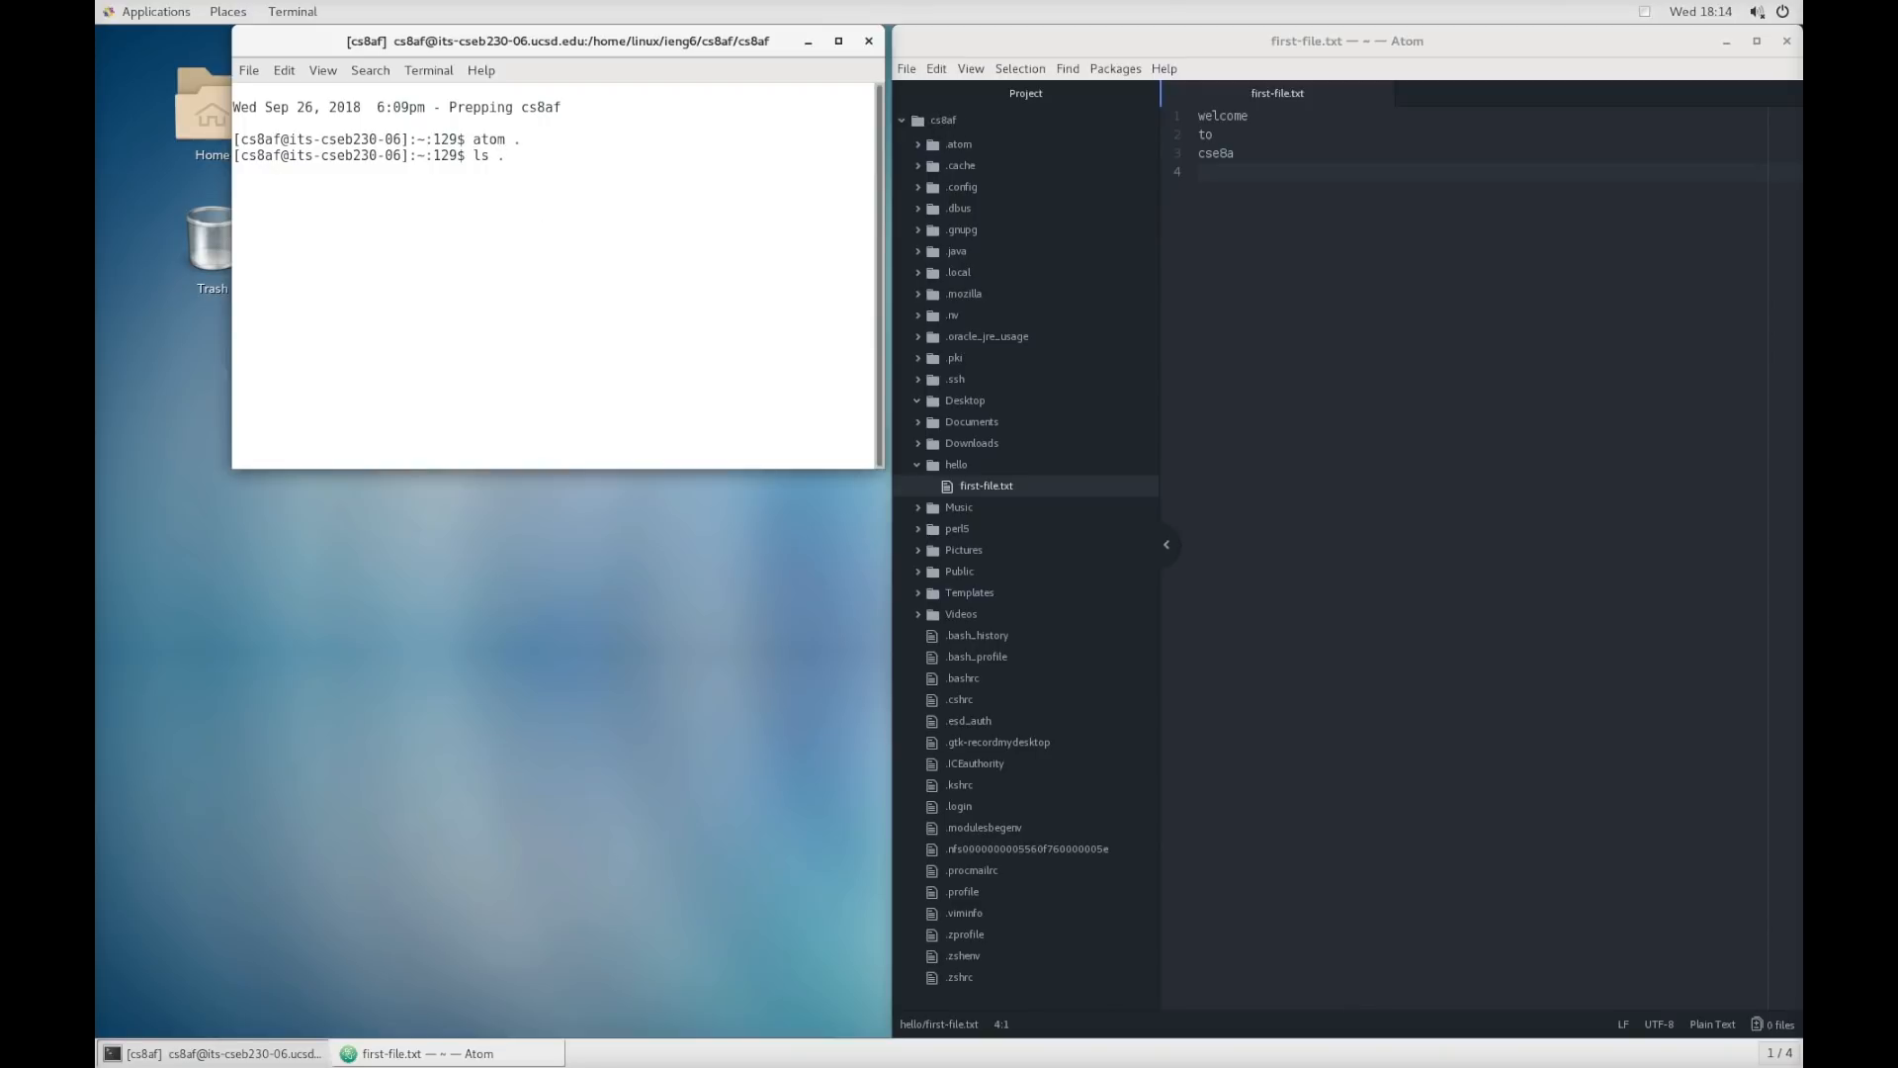
pyautogui.press('Return')
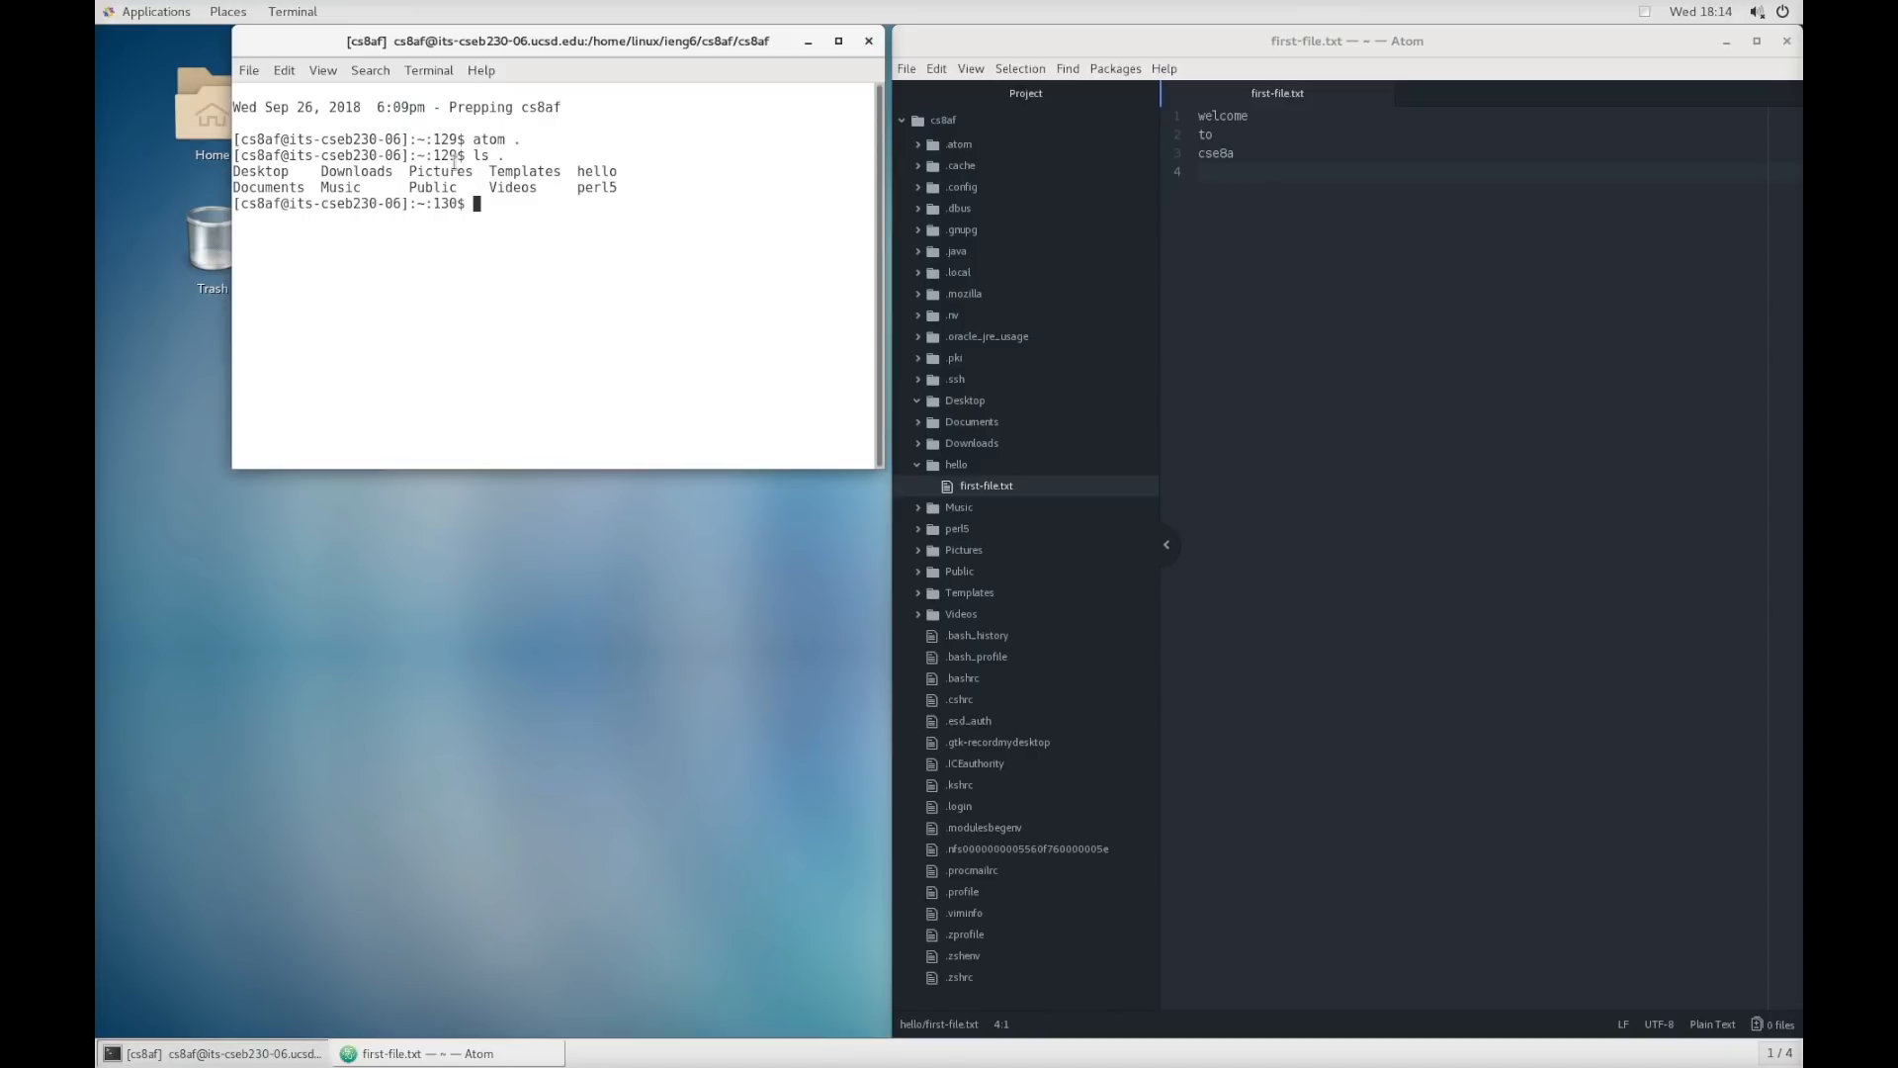
pyautogui.moveTo(1212, 259)
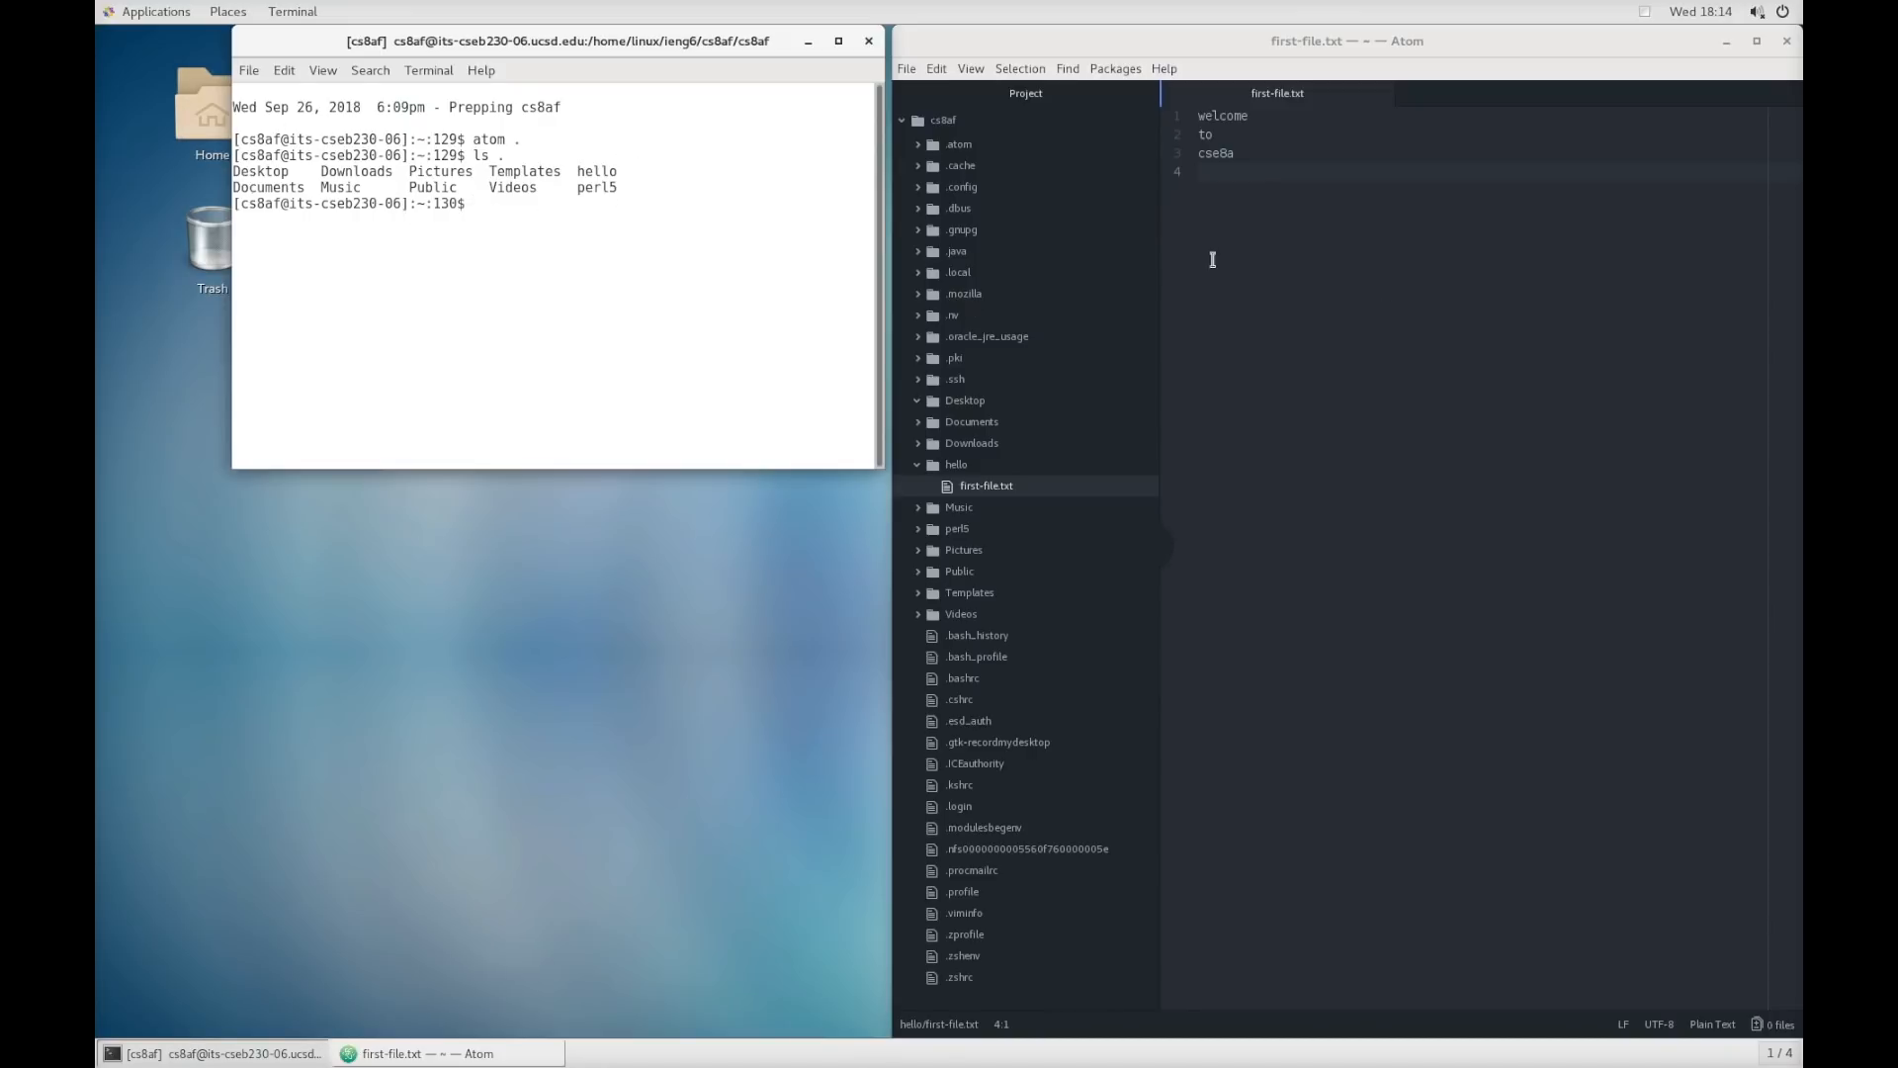
pyautogui.moveTo(965, 518)
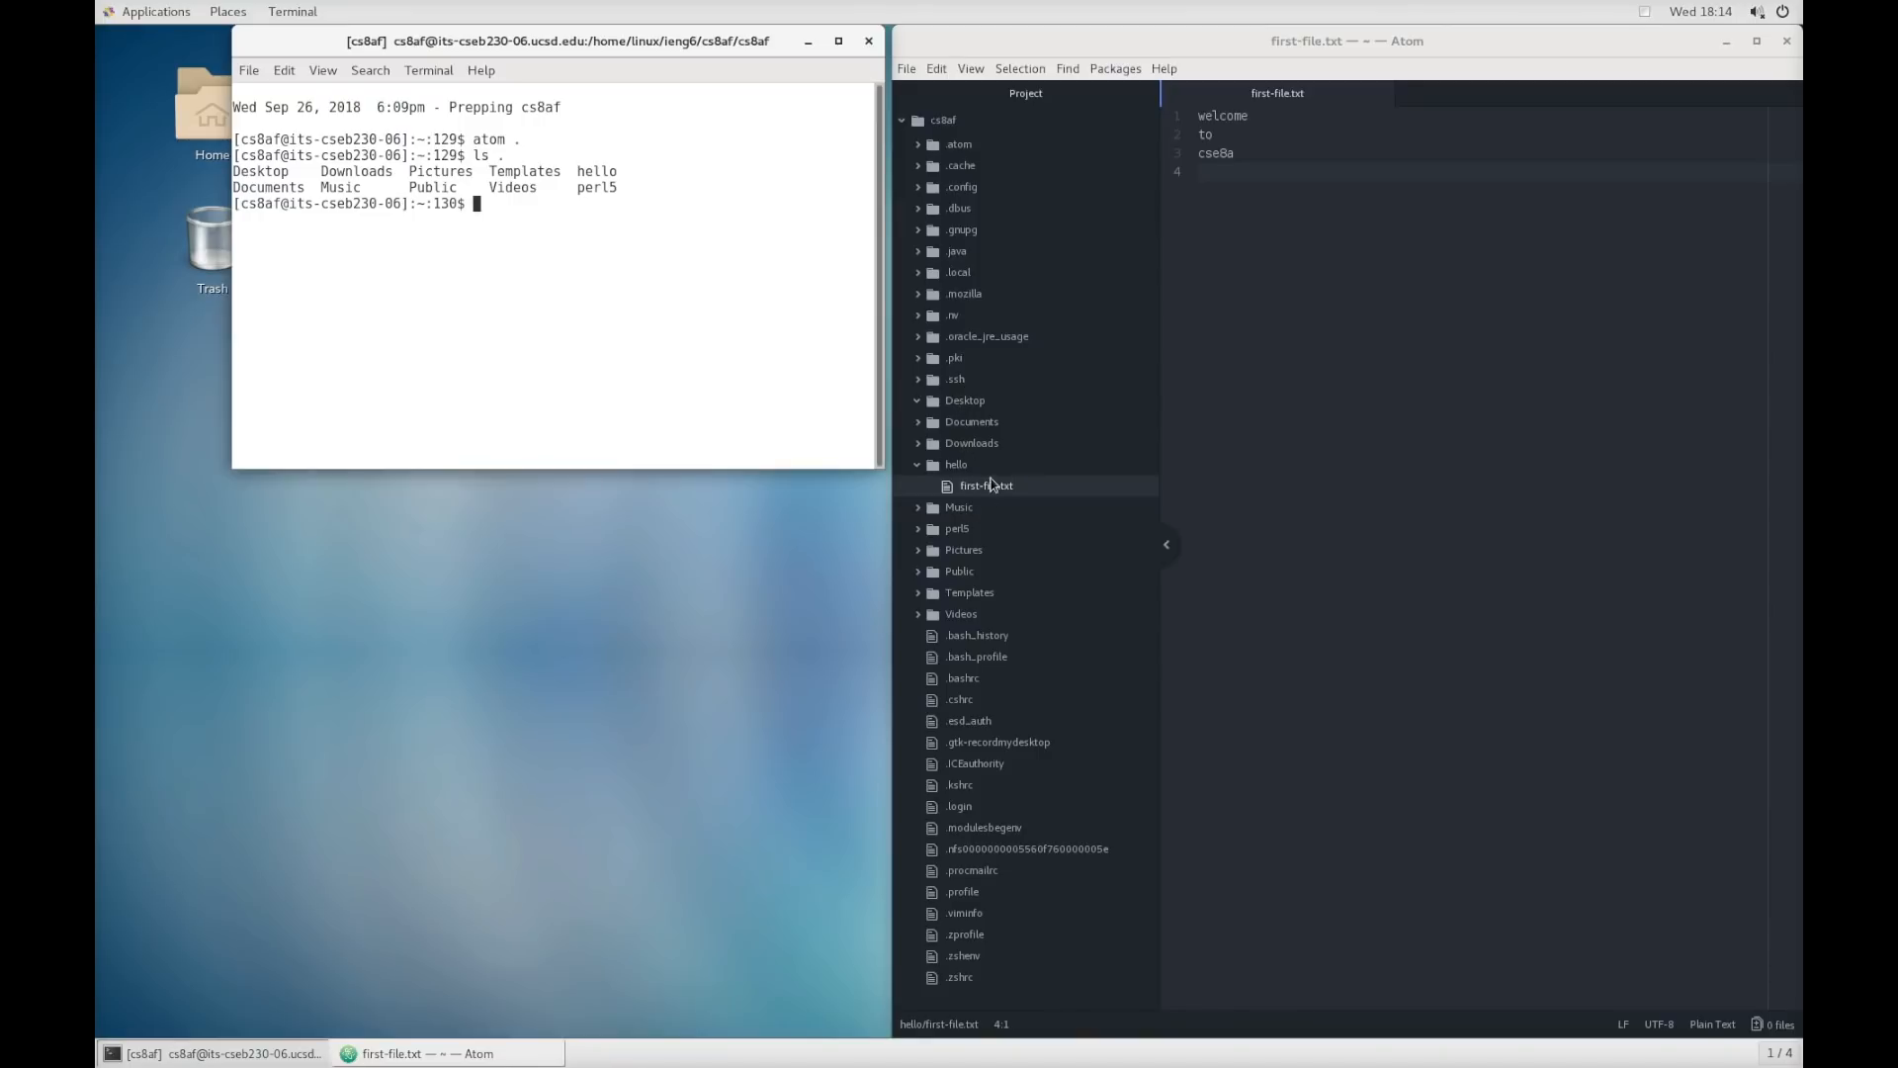
pyautogui.moveTo(974, 672)
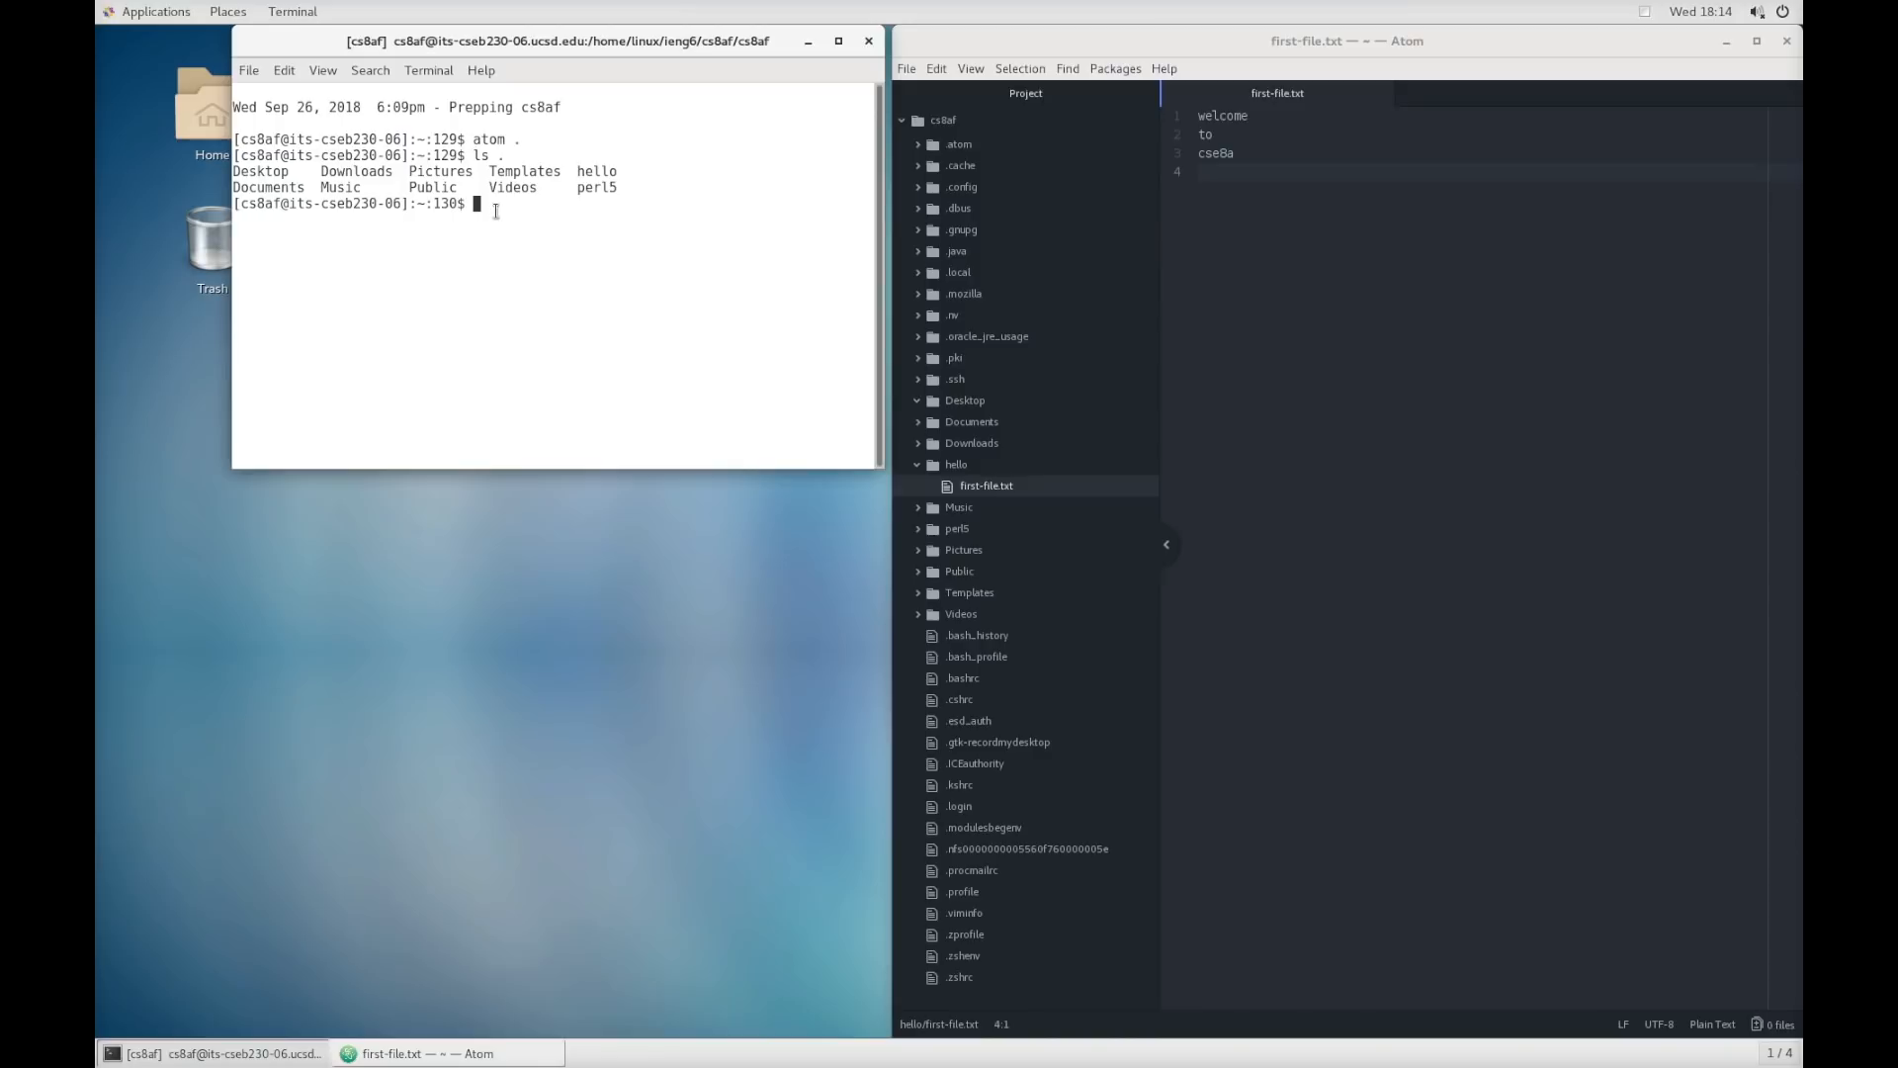
pyautogui.moveTo(957, 619)
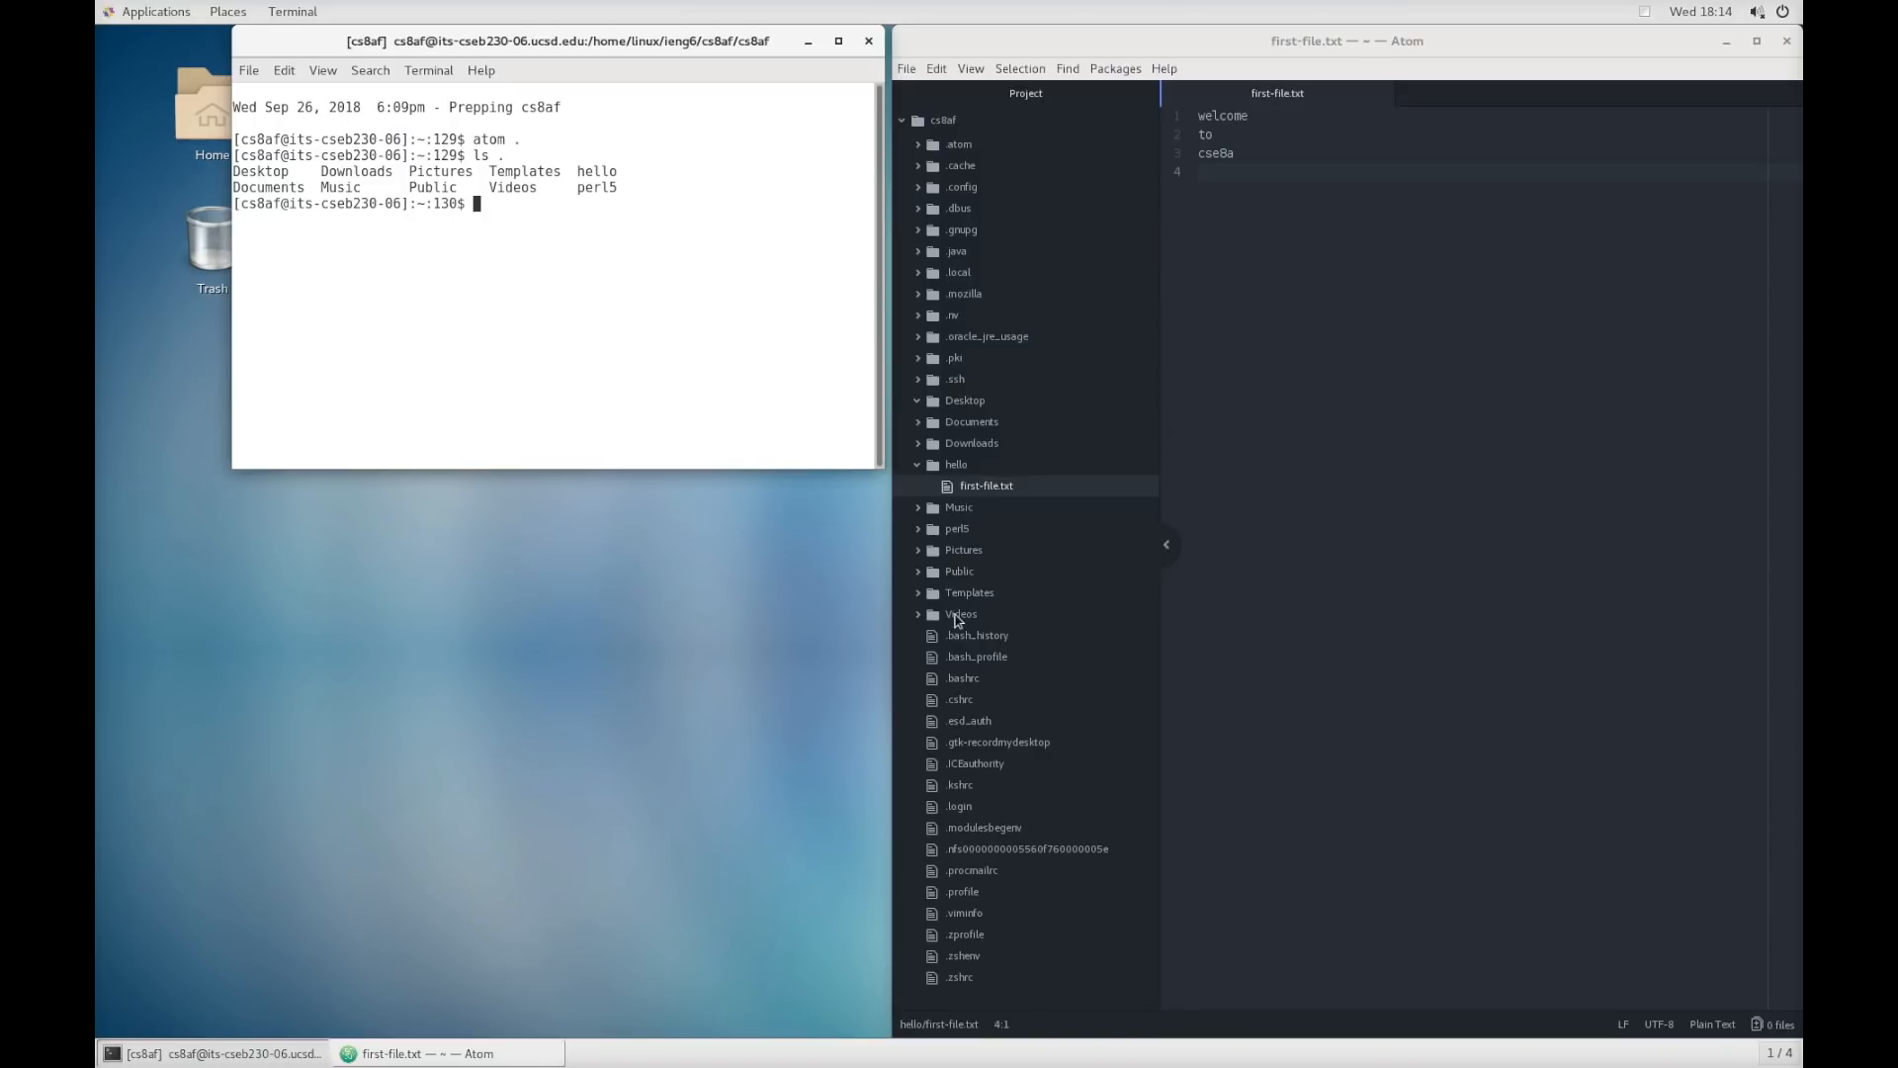
pyautogui.moveTo(837, 404)
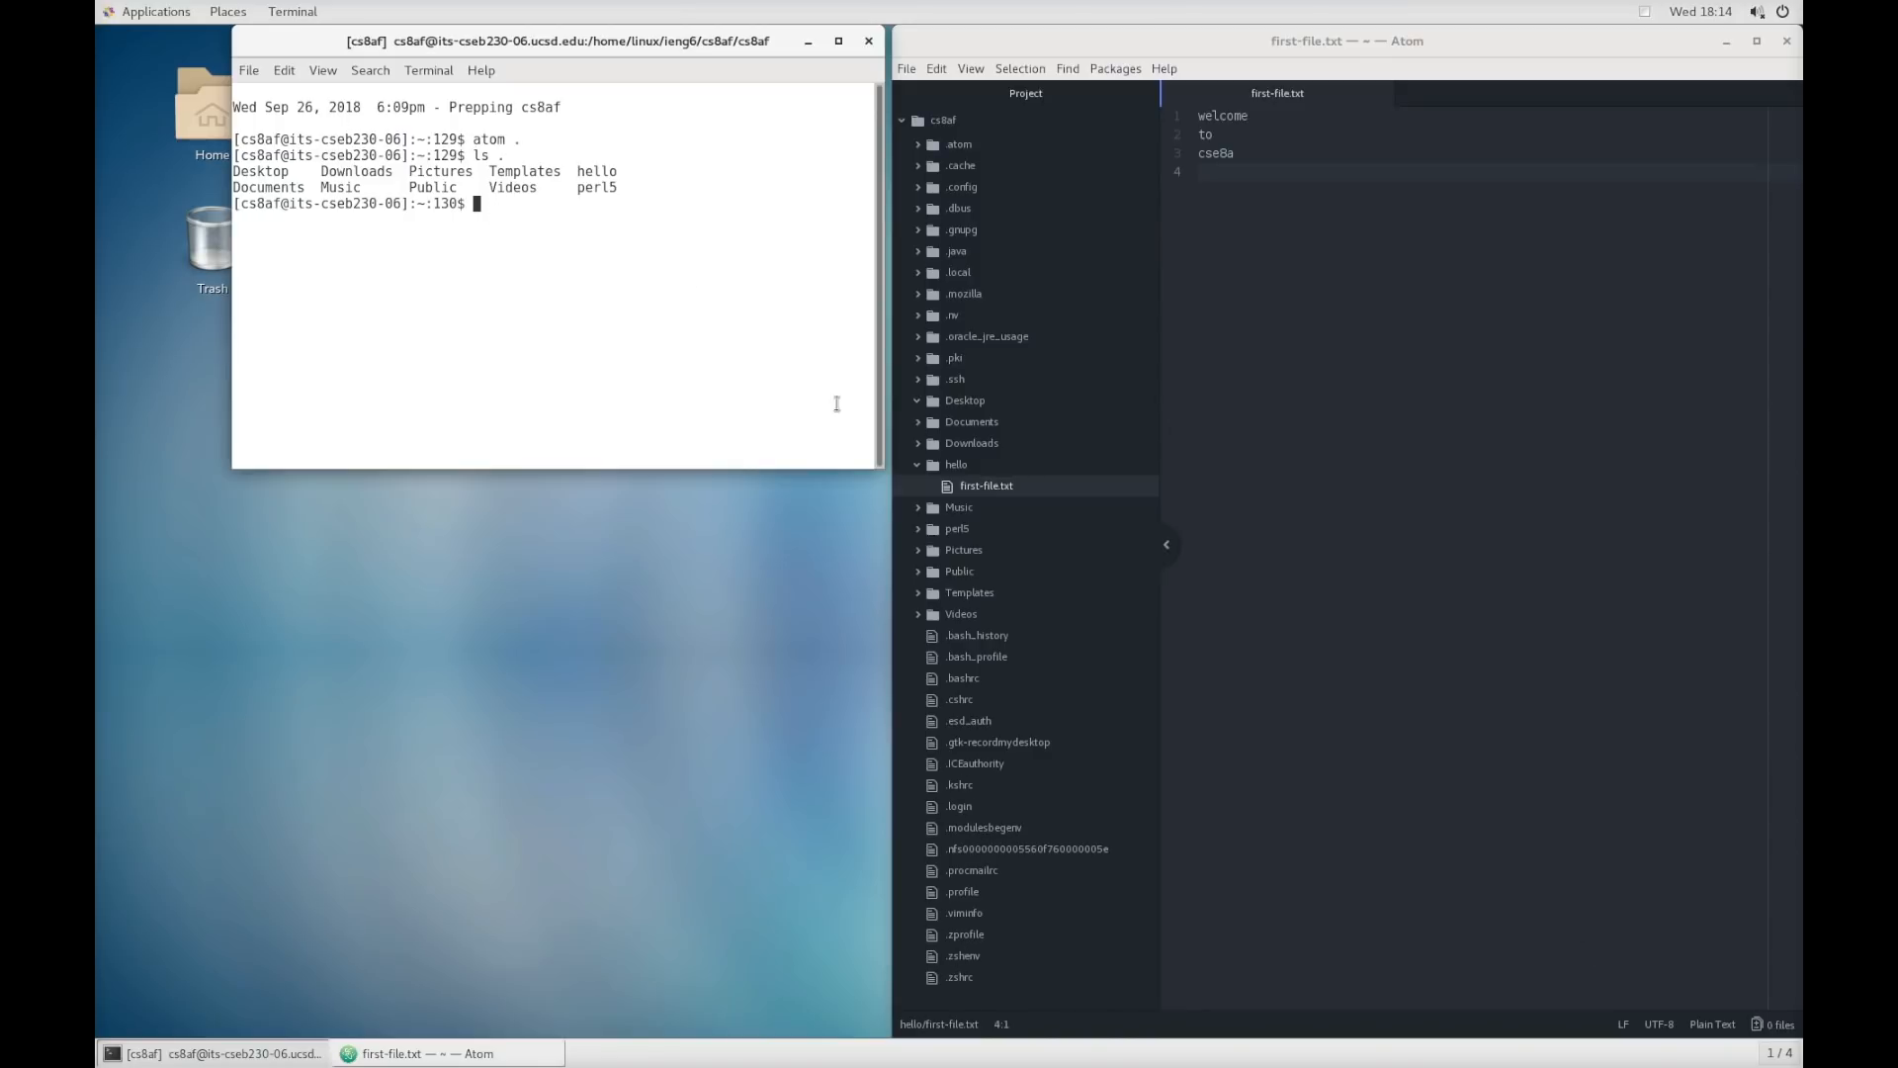
pyautogui.moveTo(634, 204)
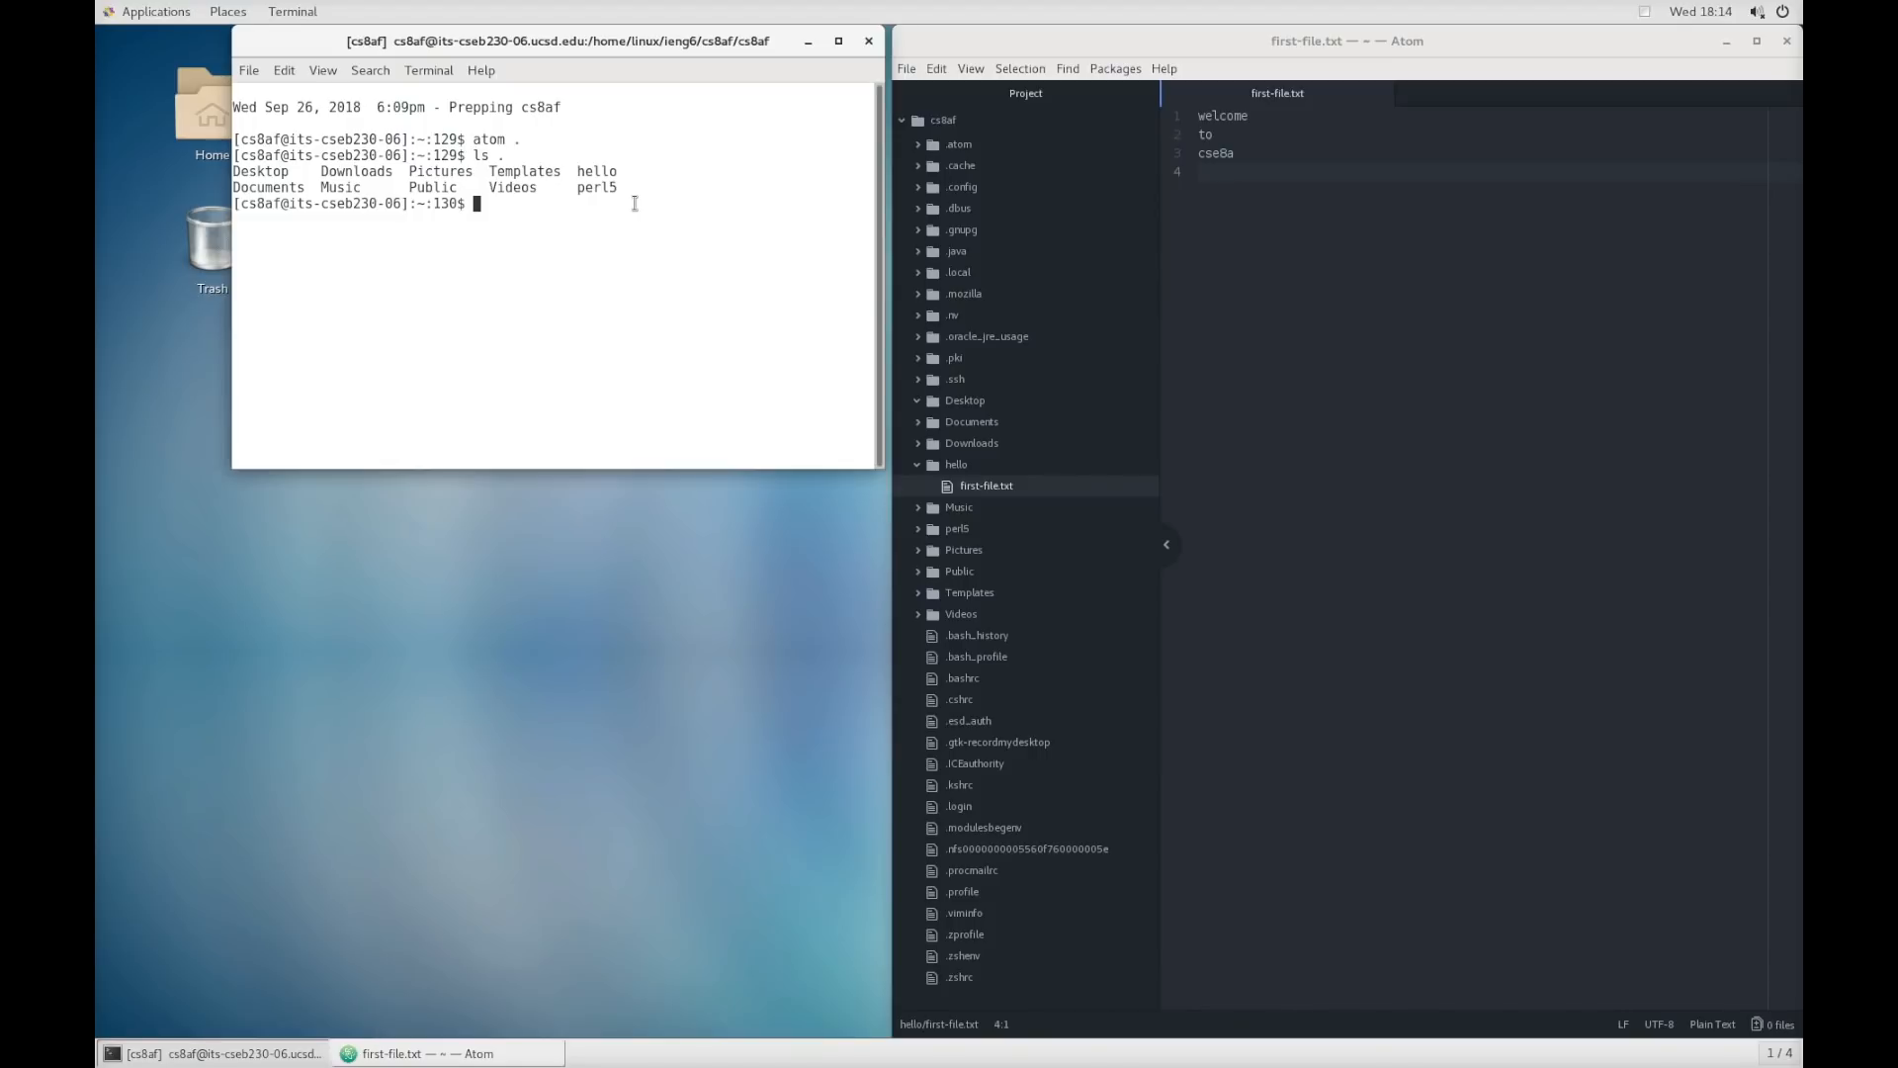
pyautogui.write('ls -a .')
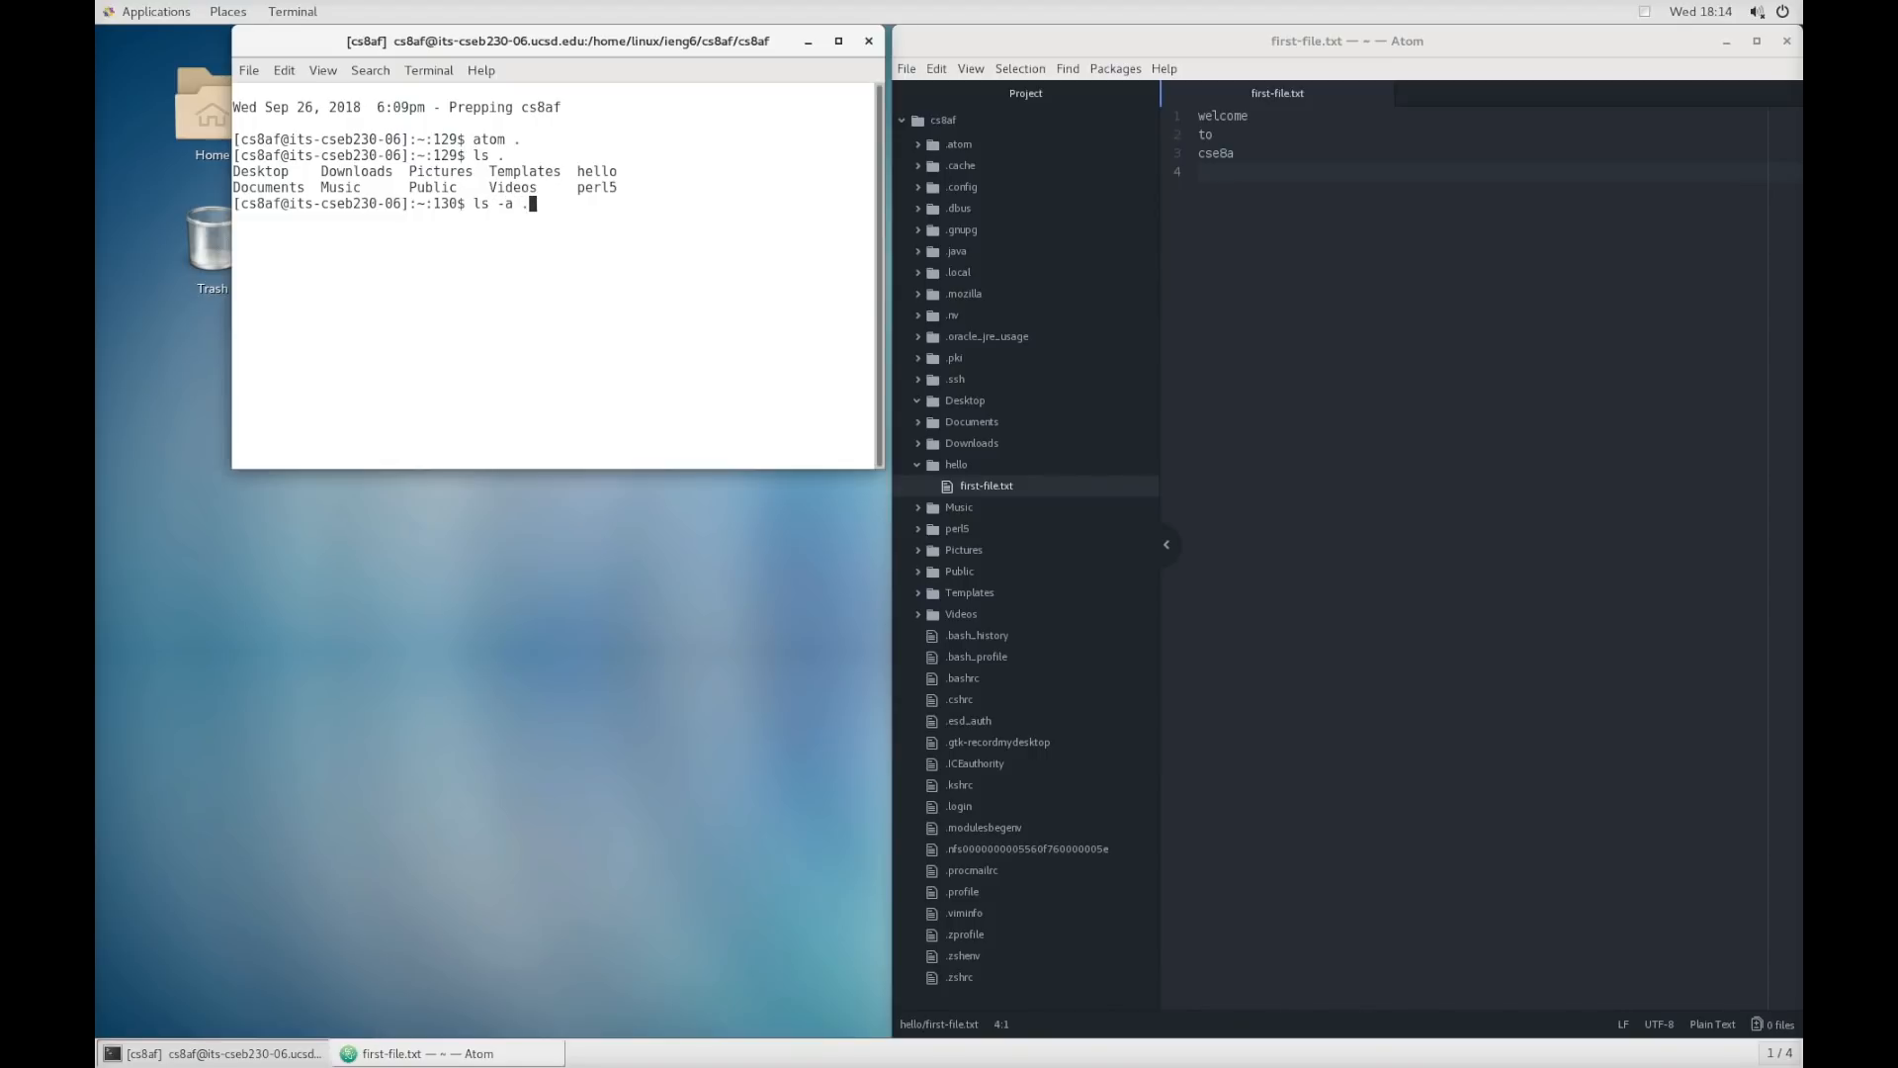
pyautogui.press('Return')
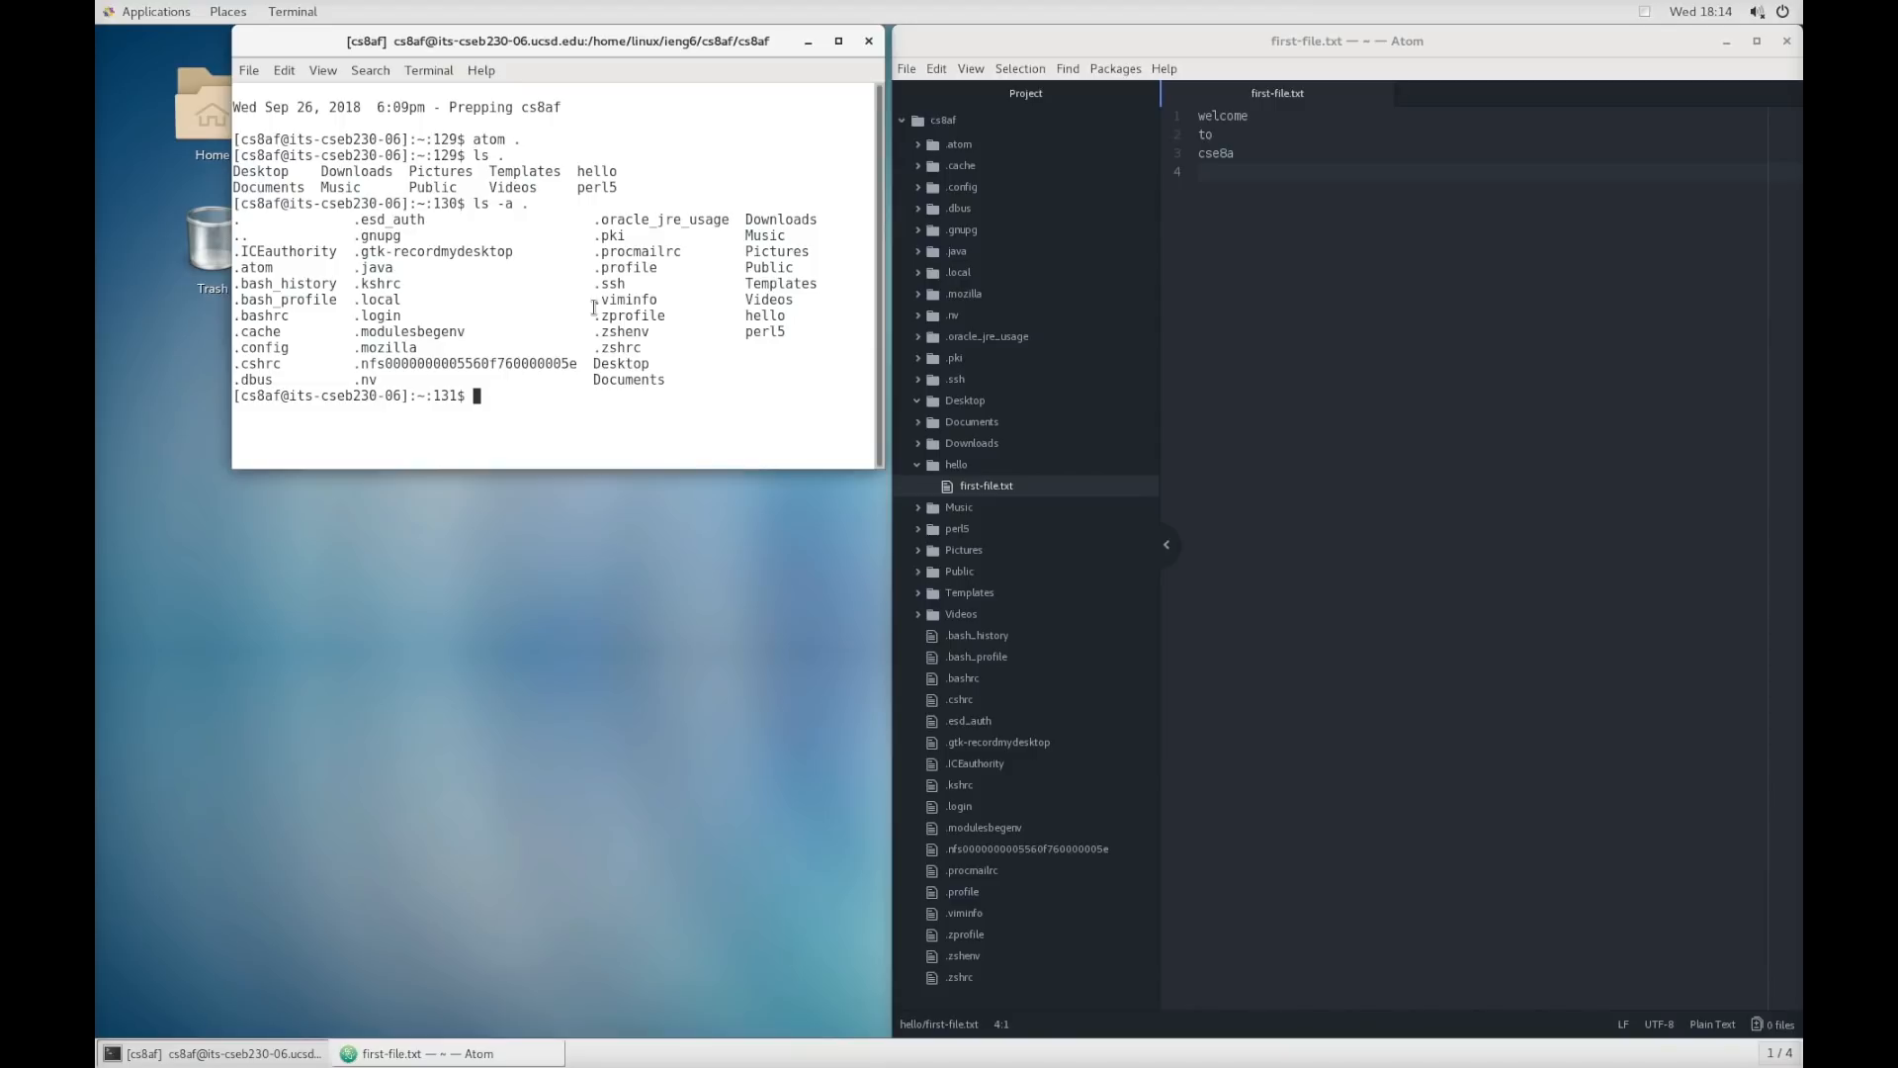
pyautogui.write('ls')
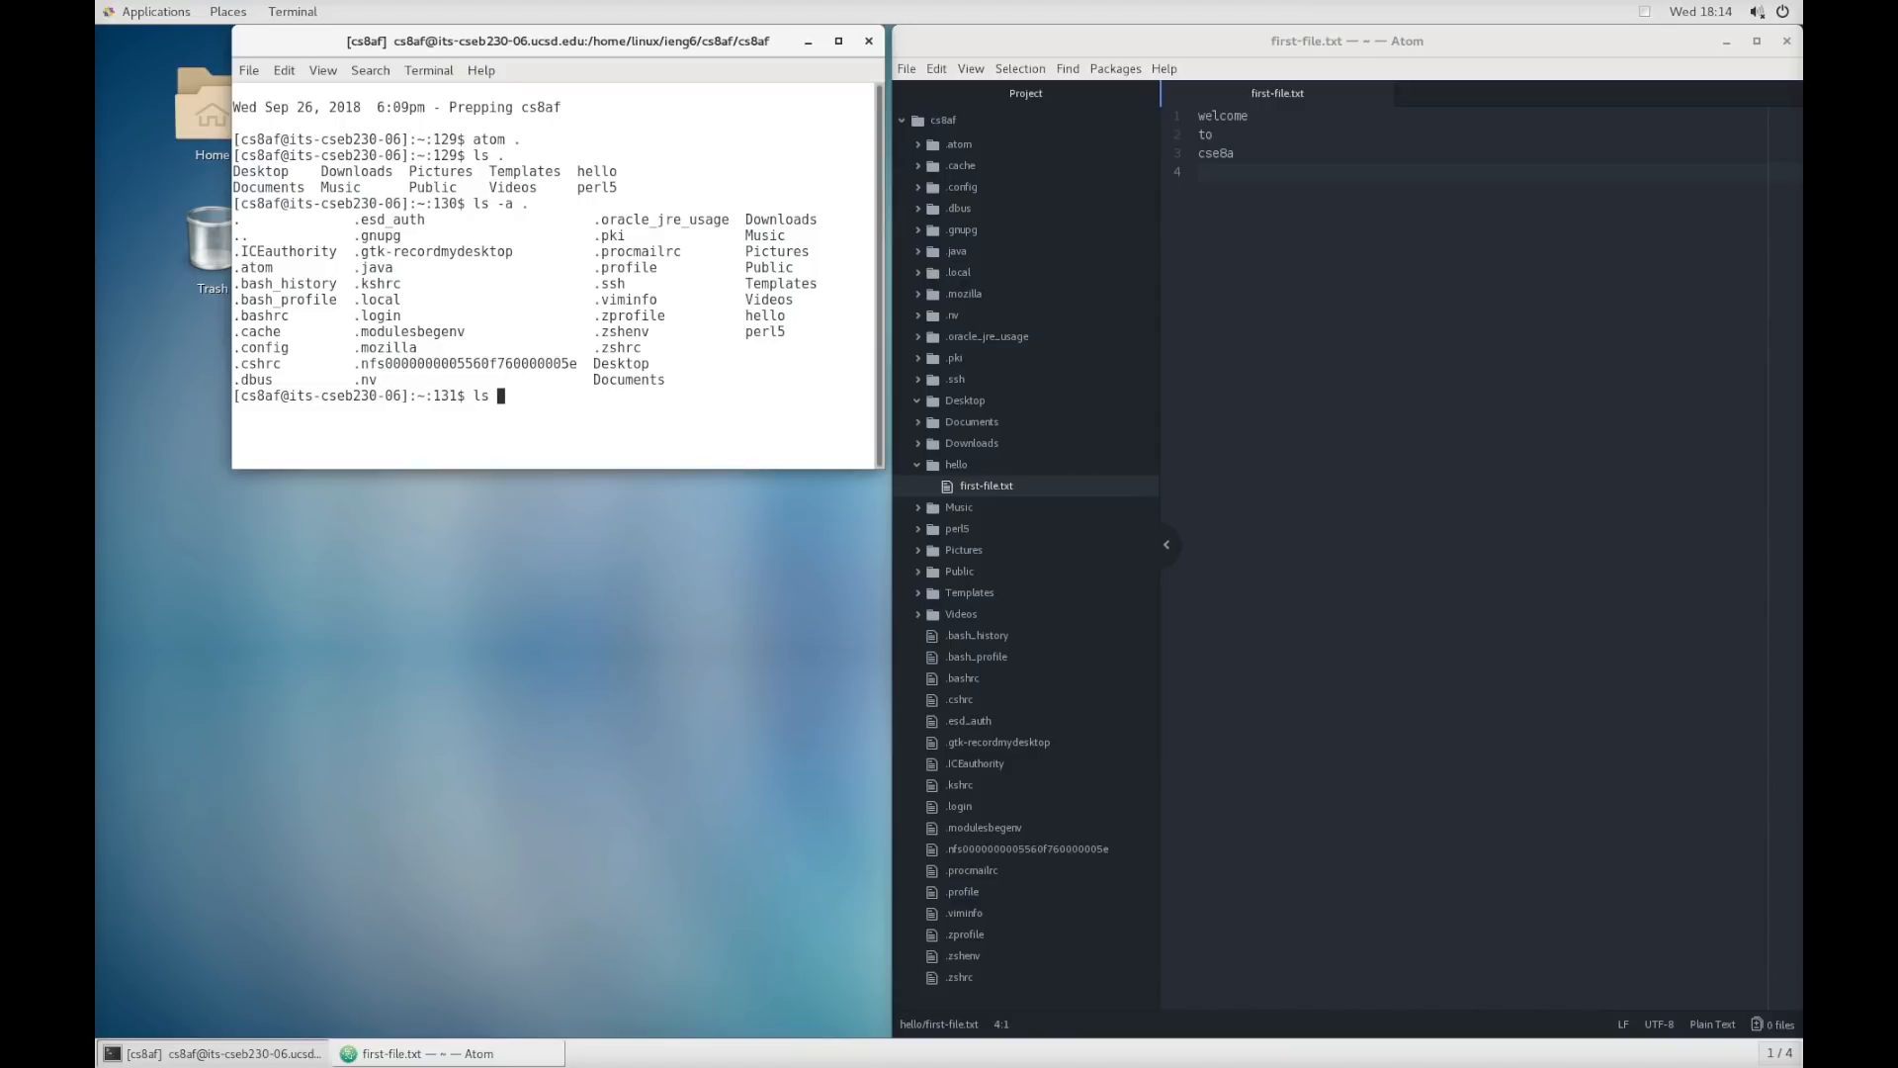
pyautogui.write('hello')
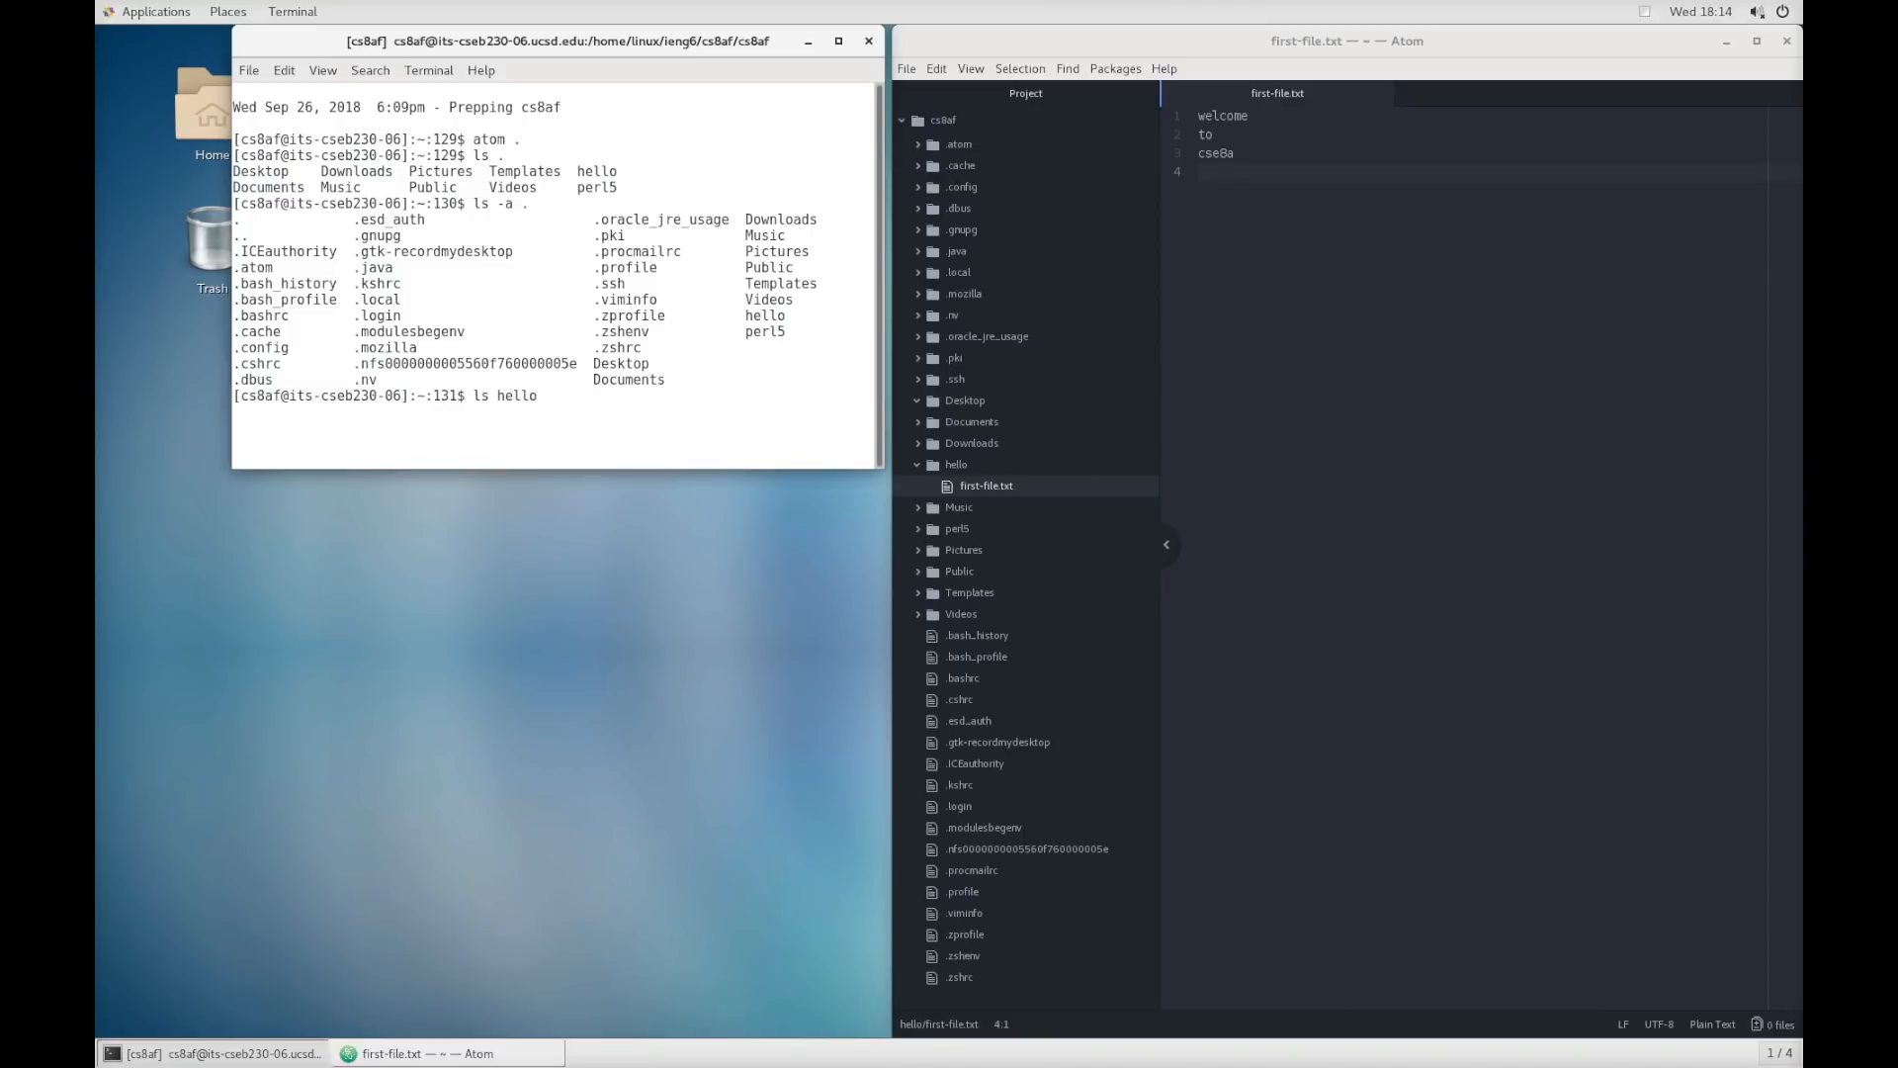
pyautogui.press('Return')
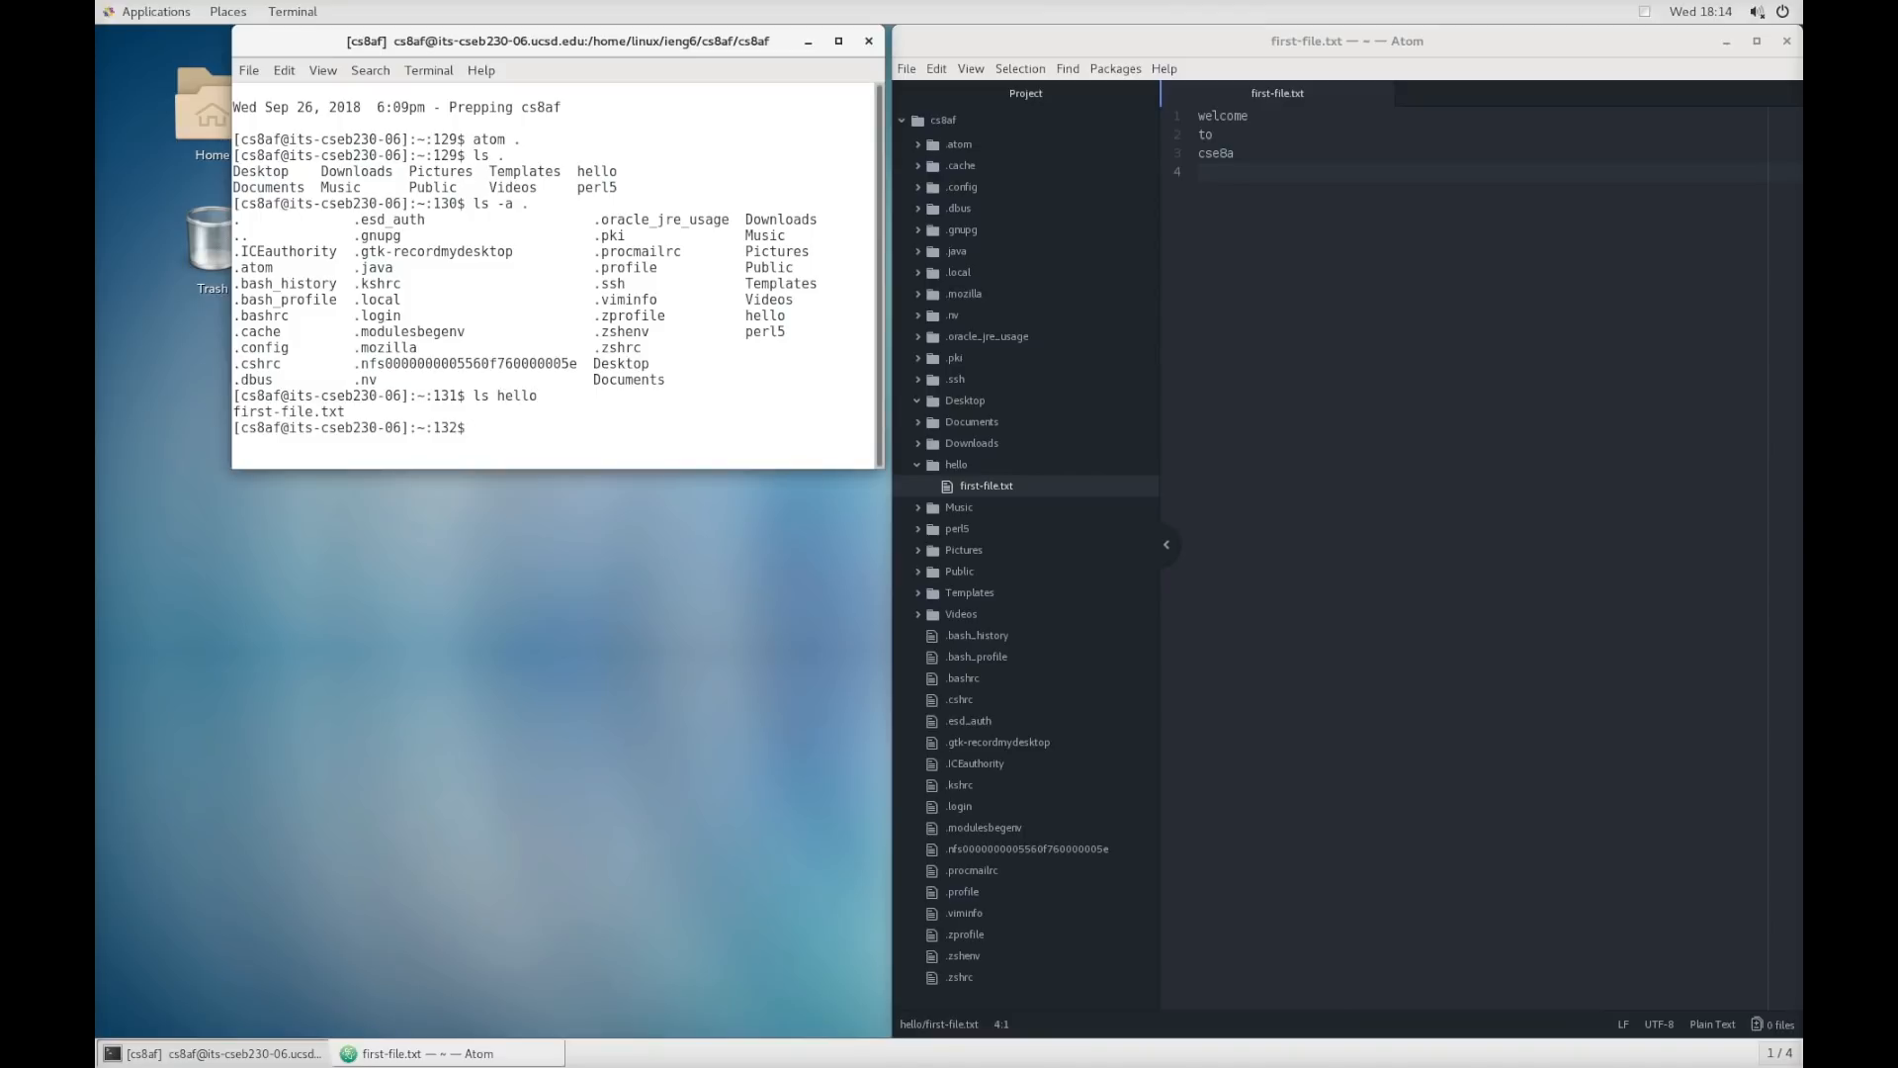
pyautogui.doubleClick(288, 411)
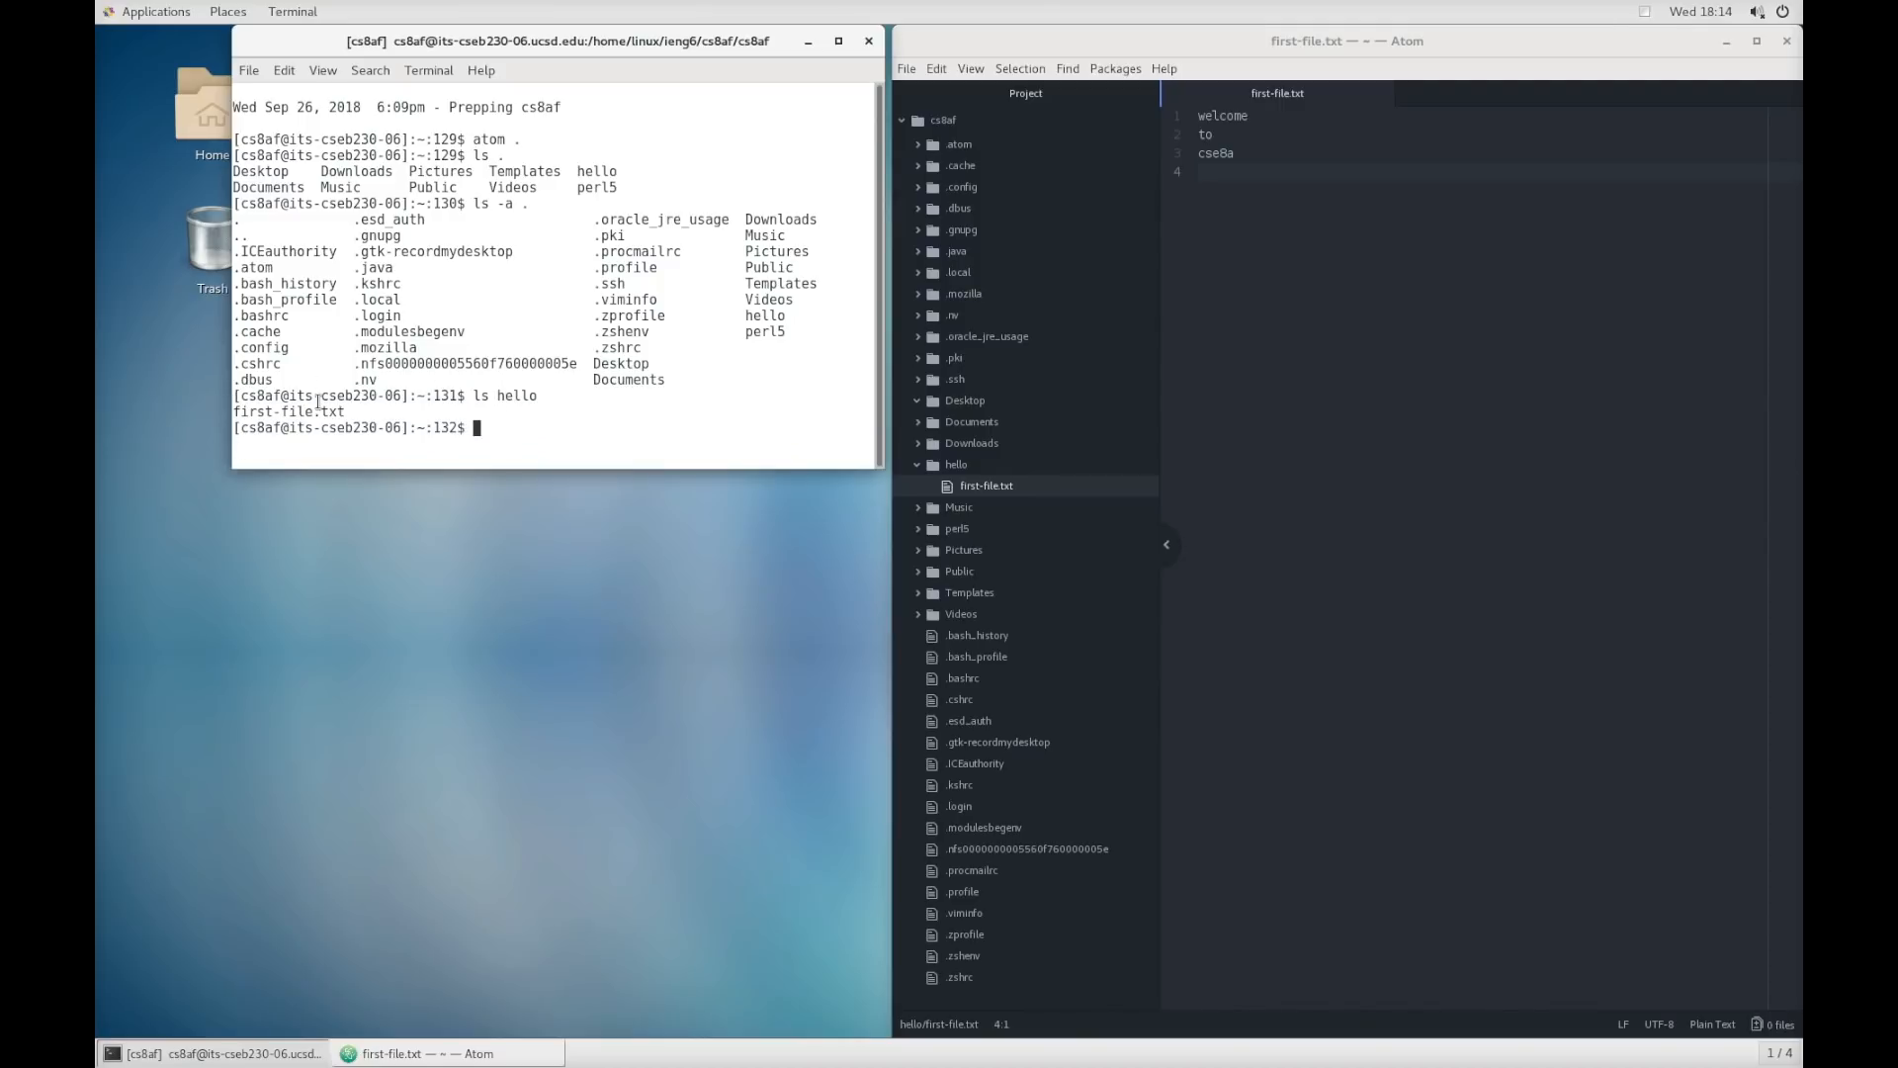
pyautogui.moveTo(999, 488)
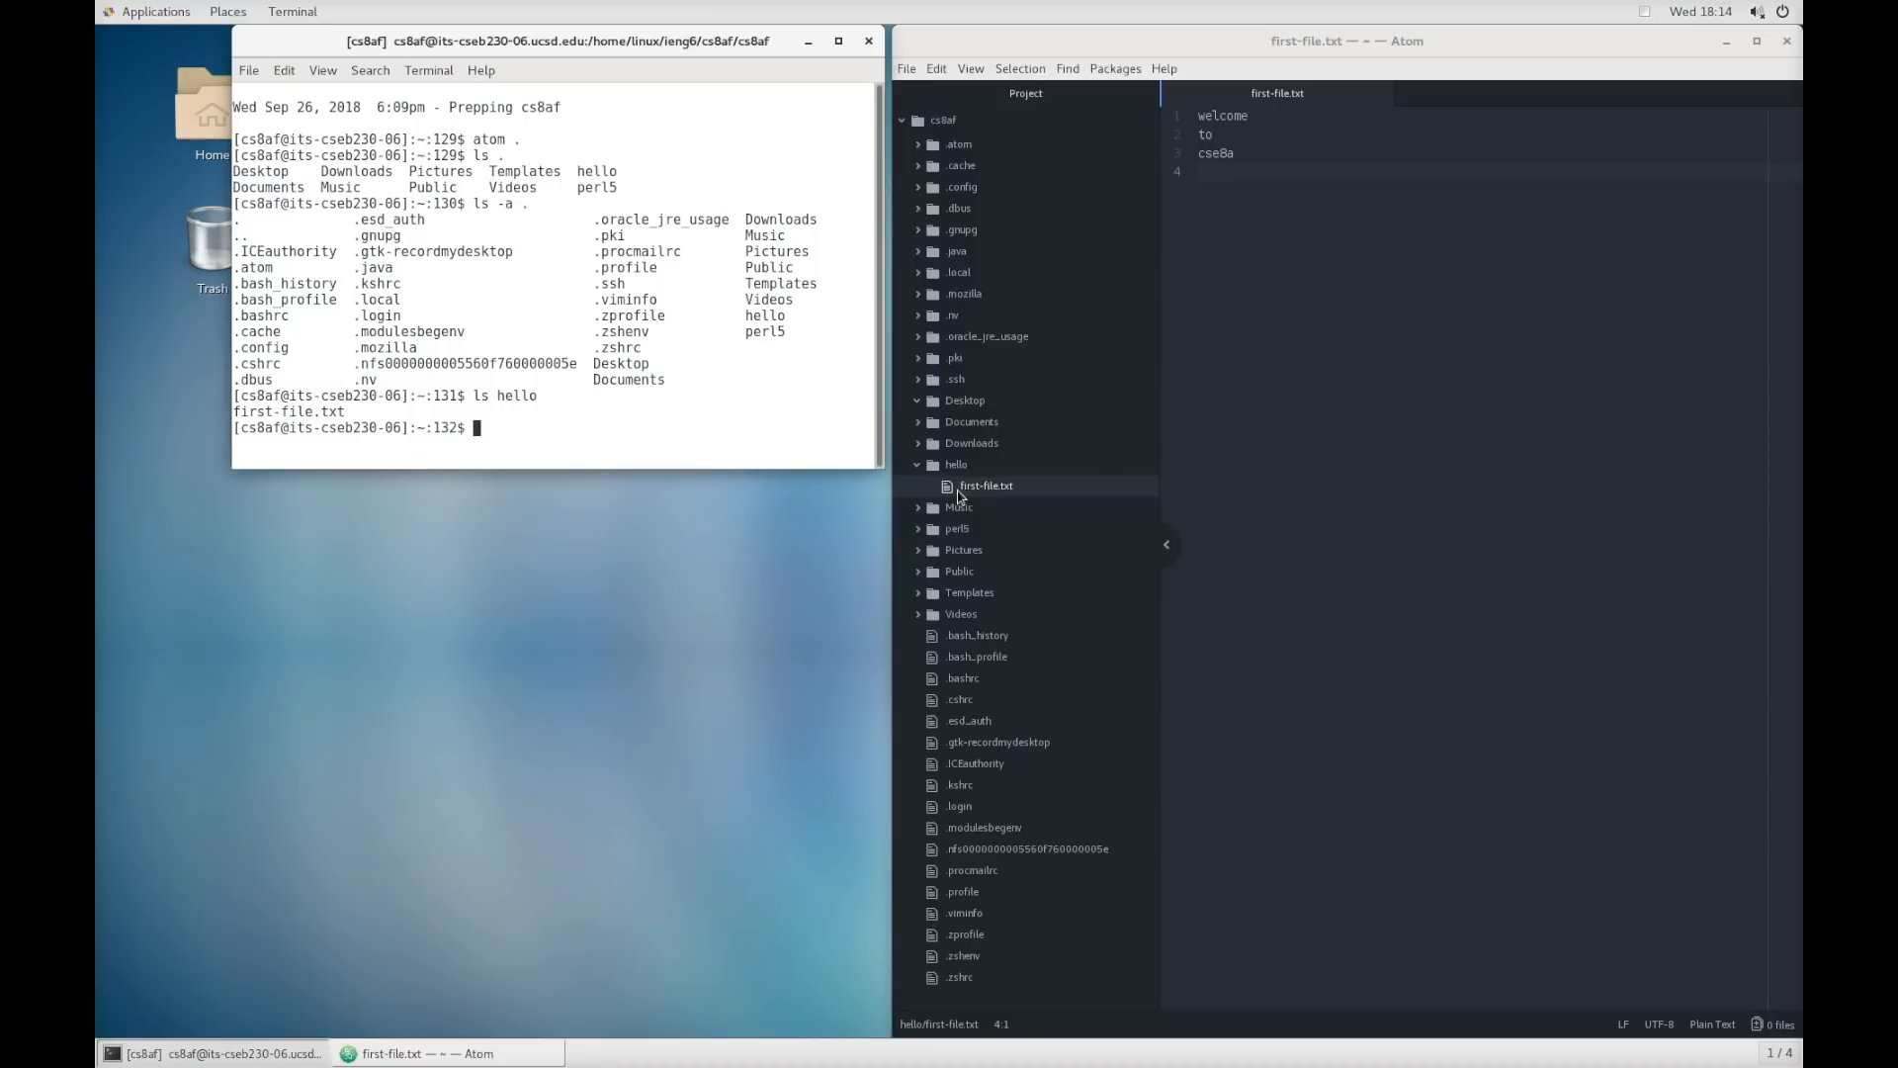
pyautogui.moveTo(500, 316)
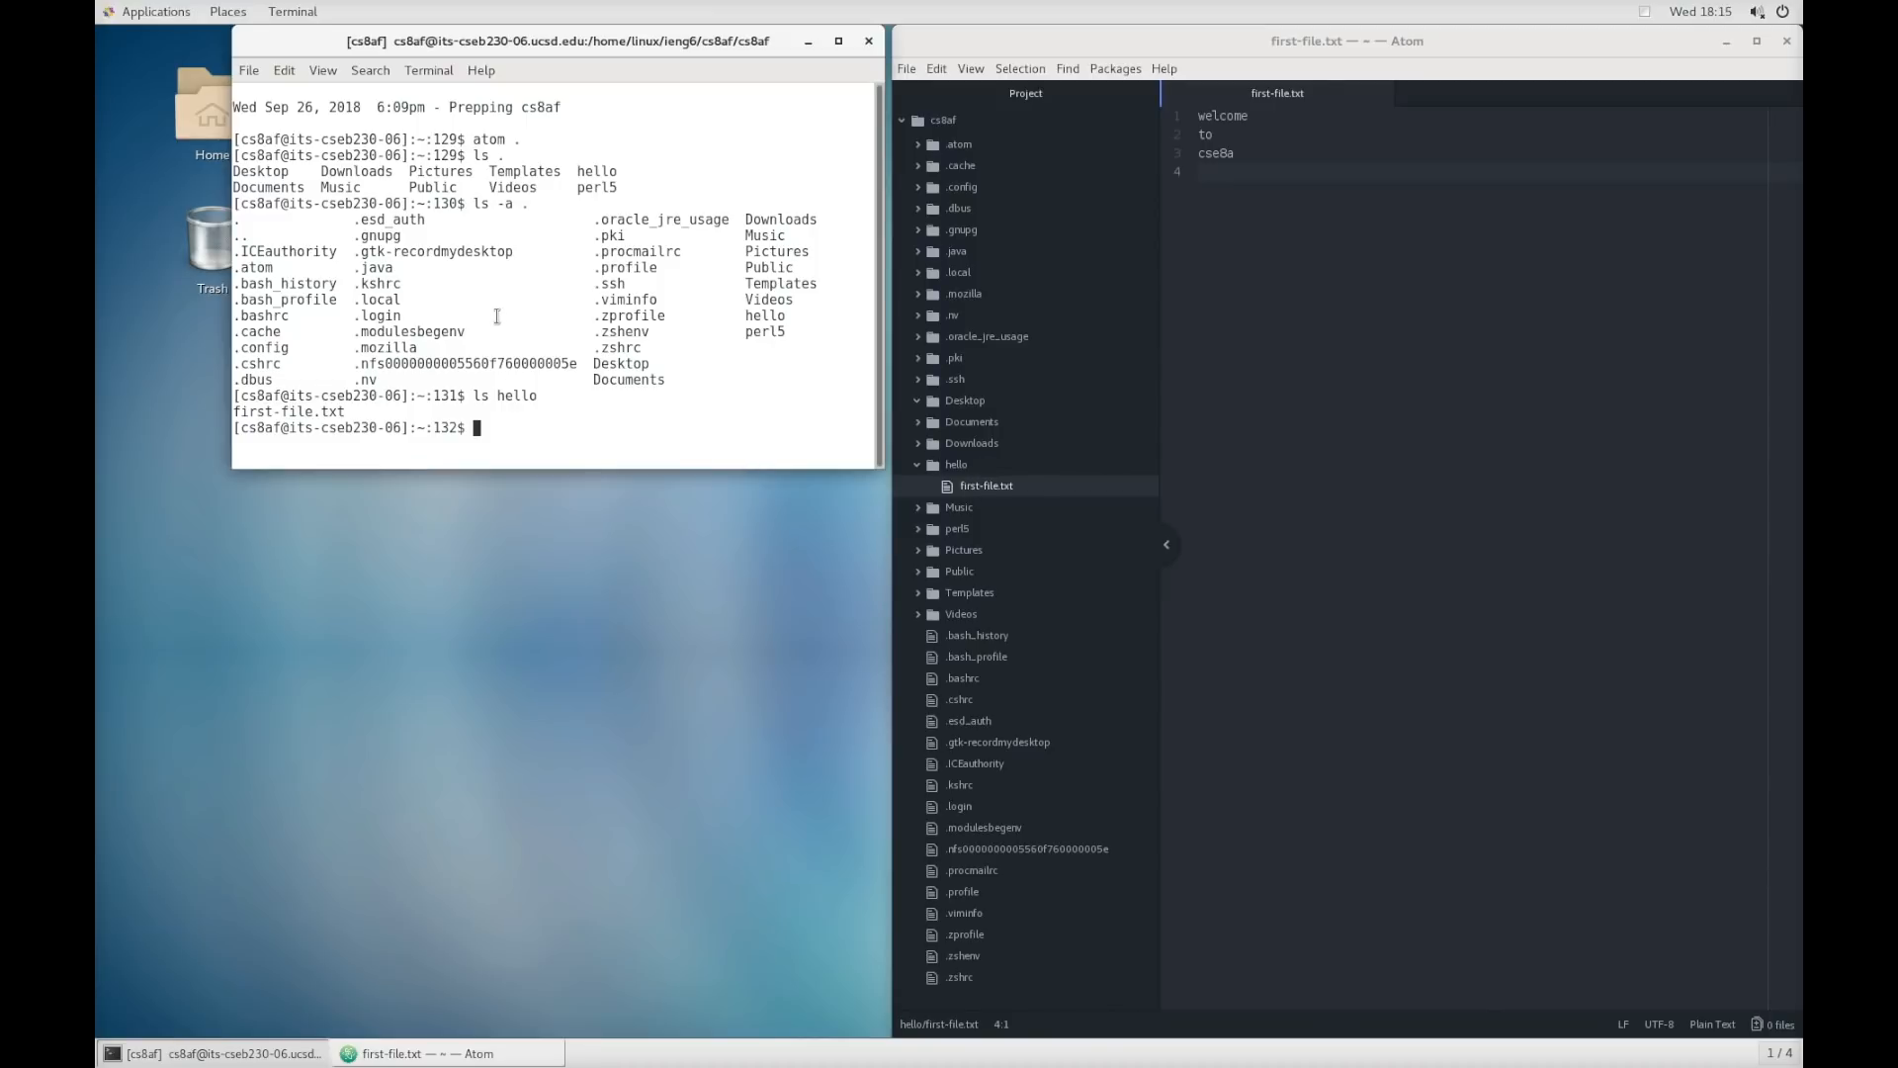
pyautogui.moveTo(569, 317)
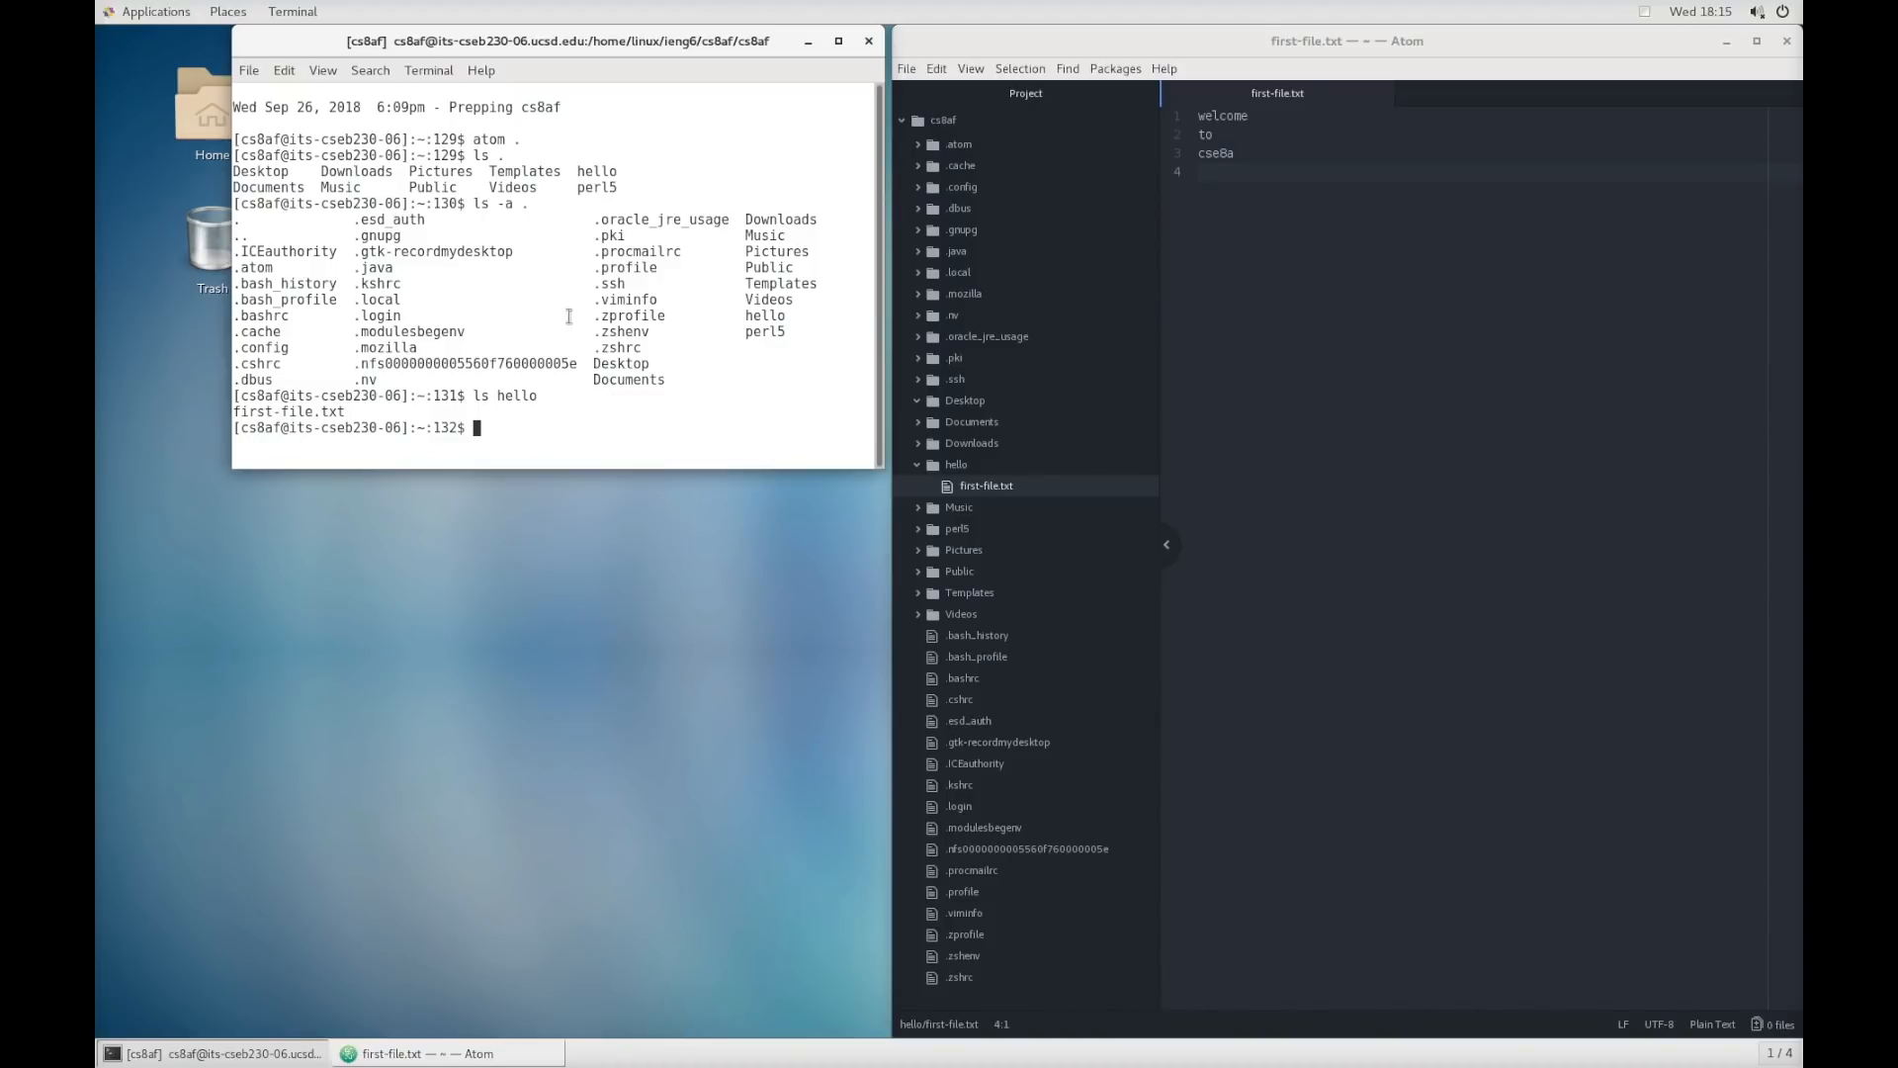
pyautogui.moveTo(985, 237)
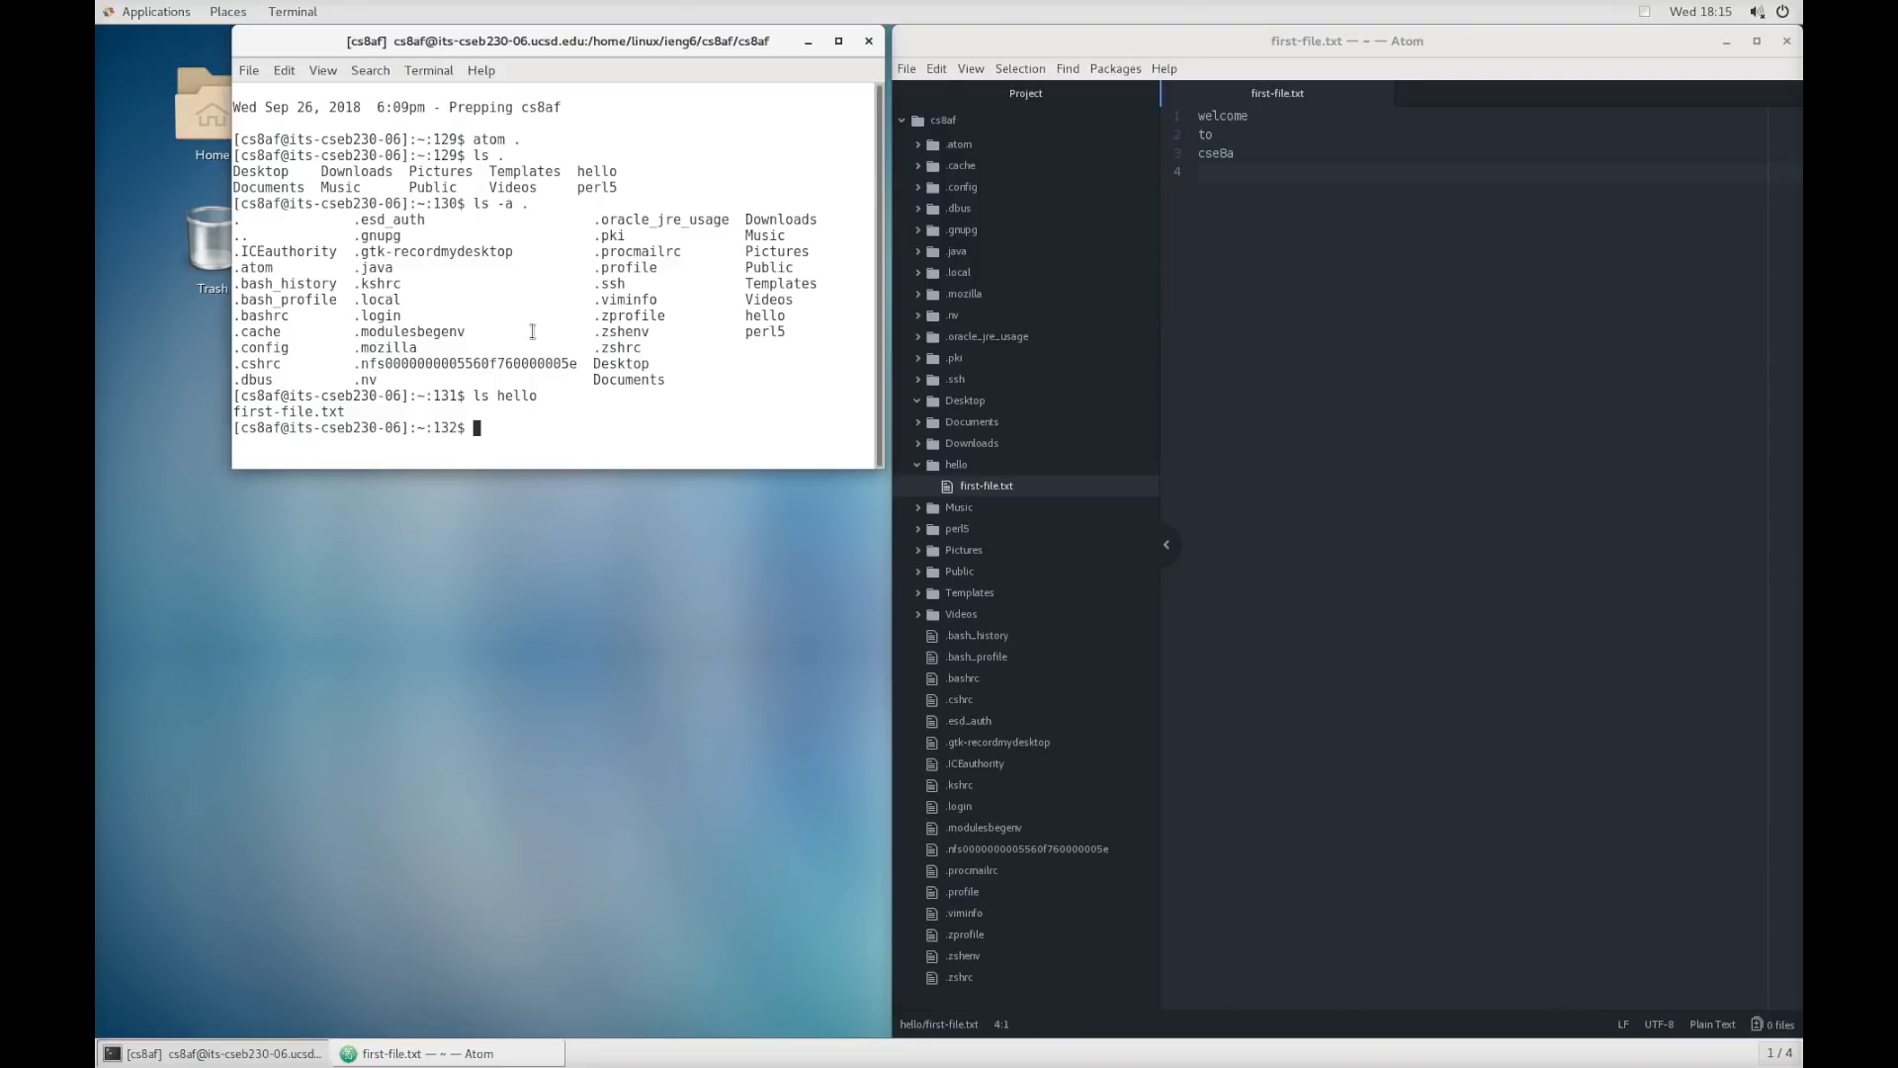
# - Make folder 'hola' with mkdir and confirm it is empty with 'ls hola'
pyautogui.write('mkdir hola')
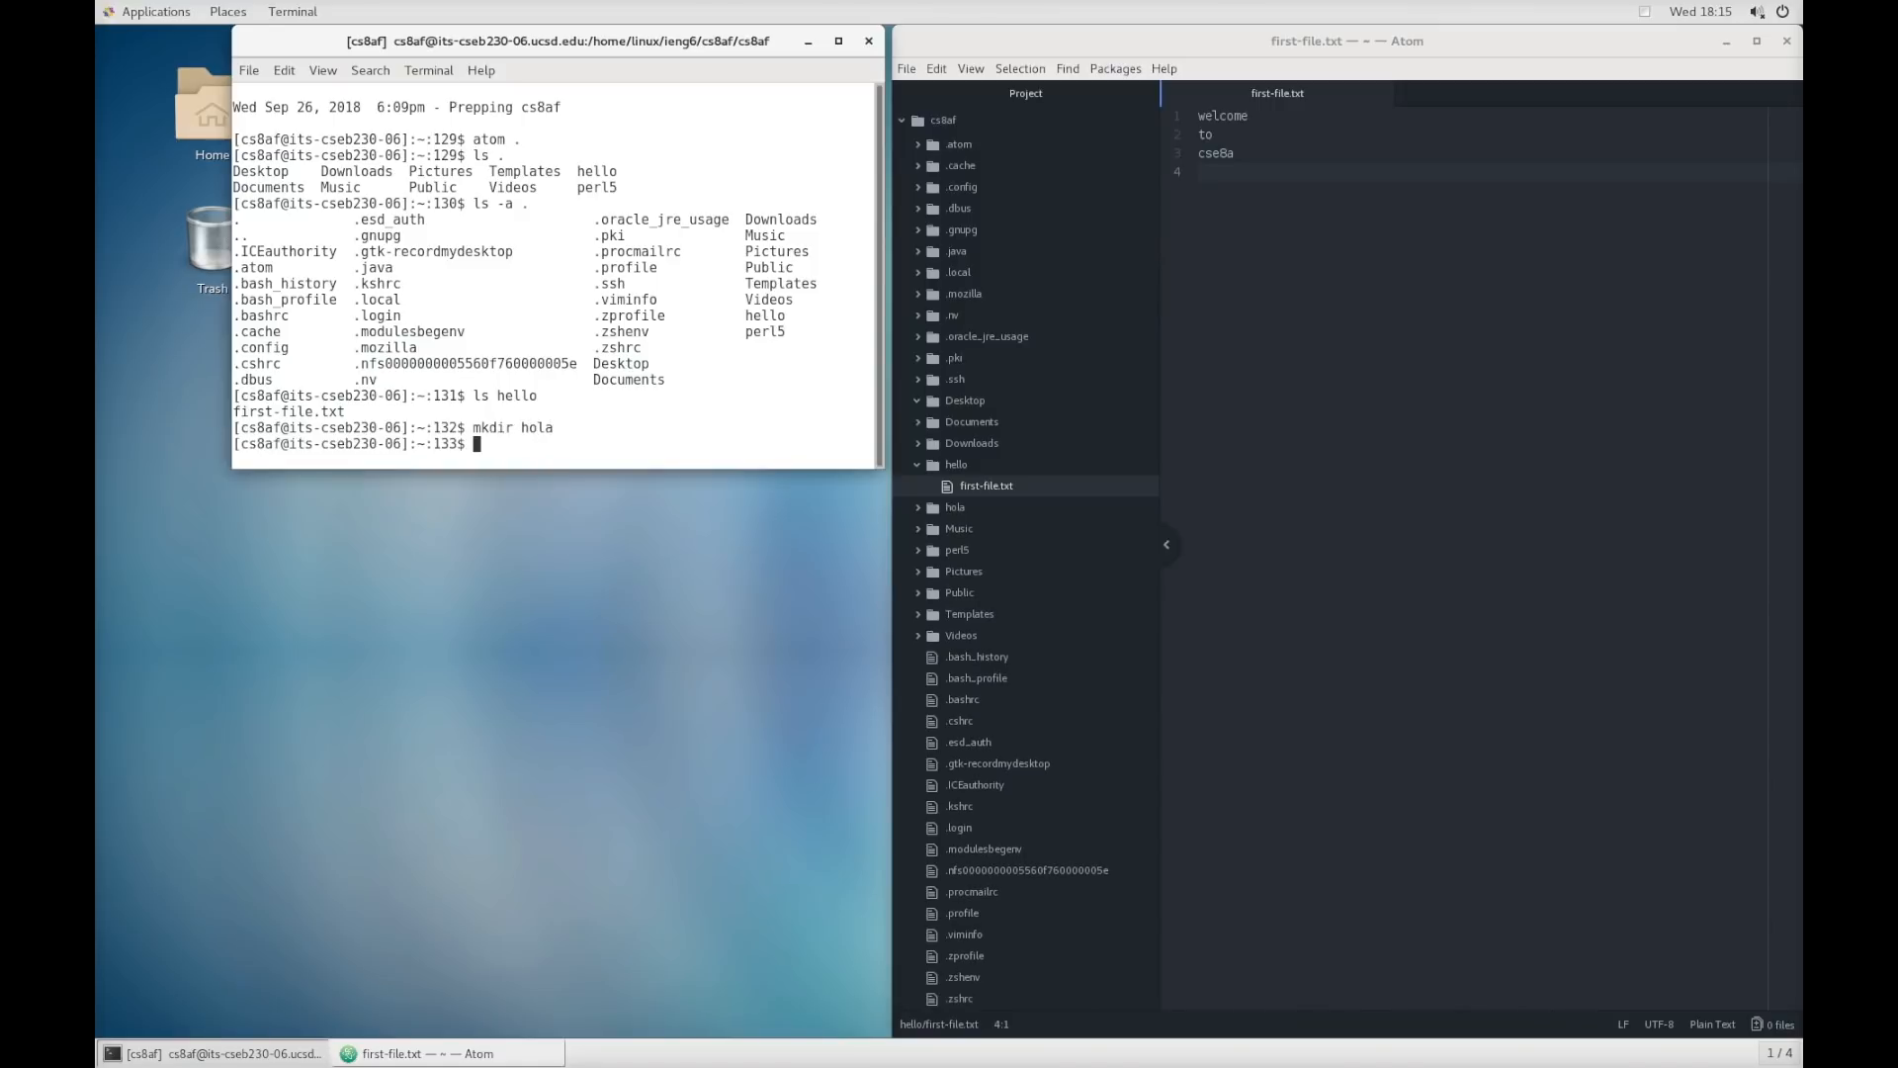
pyautogui.moveTo(554, 279)
pyautogui.write('ls')
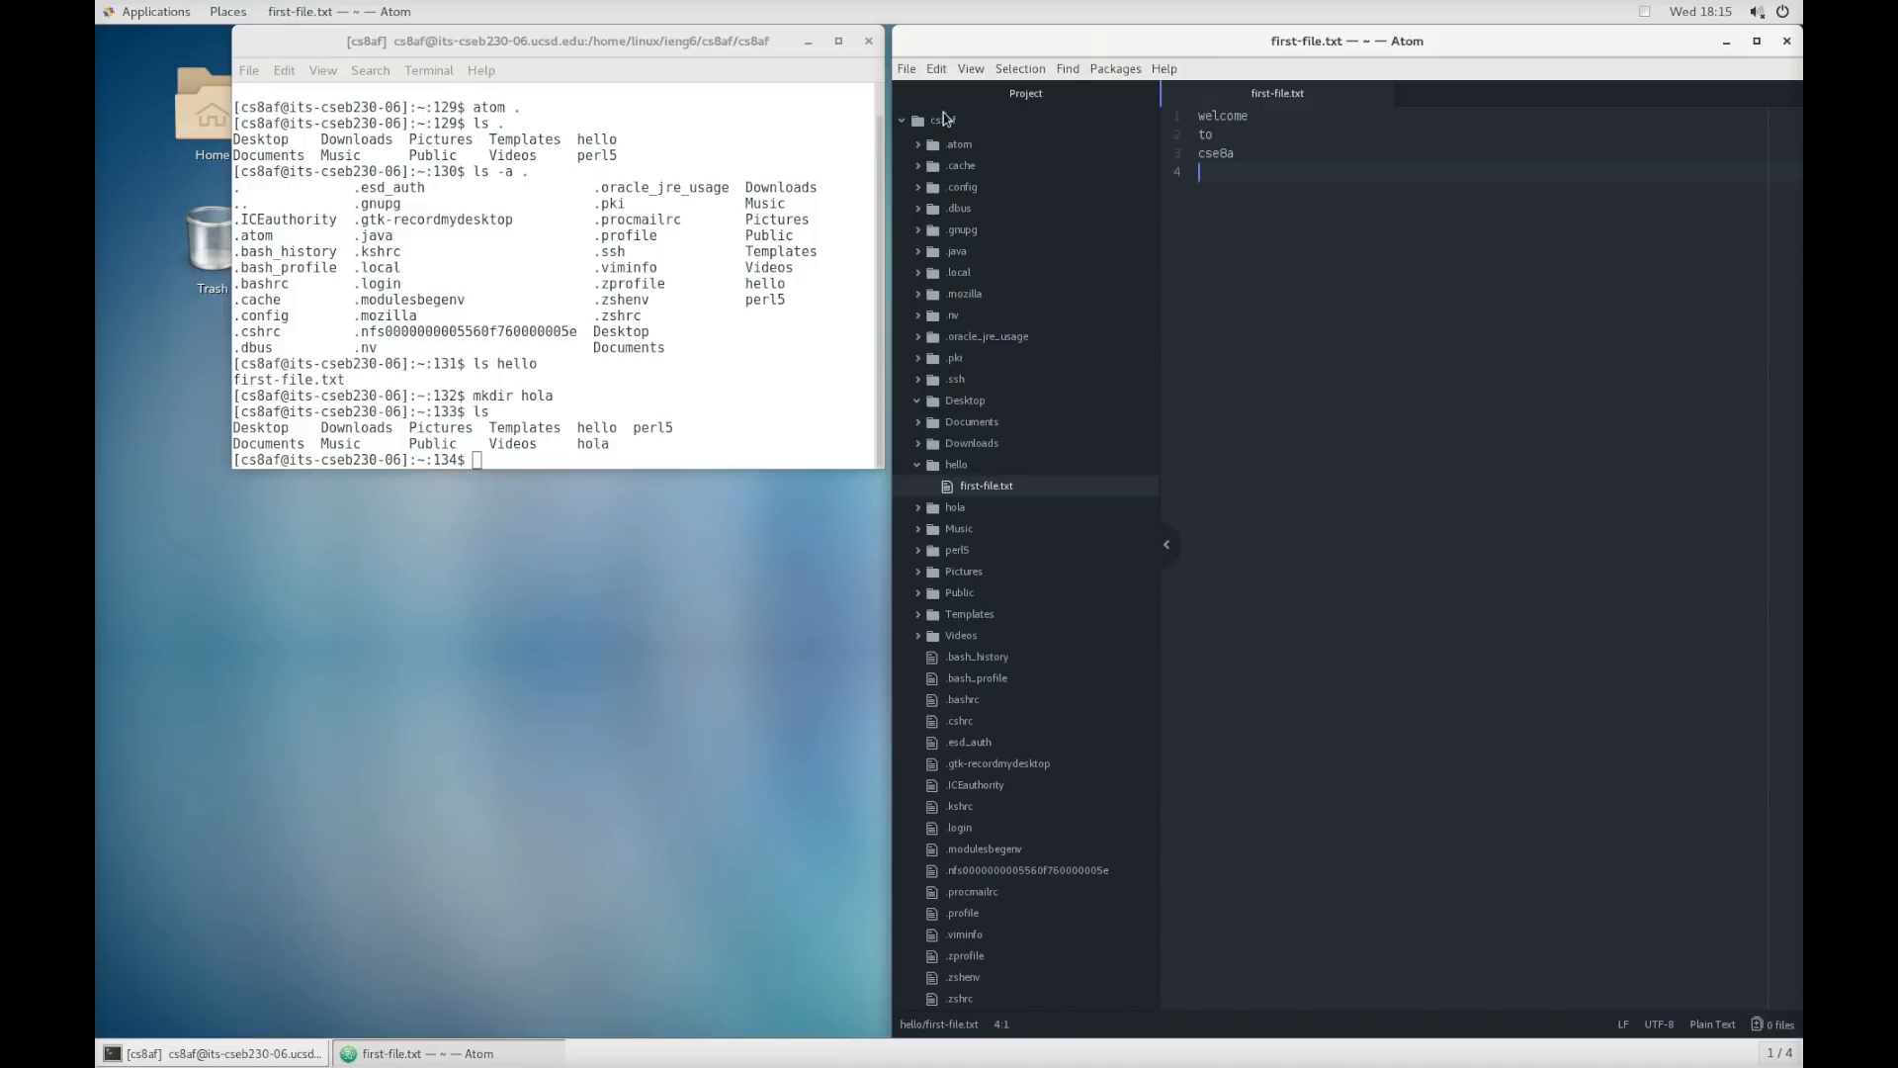
pyautogui.click(955, 506)
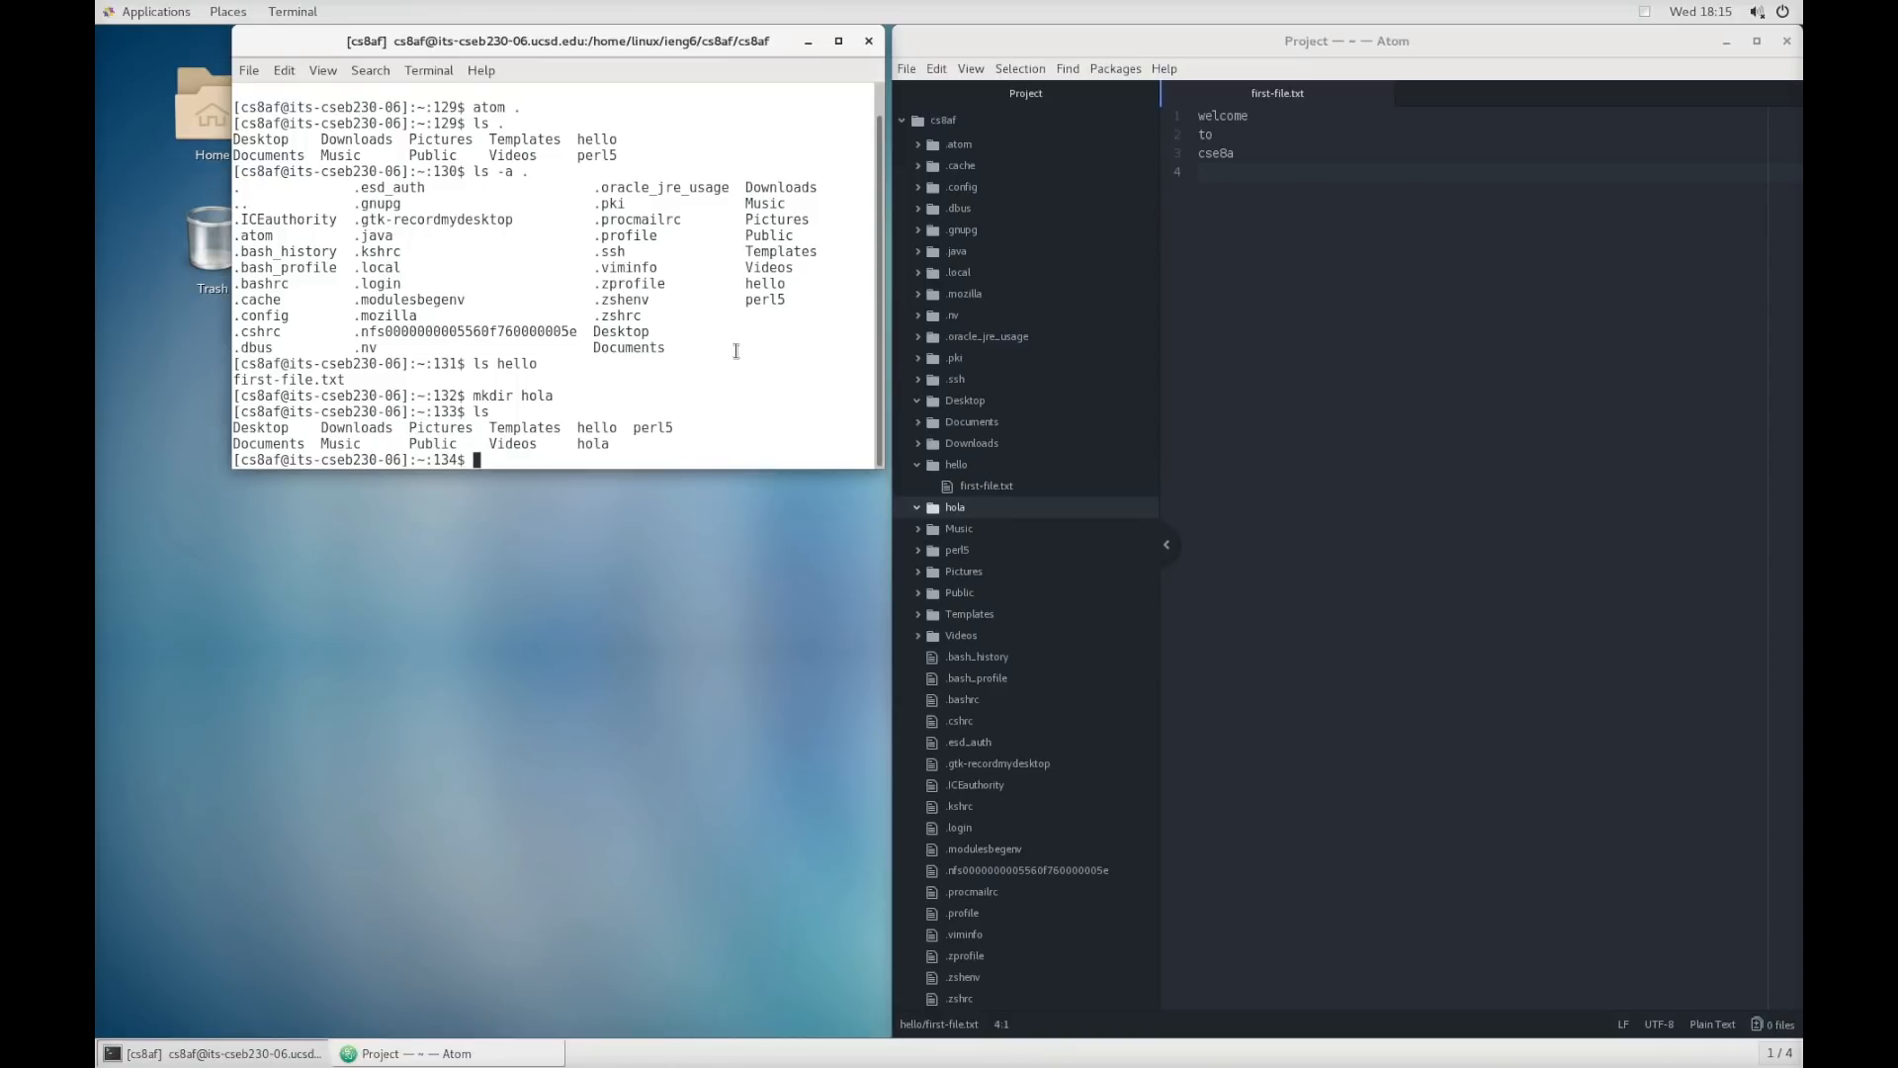
pyautogui.write('ls hola')
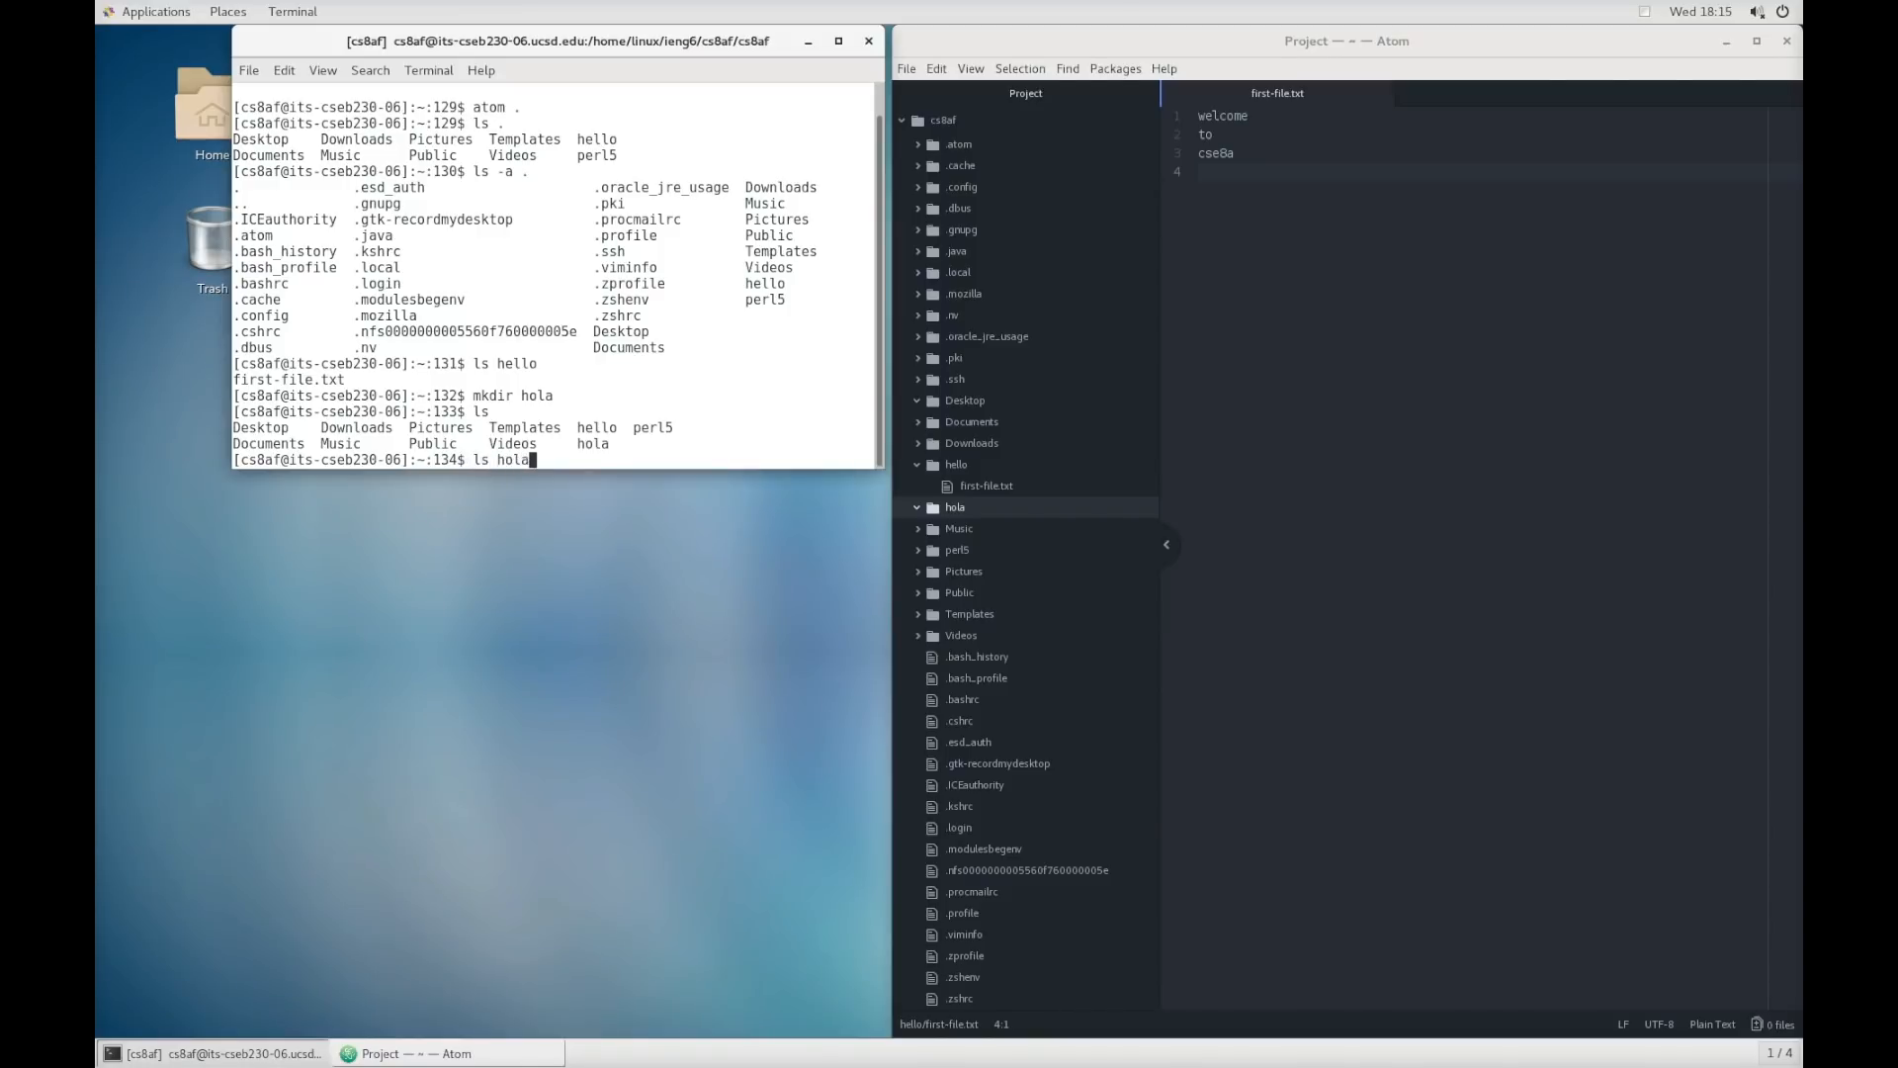
pyautogui.press('Return')
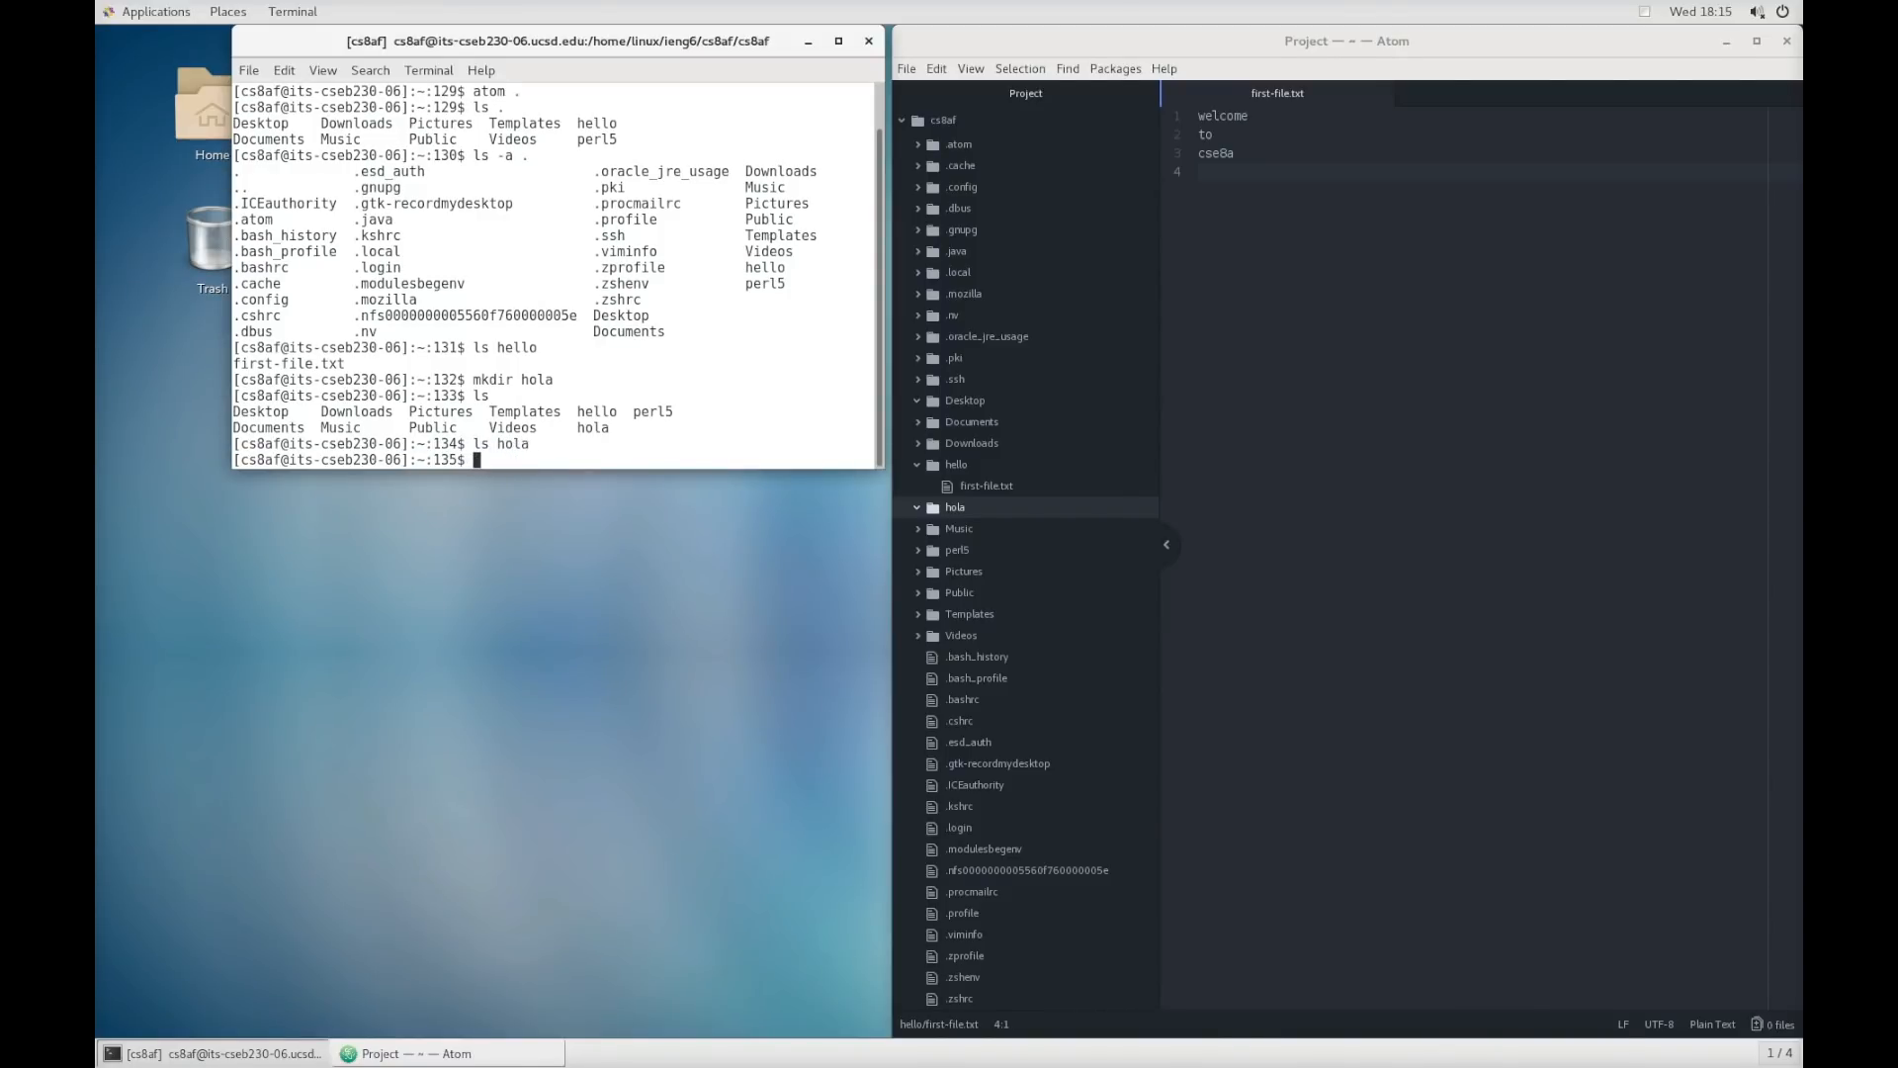
pyautogui.write('atom')
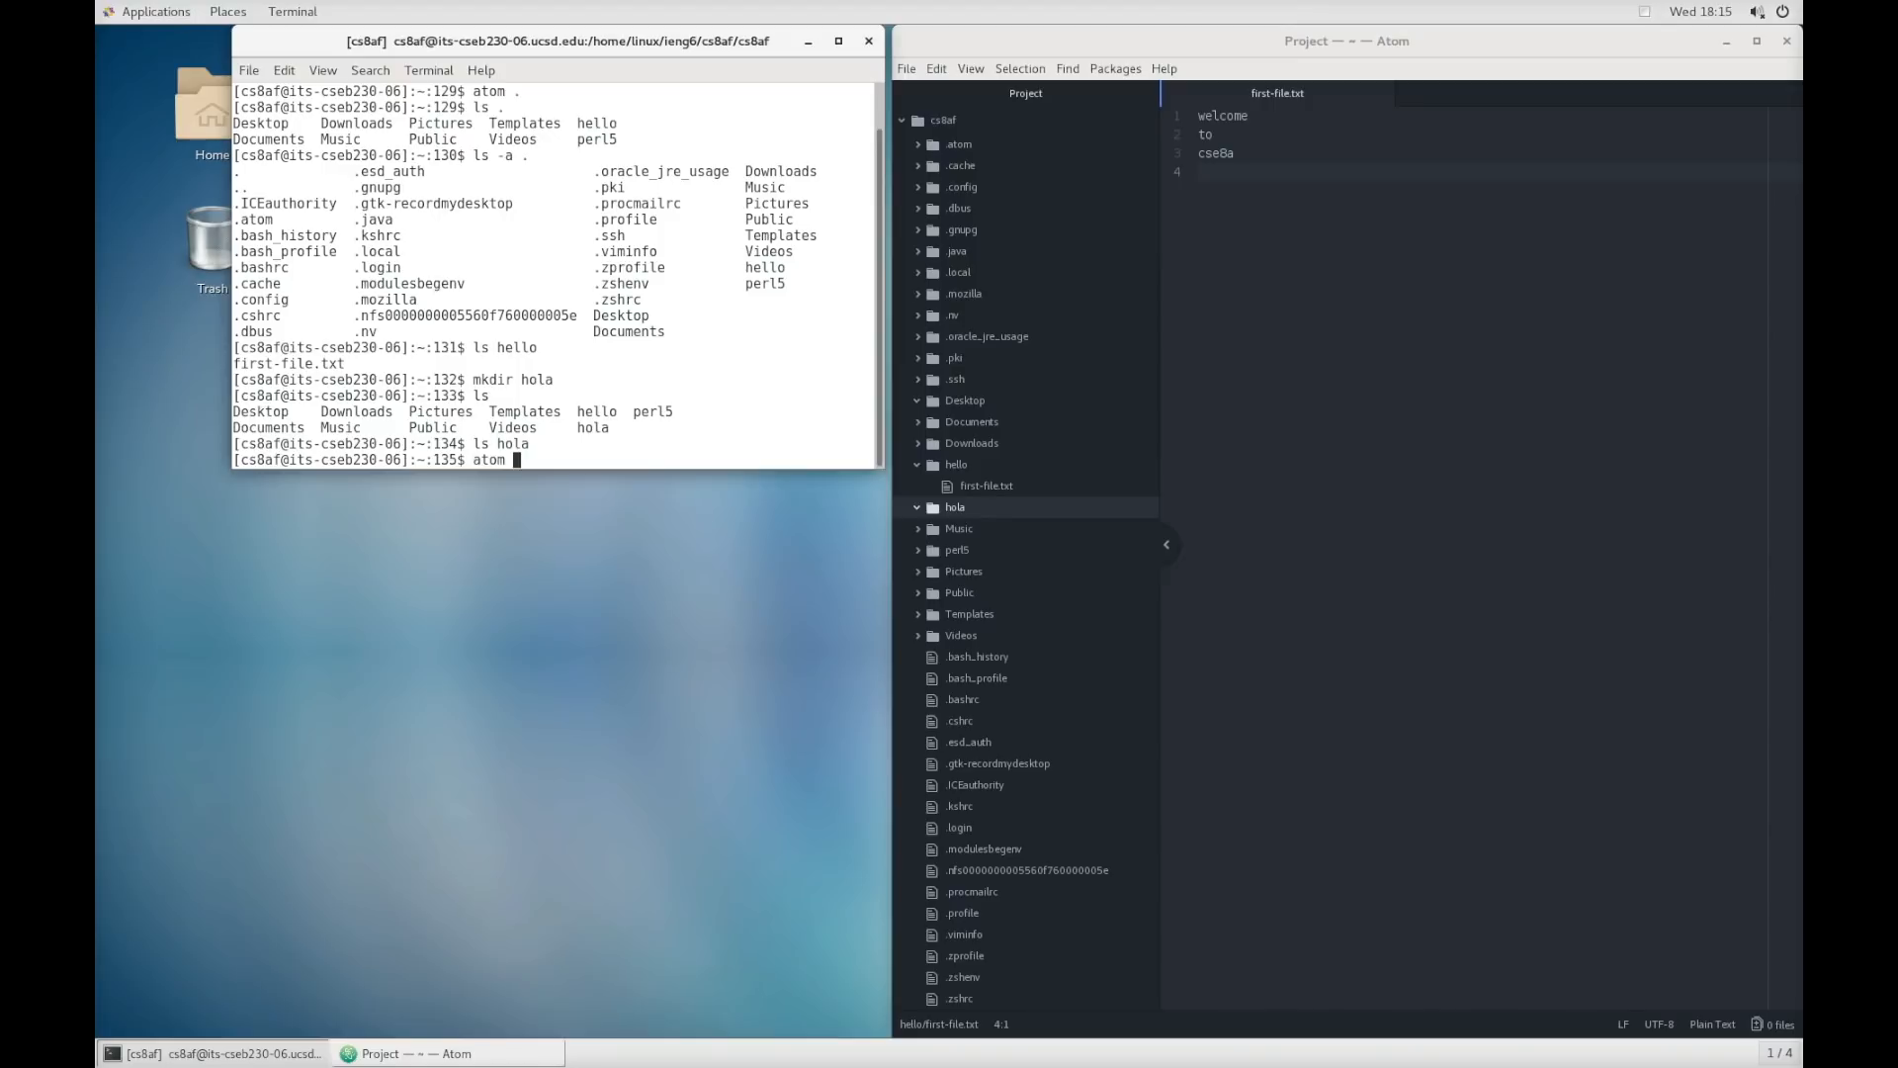
# - Launch hola/second-file.txt in Atom from the terminal
pyautogui.write('hola/')
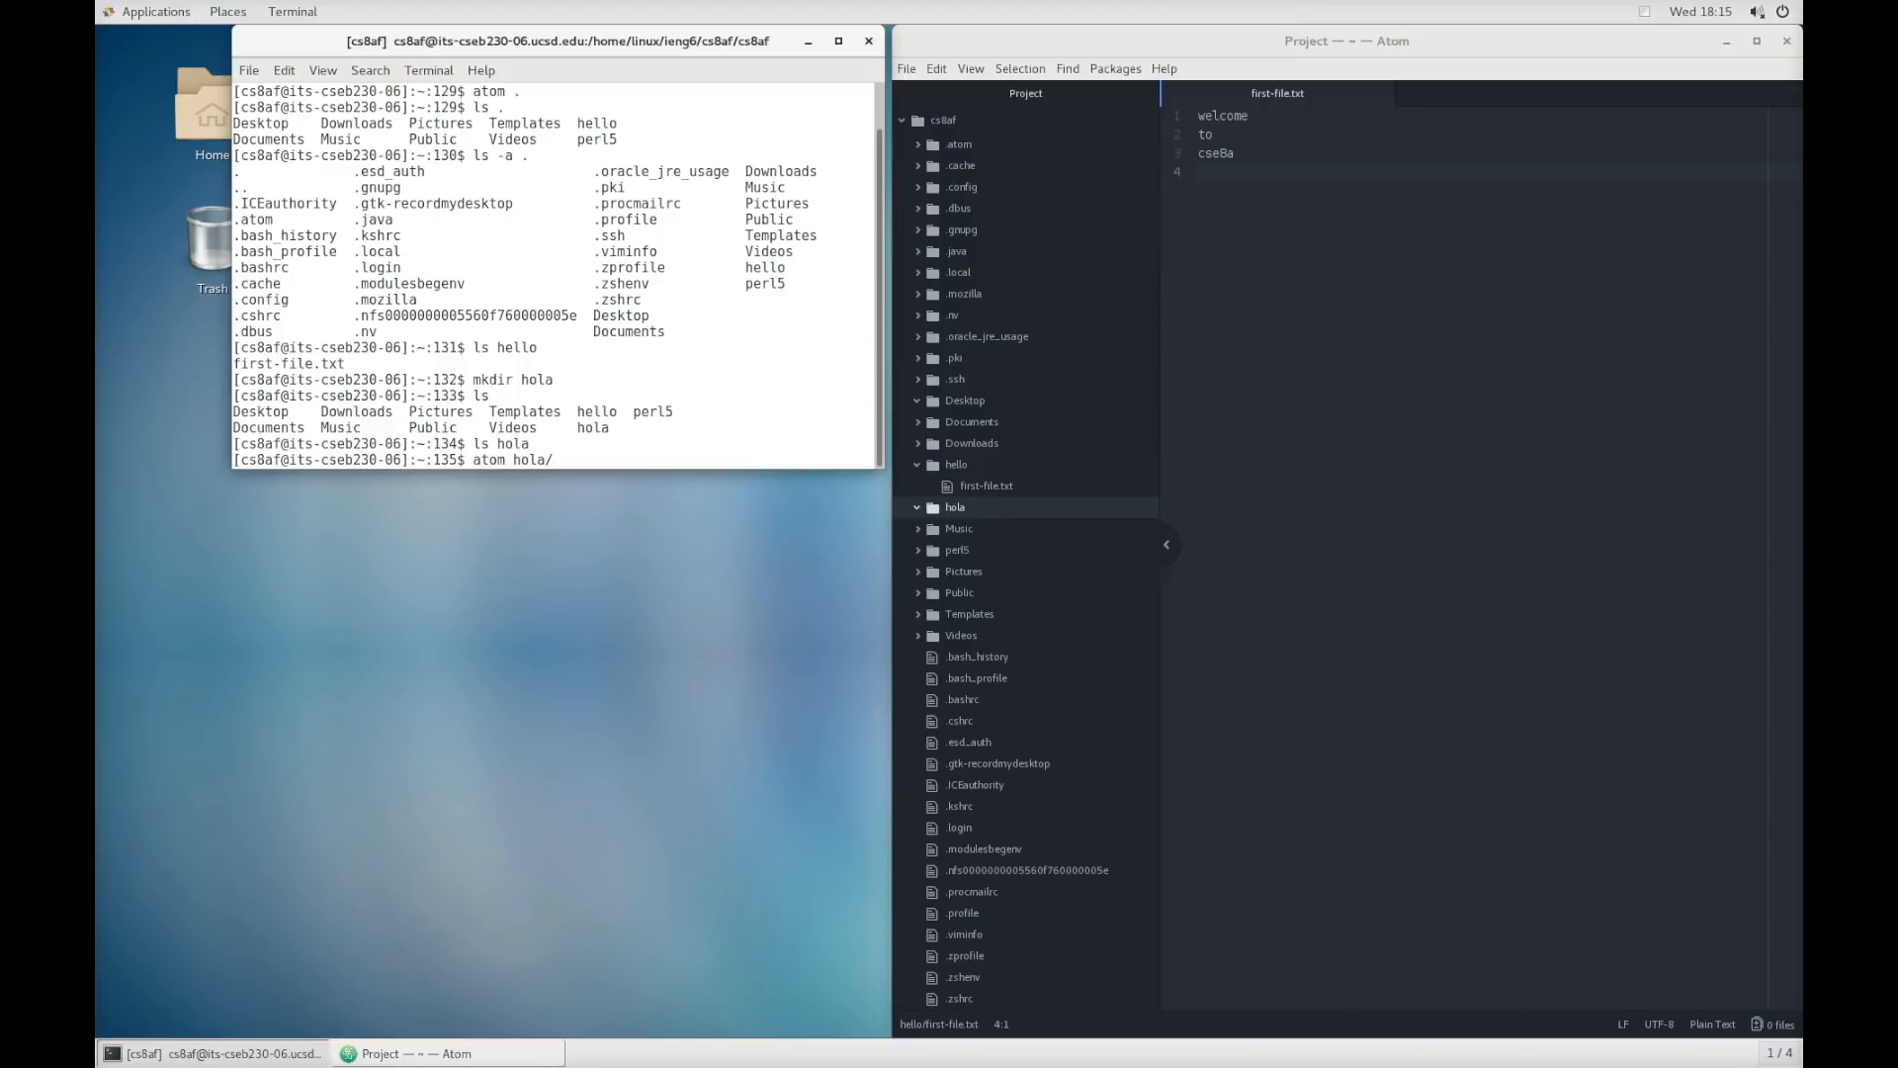
pyautogui.write('second-file')
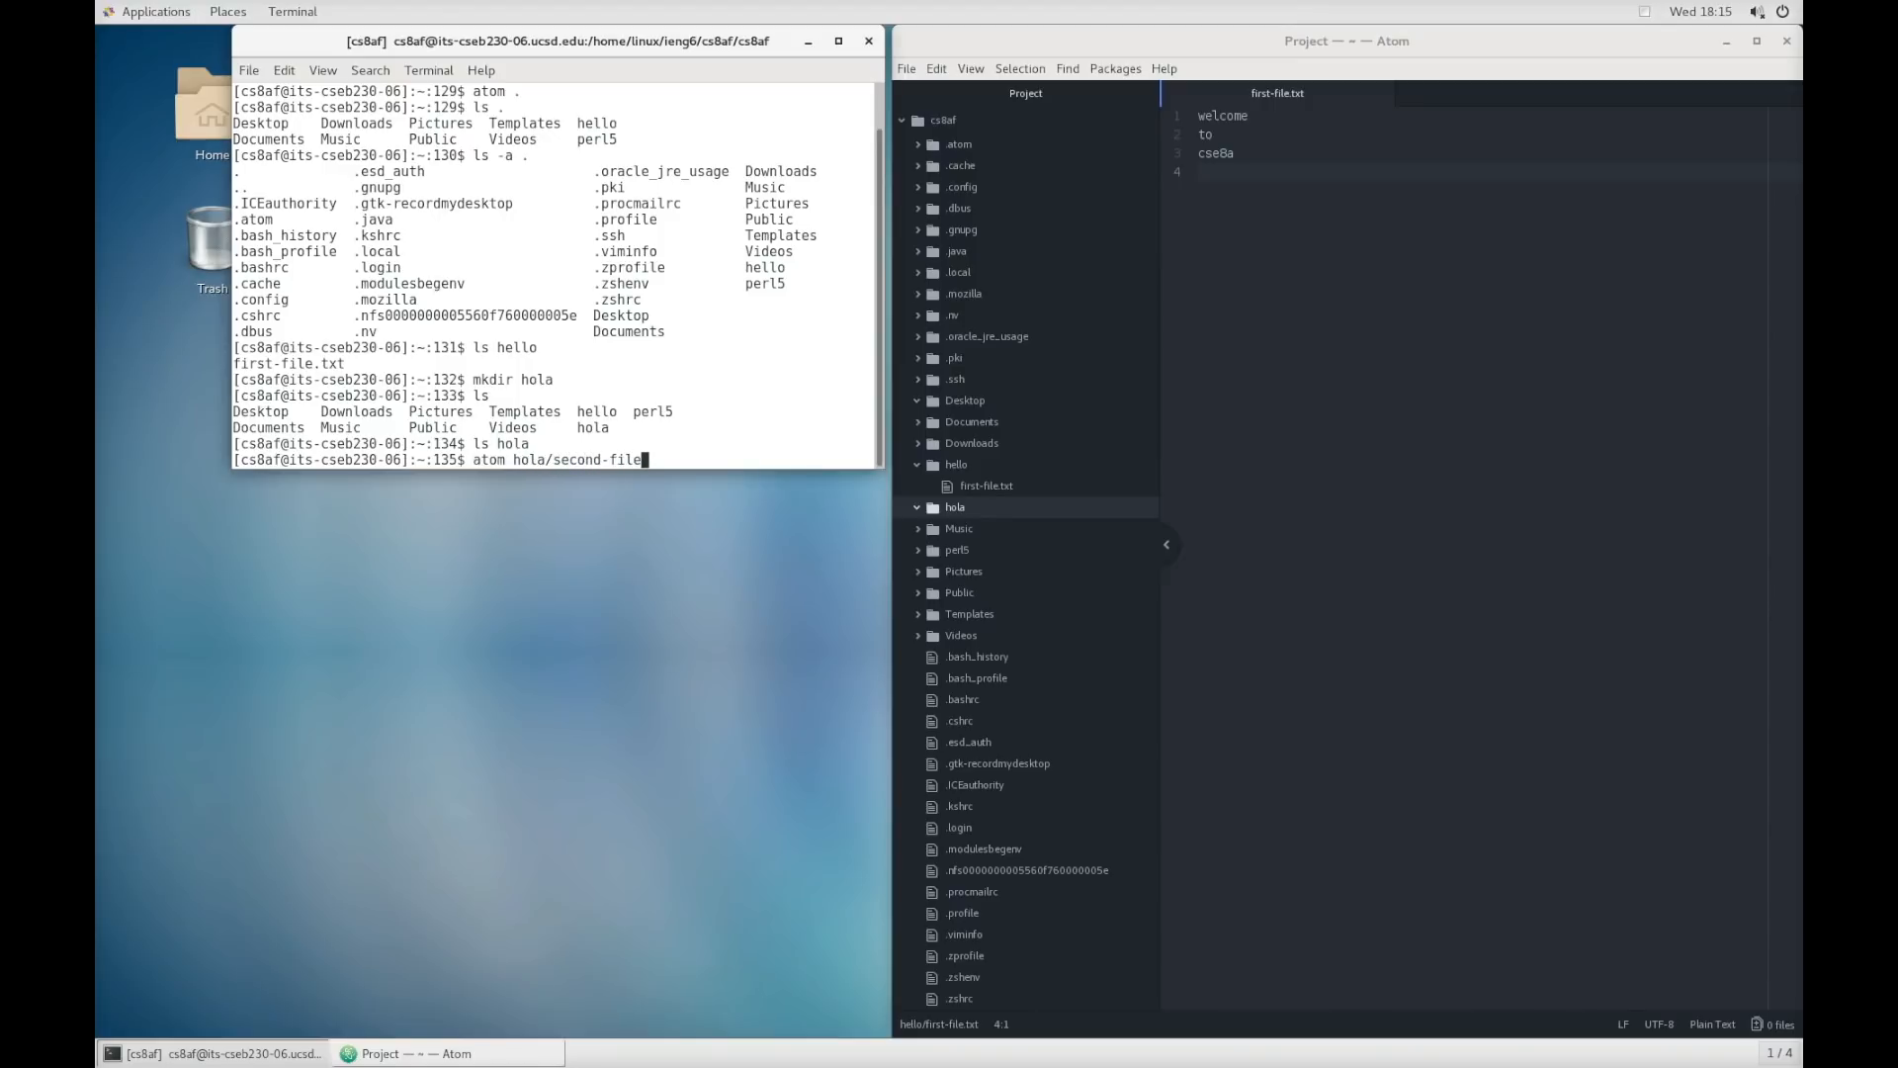
pyautogui.press('Return')
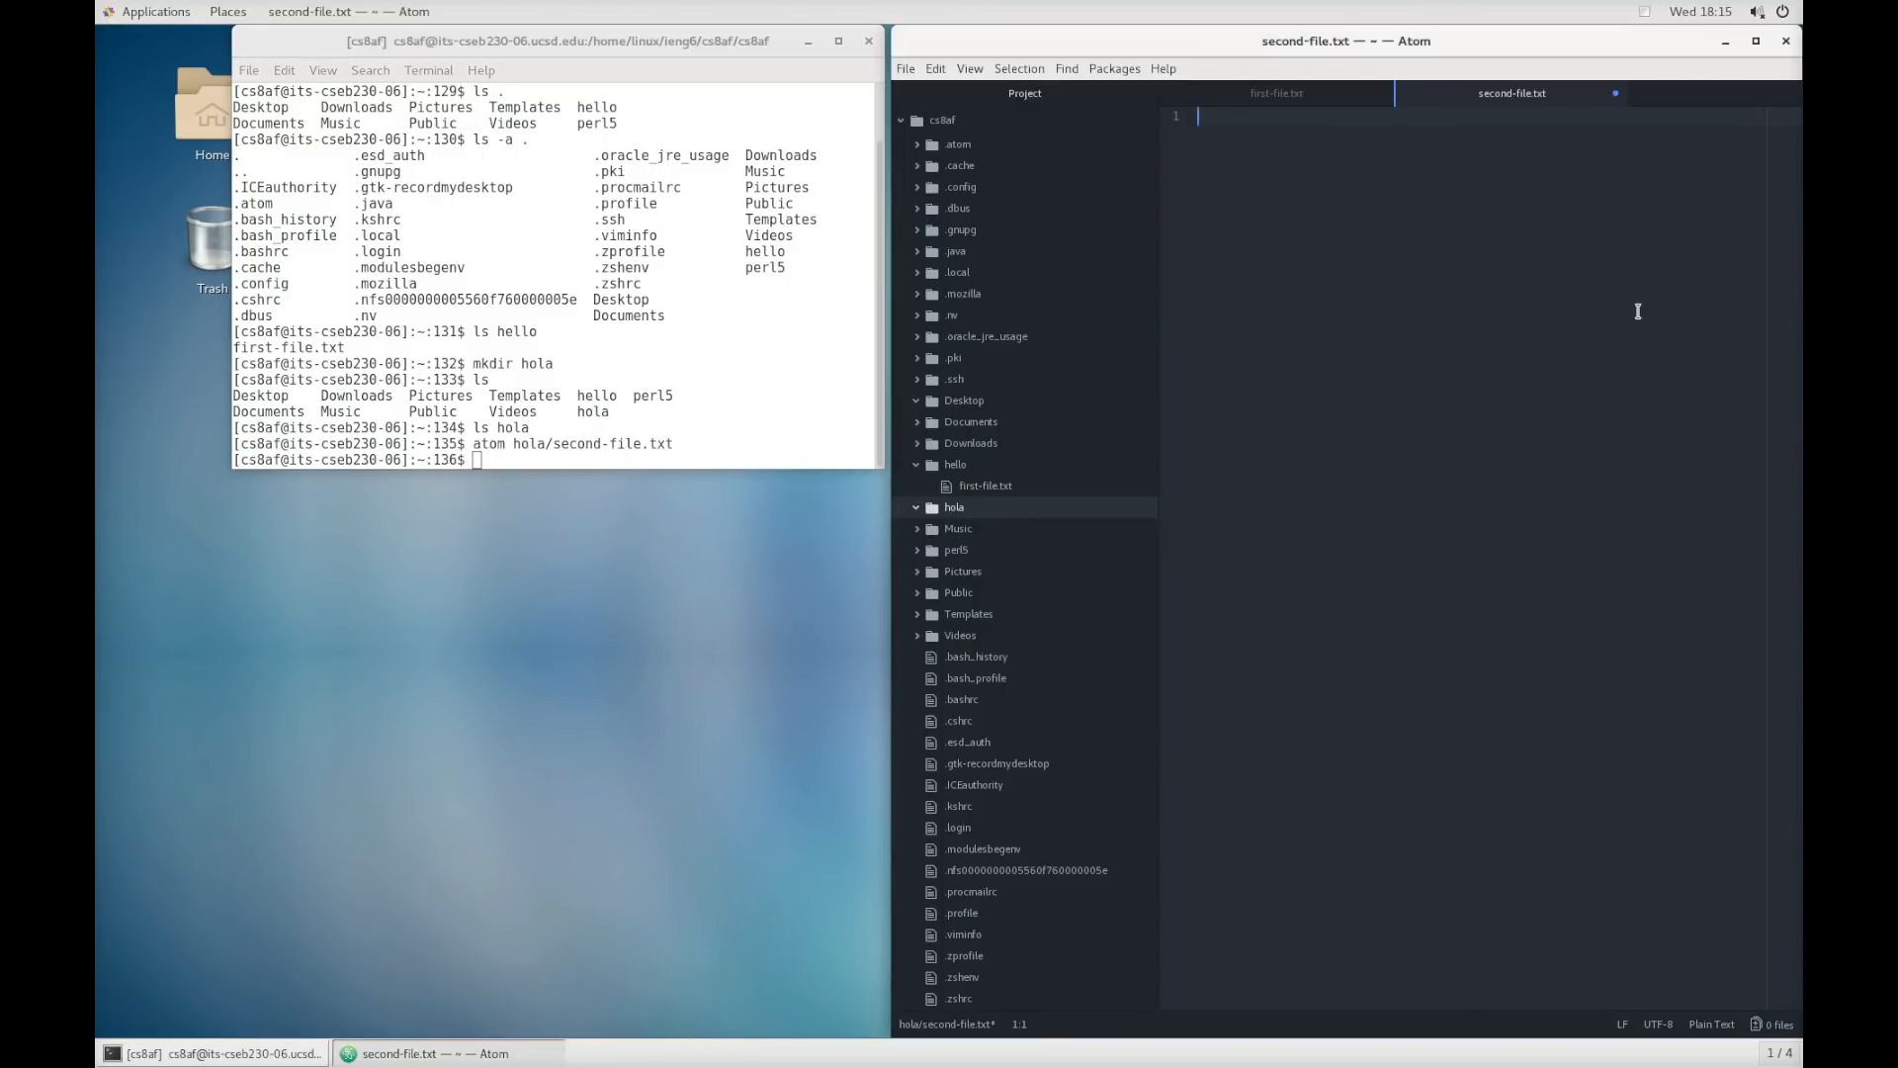
# - Write bienvenidos on the first line, then start the next lines with a and c
pyautogui.write('bien')
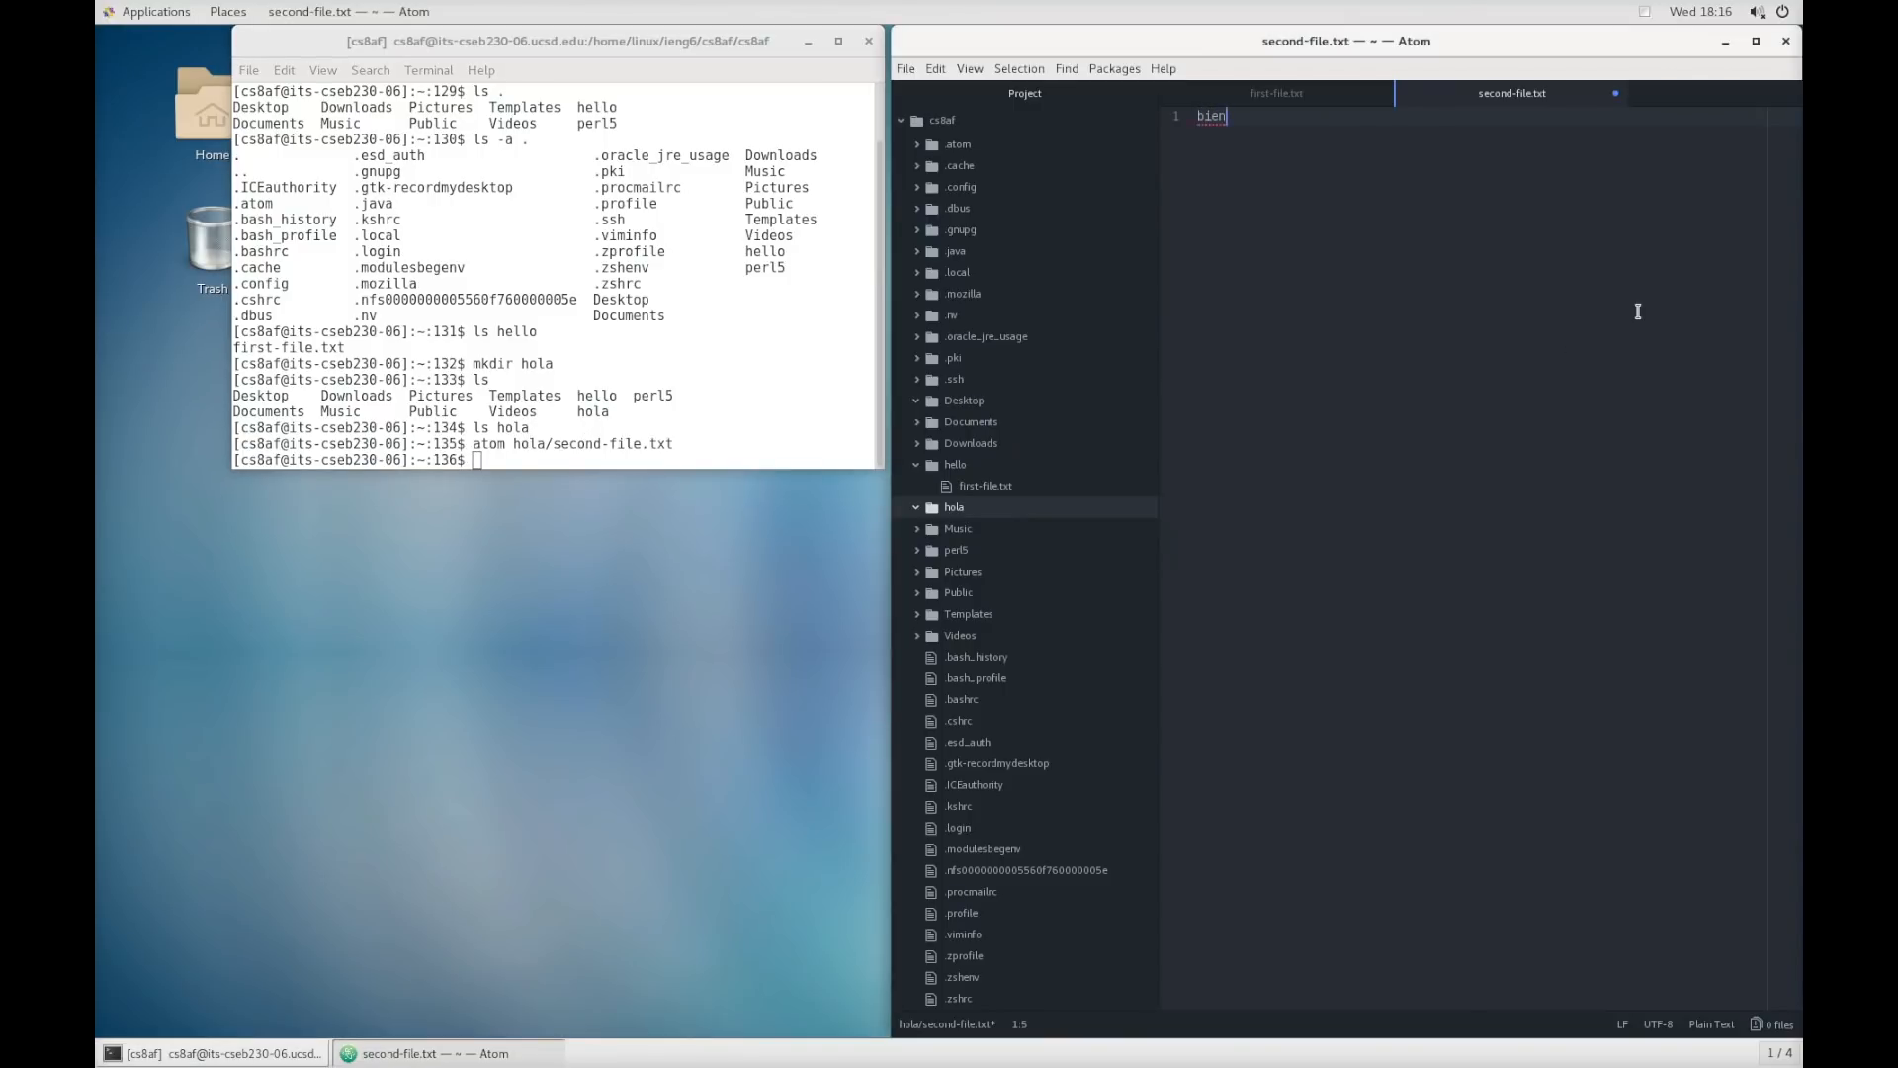
pyautogui.write('venidos')
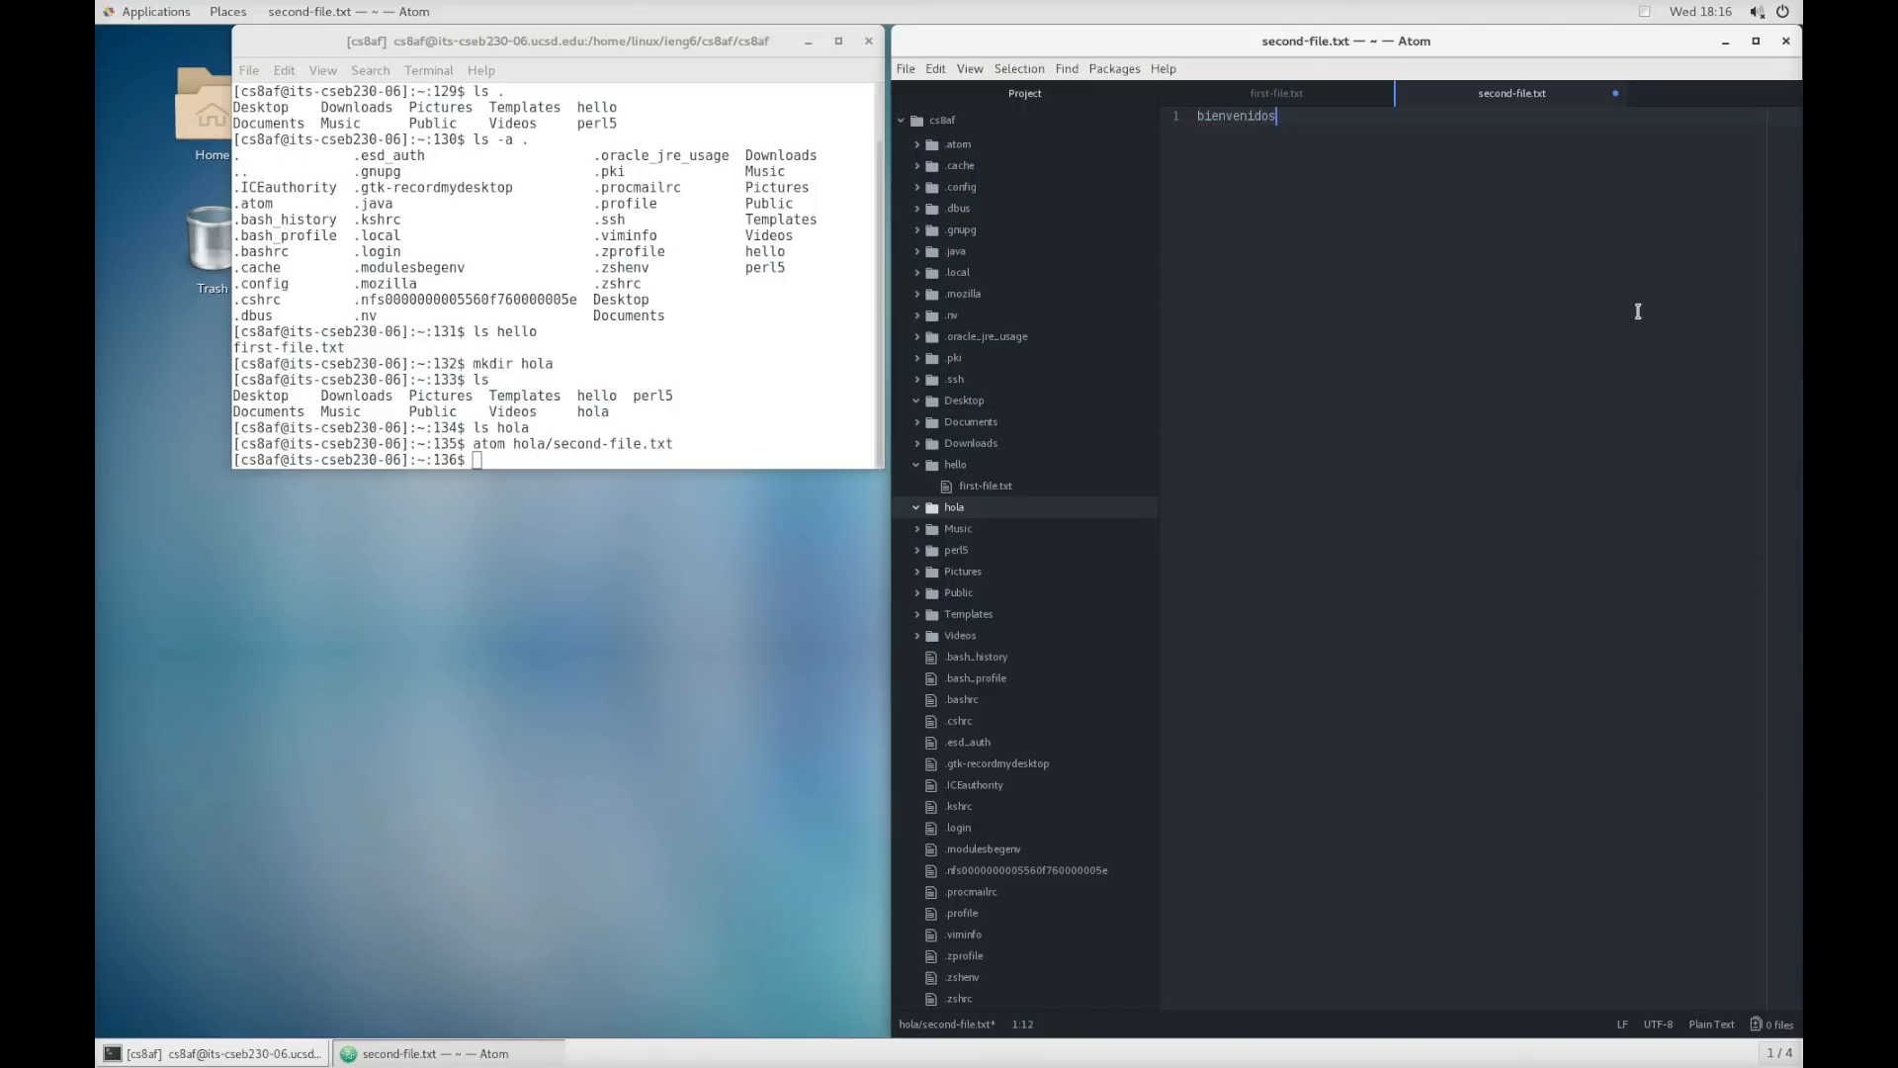
pyautogui.press('Return')
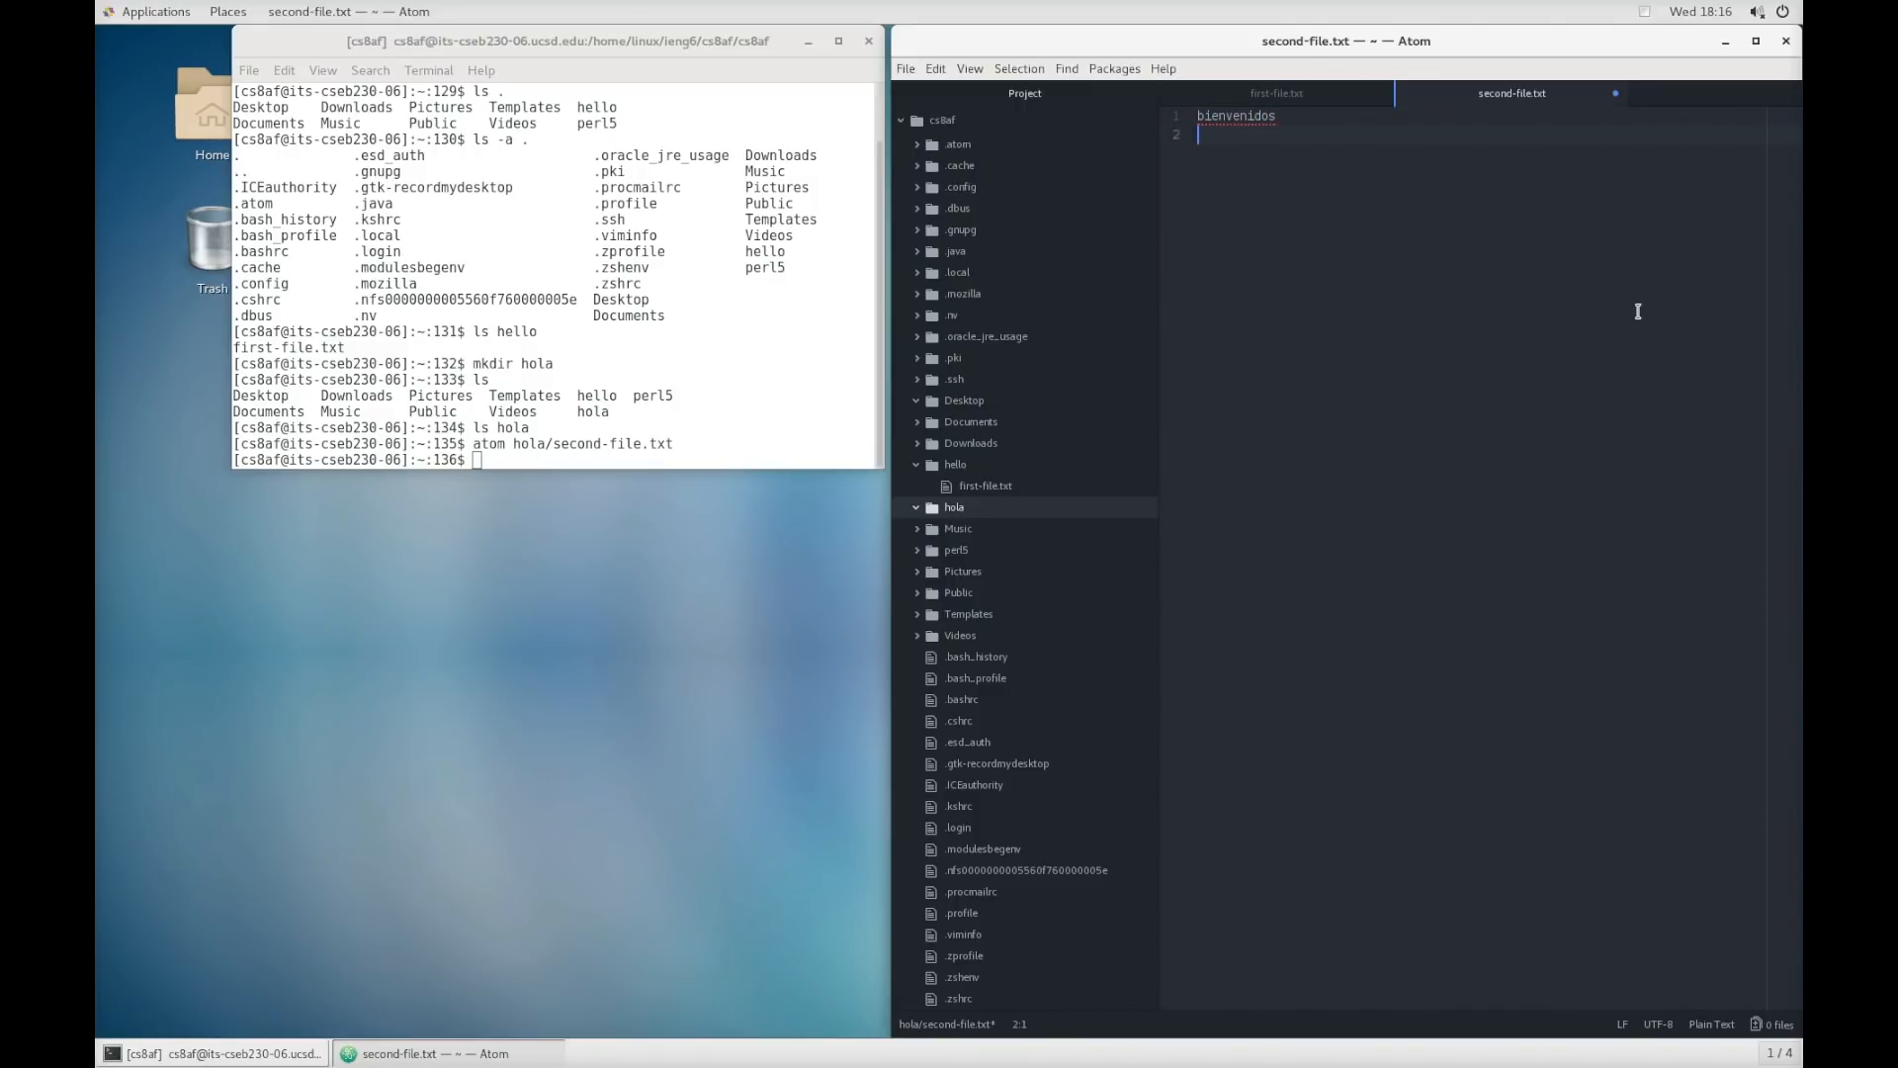
pyautogui.write('a c')
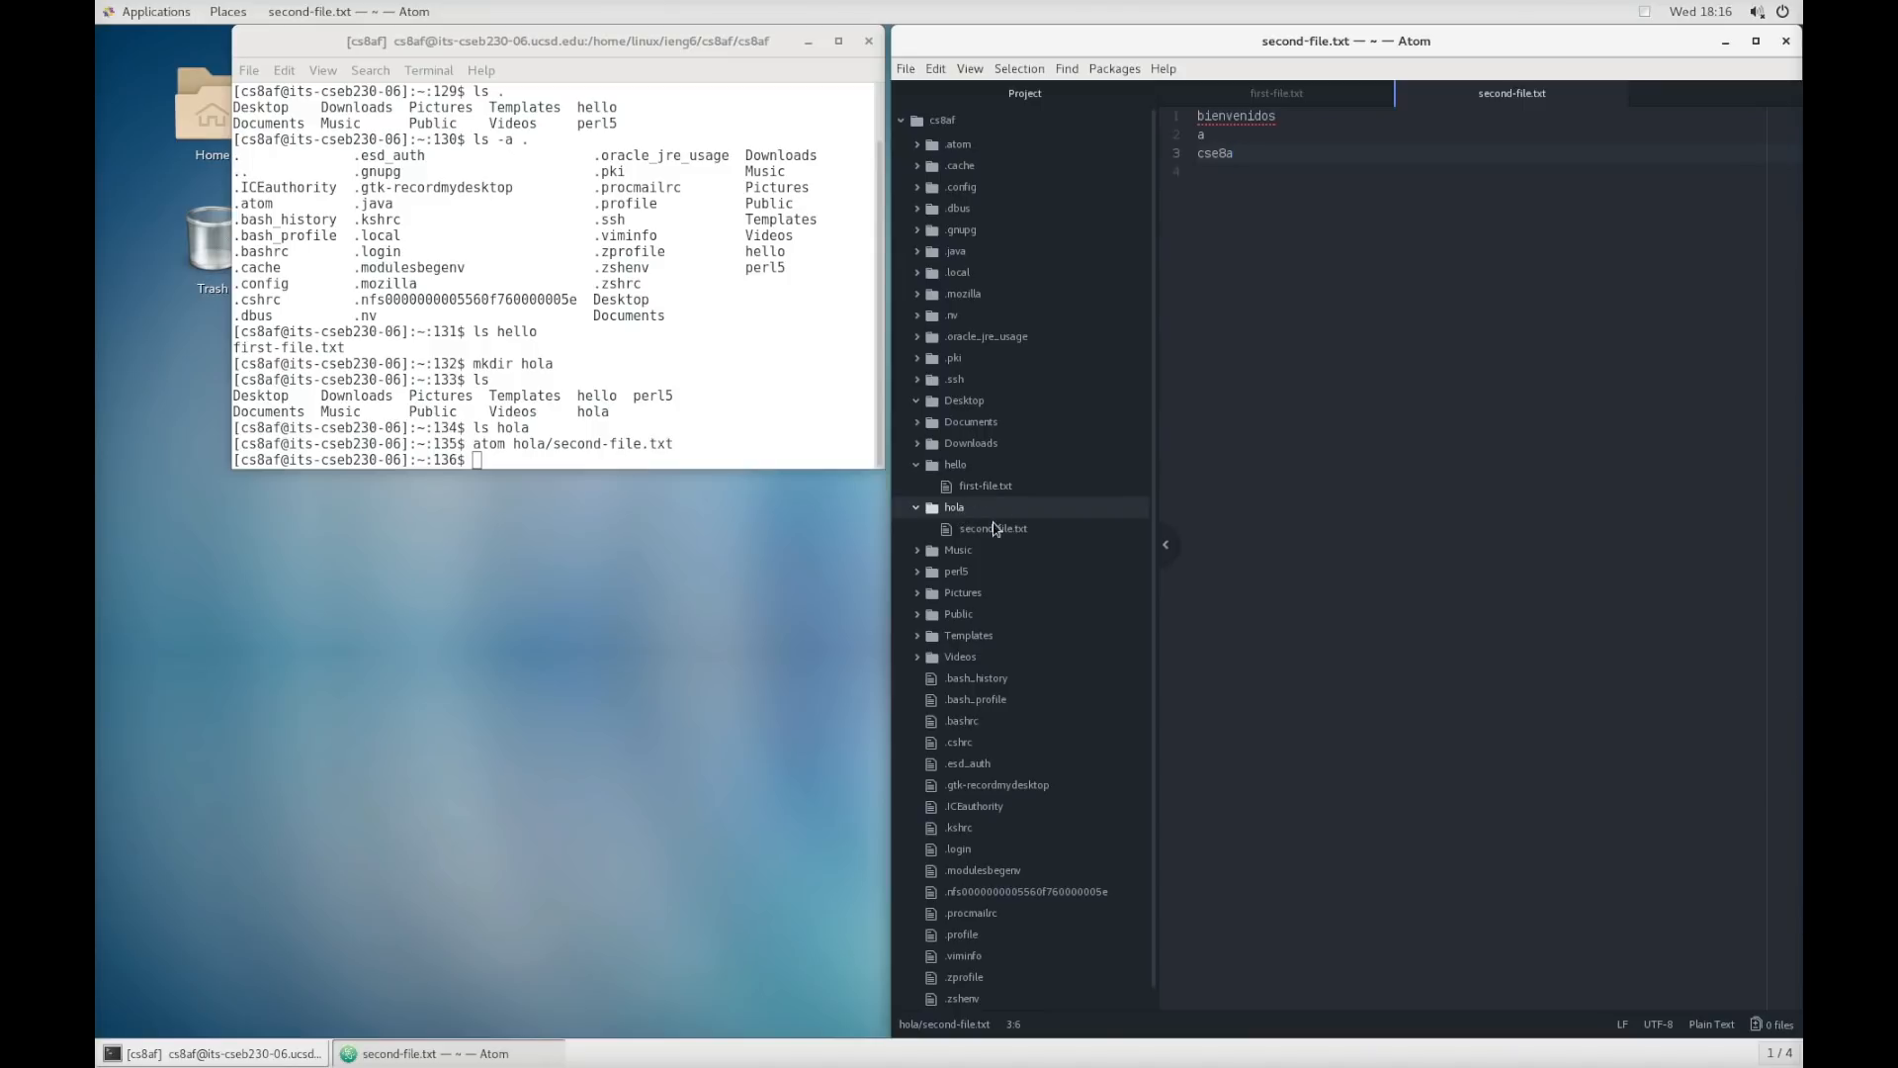
pyautogui.moveTo(536, 355)
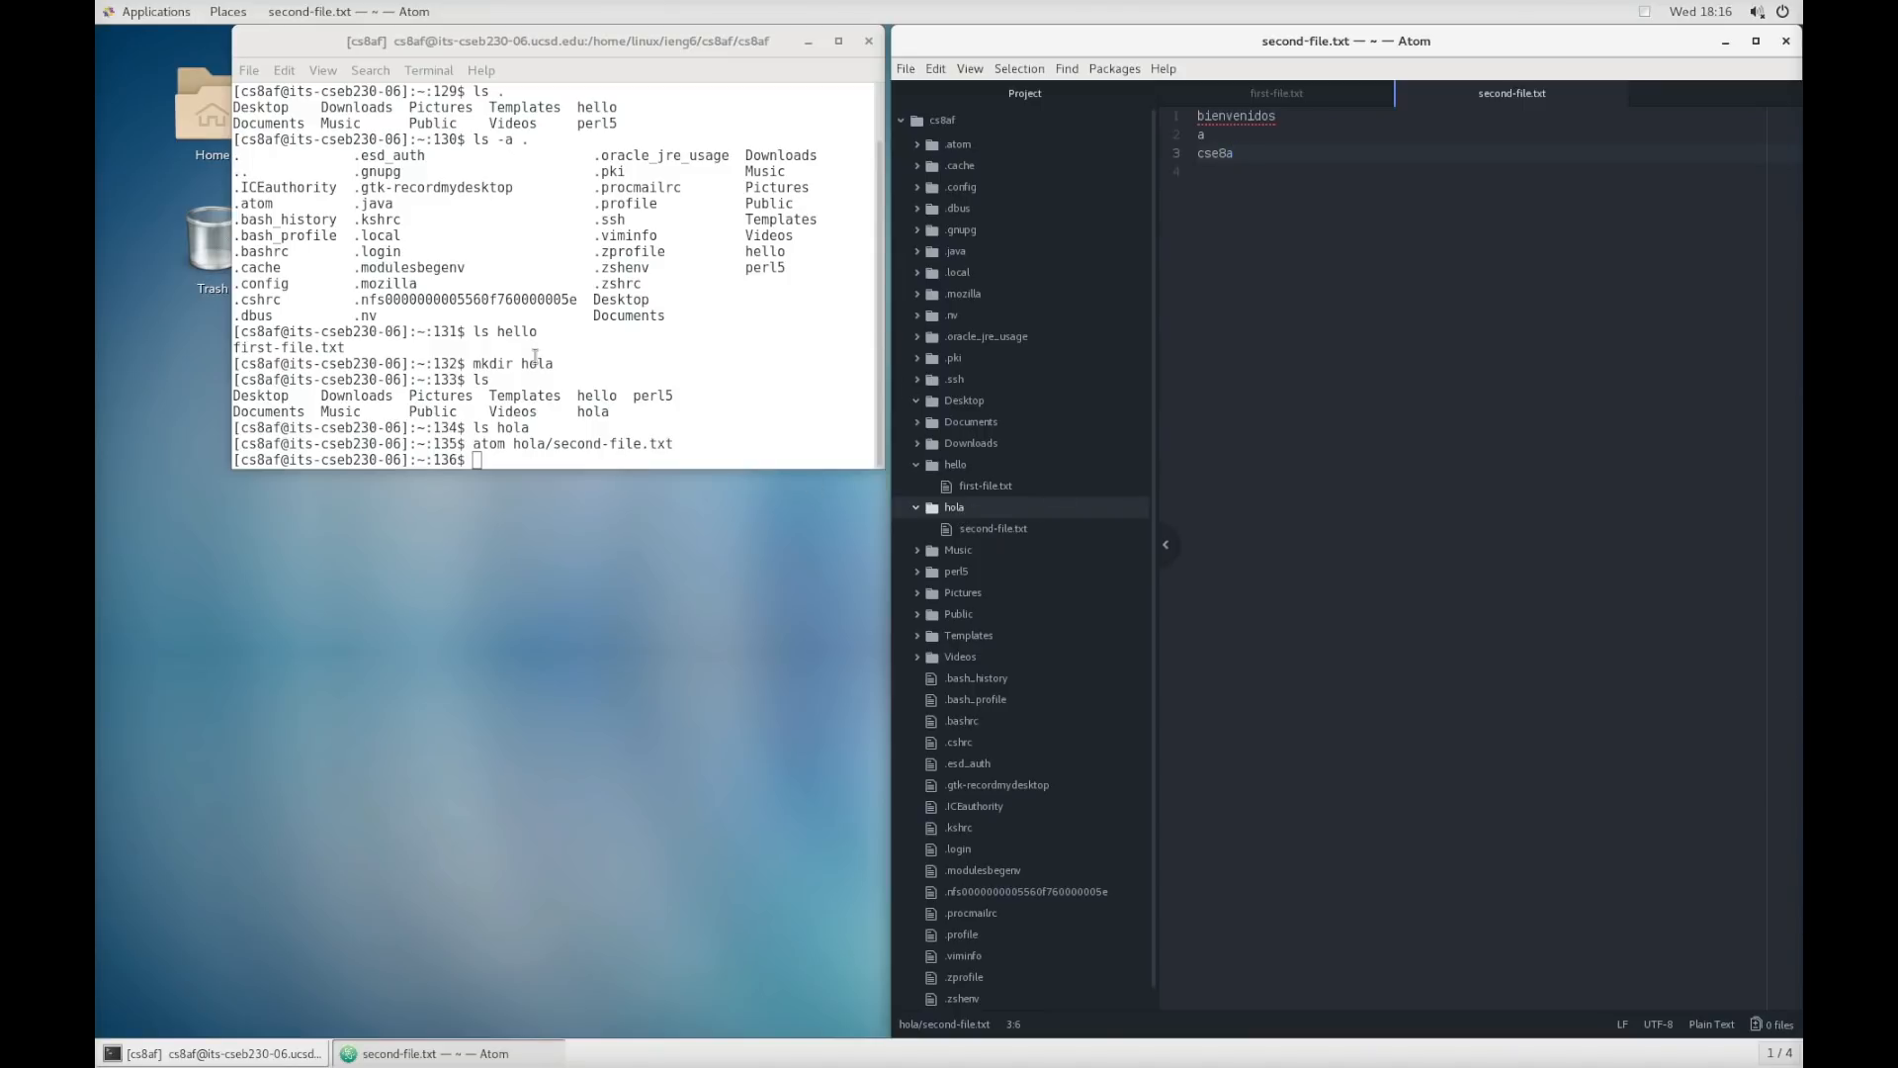
pyautogui.moveTo(792, 320)
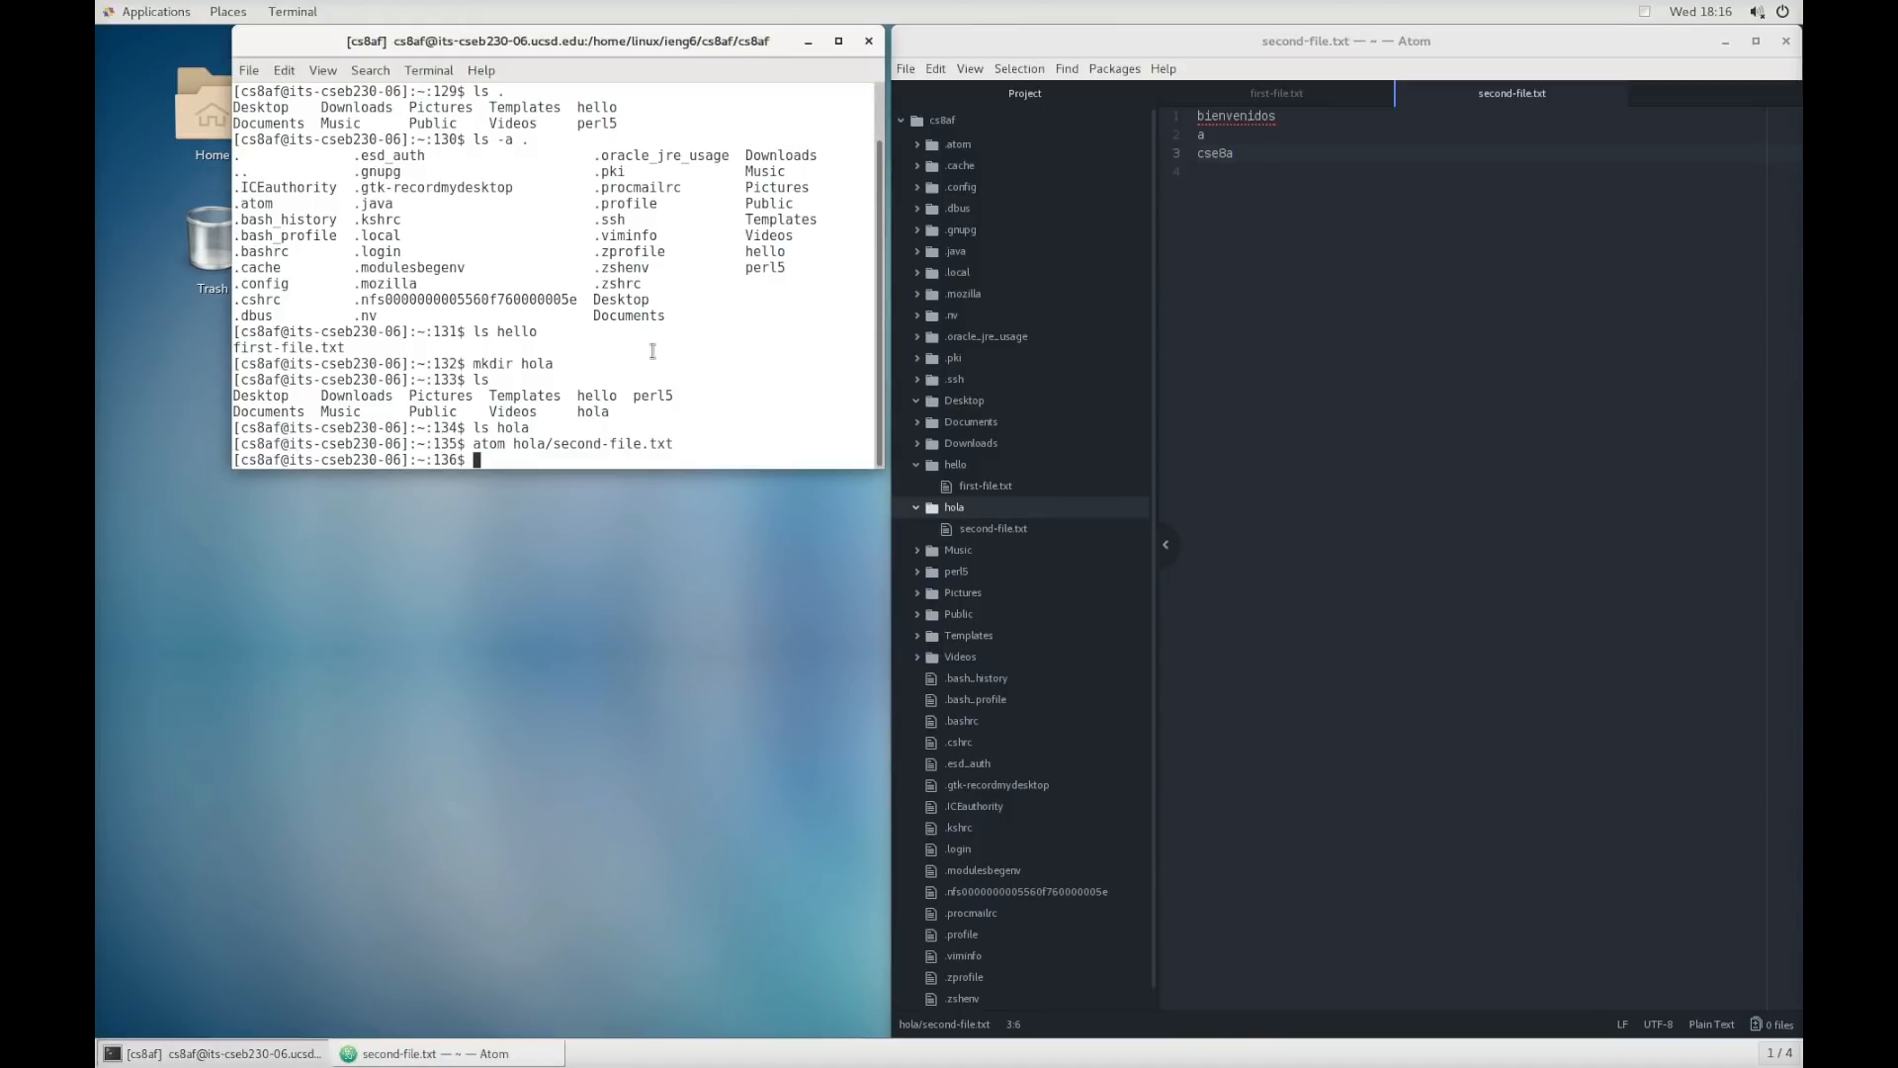
# - Refocus the terminal, then launch Firefox from the Applications menu
pyautogui.doubleClick(492, 364)
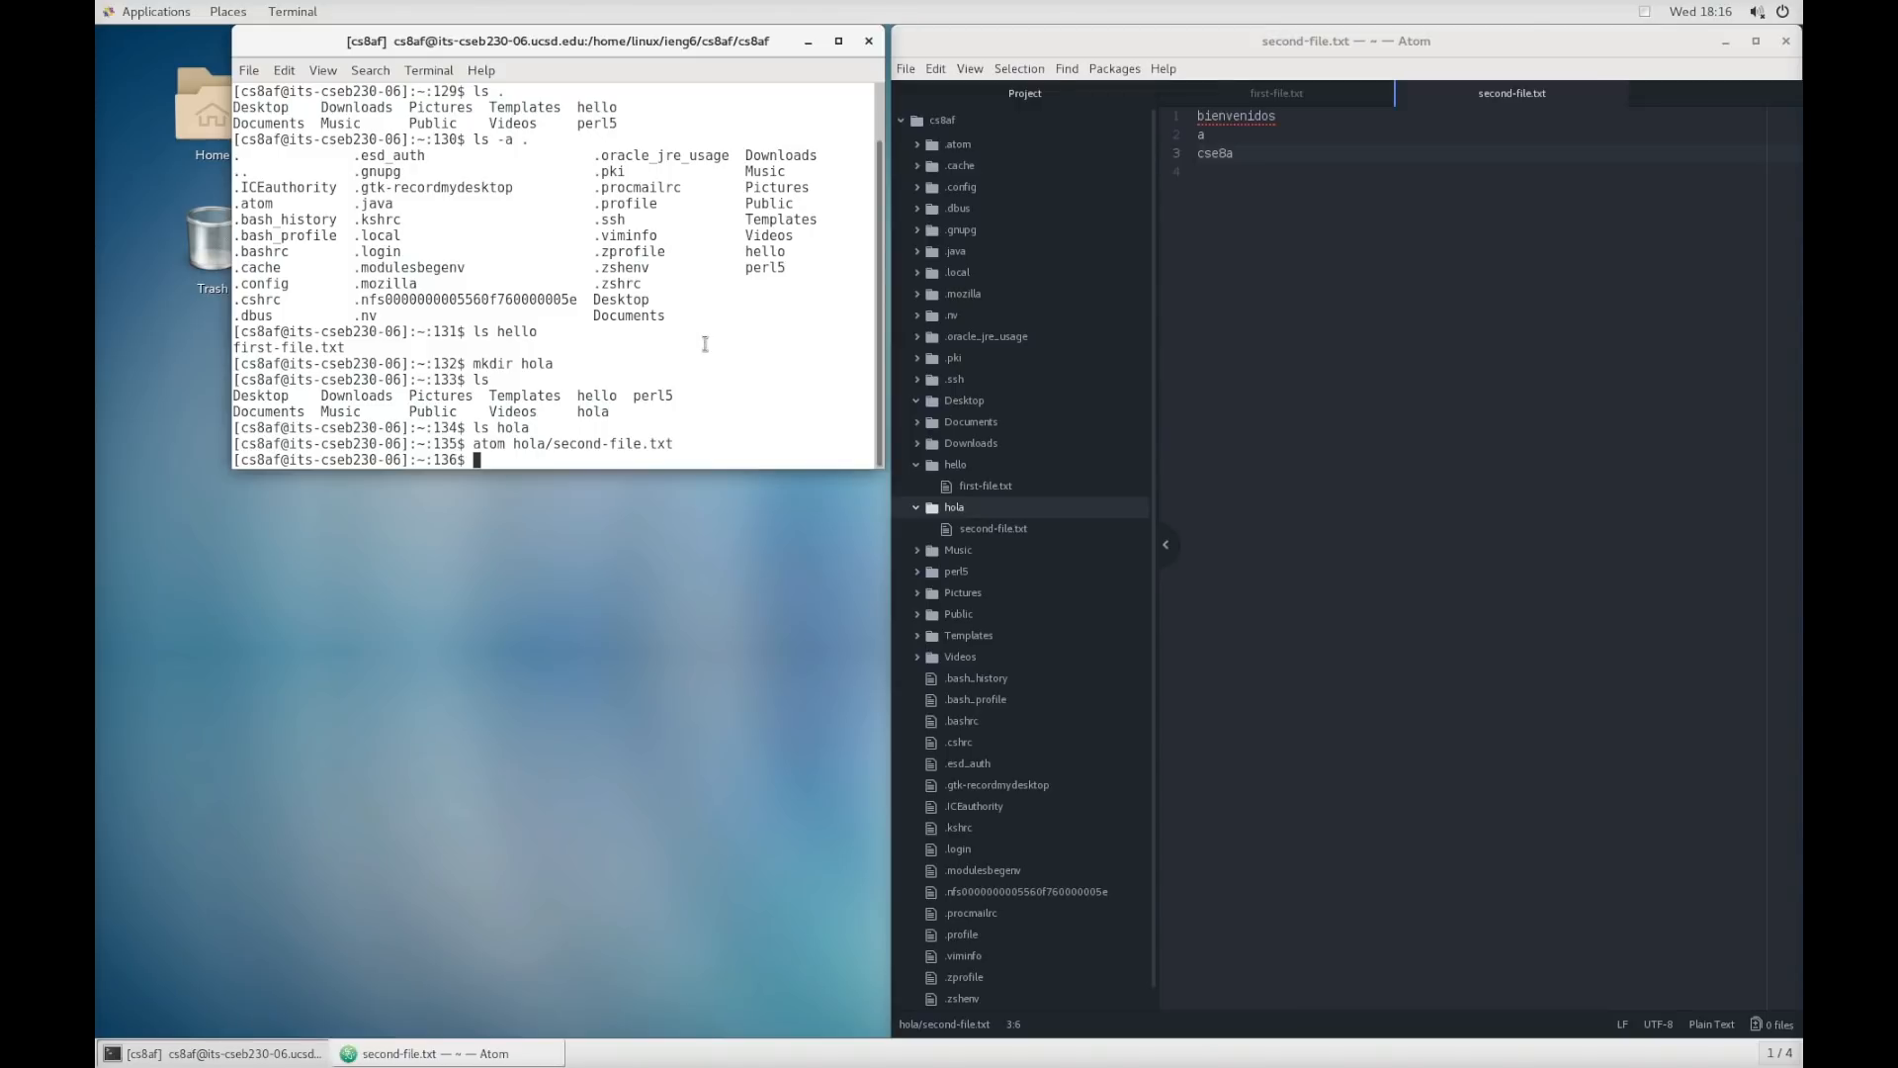
pyautogui.moveTo(479, 201)
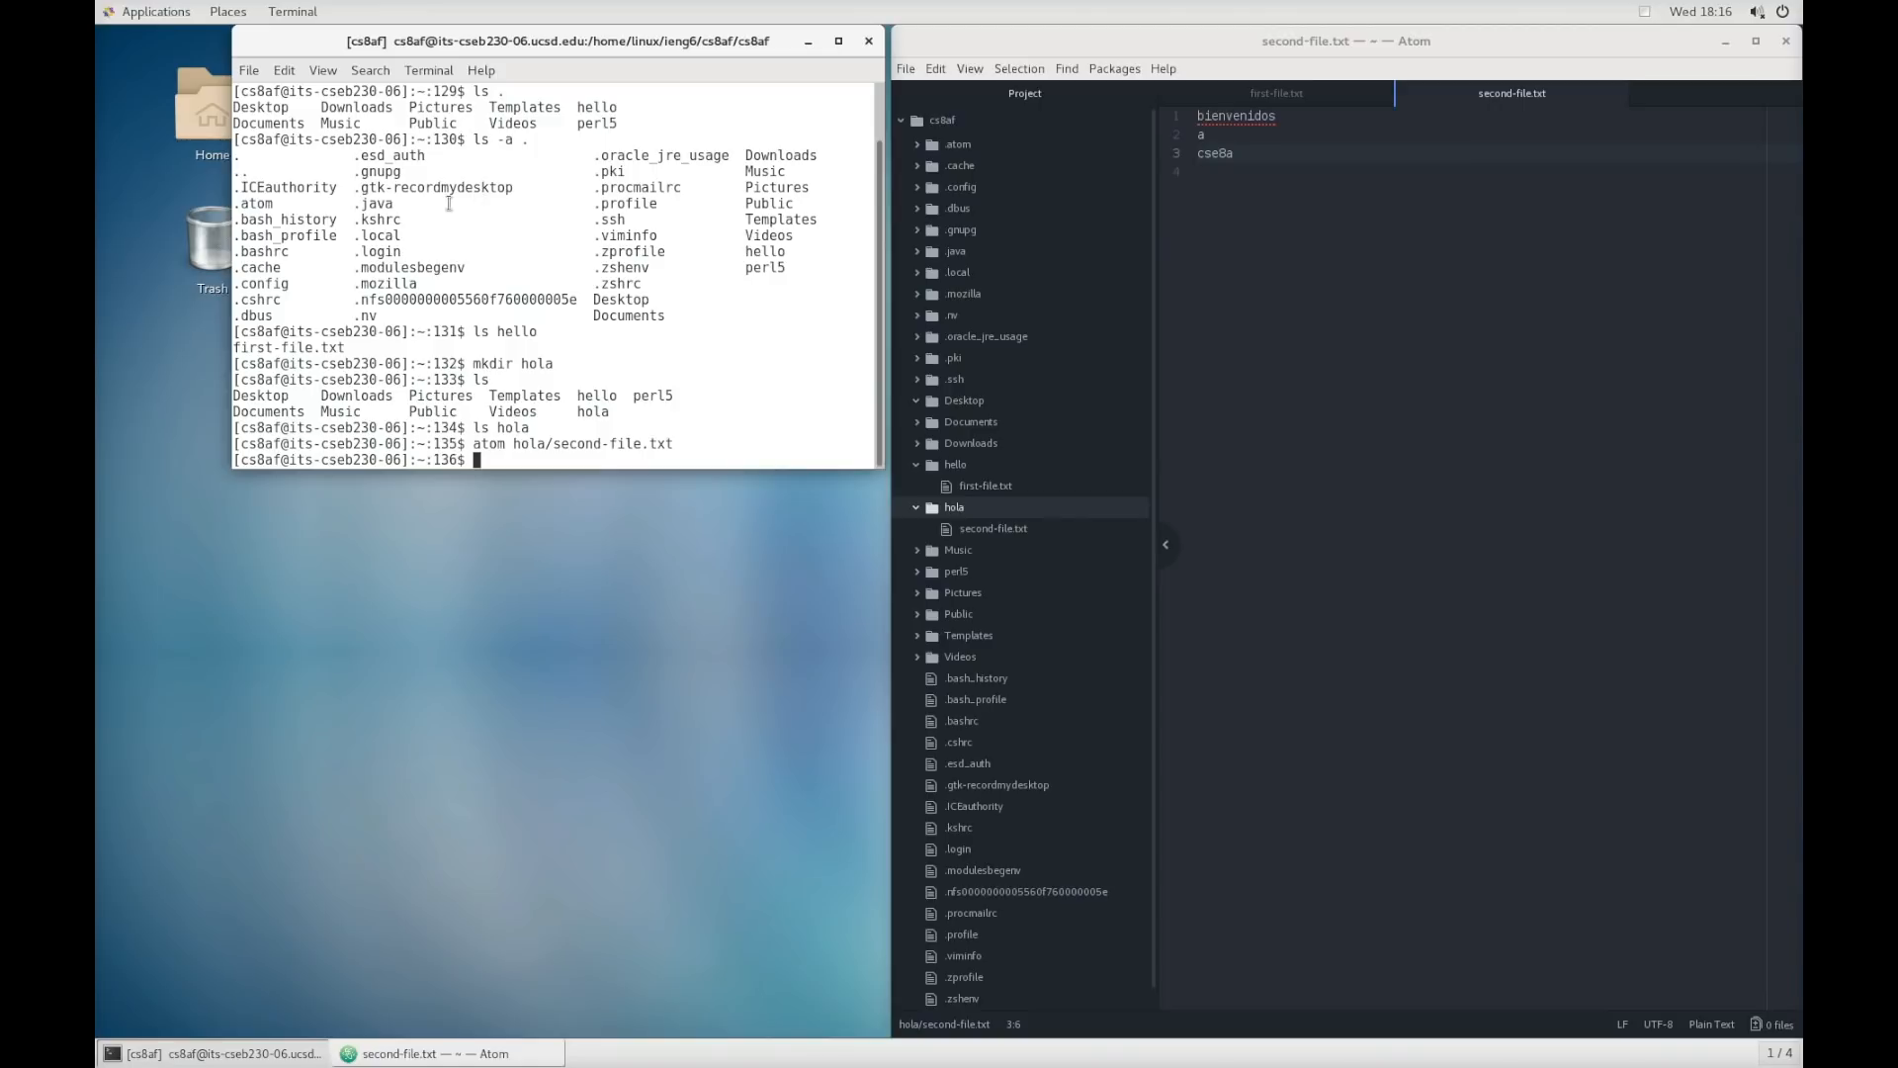
pyautogui.click(155, 11)
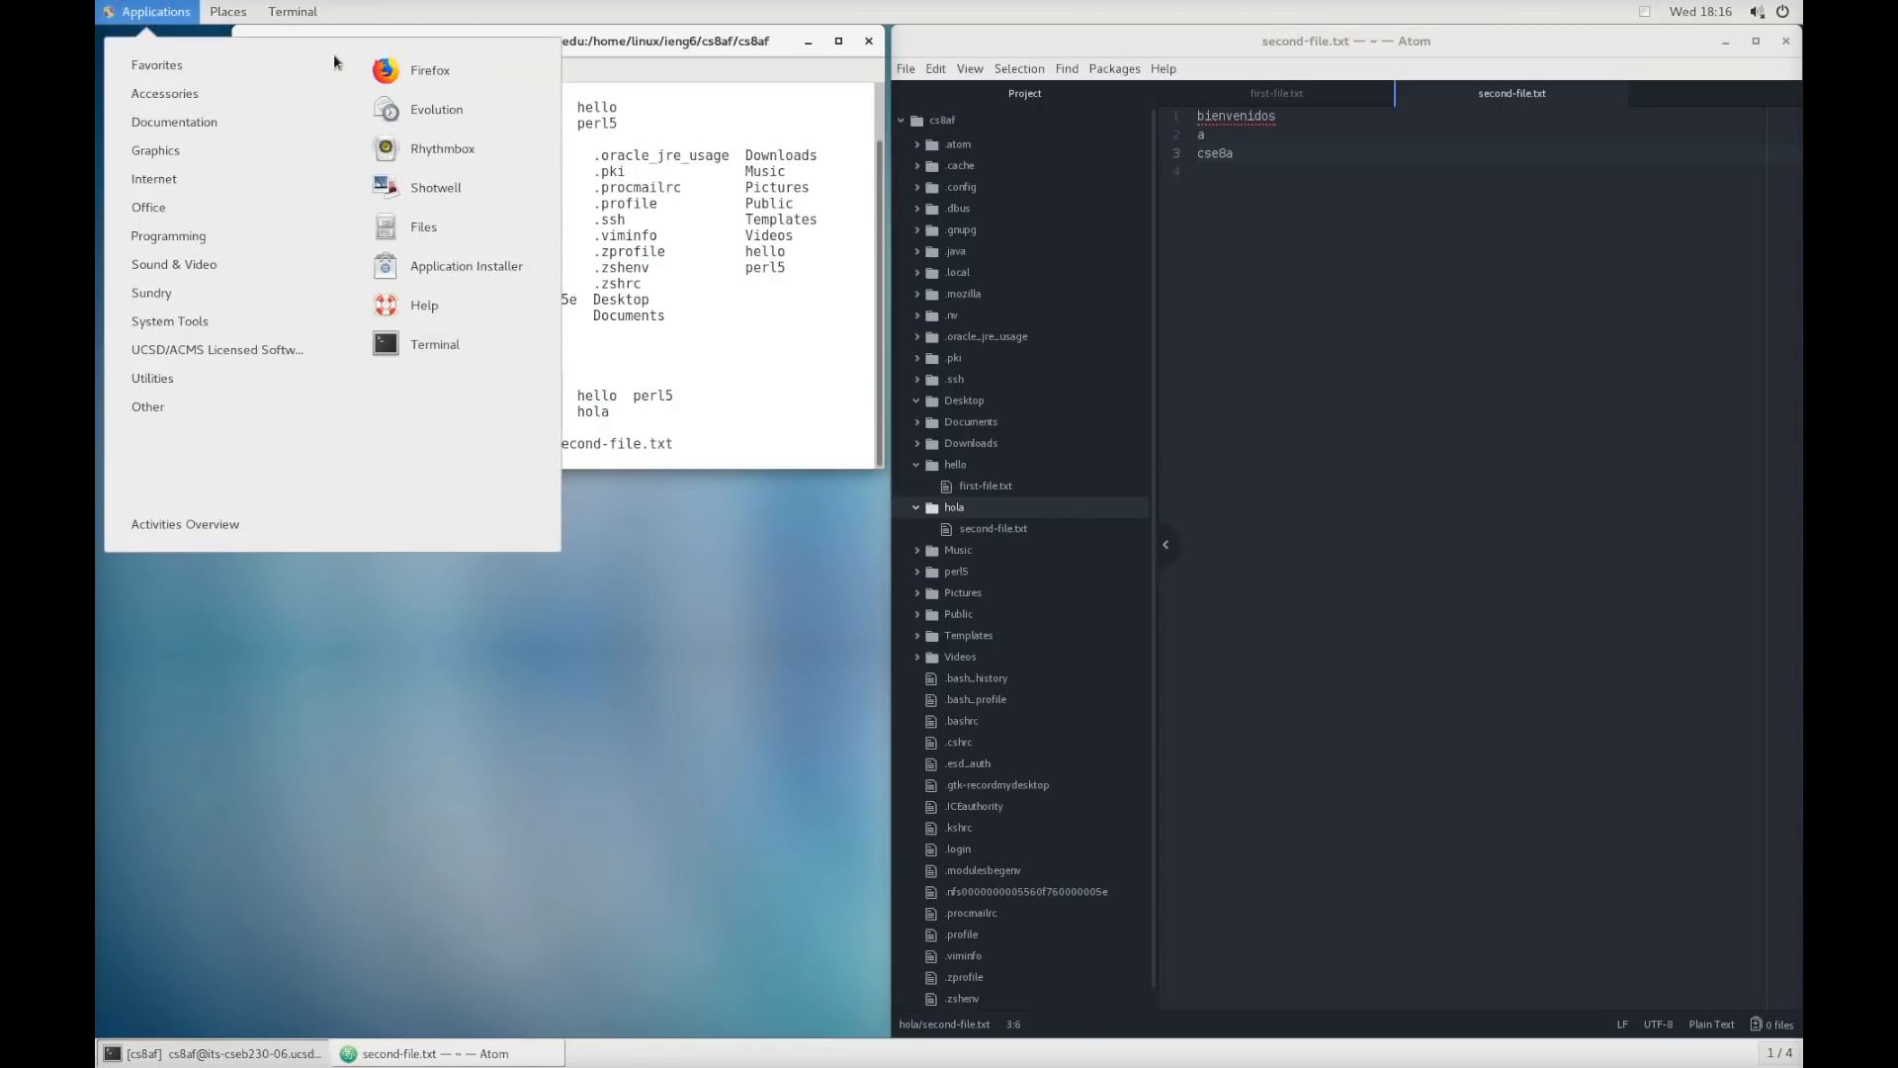
pyautogui.click(429, 70)
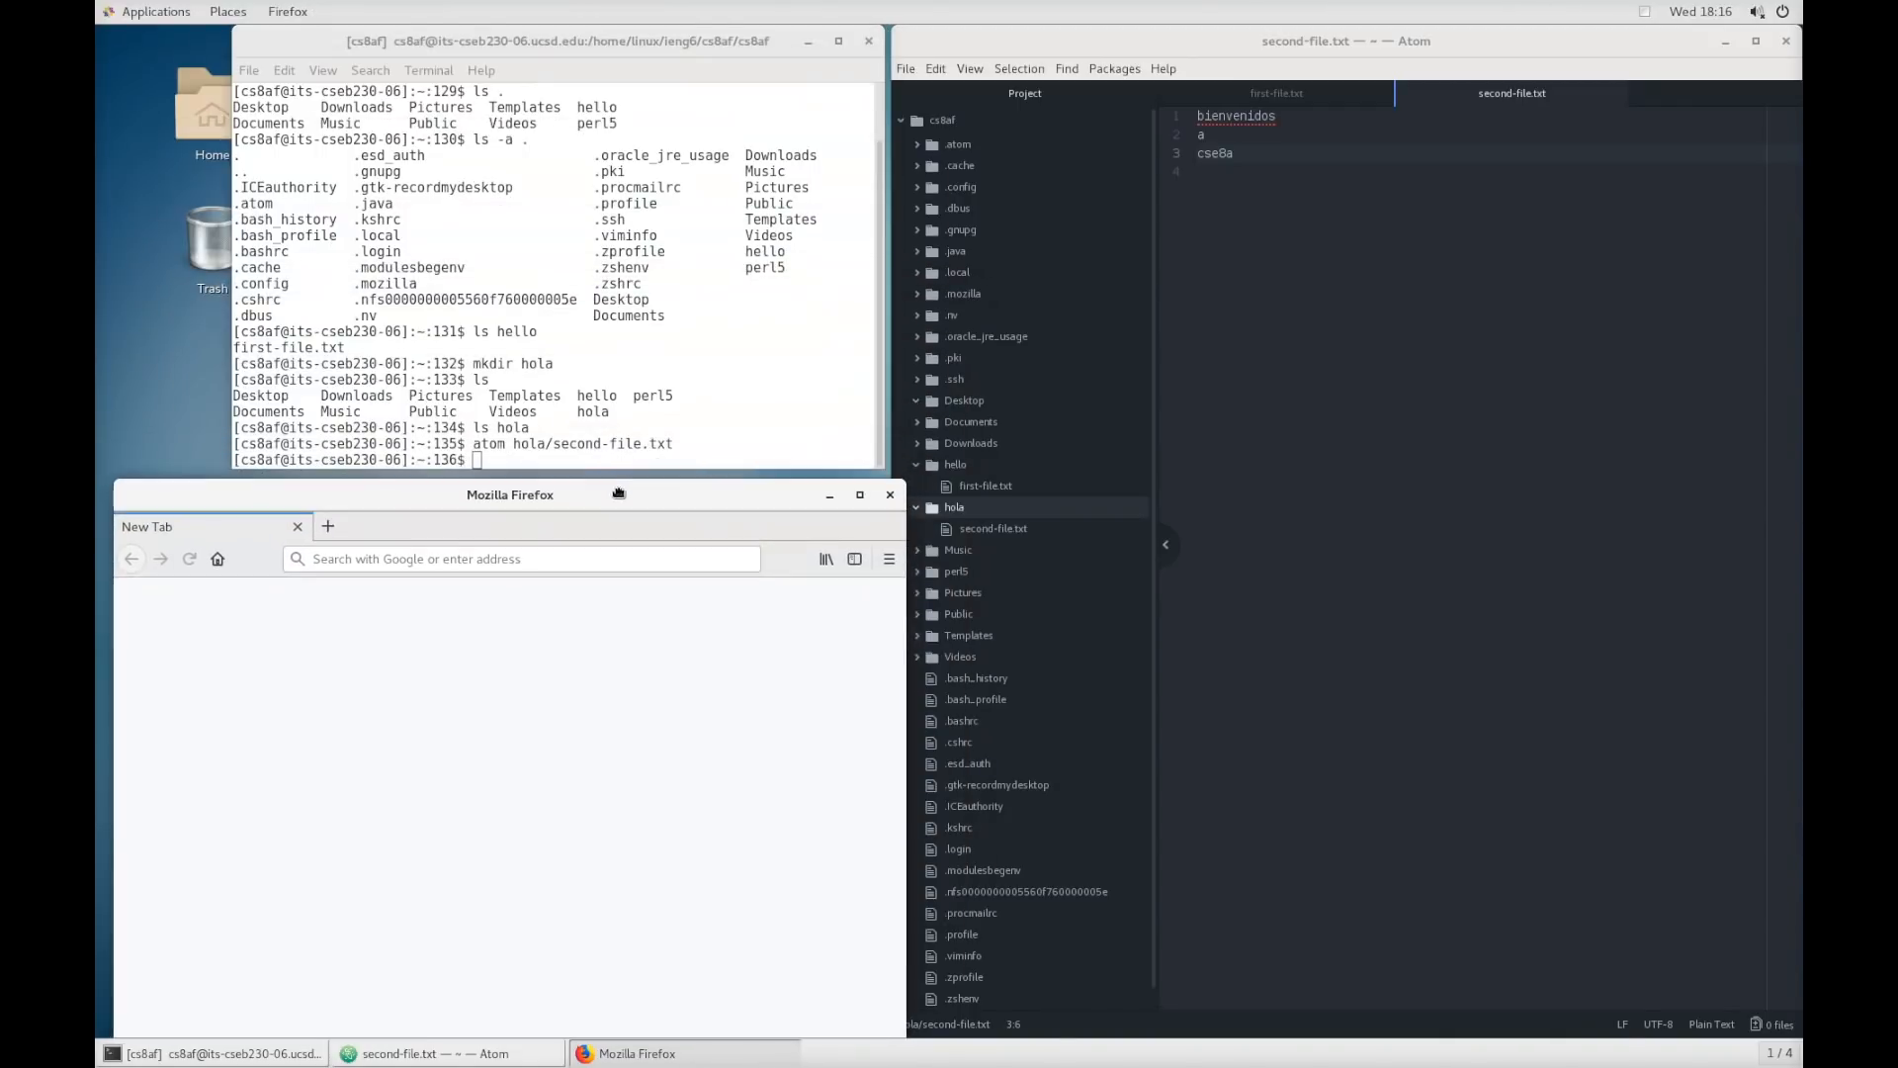
# - Enter the Google search 'manual cp' from the Firefox address bar
pyautogui.click(520, 557)
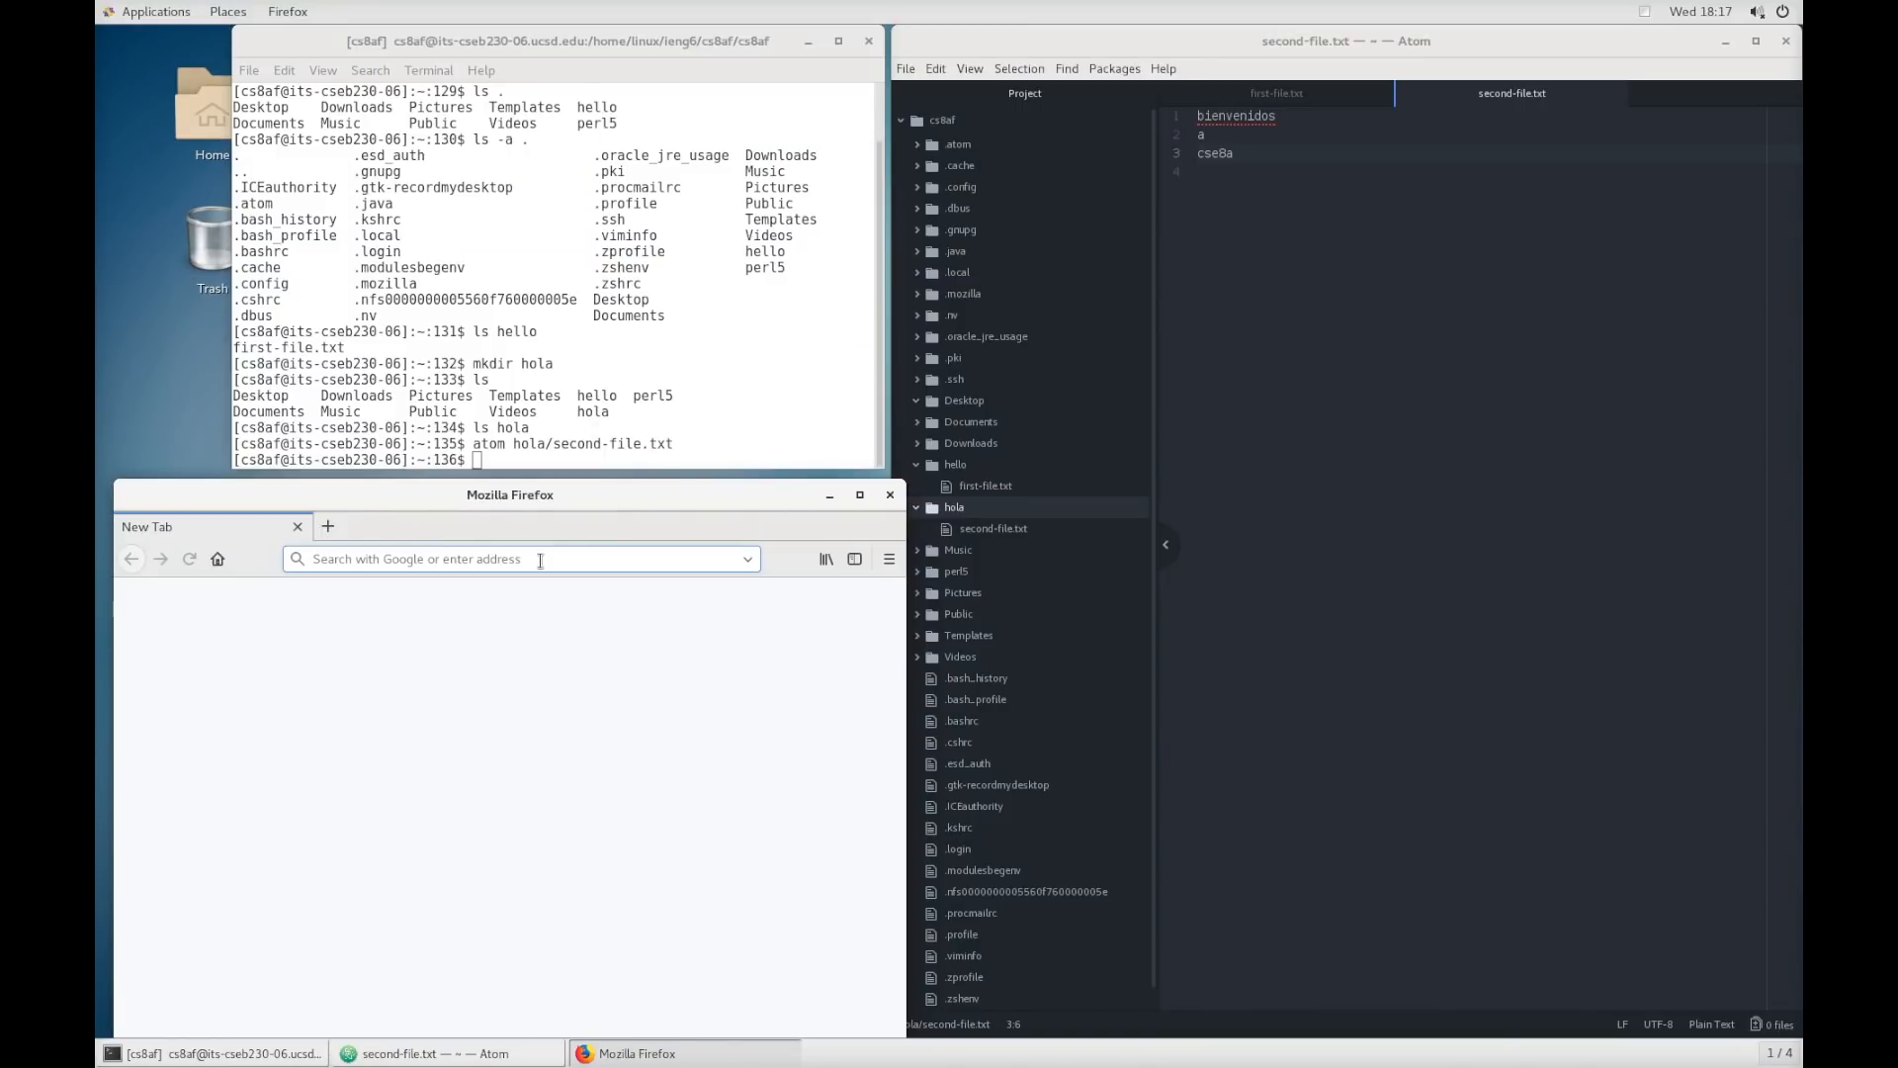
pyautogui.write('cp')
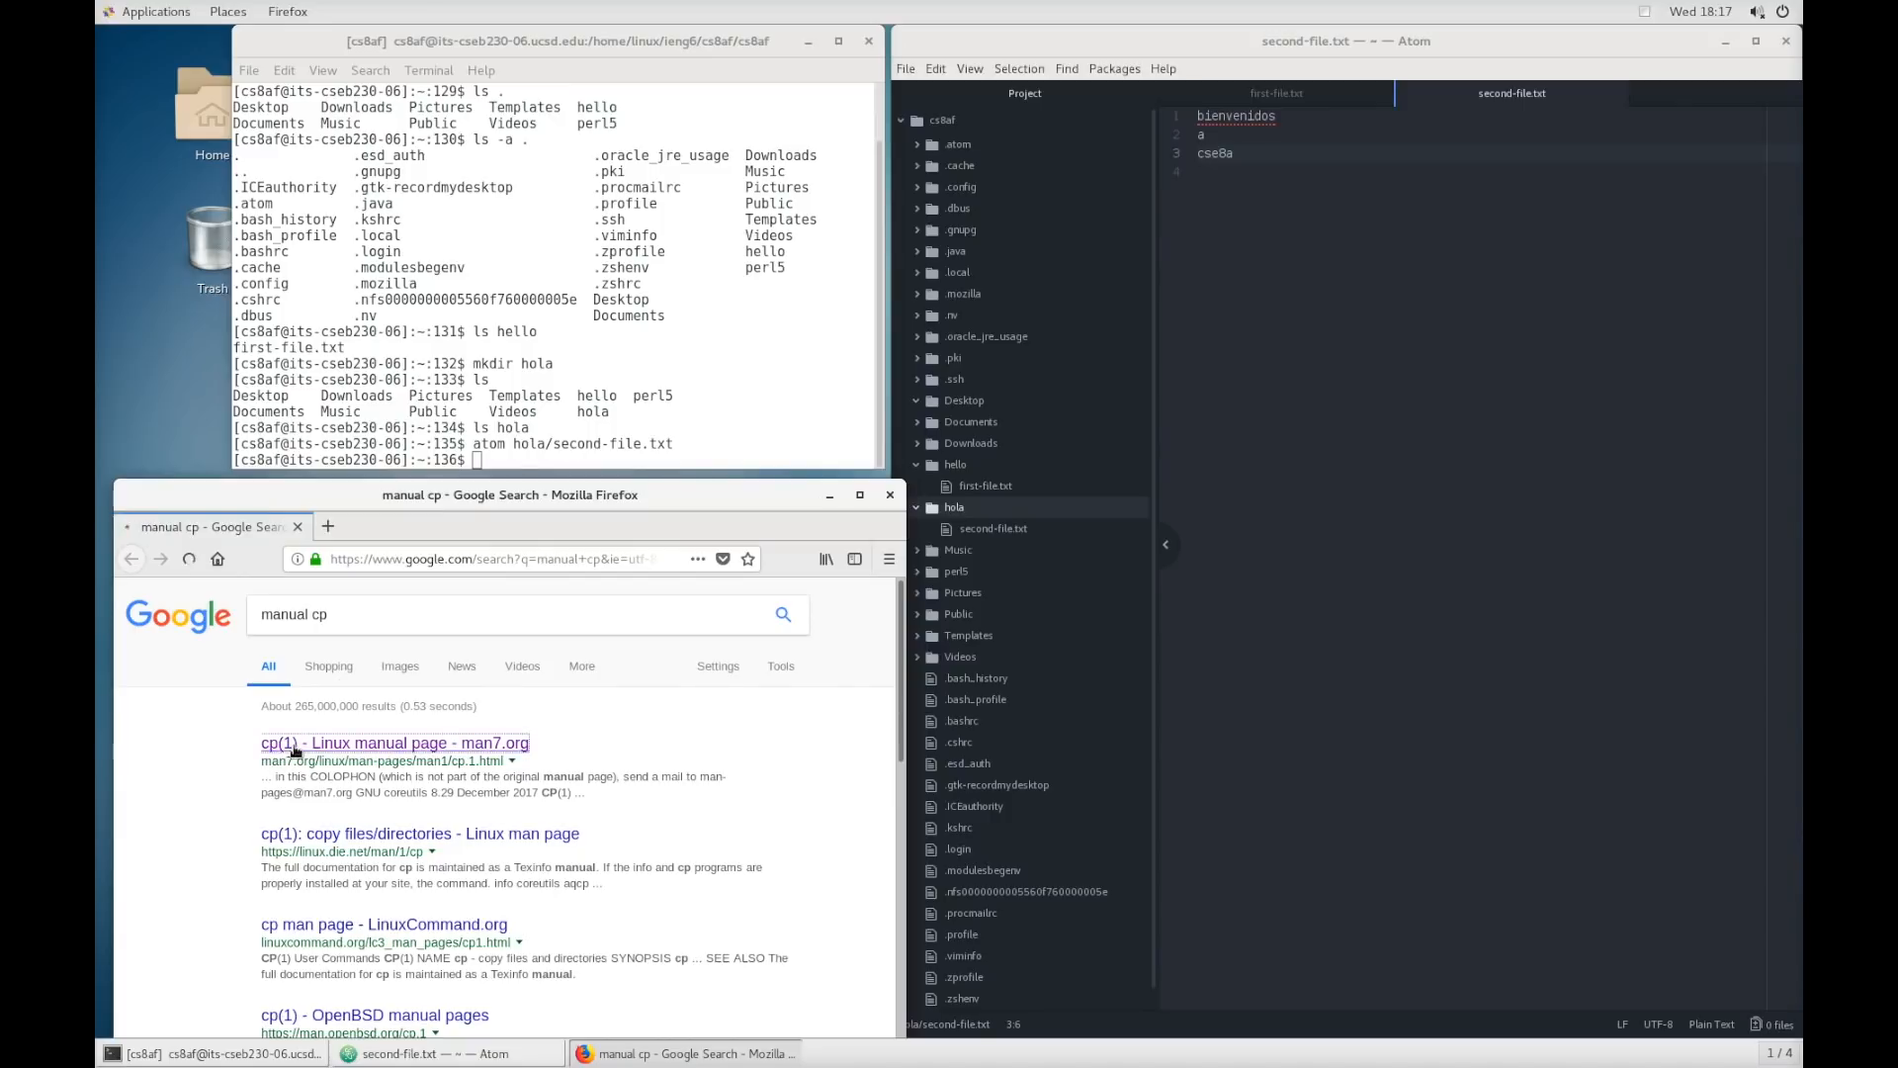
# - Visit the man7.org cp(1) manual page, highlight the synopsis syntax and skim the options
pyautogui.click(393, 742)
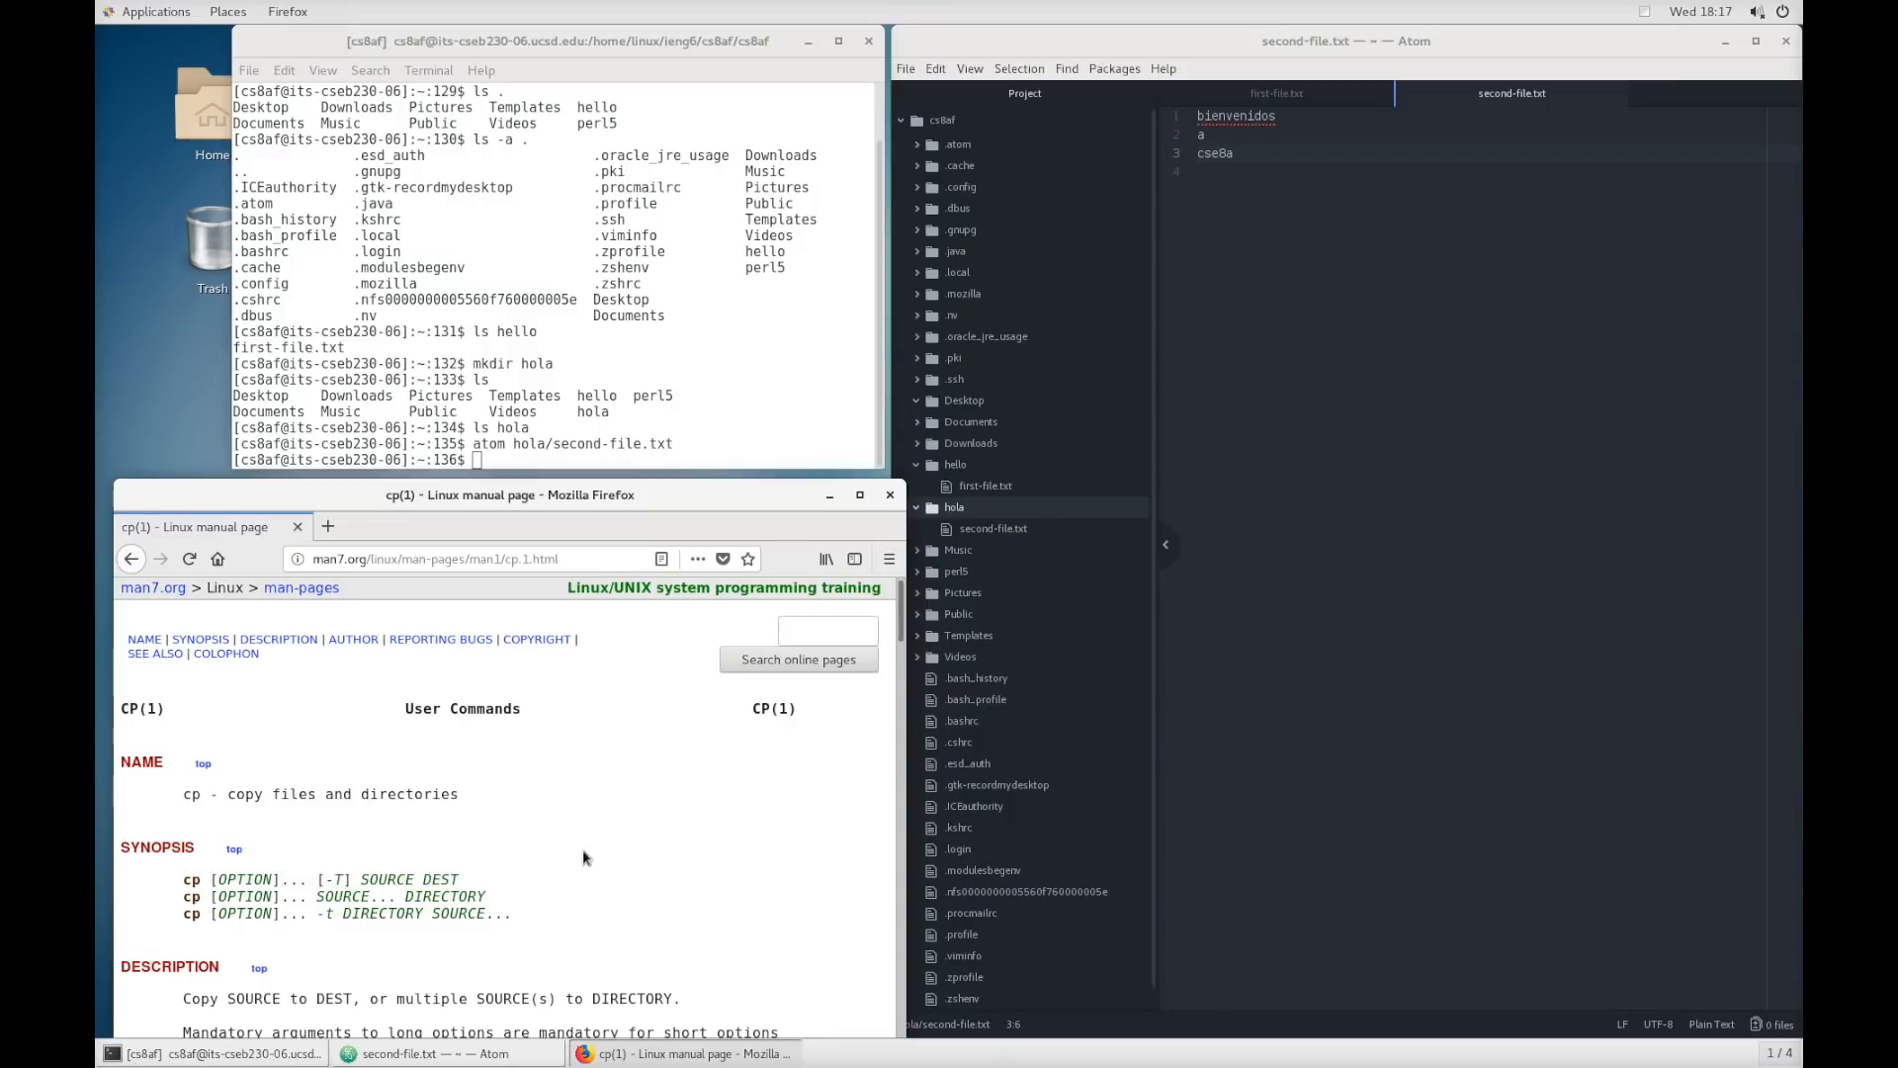
pyautogui.doubleClick(441, 878)
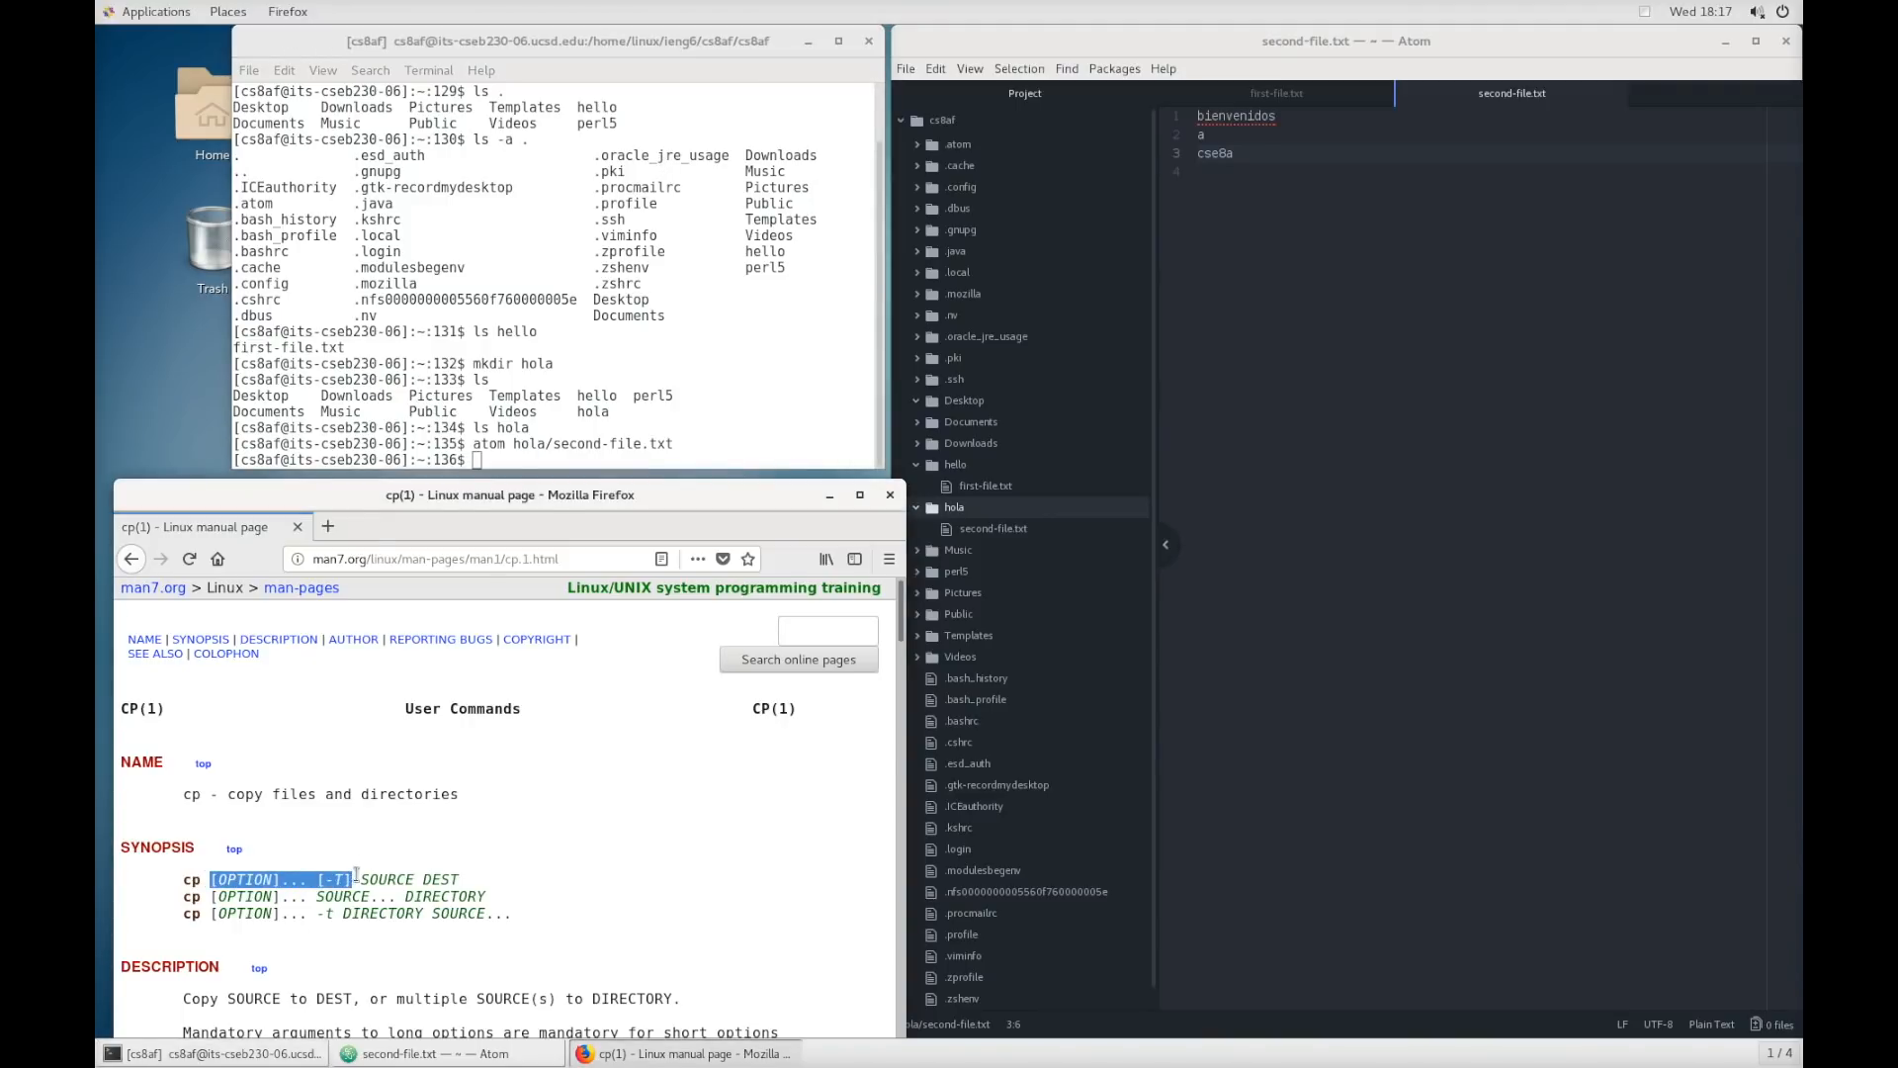
pyautogui.scroll(-3)
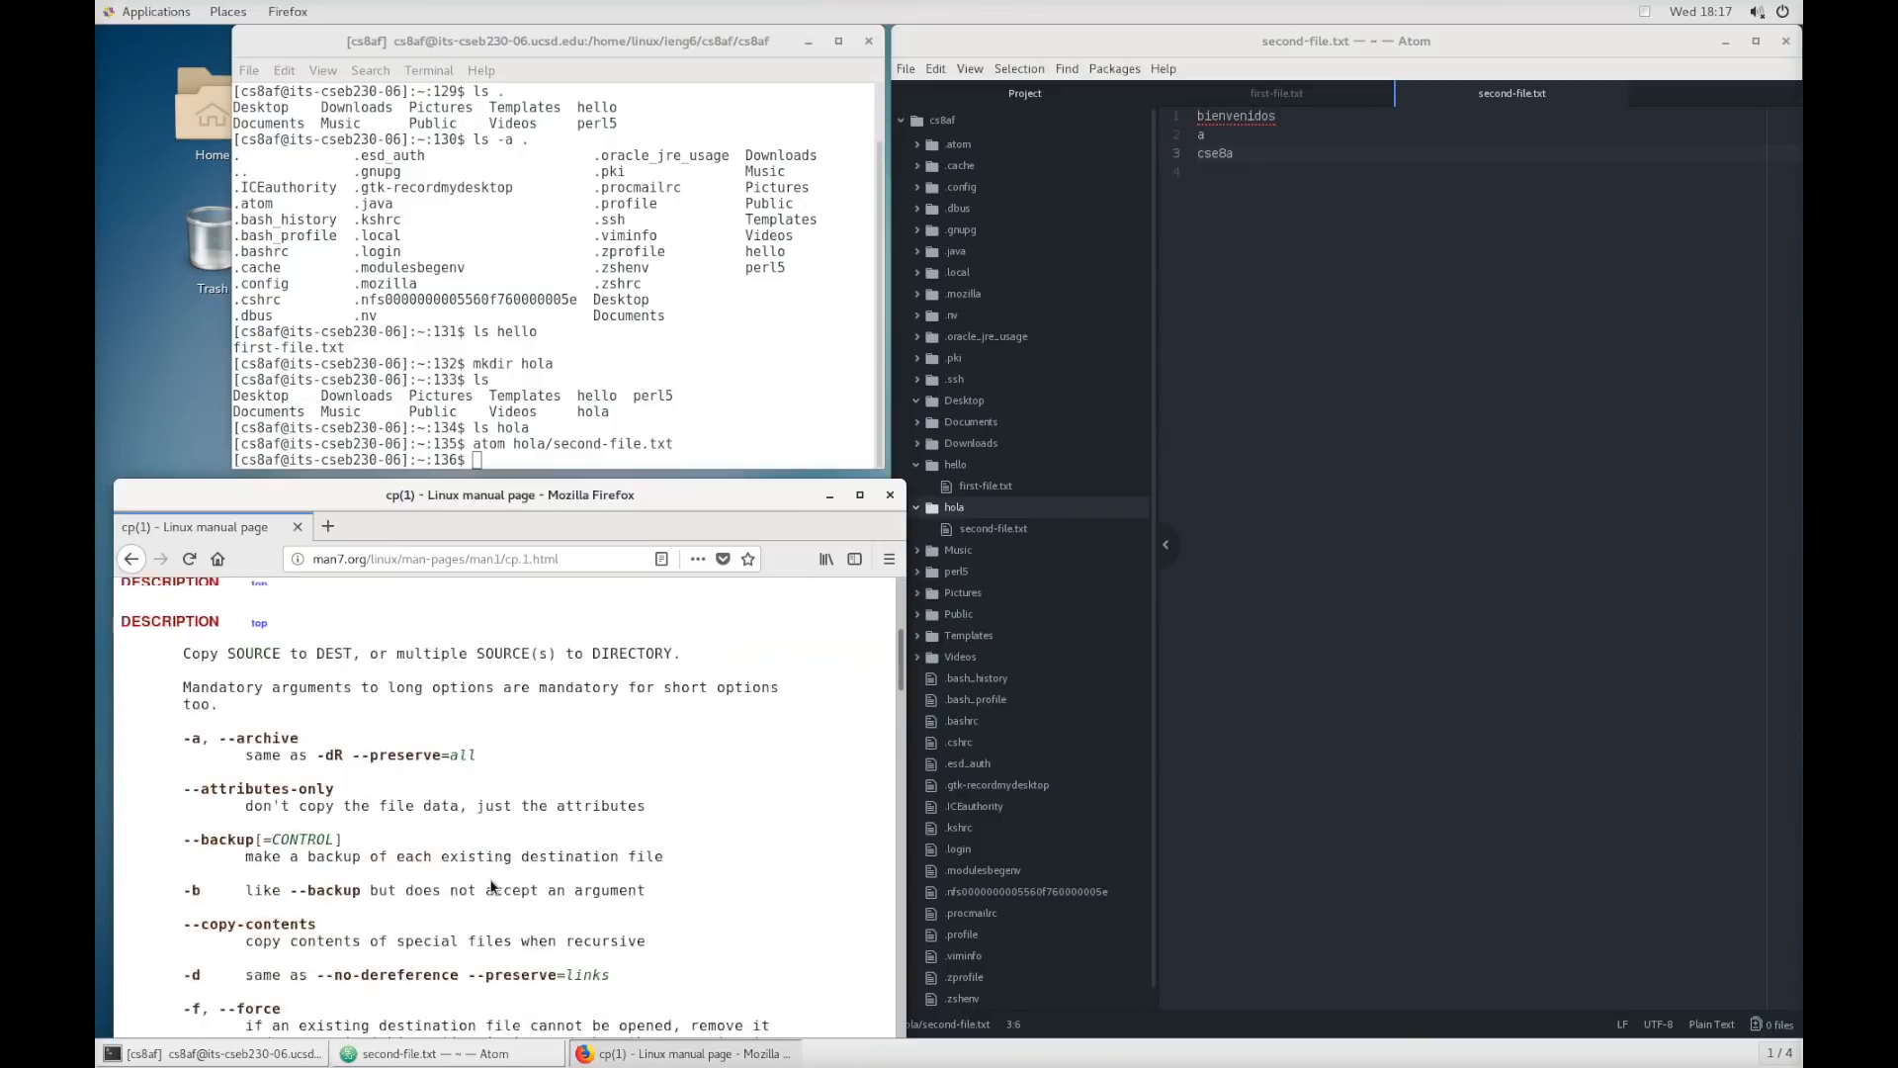
pyautogui.scroll(-3)
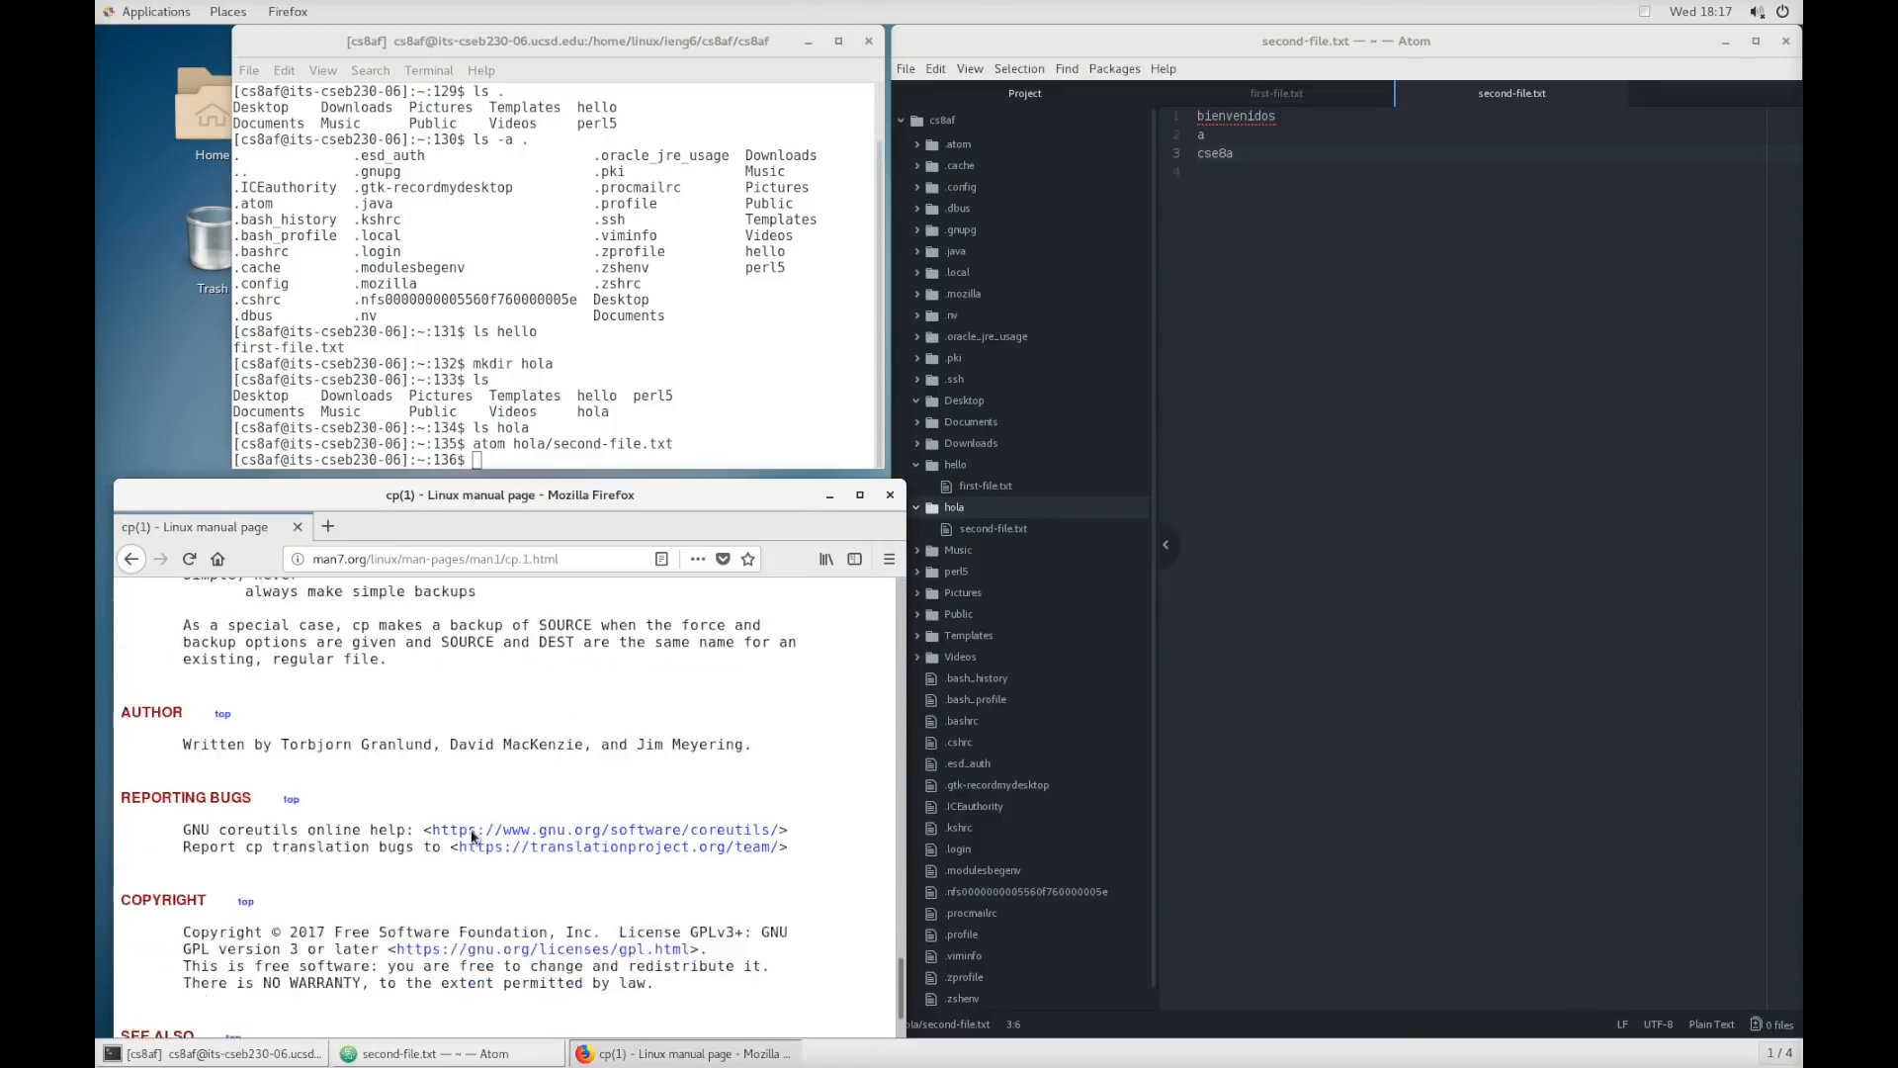
pyautogui.scroll(3)
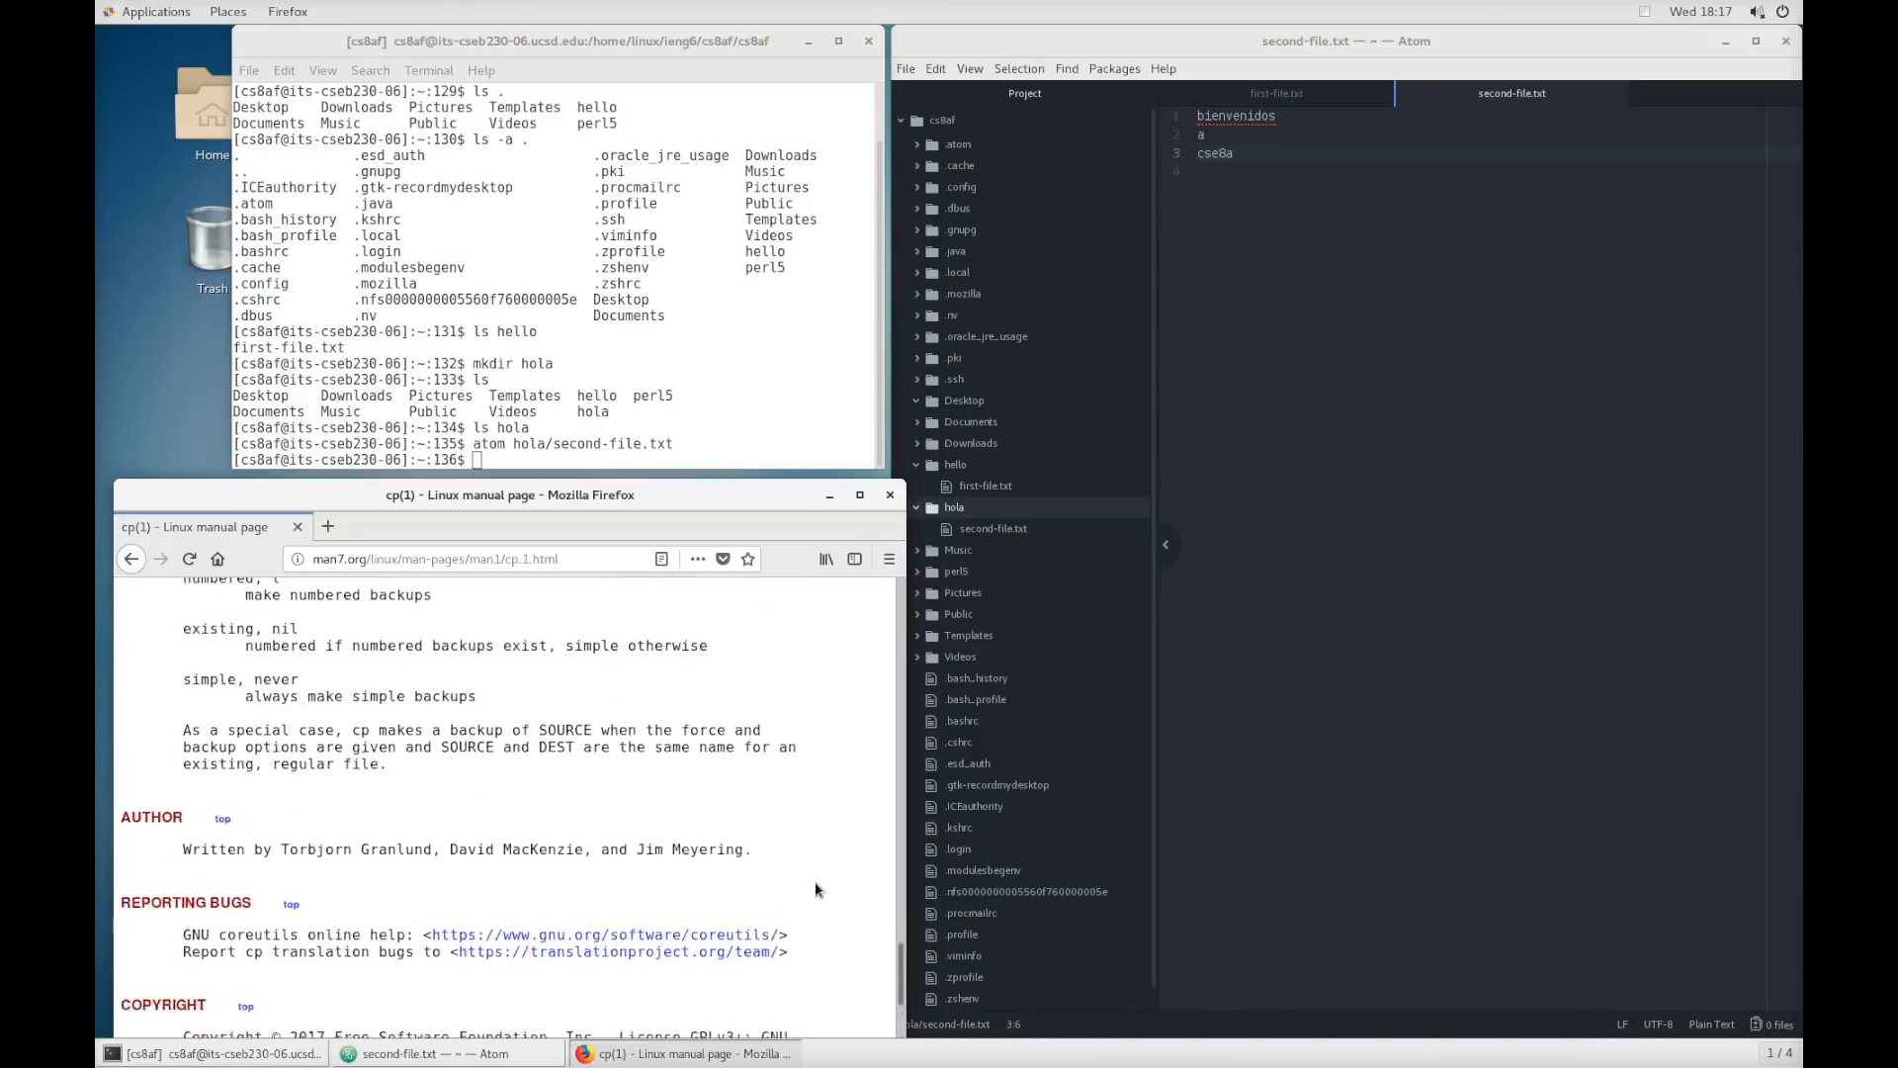
pyautogui.scroll(3)
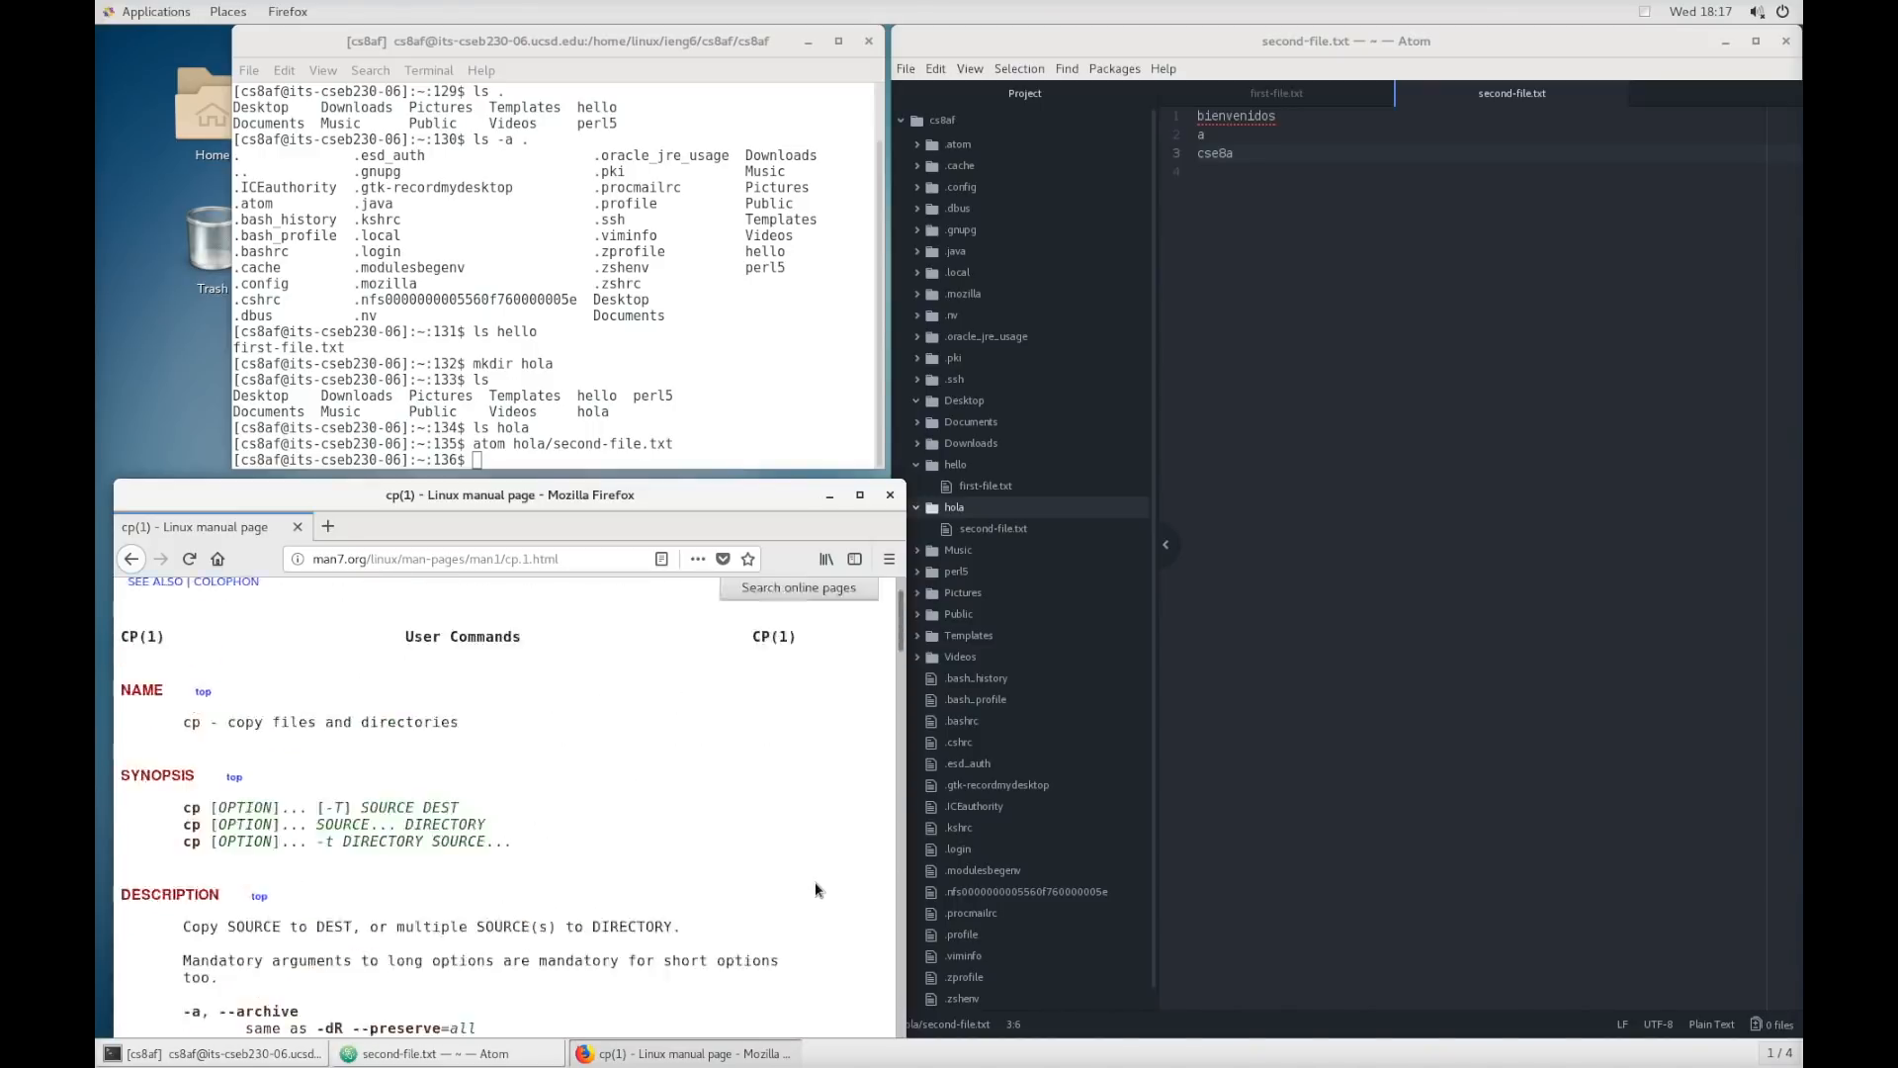
pyautogui.scroll(3)
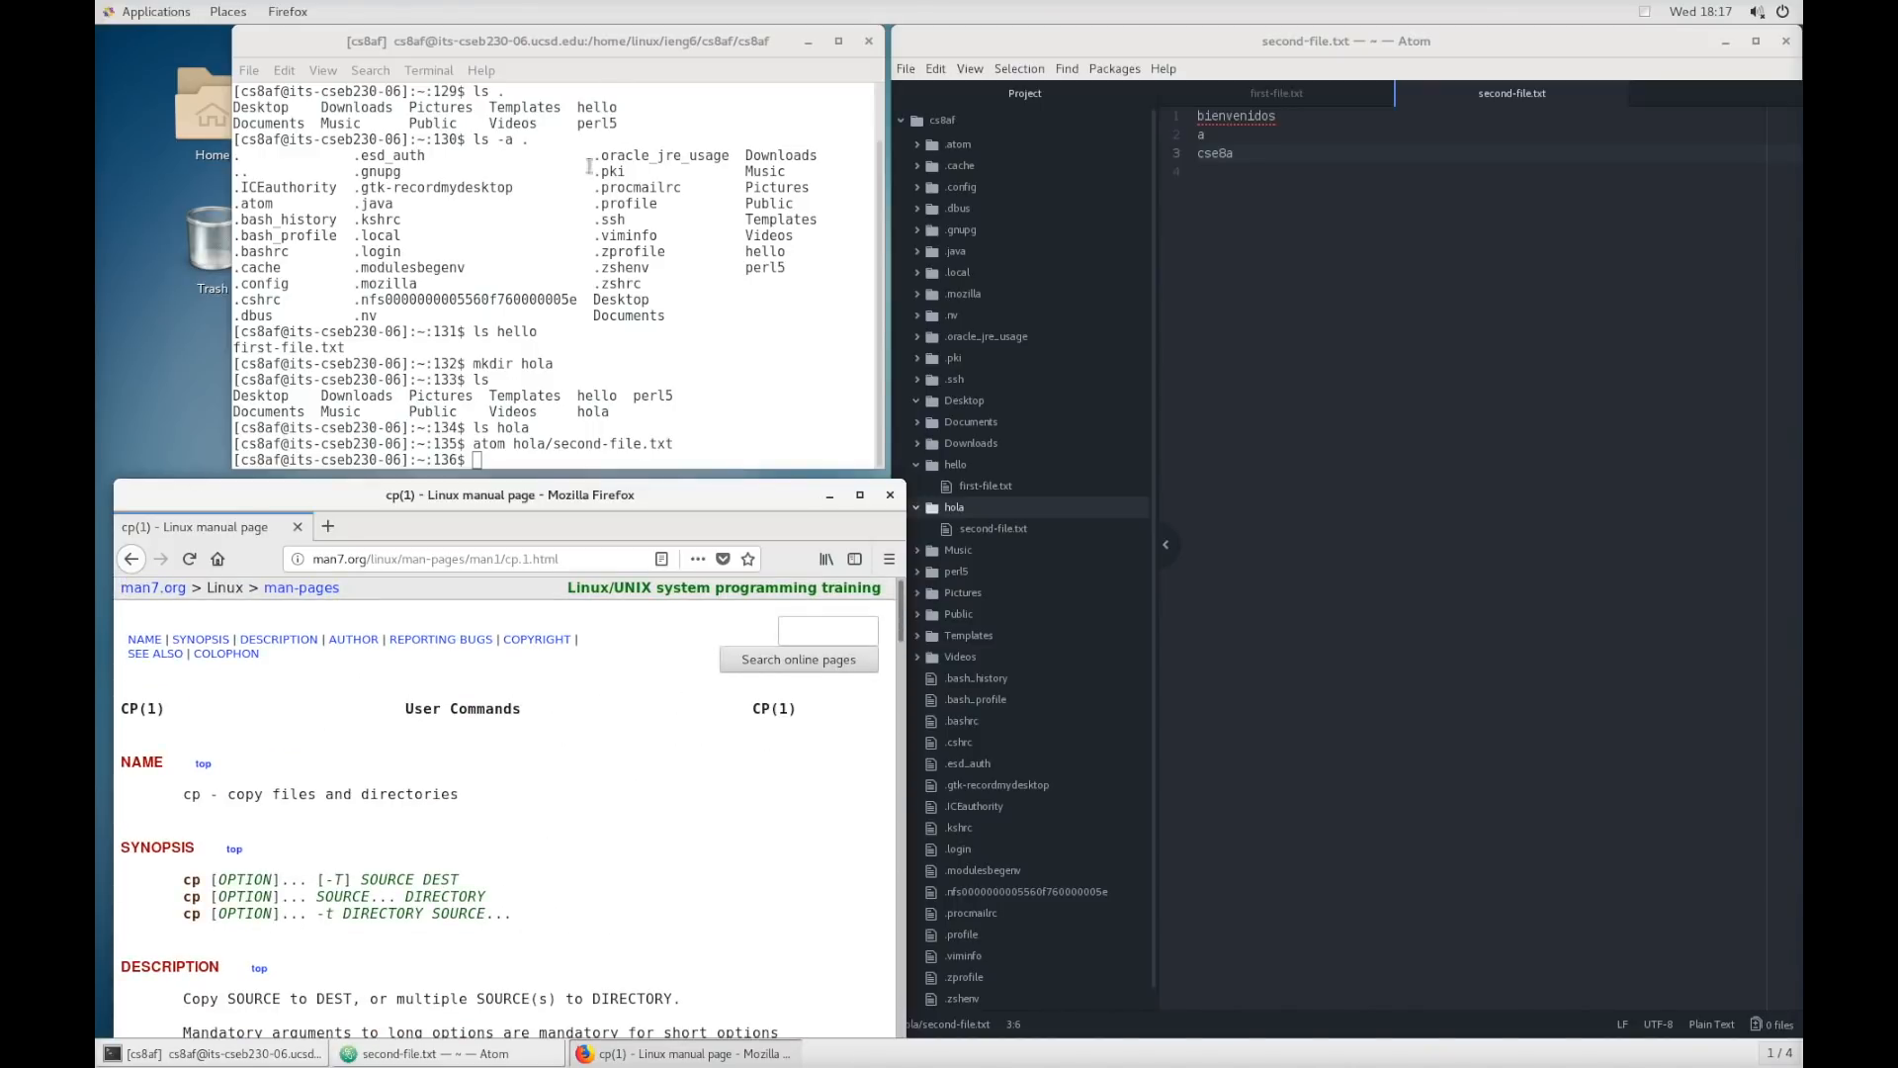
# - Run cp second-file.txt hello/copy-of-second.txt, which fails with 'cannot stat'
pyautogui.write('cp')
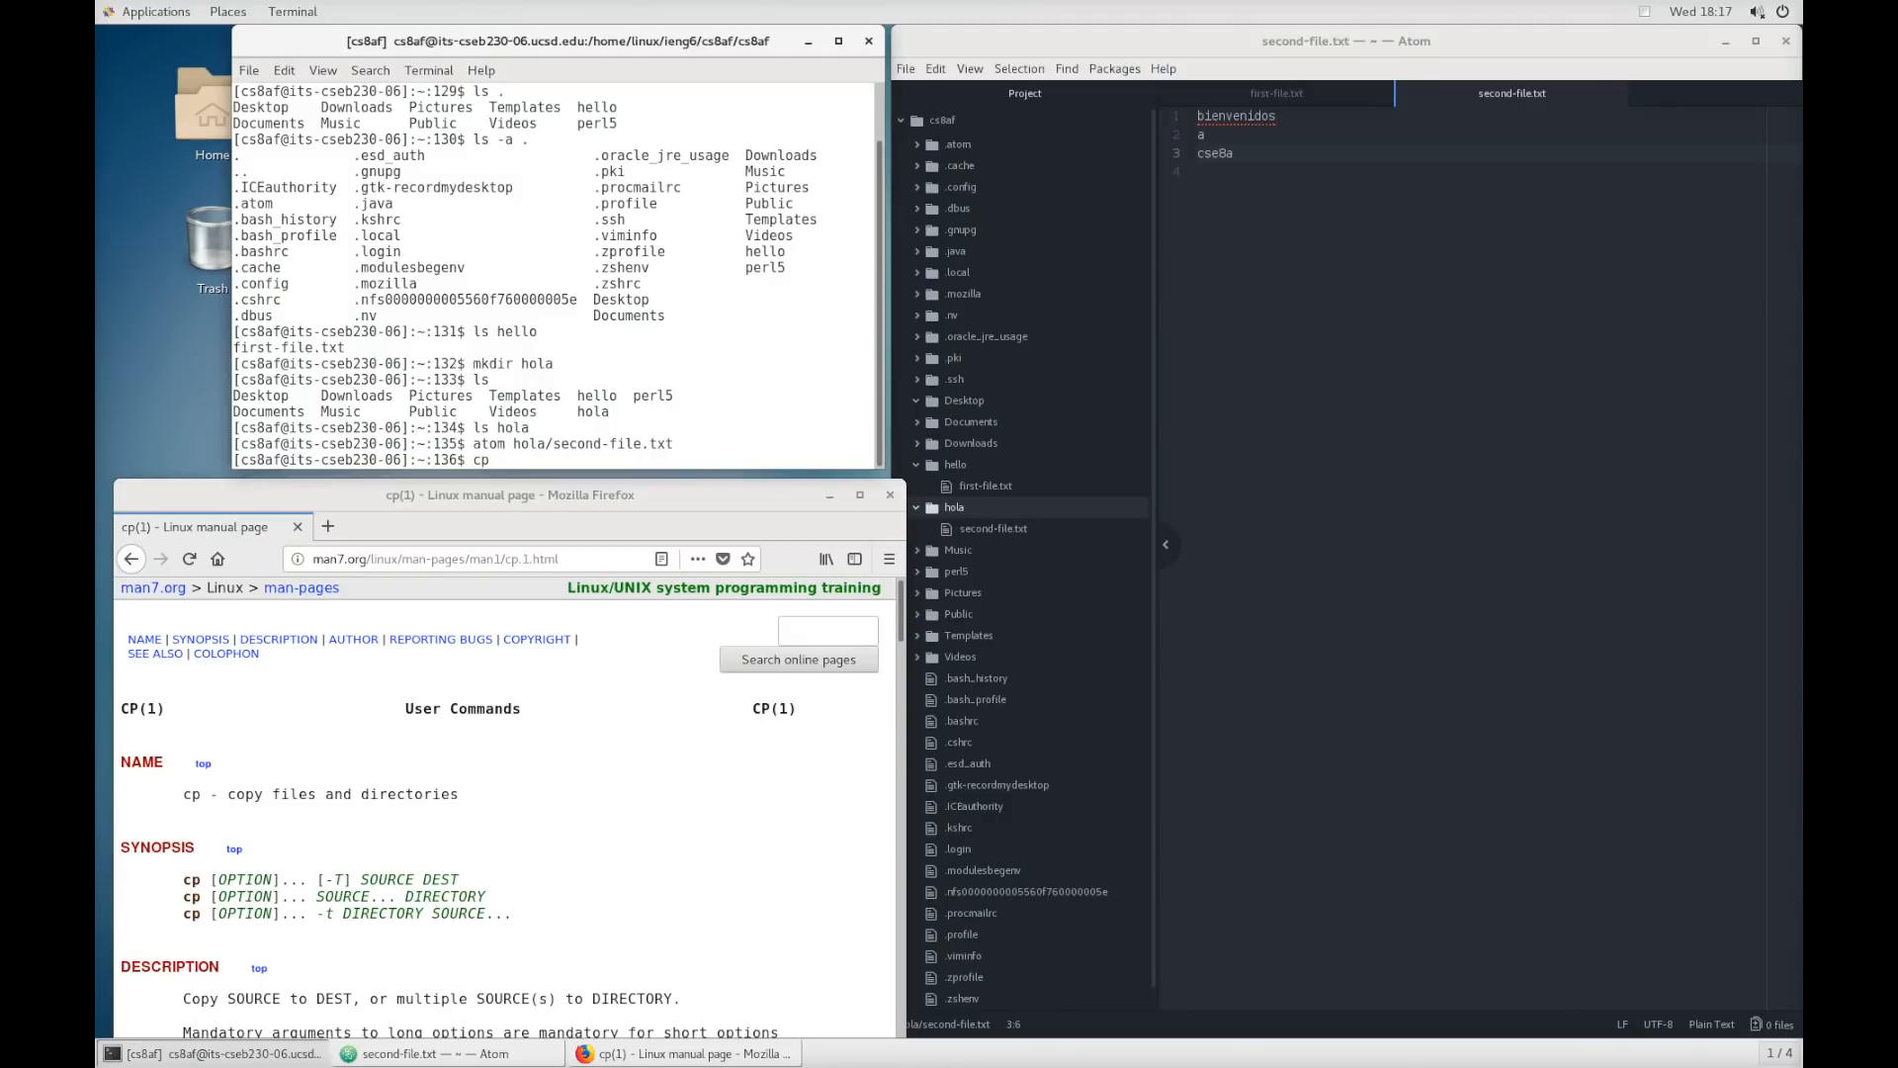
pyautogui.write('second-file.txt')
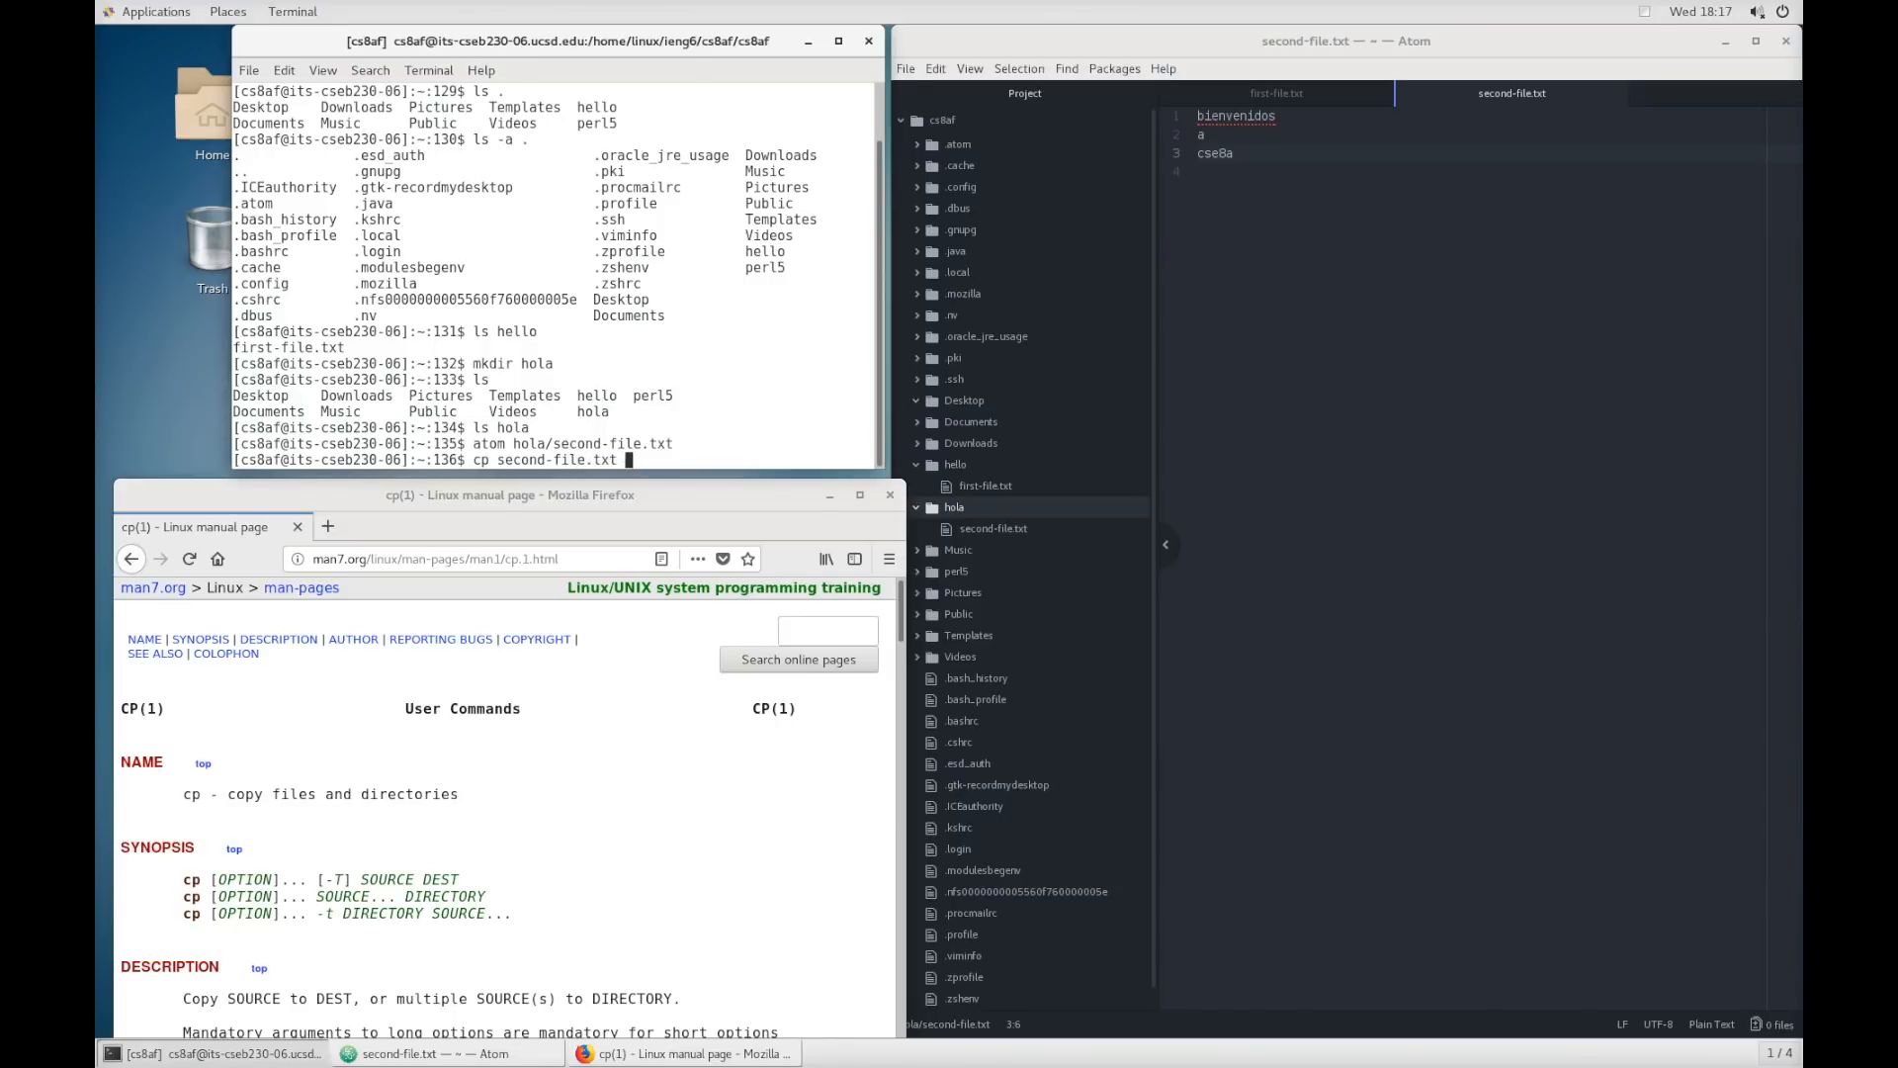
pyautogui.write('hello/copy-of-second.txt')
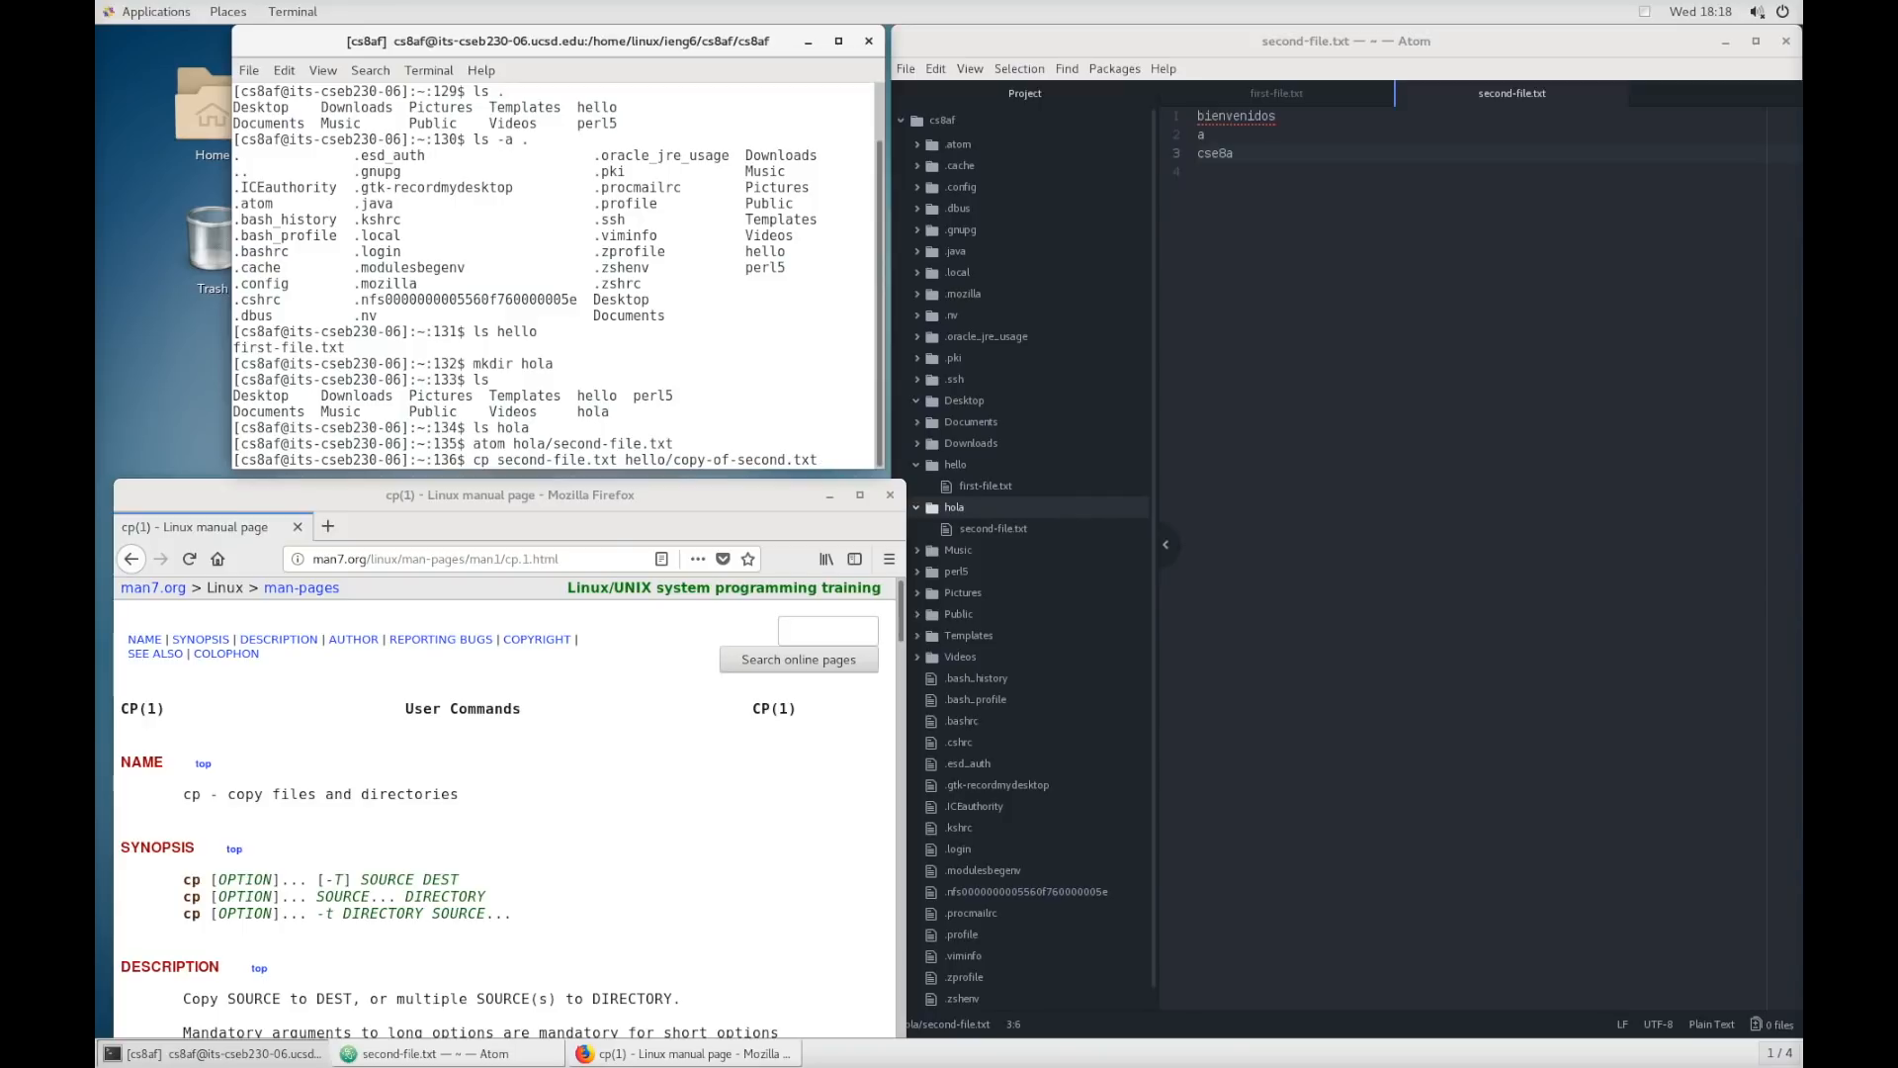
pyautogui.press('Return')
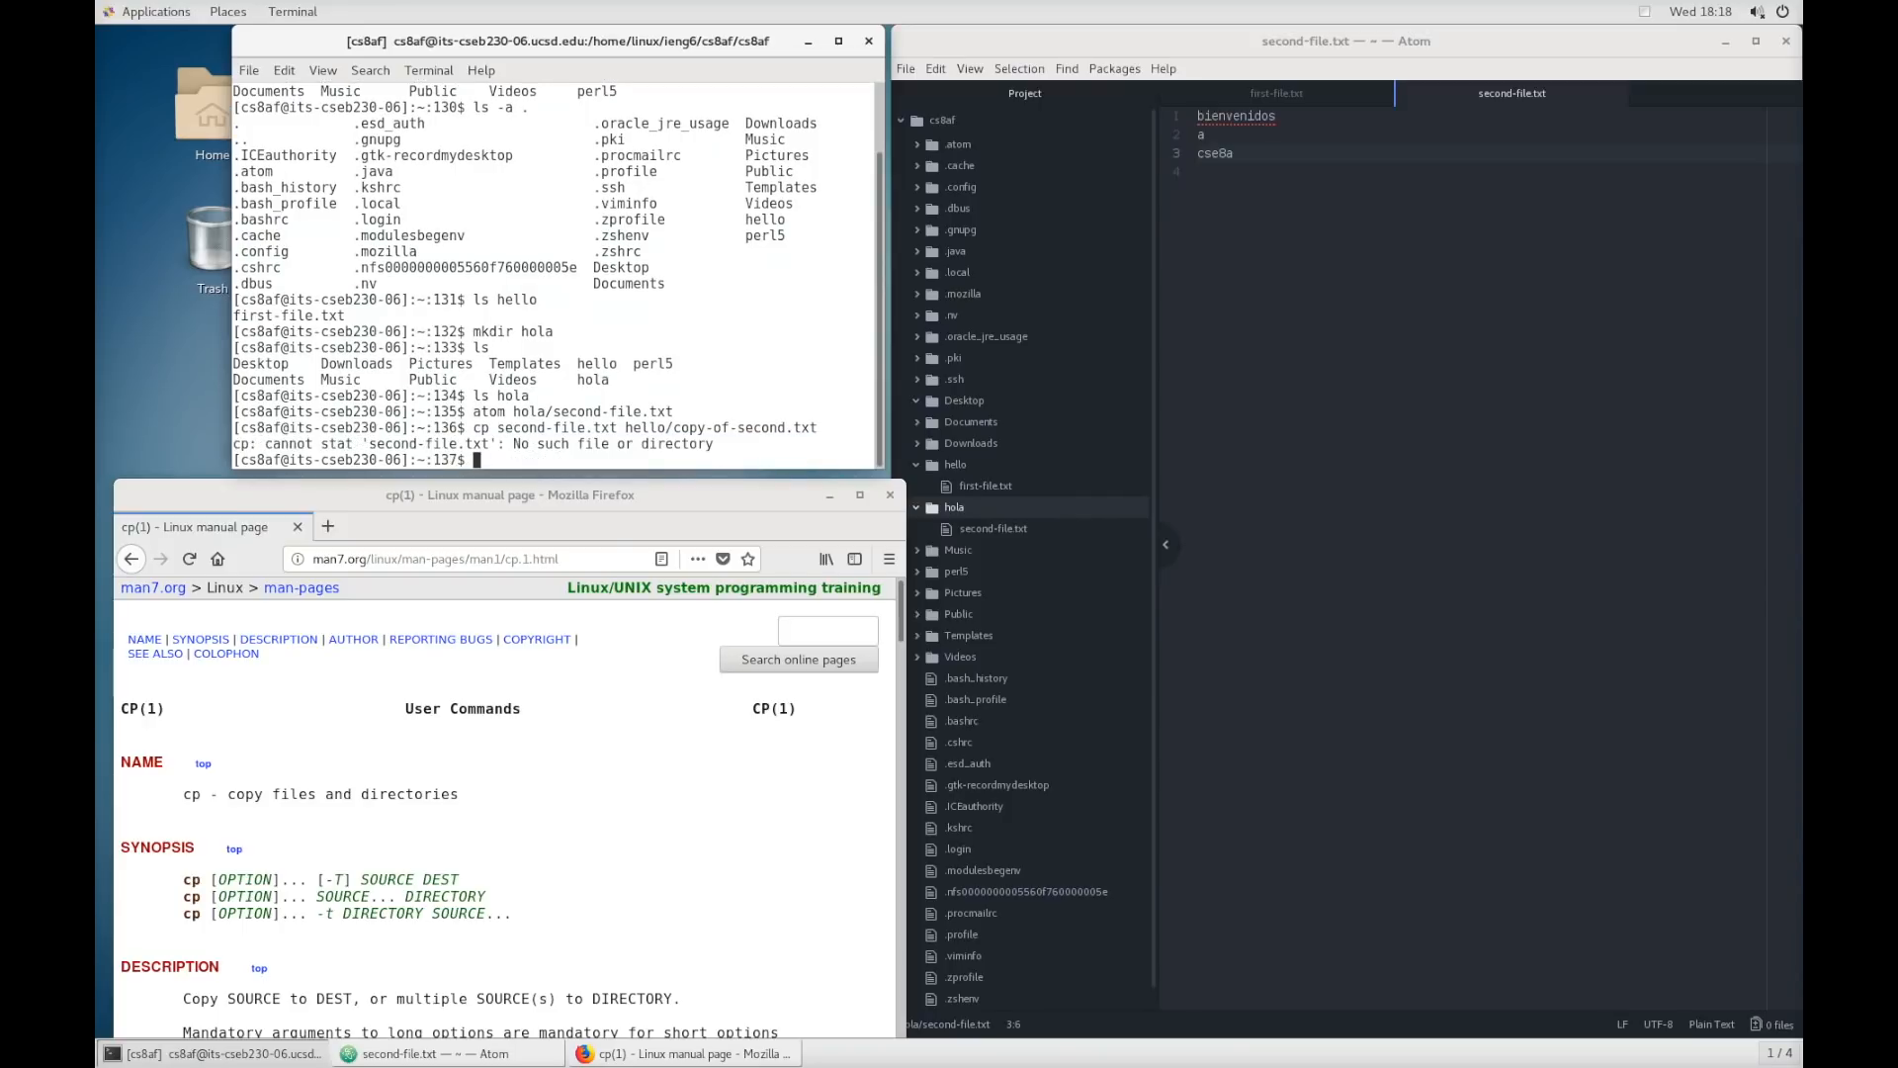
pyautogui.moveTo(516, 216)
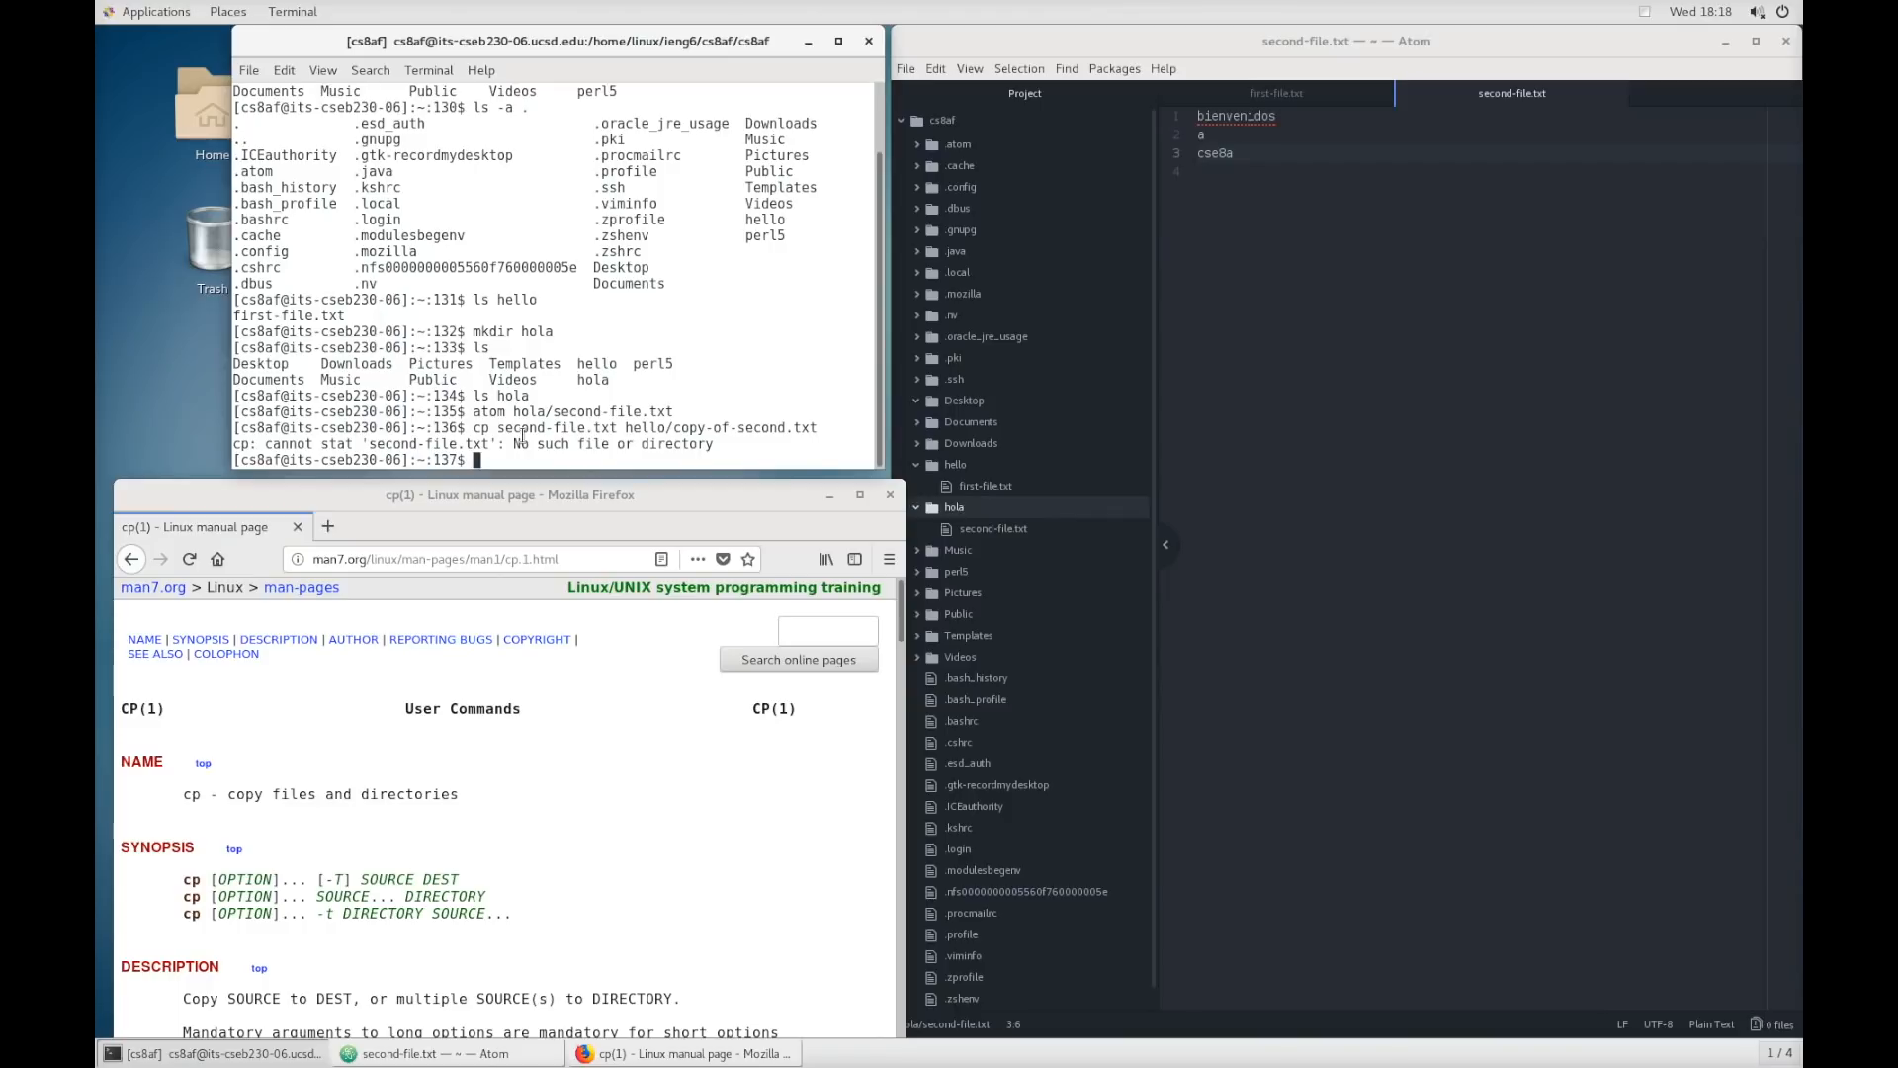
pyautogui.moveTo(551, 379)
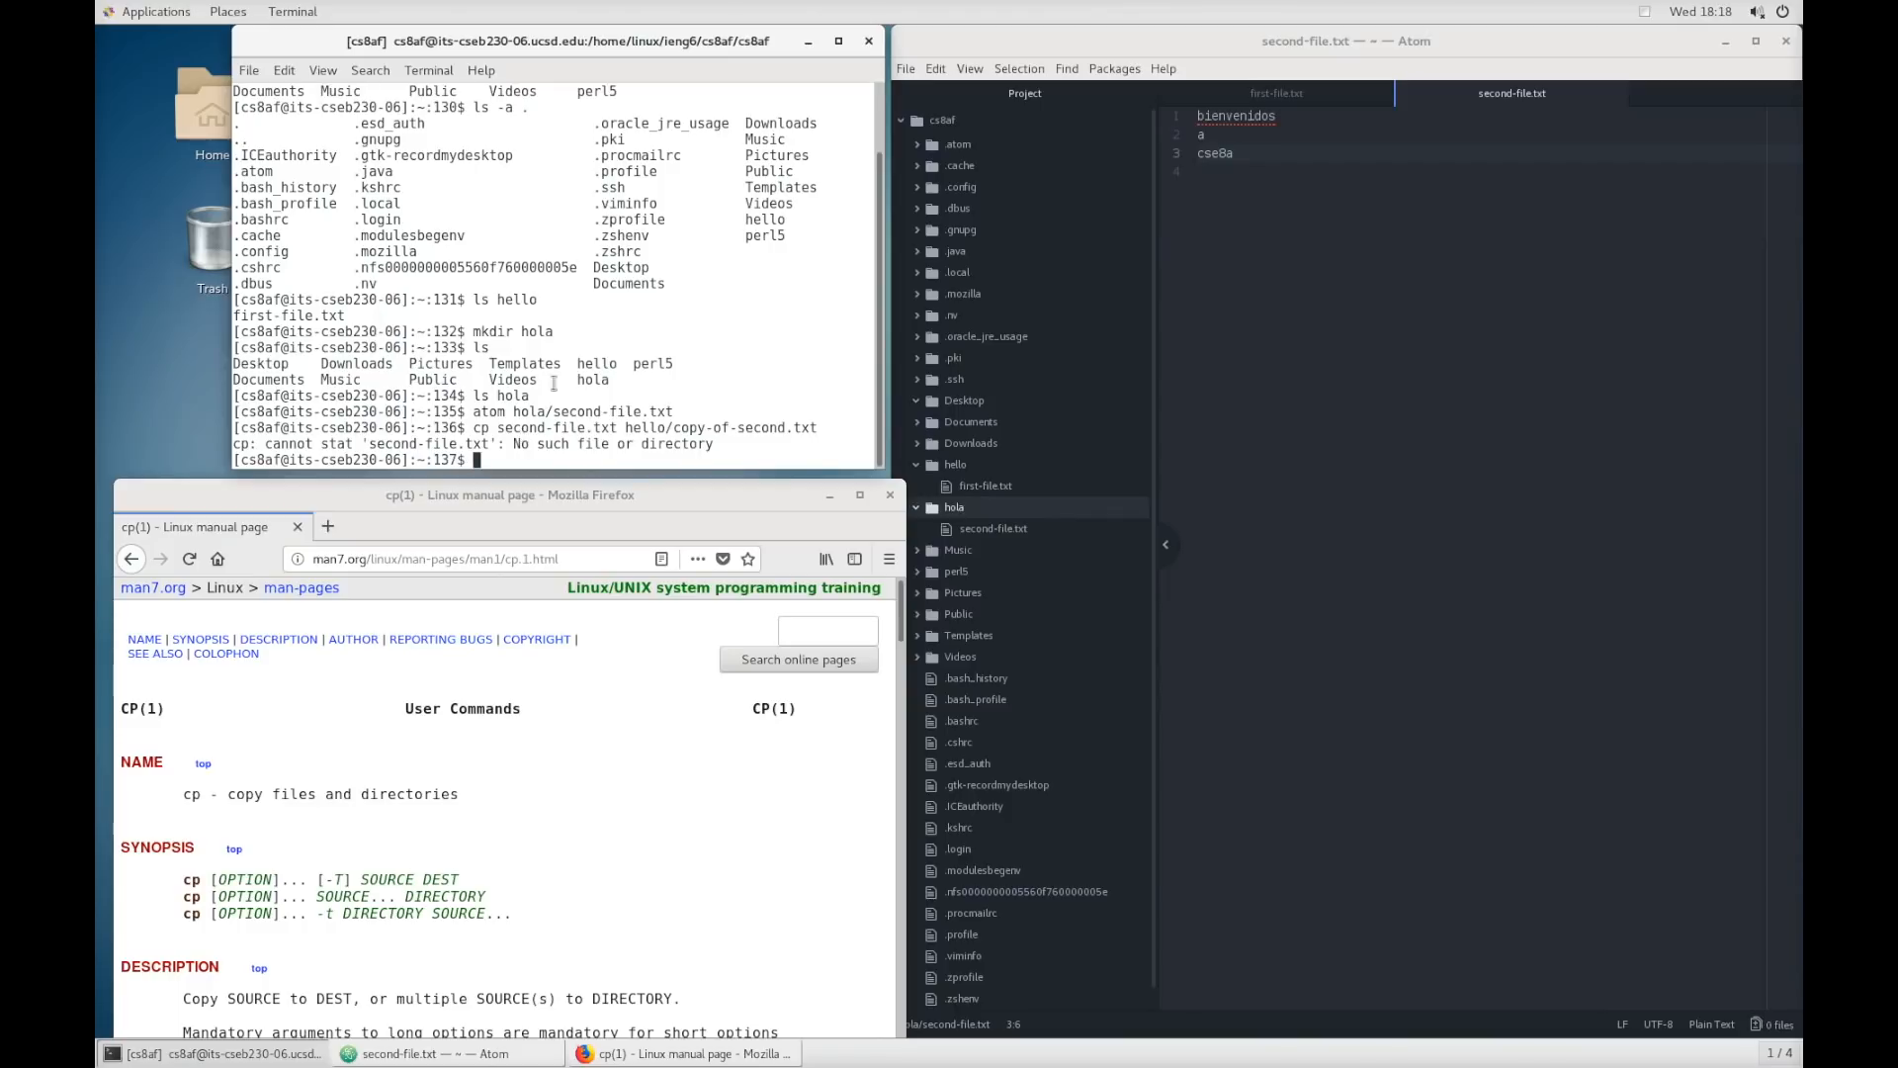
pyautogui.moveTo(623, 299)
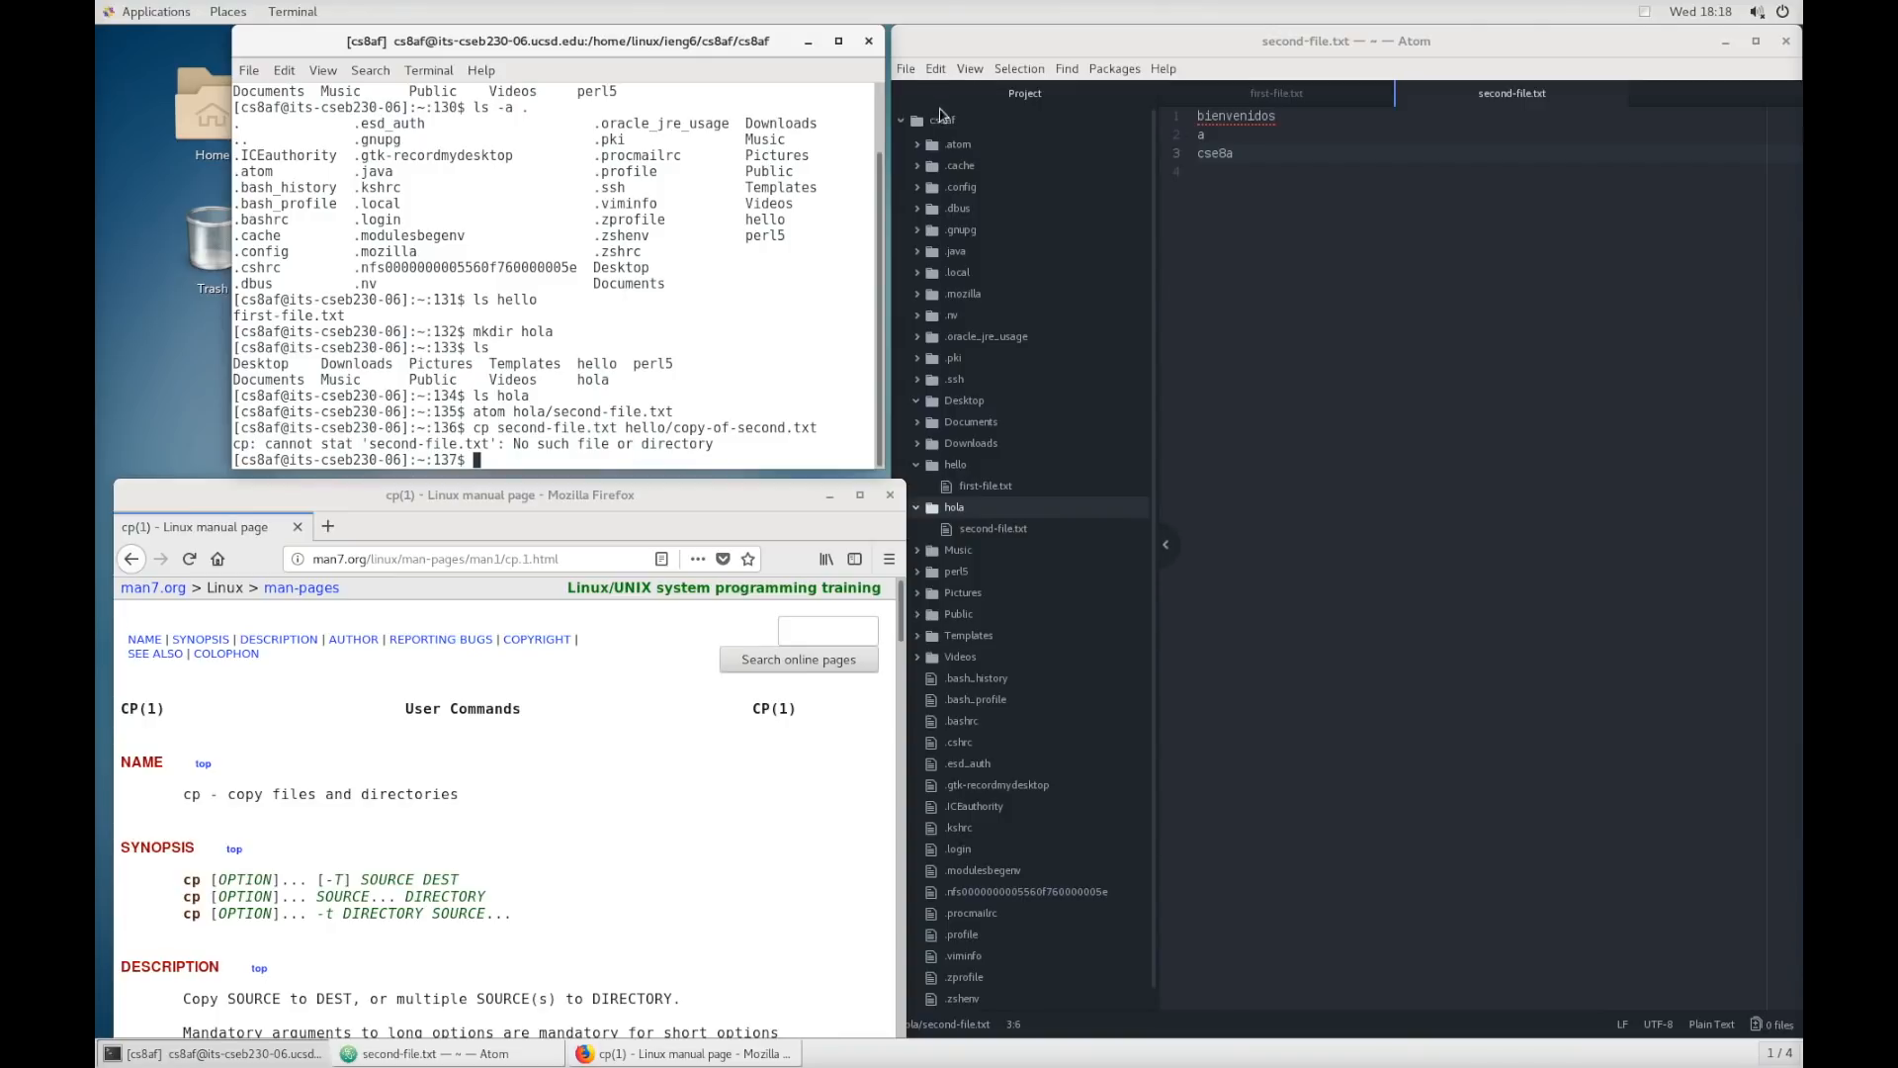
# - Run cp hola/second-file.txt hello/copy-of-second.txt, creating the copy under hello
pyautogui.write('cp')
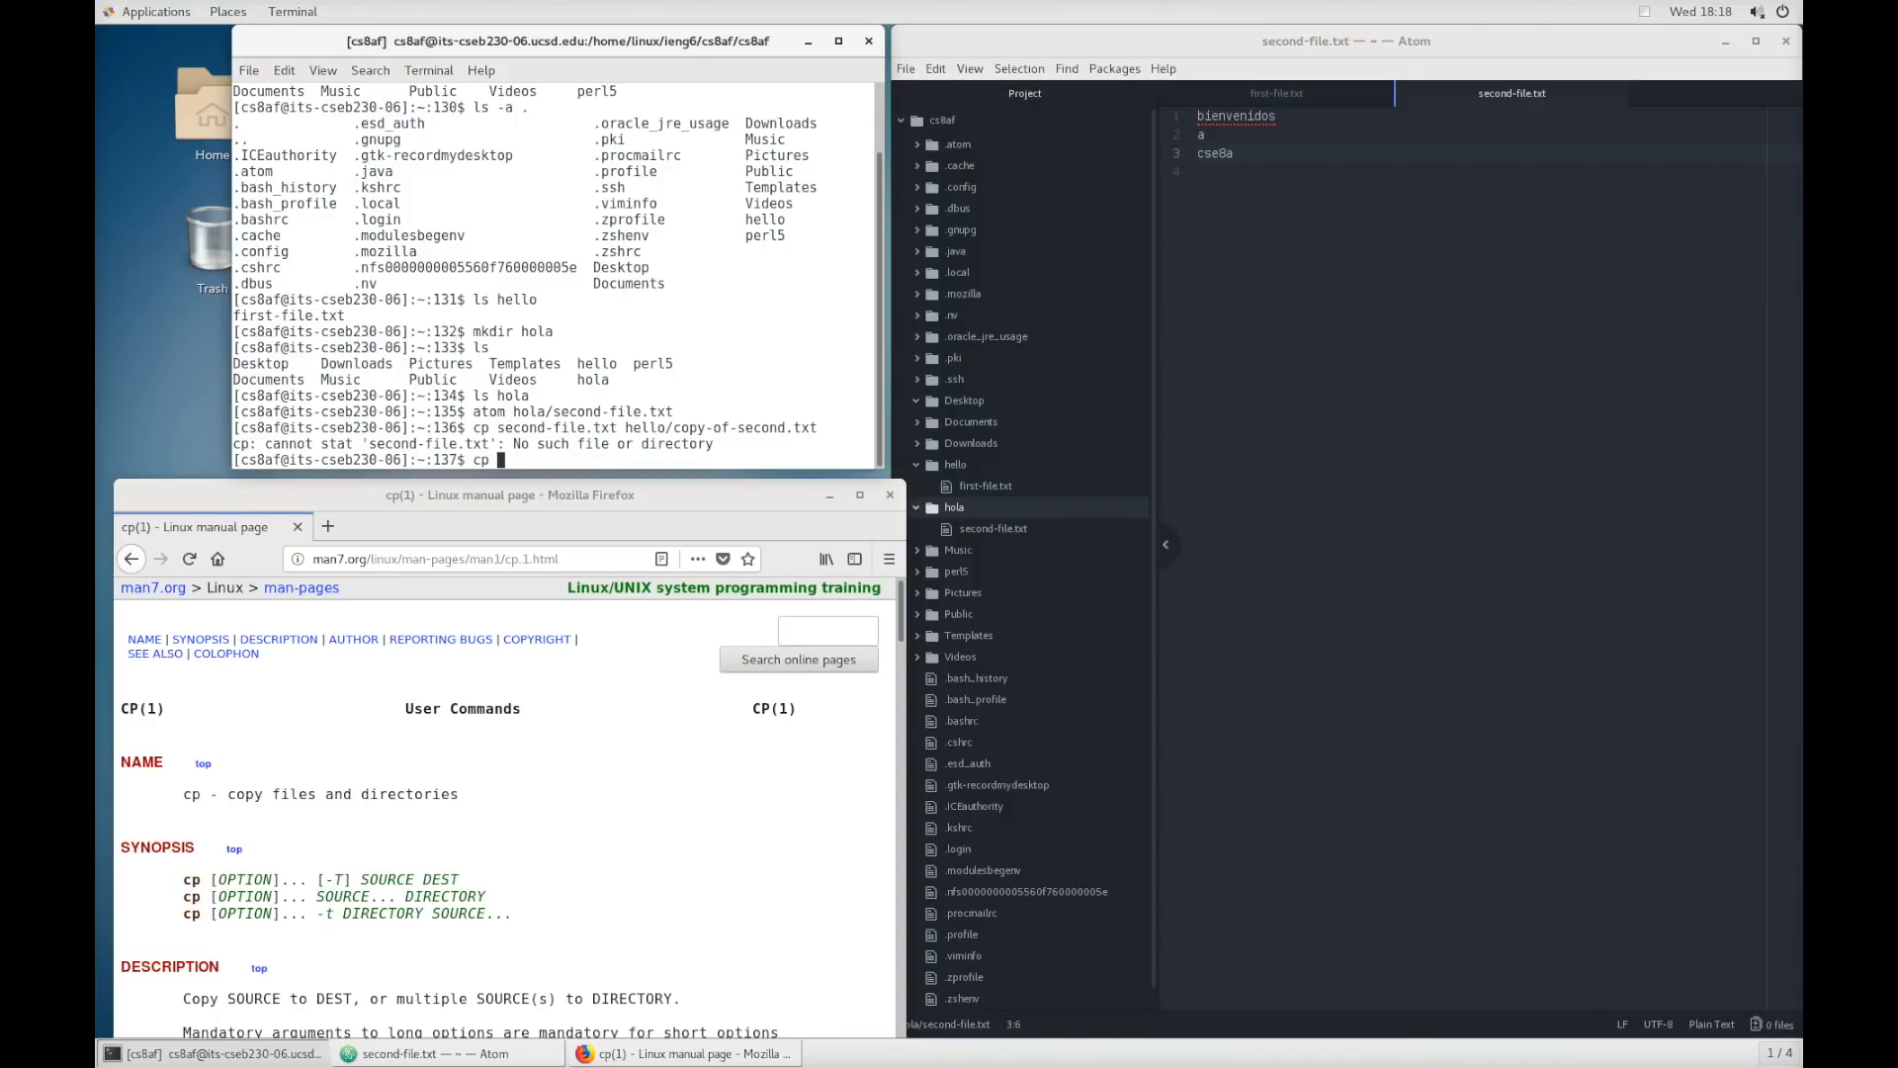
pyautogui.write('hola/second-file.txt')
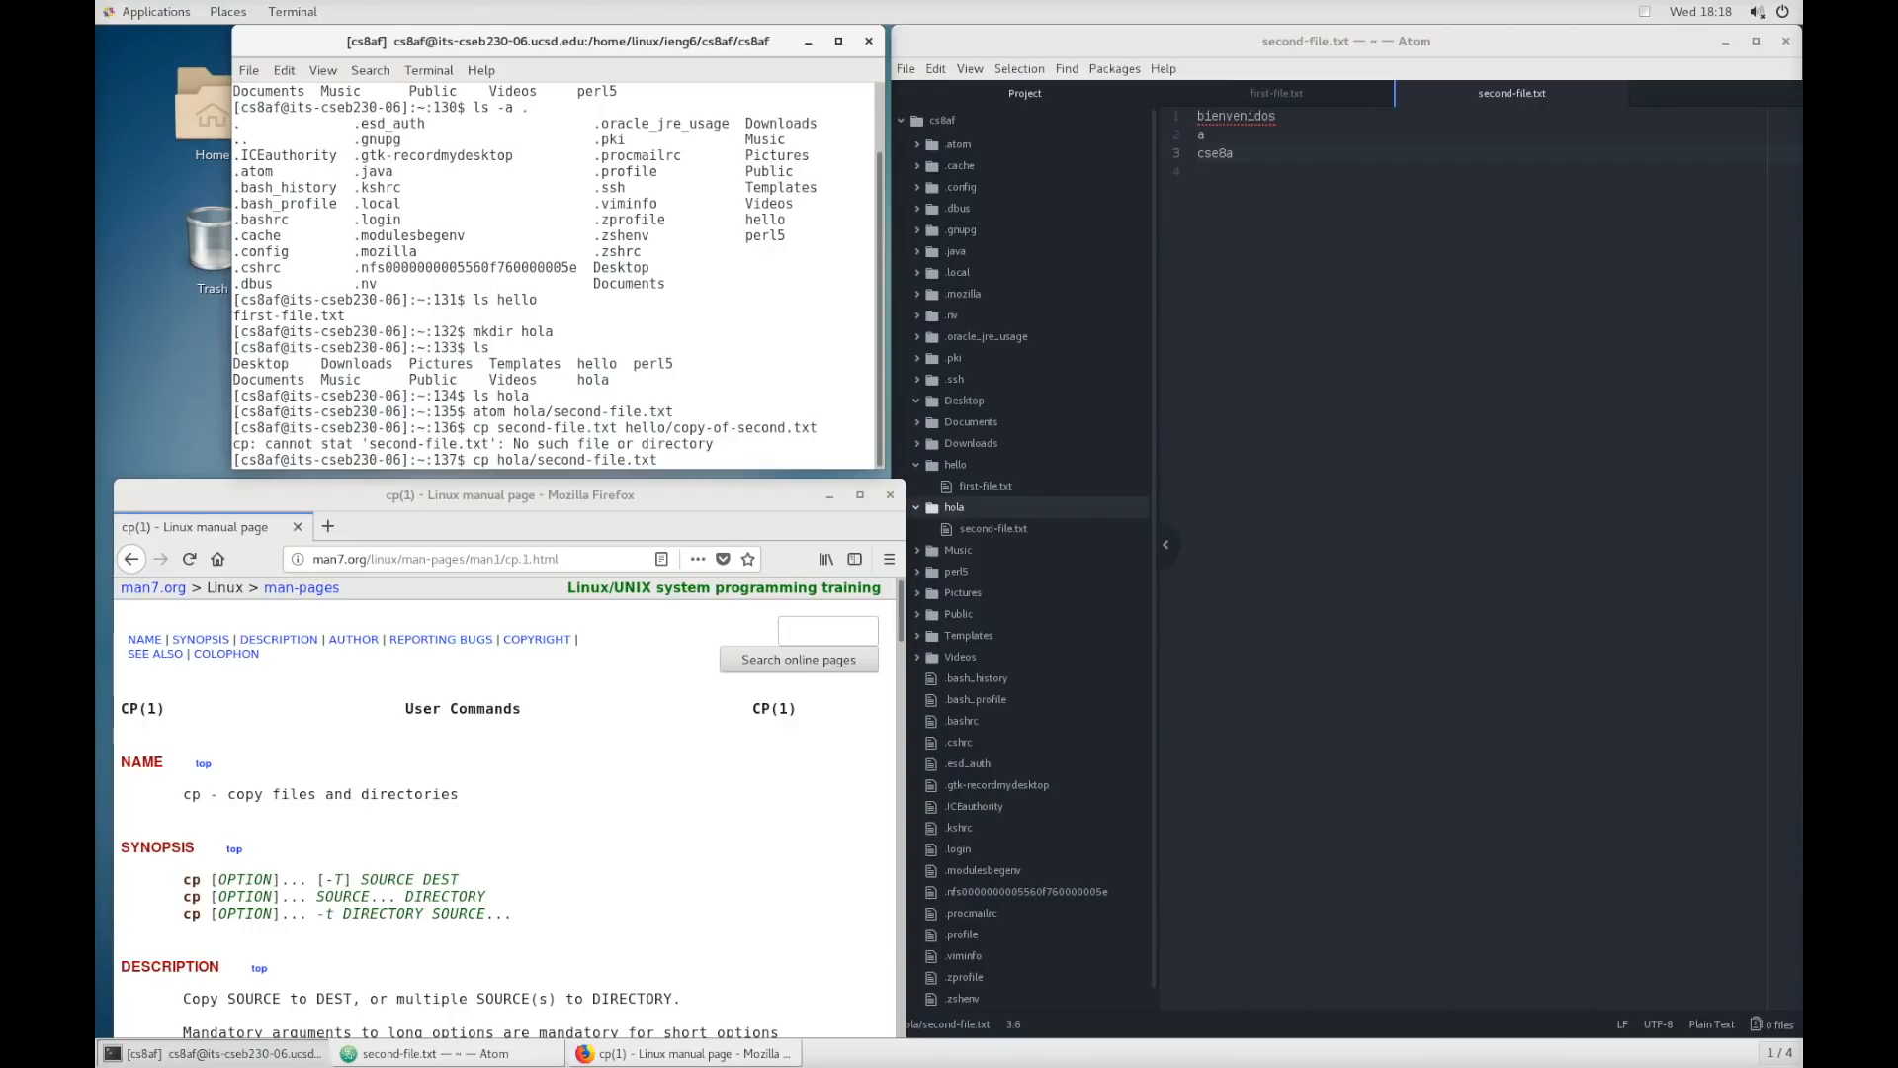
pyautogui.write('hello/')
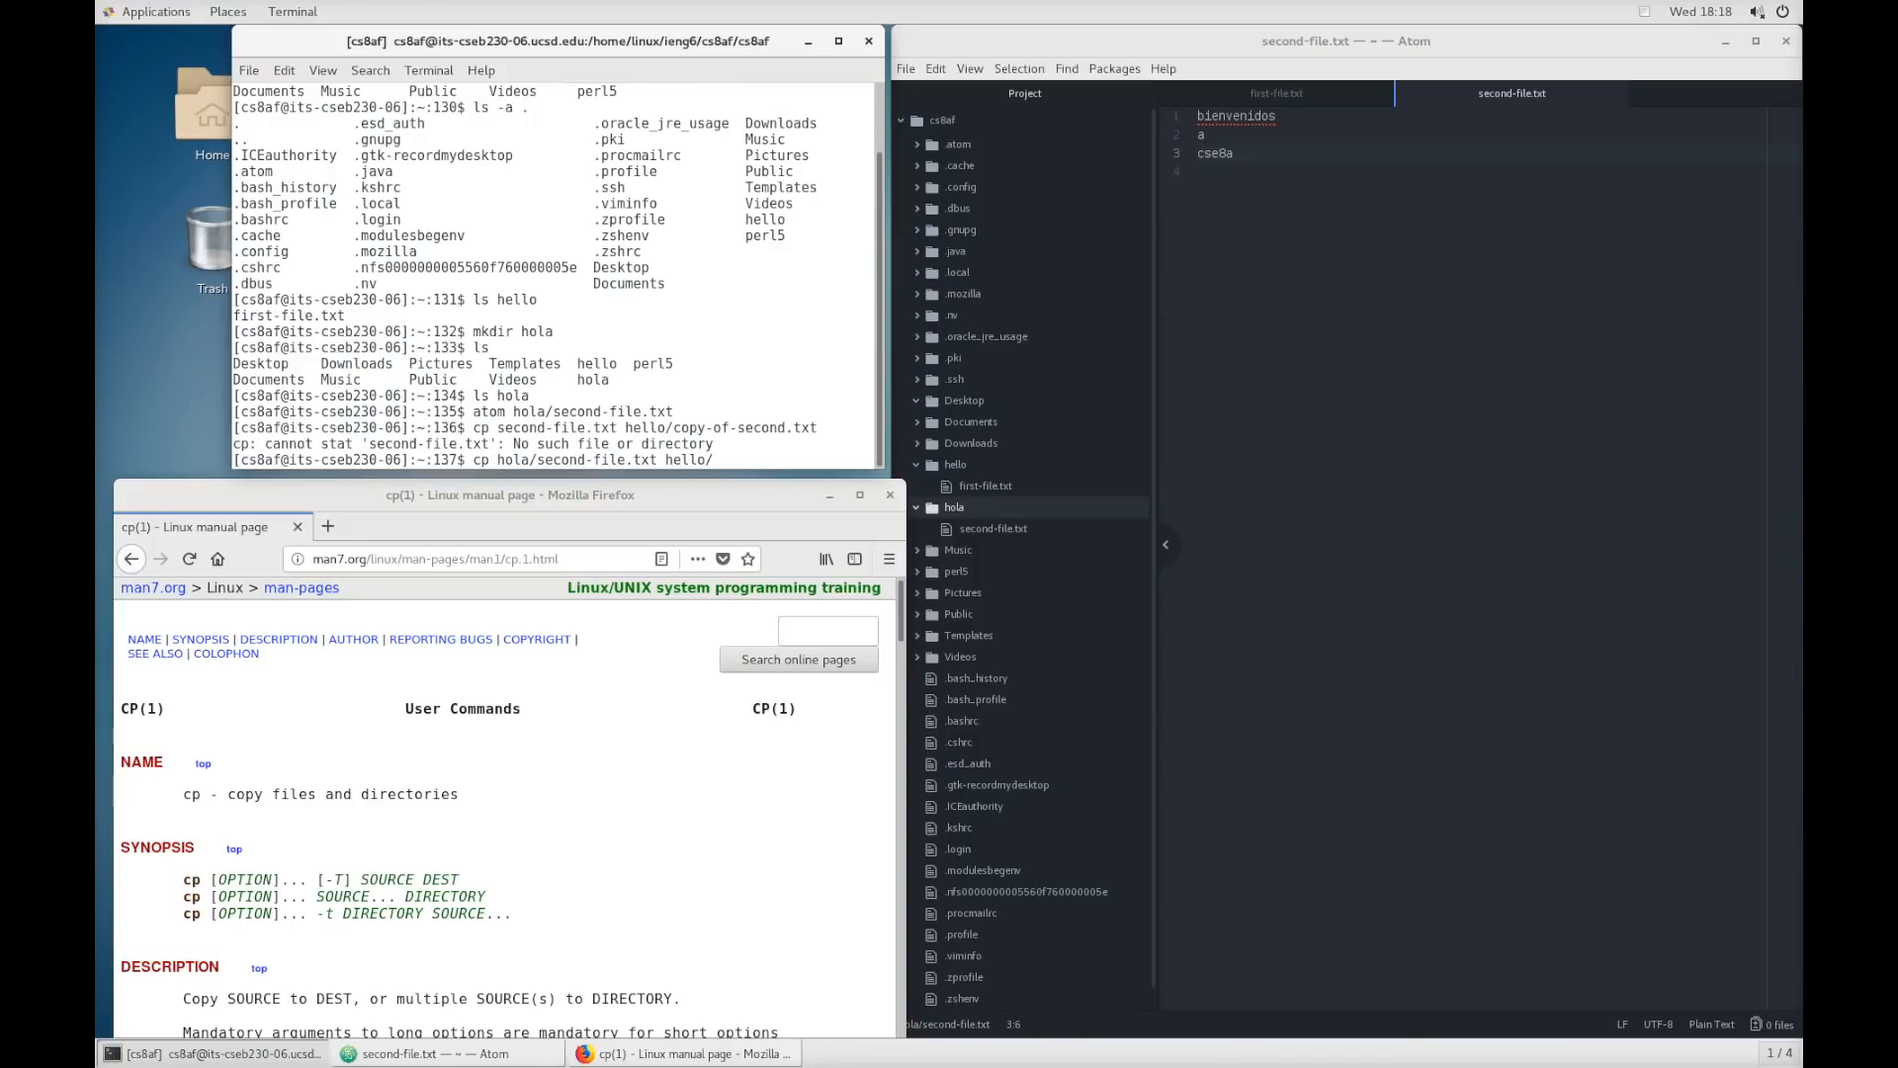
pyautogui.write('copy-of-secont.')
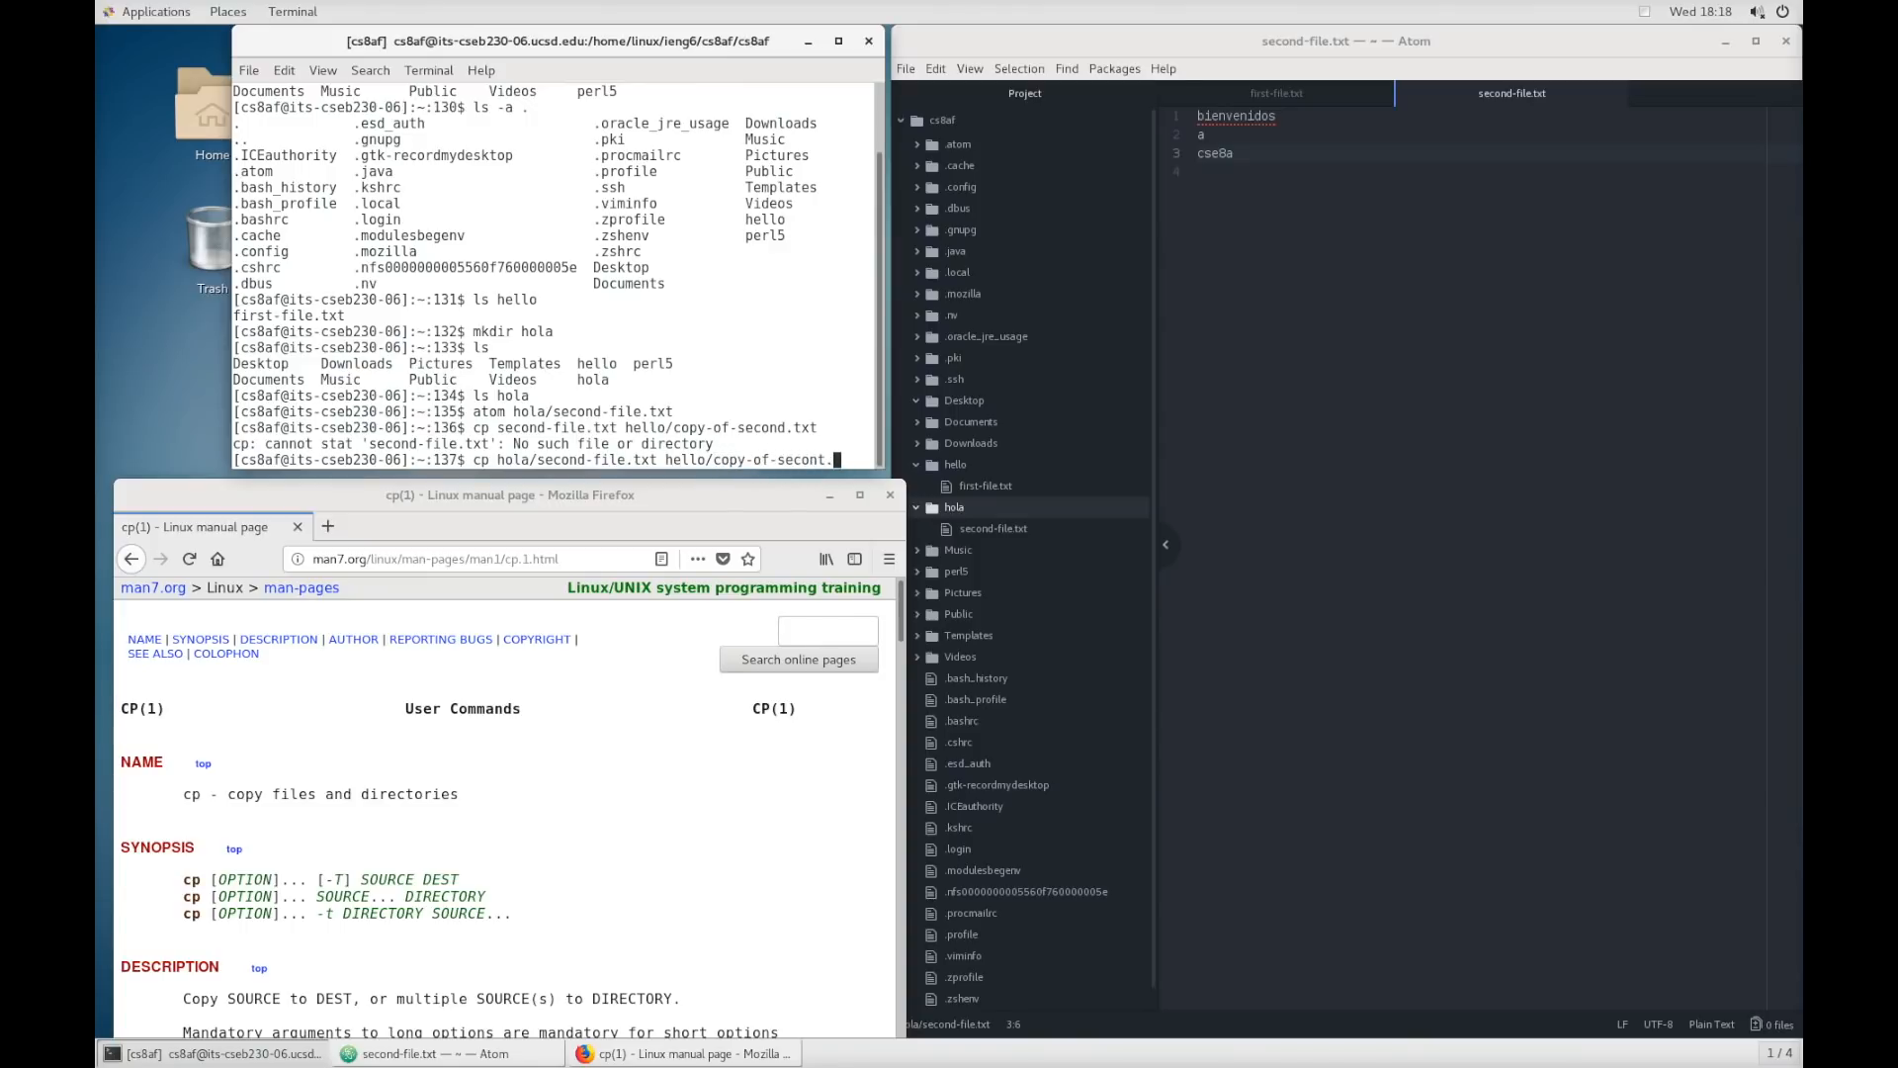
pyautogui.write('txt')
pyautogui.press('Return')
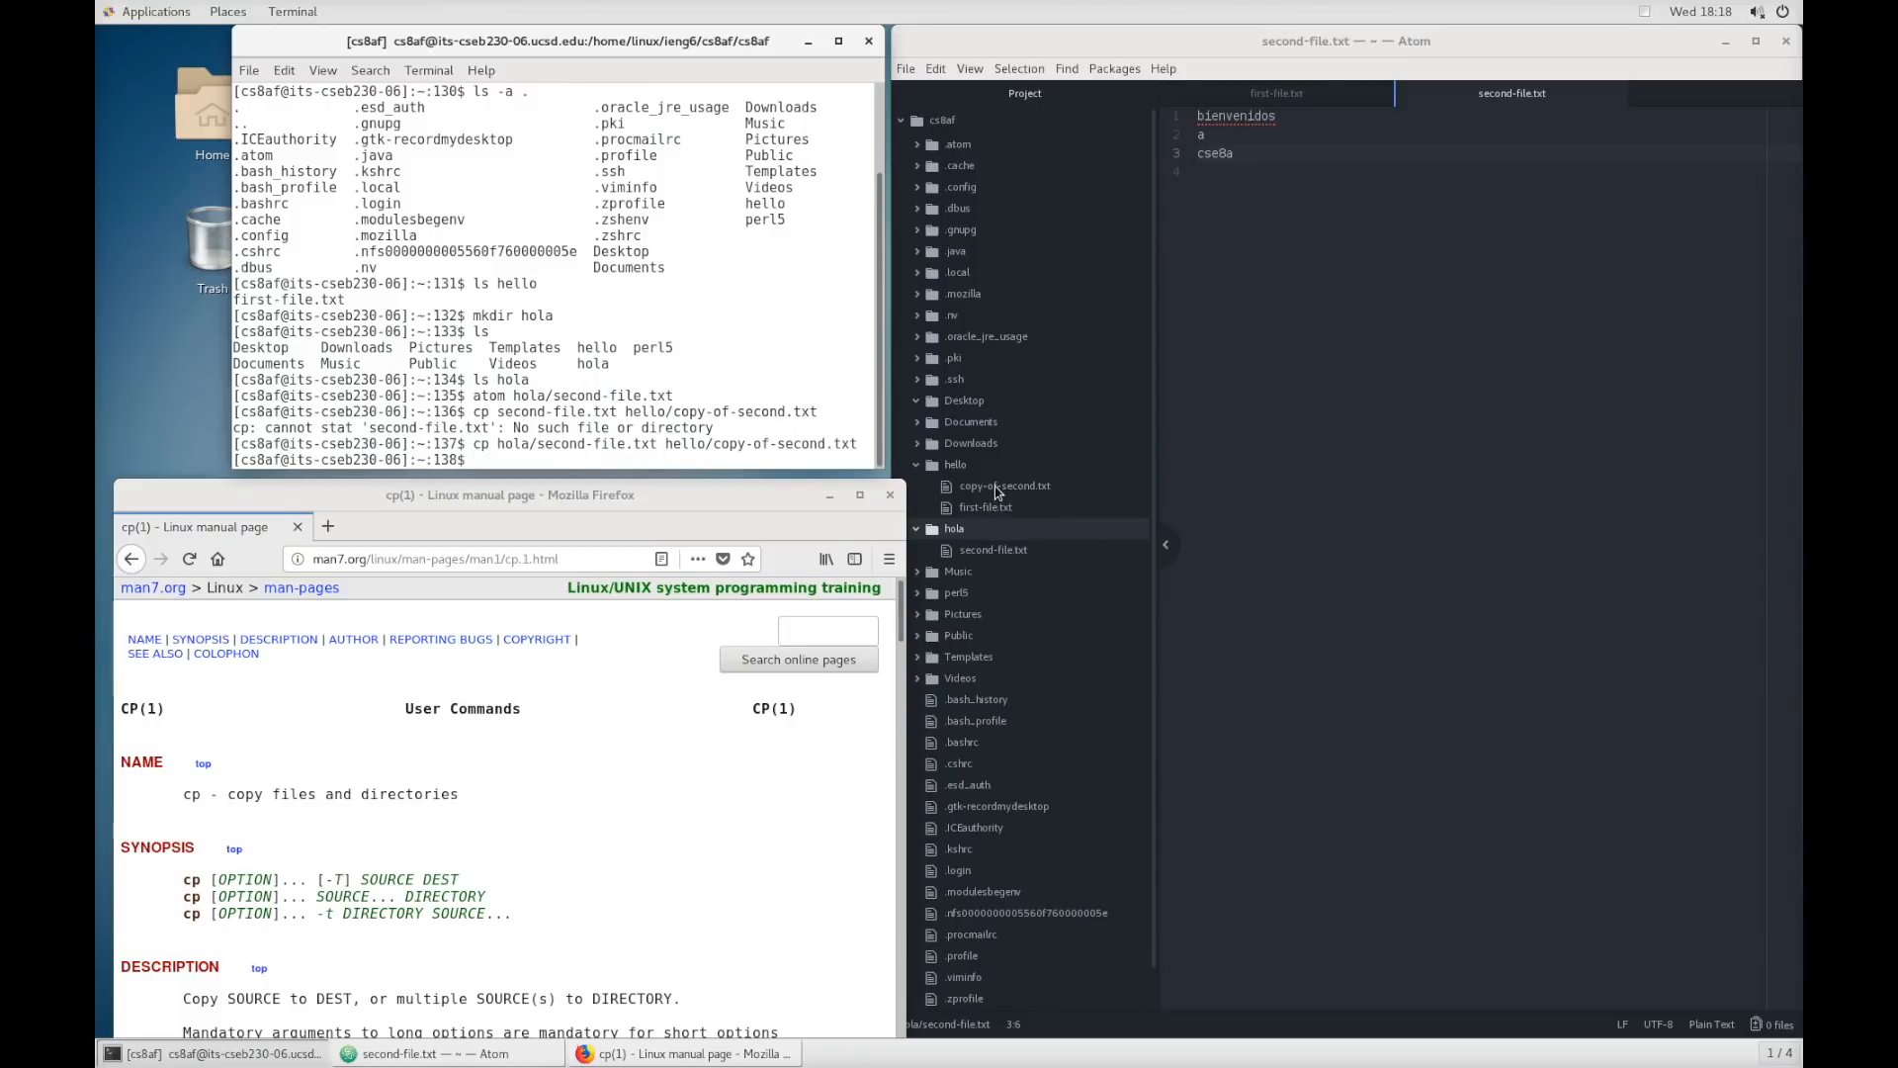
# - Show hello/copy-of-second.txt in Atom with its copied lines bienvenidos, a, cse8a
pyautogui.click(1004, 486)
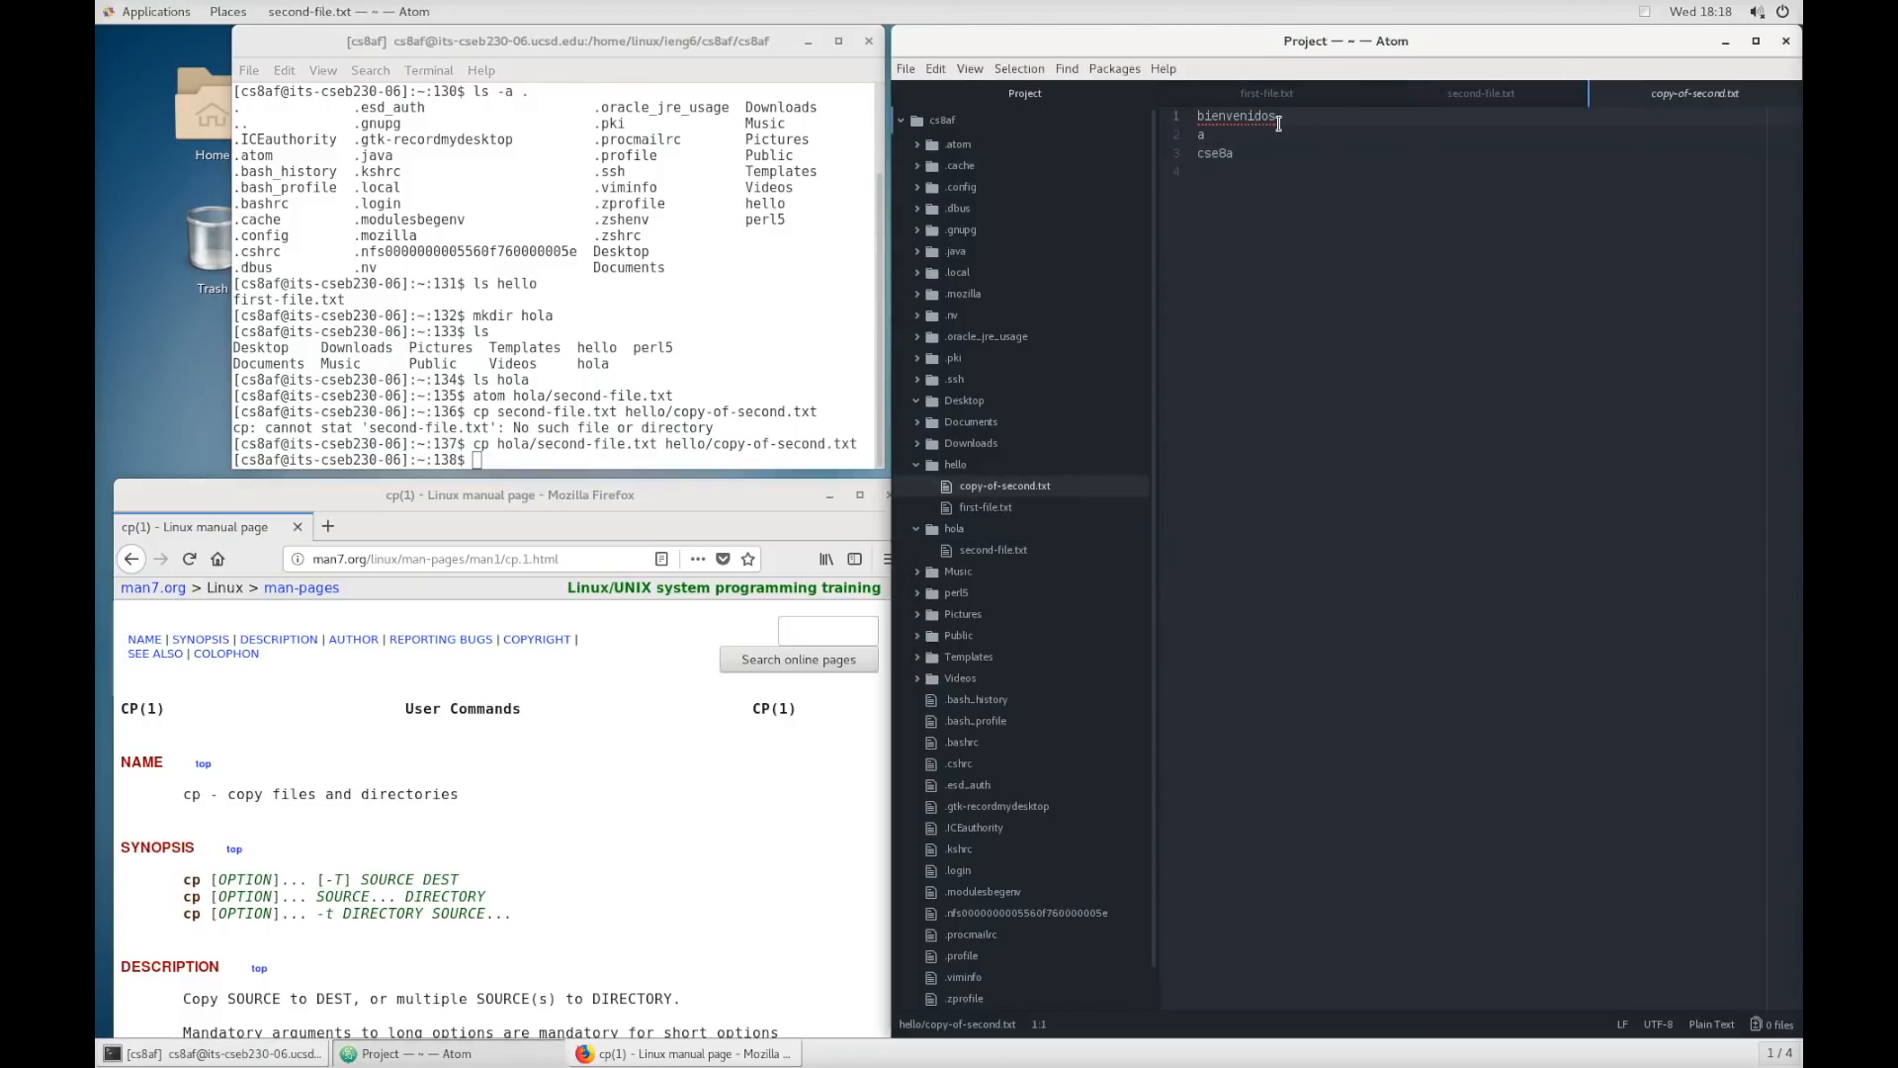
pyautogui.click(1479, 93)
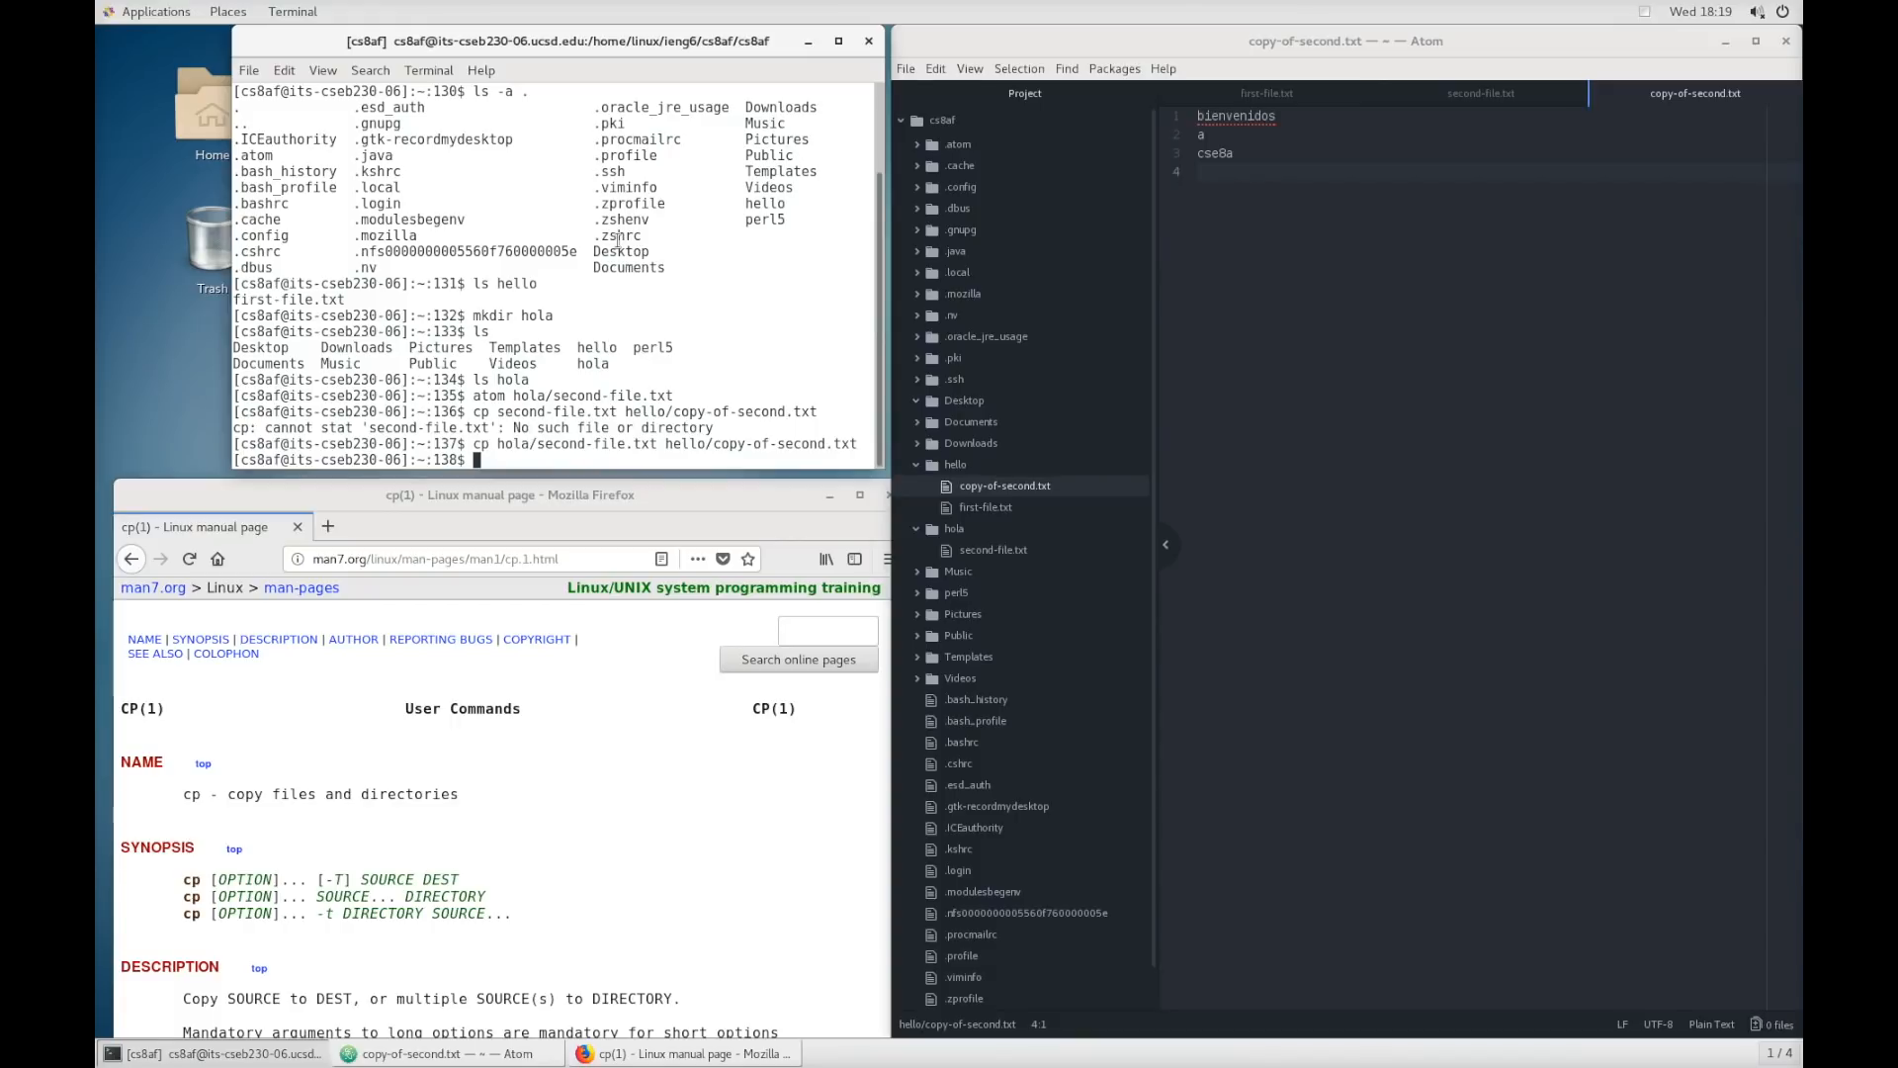
pyautogui.moveTo(562, 313)
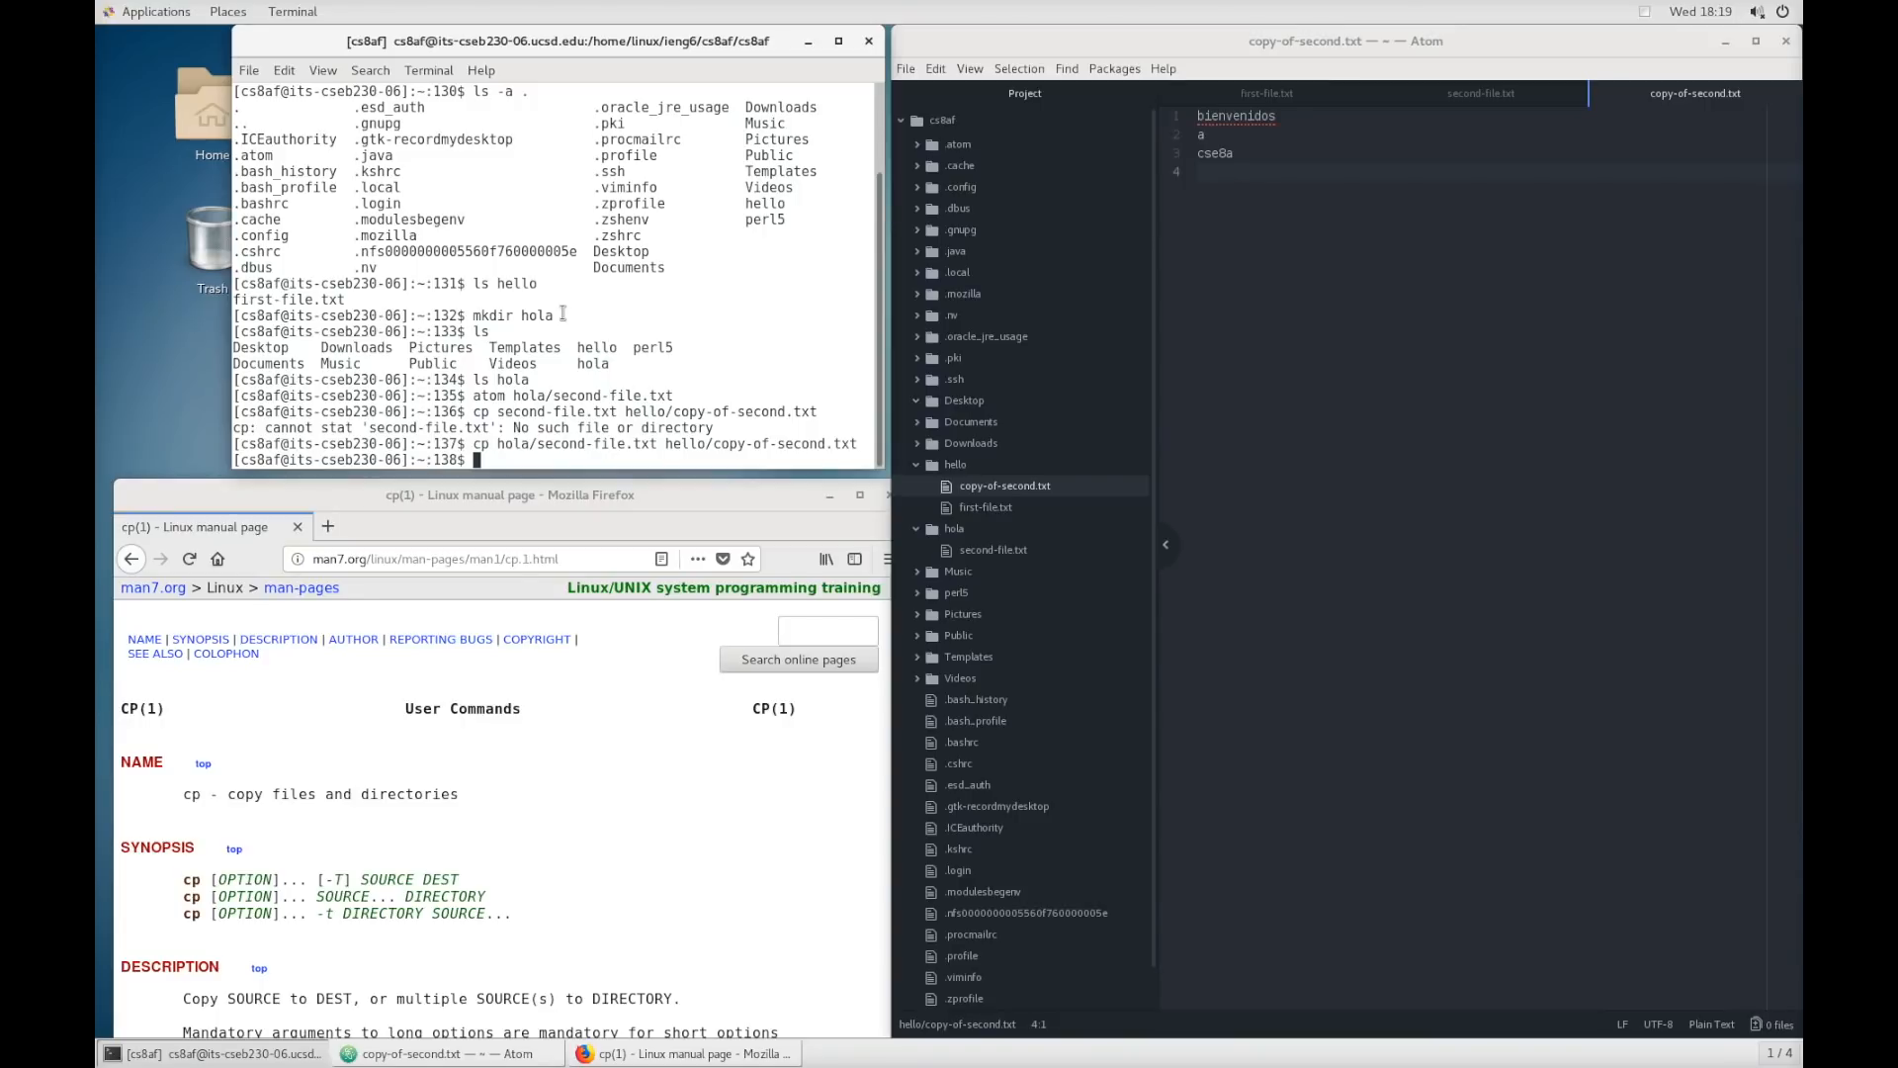
# - Print the working directory with pwd, then cd into hola
pyautogui.write('pwd')
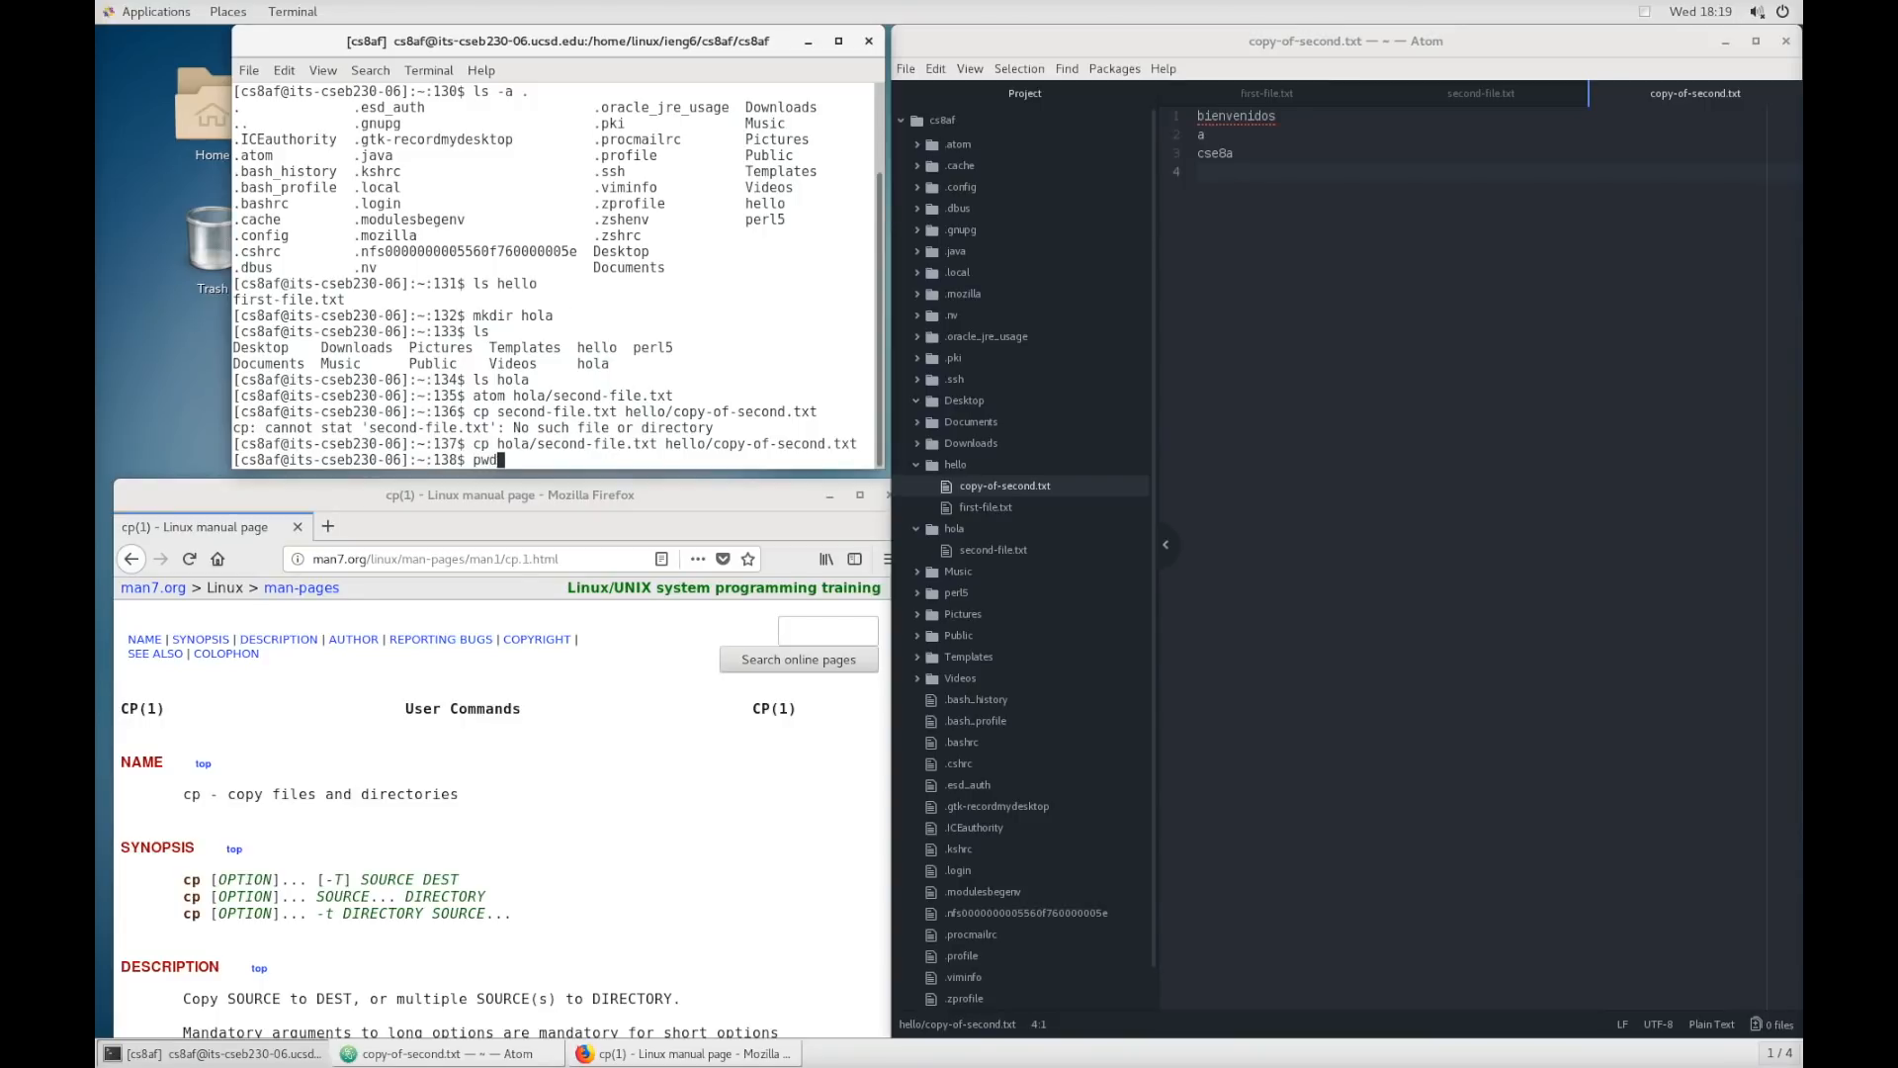
pyautogui.press('Return')
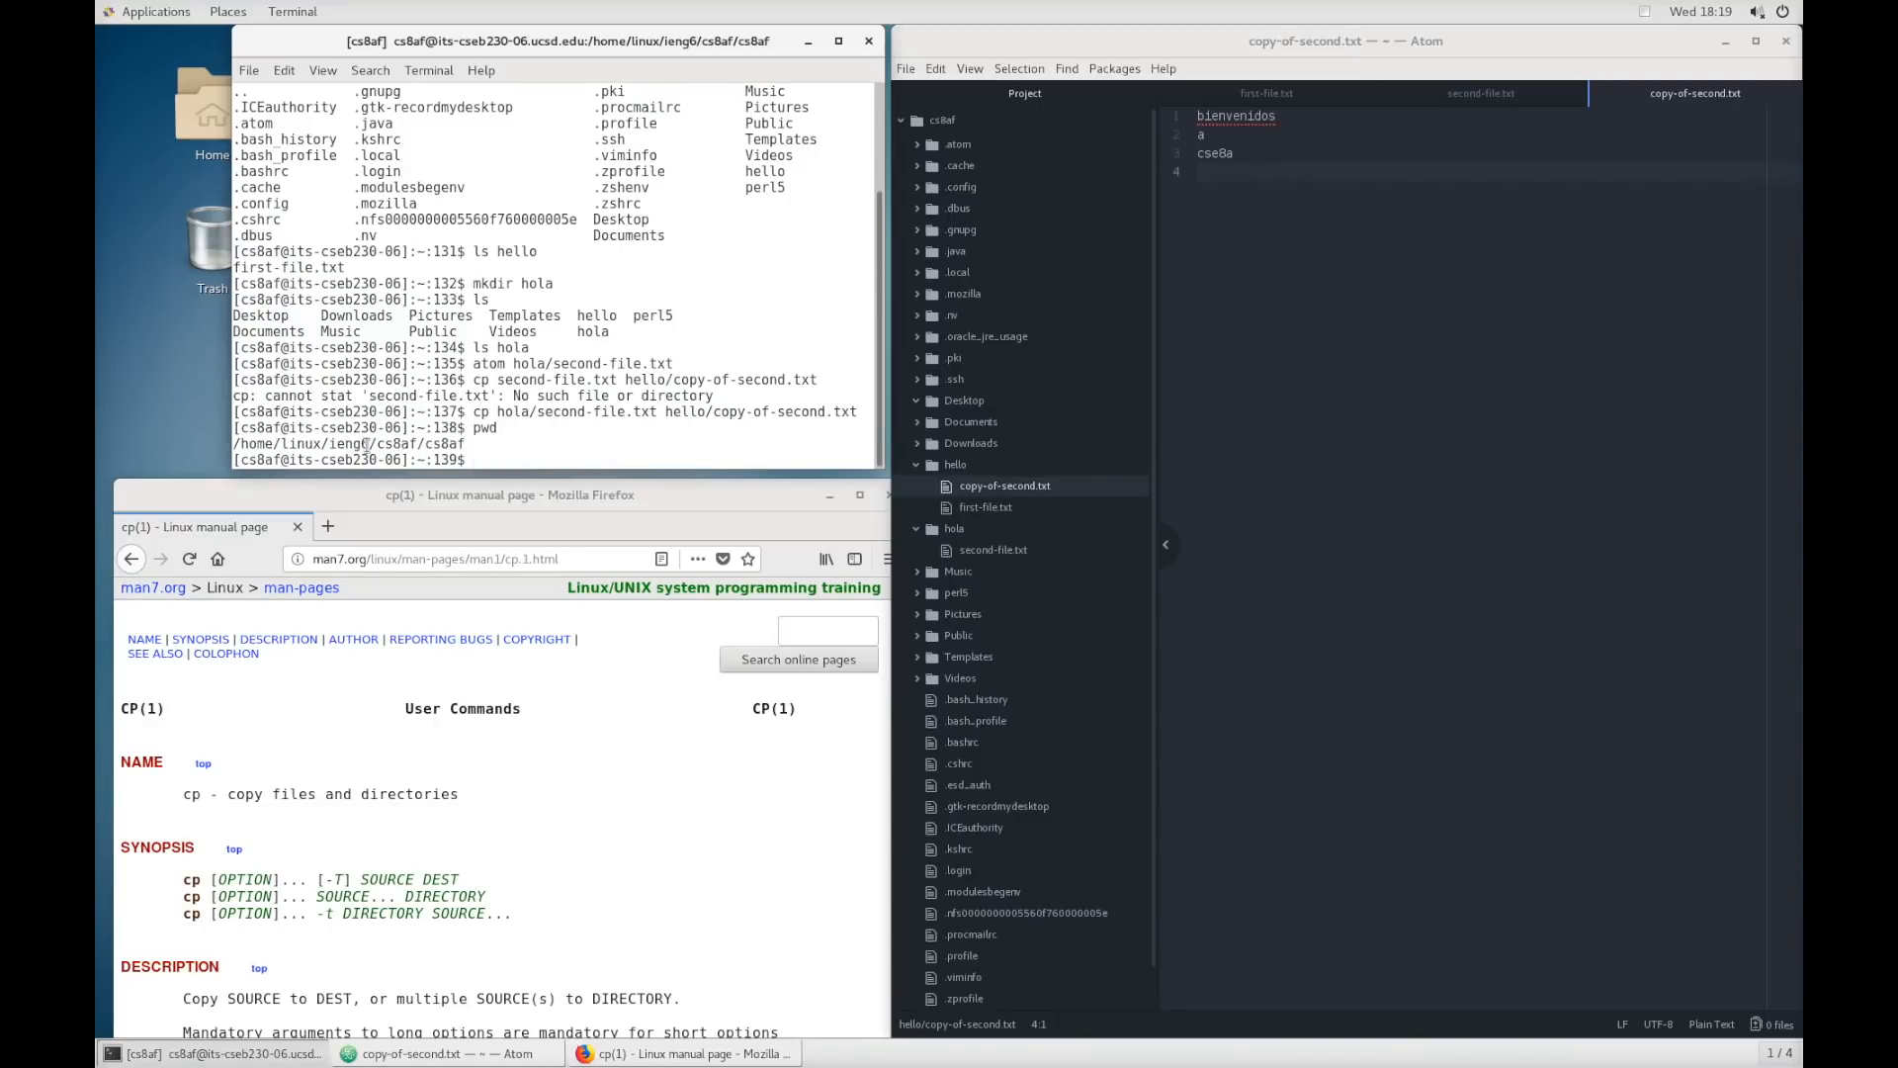
pyautogui.doubleClick(350, 442)
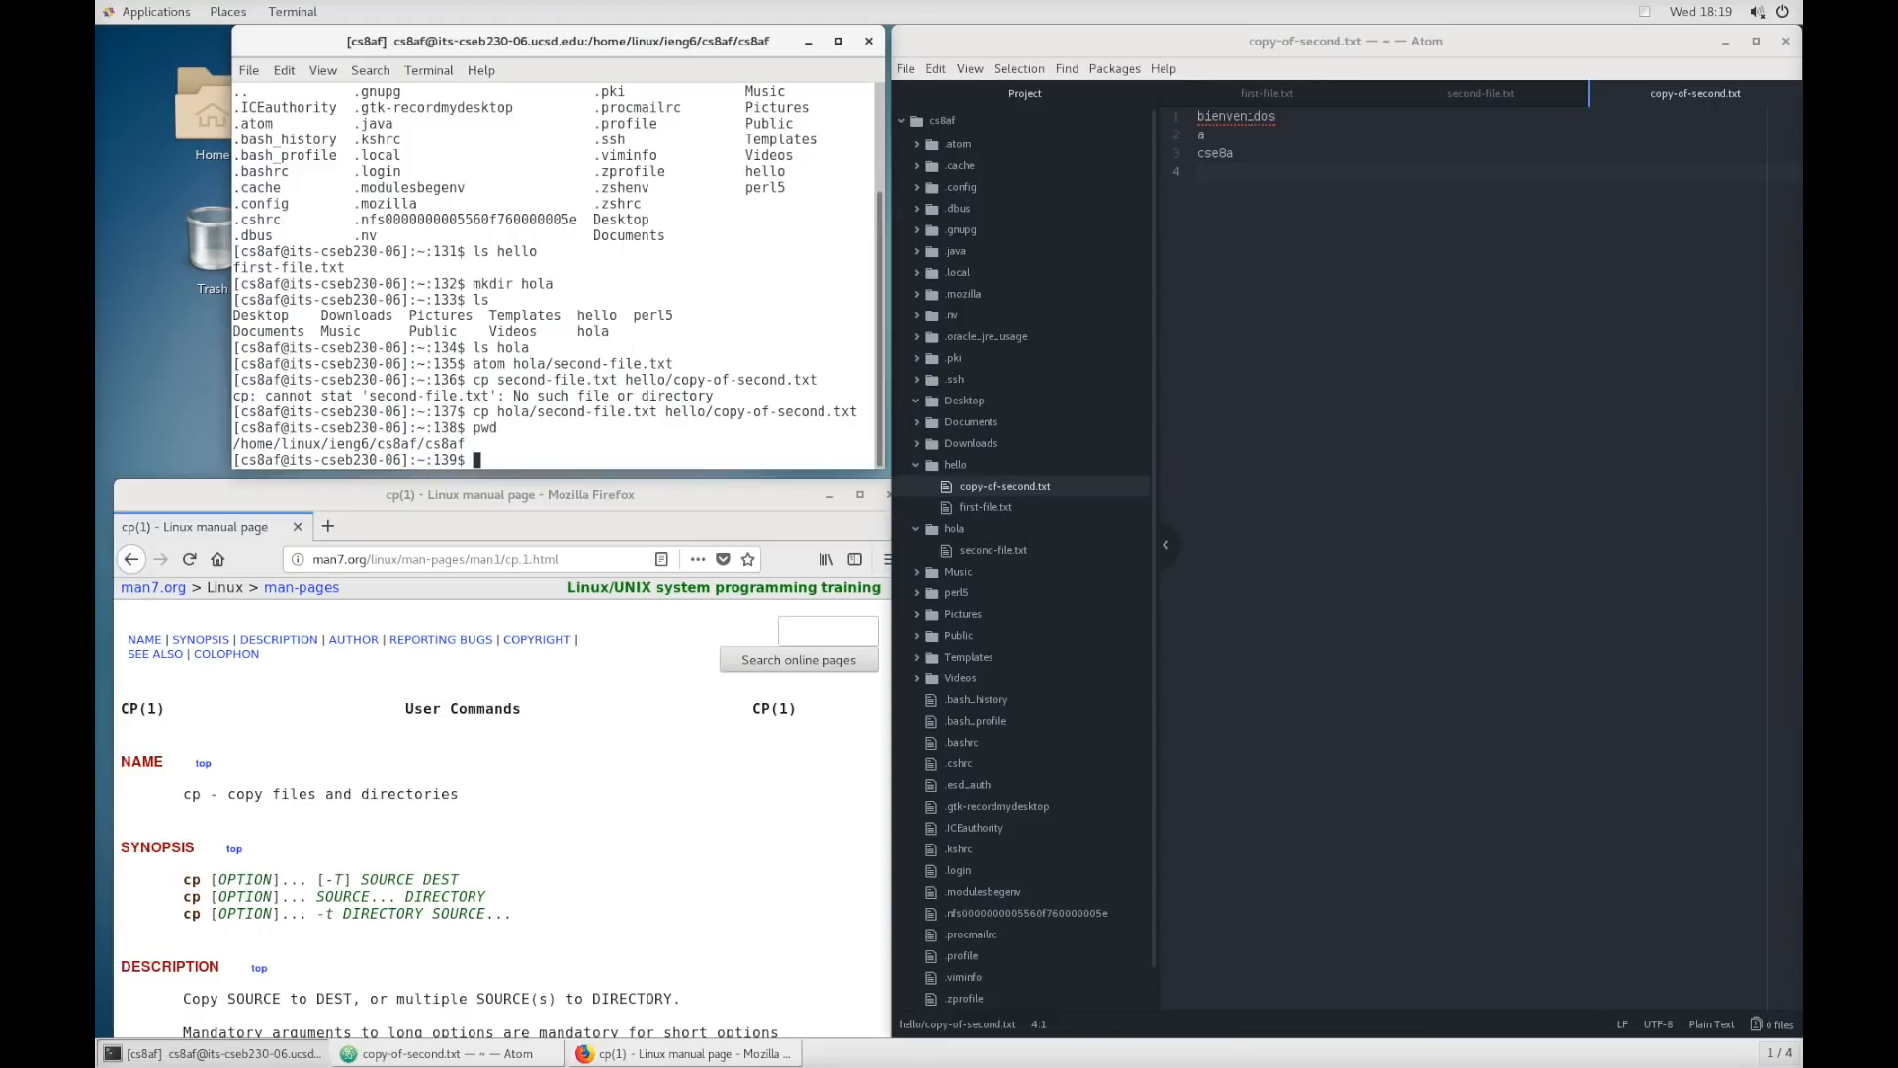
pyautogui.write('cd')
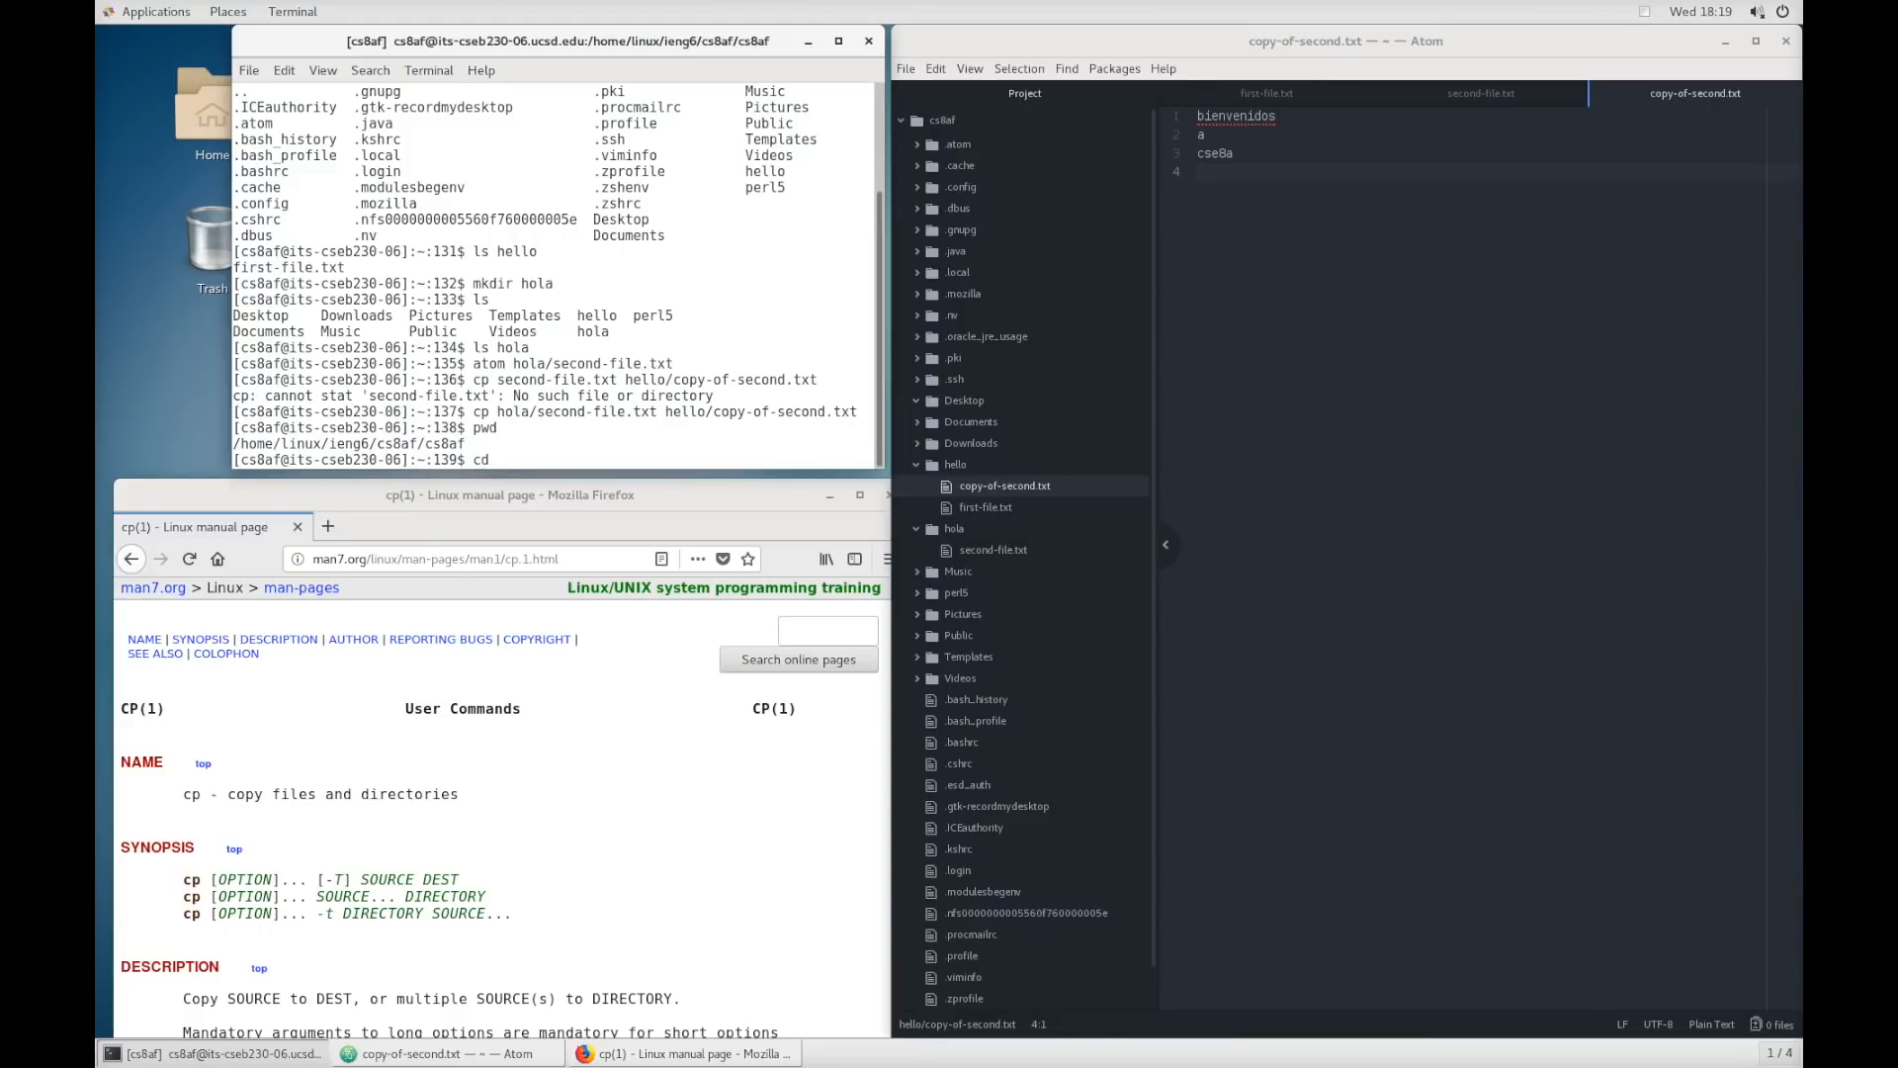
pyautogui.write('hola')
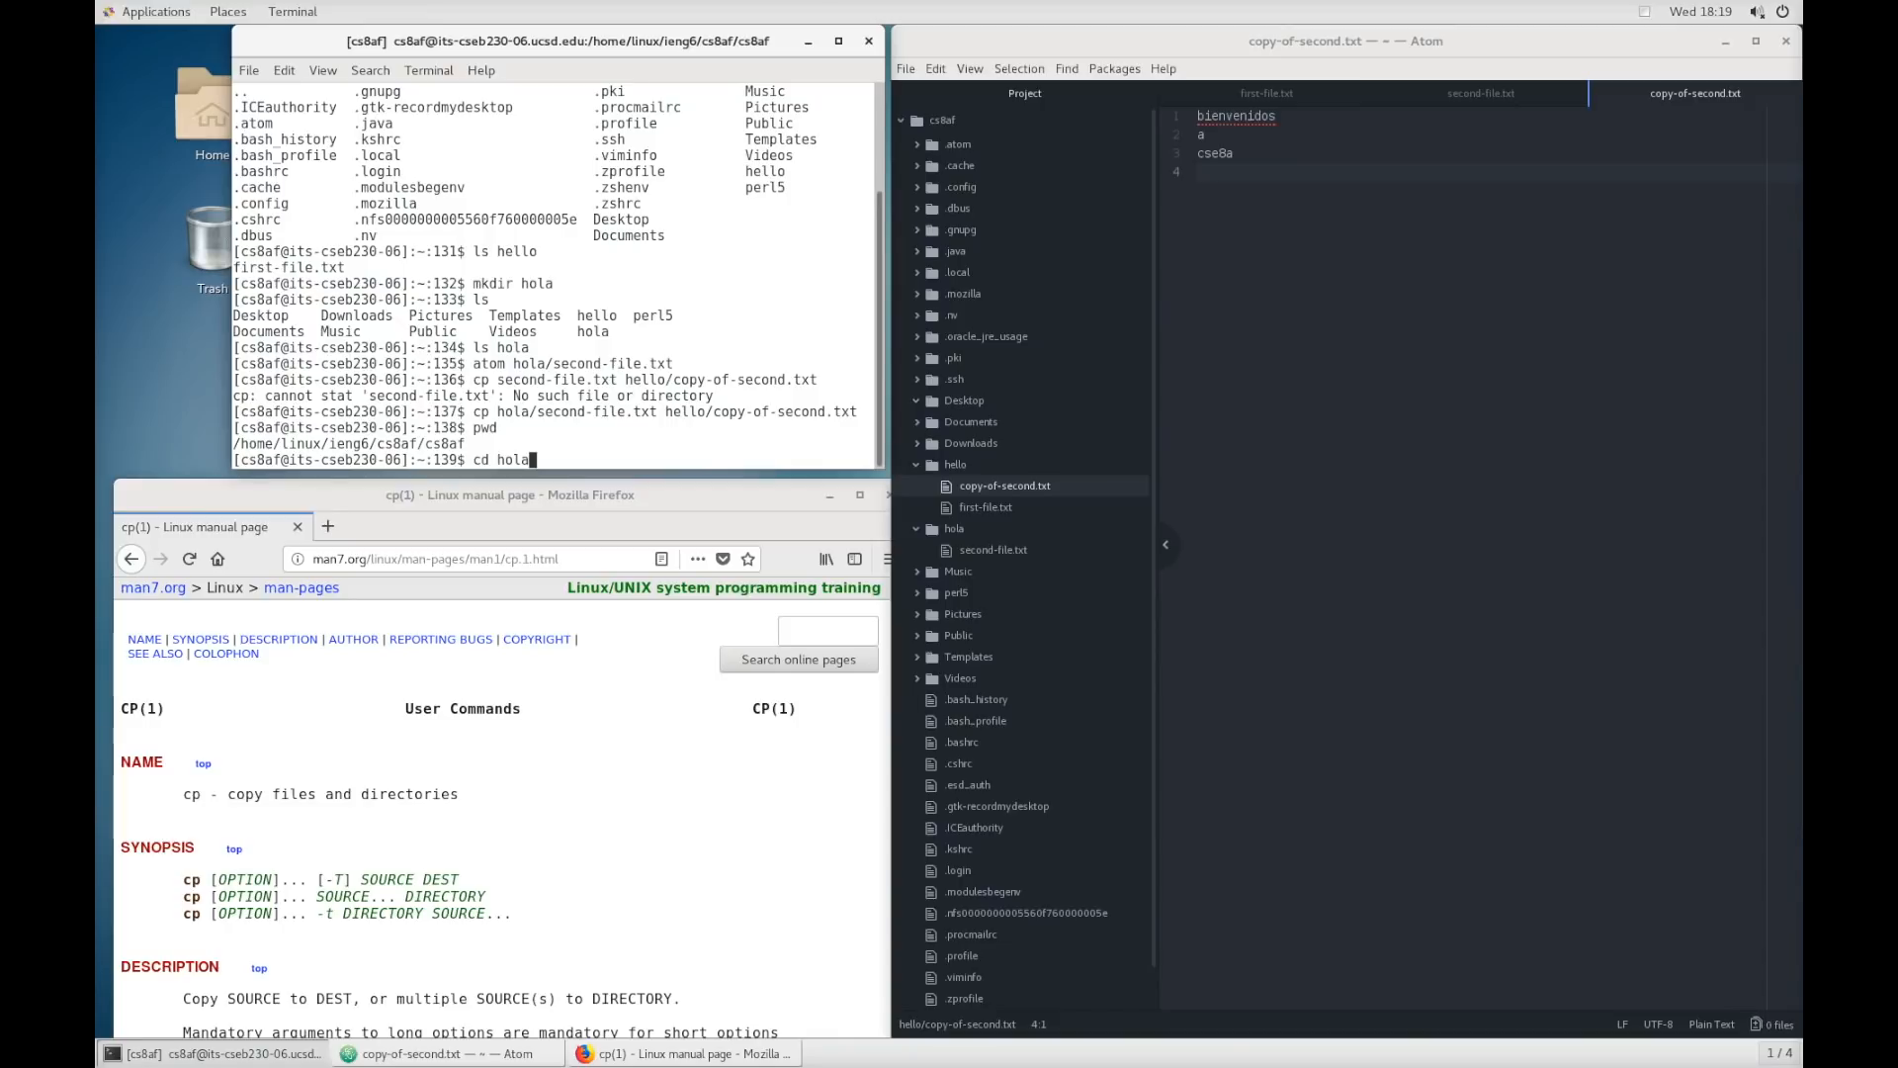
pyautogui.press('Return')
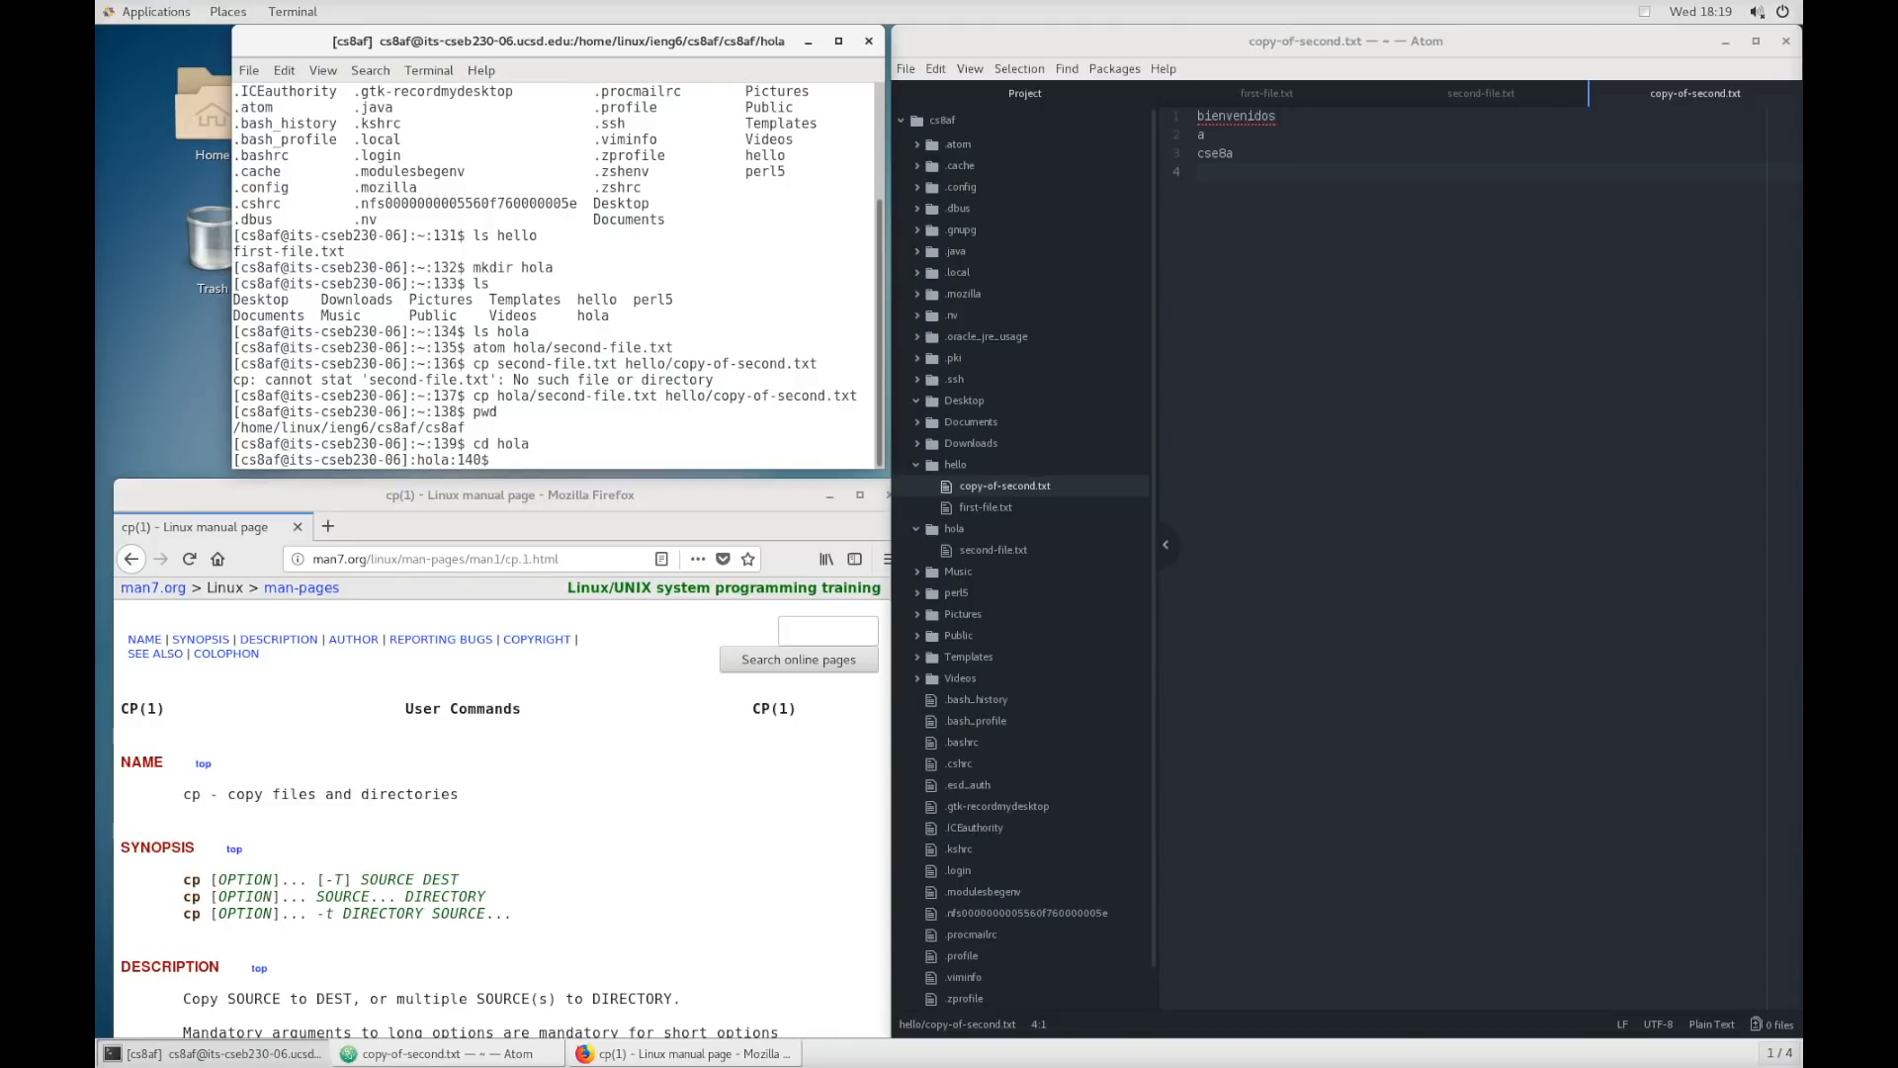
# - Confirm the new path with pwd and list hola's contents, showing second-file.txt
pyautogui.write('pwd')
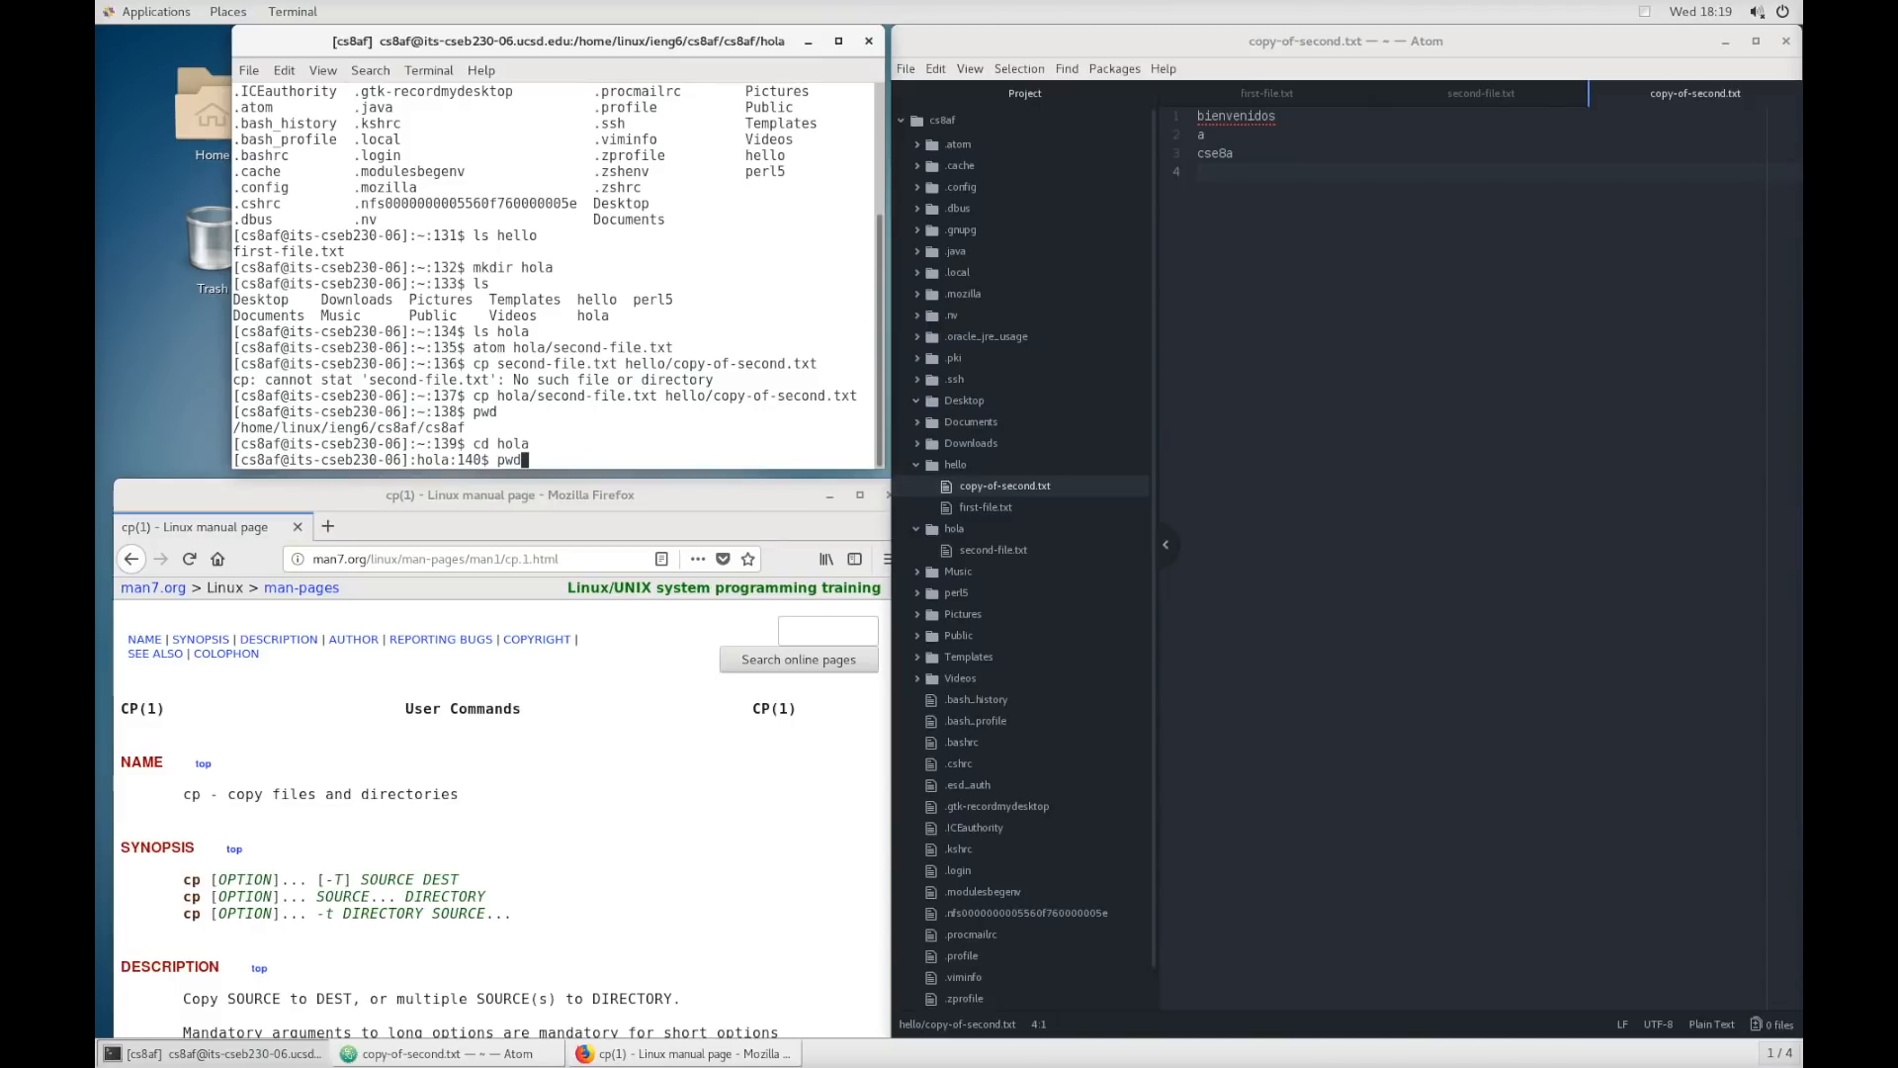
pyautogui.press('Return')
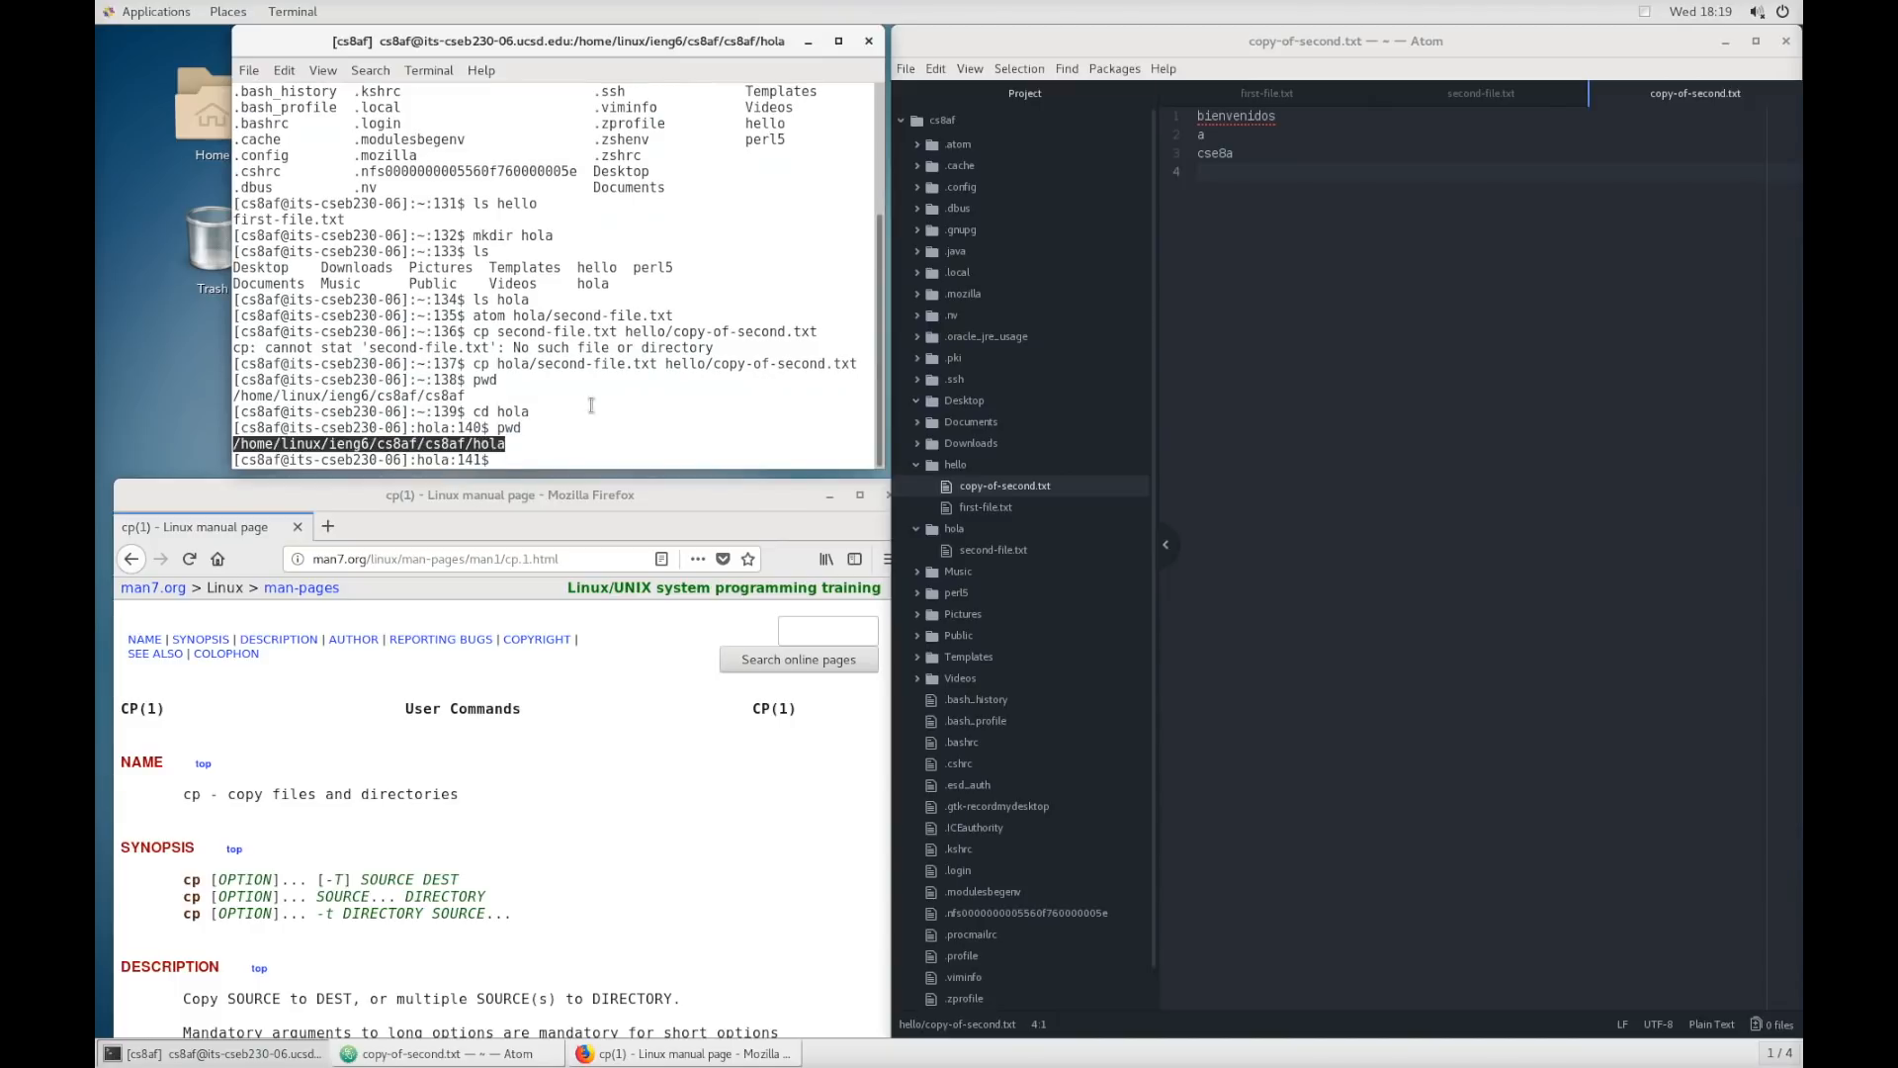
pyautogui.write('ls')
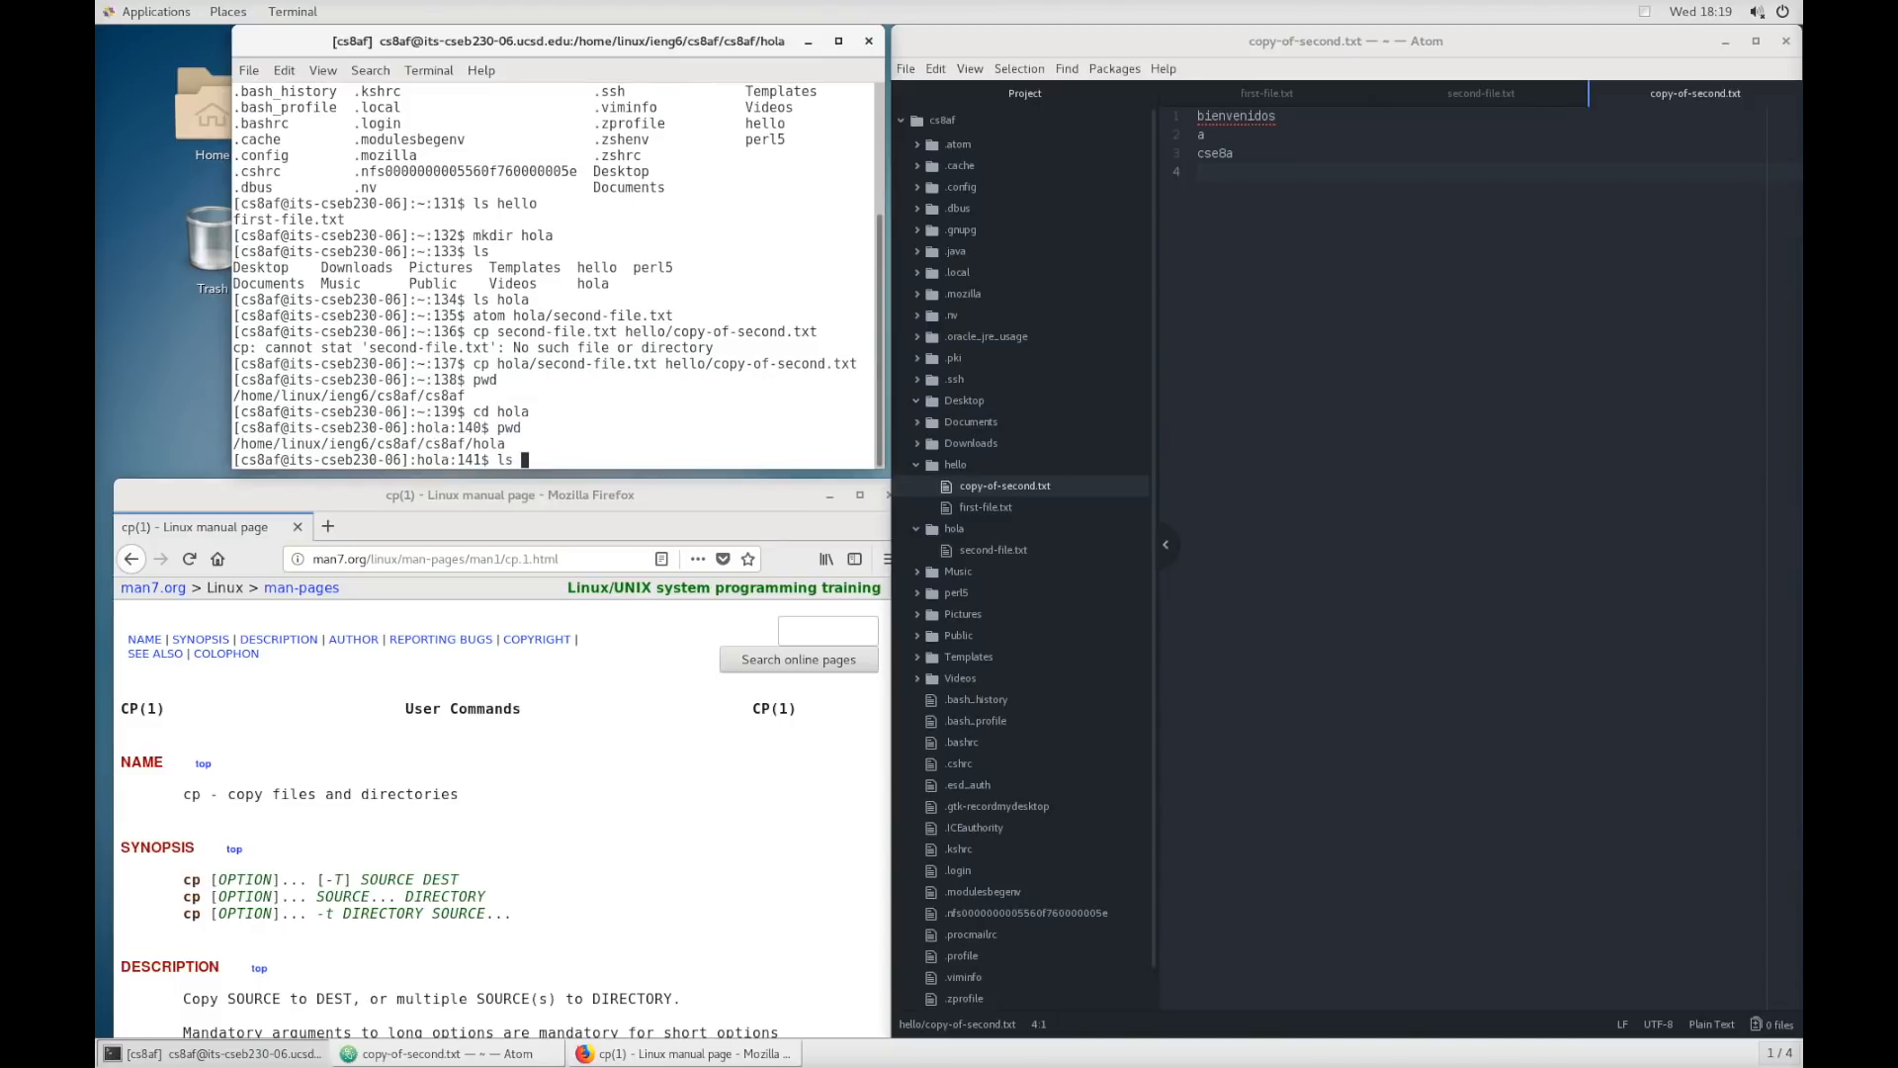
pyautogui.press('Return')
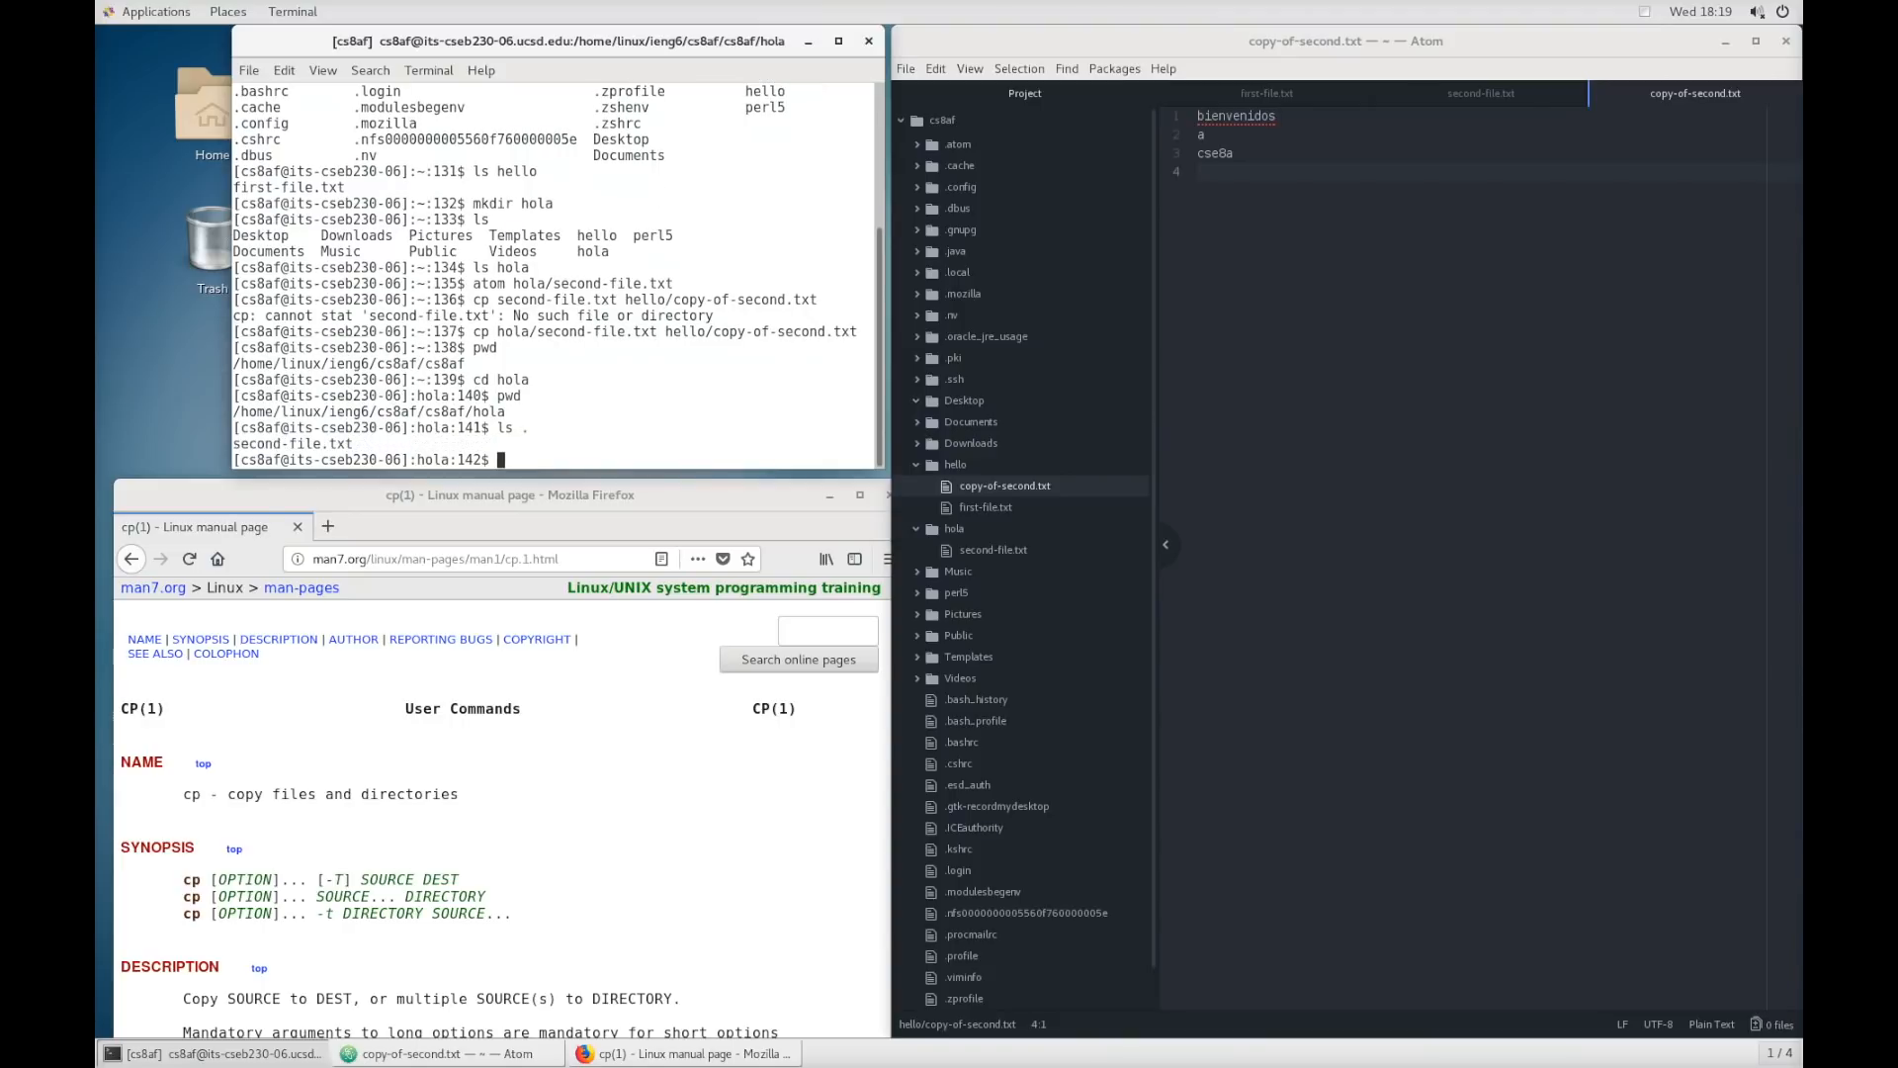
pyautogui.doubleClick(294, 443)
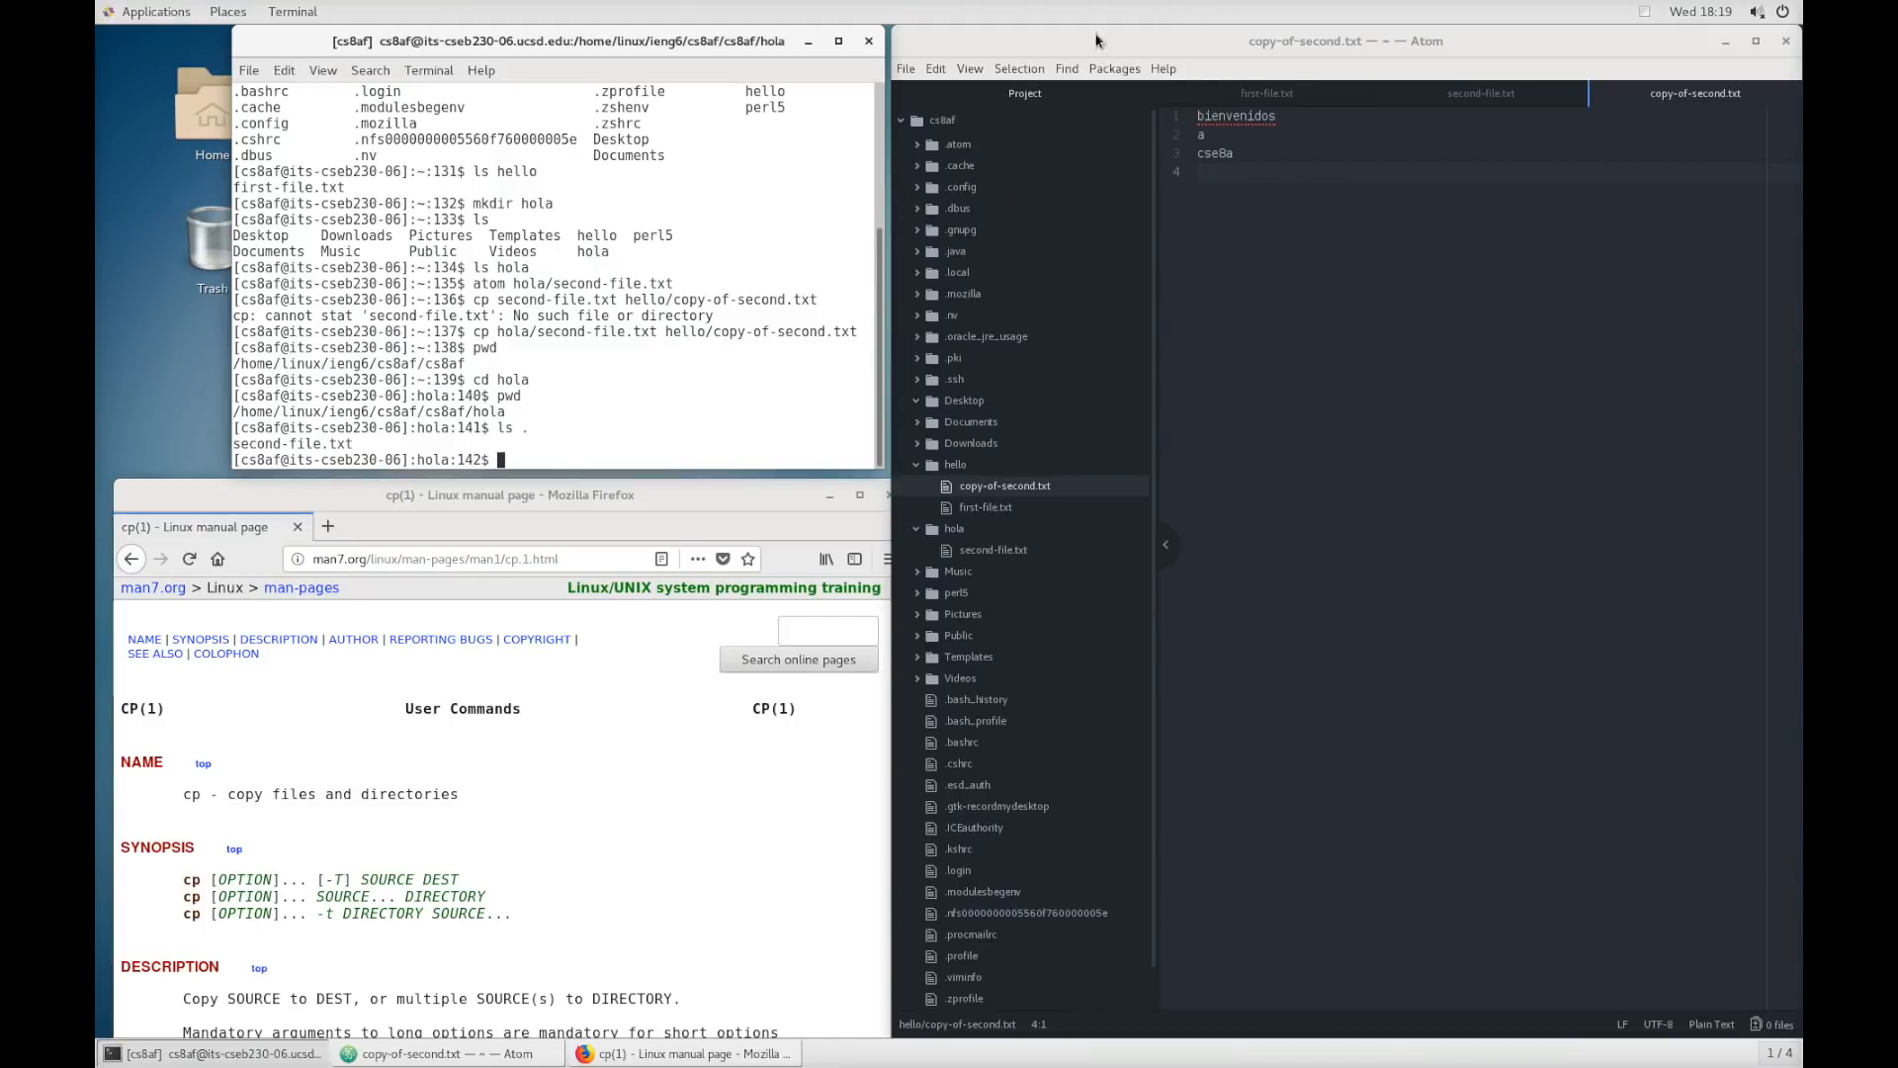
pyautogui.moveTo(981, 55)
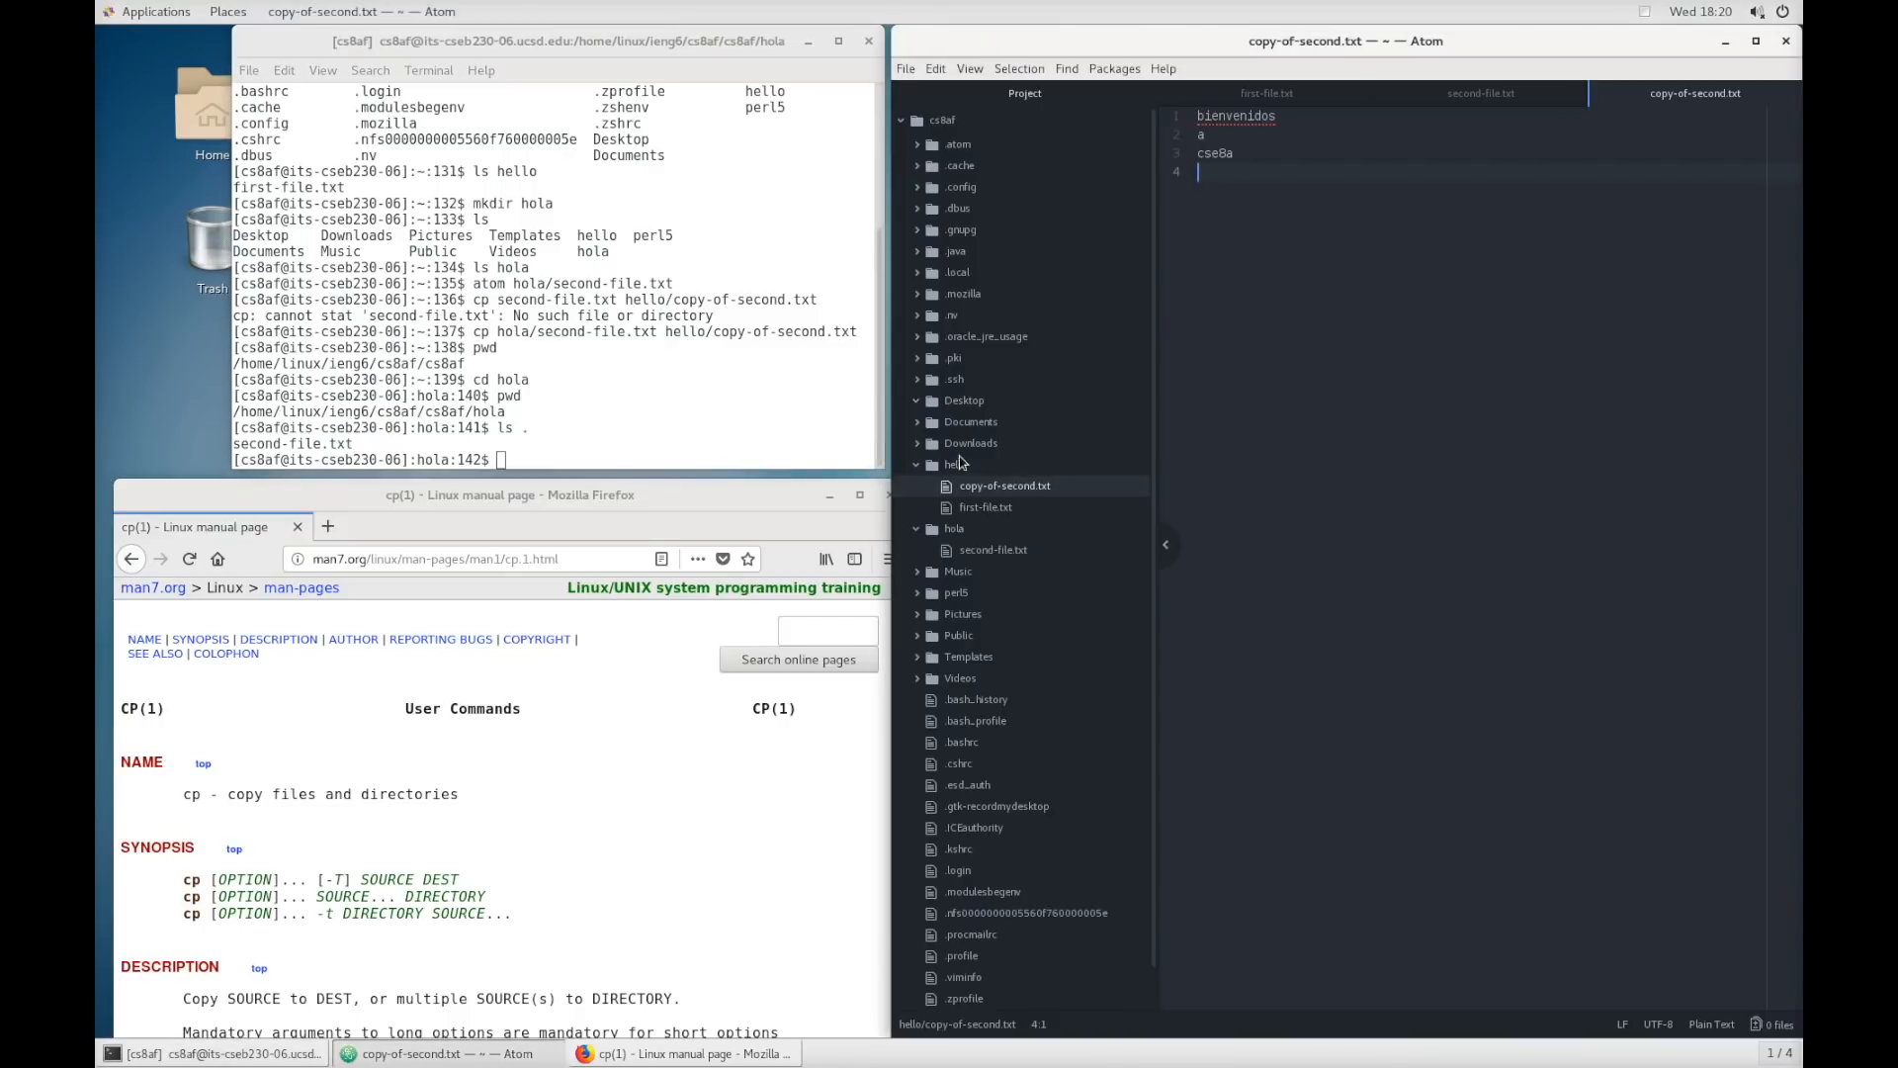
pyautogui.moveTo(1083, 318)
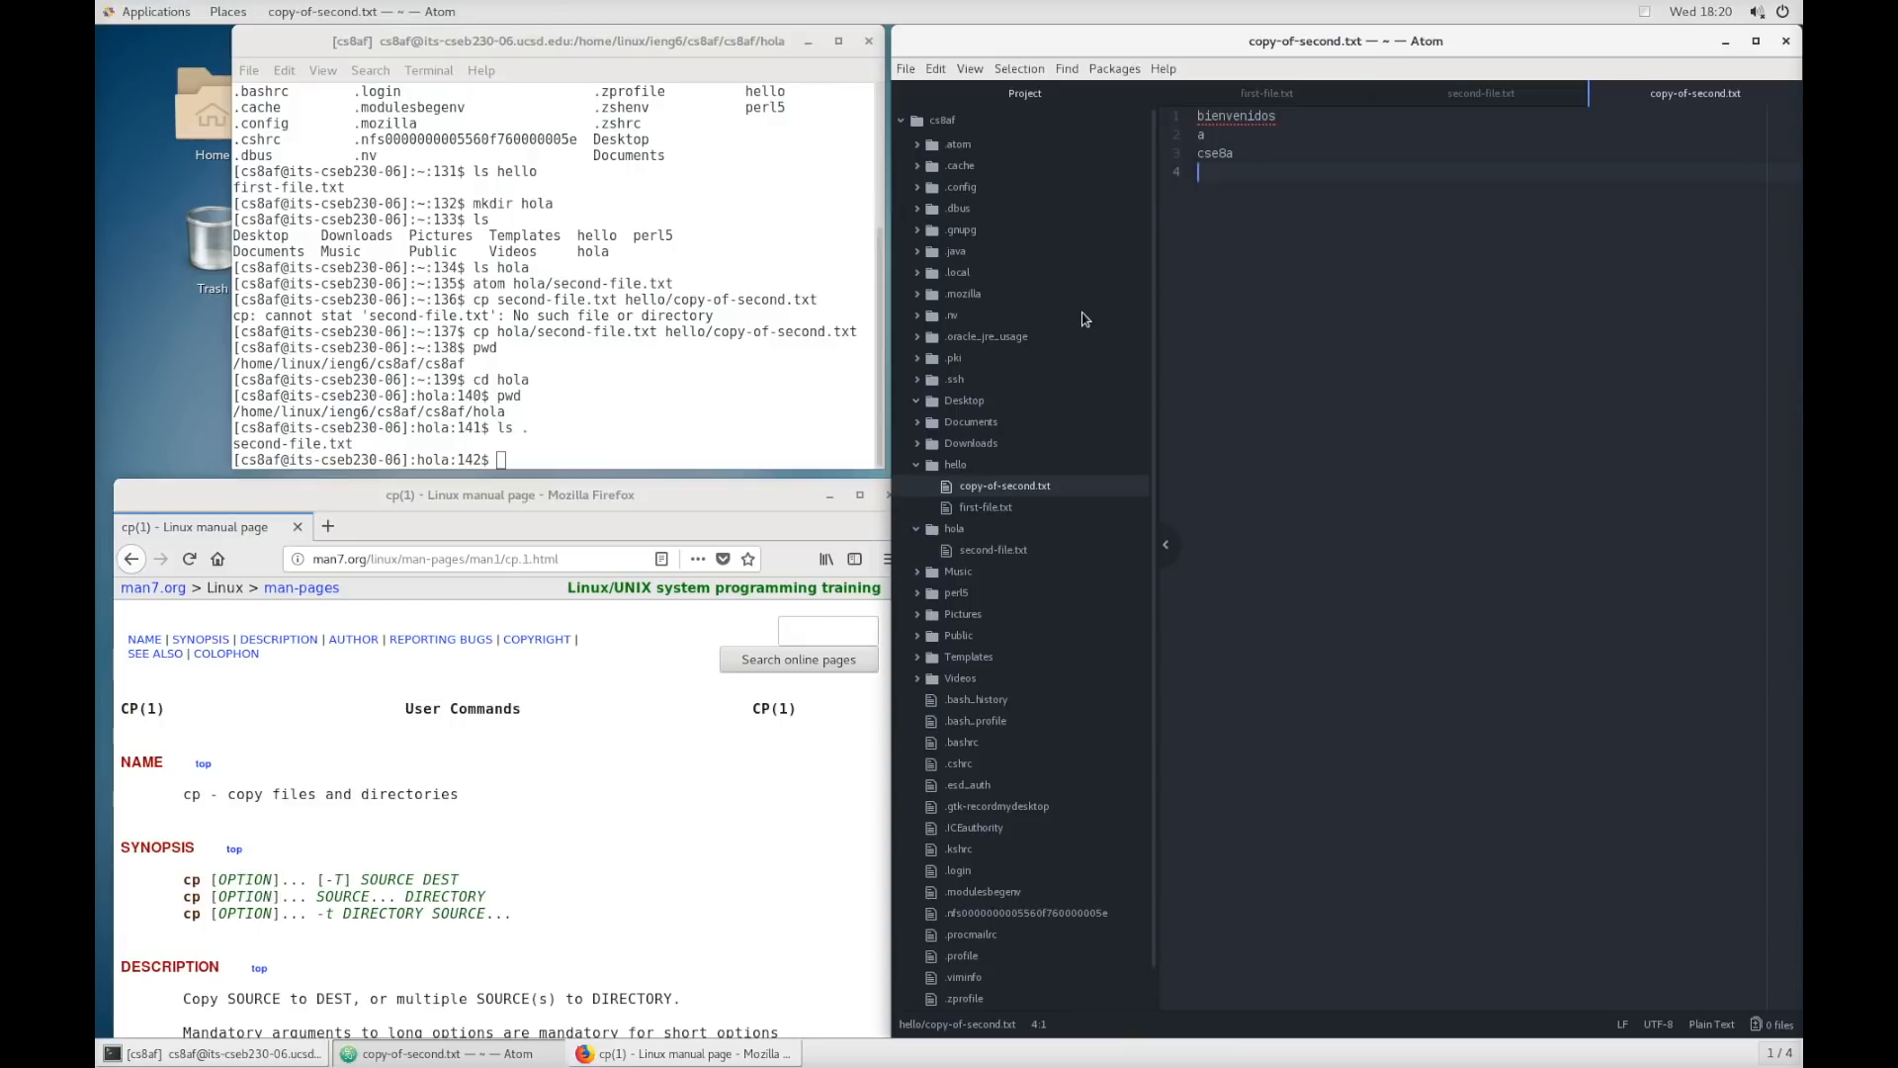
pyautogui.click(635, 371)
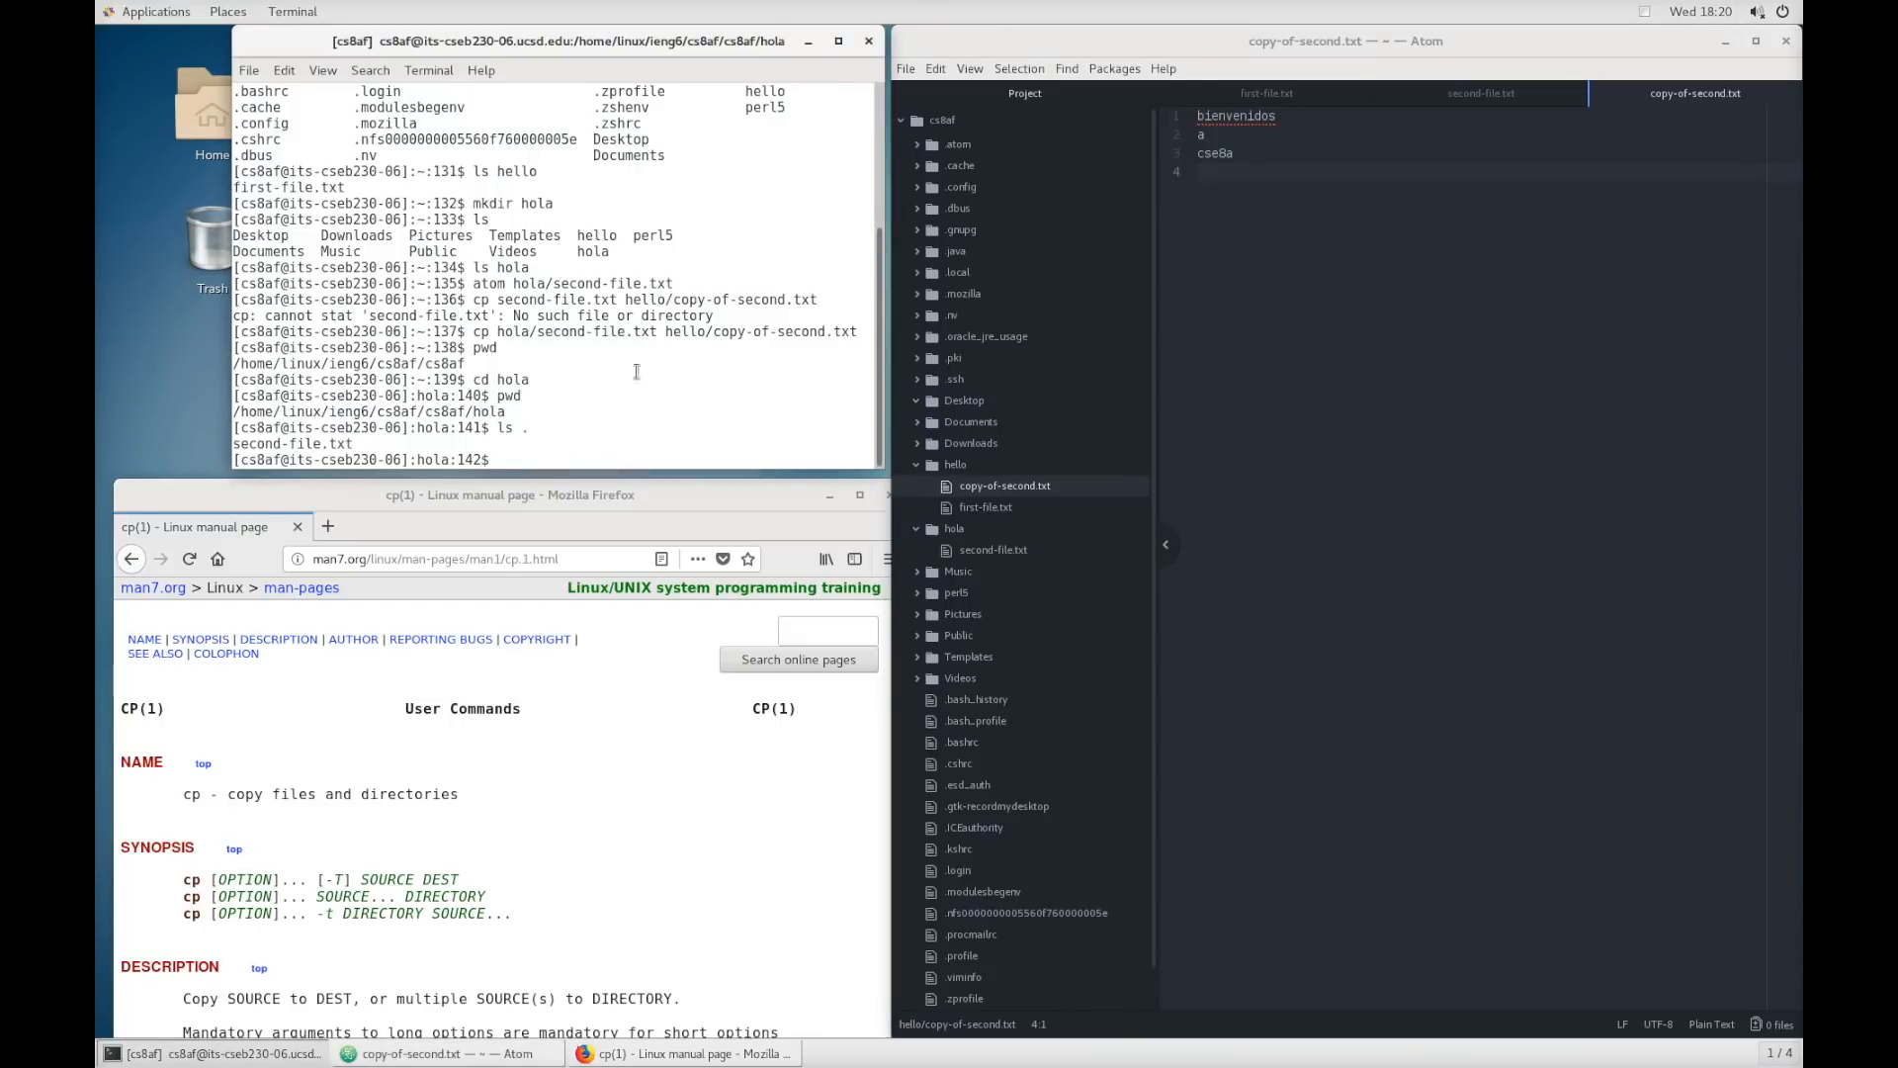
pyautogui.moveTo(668, 259)
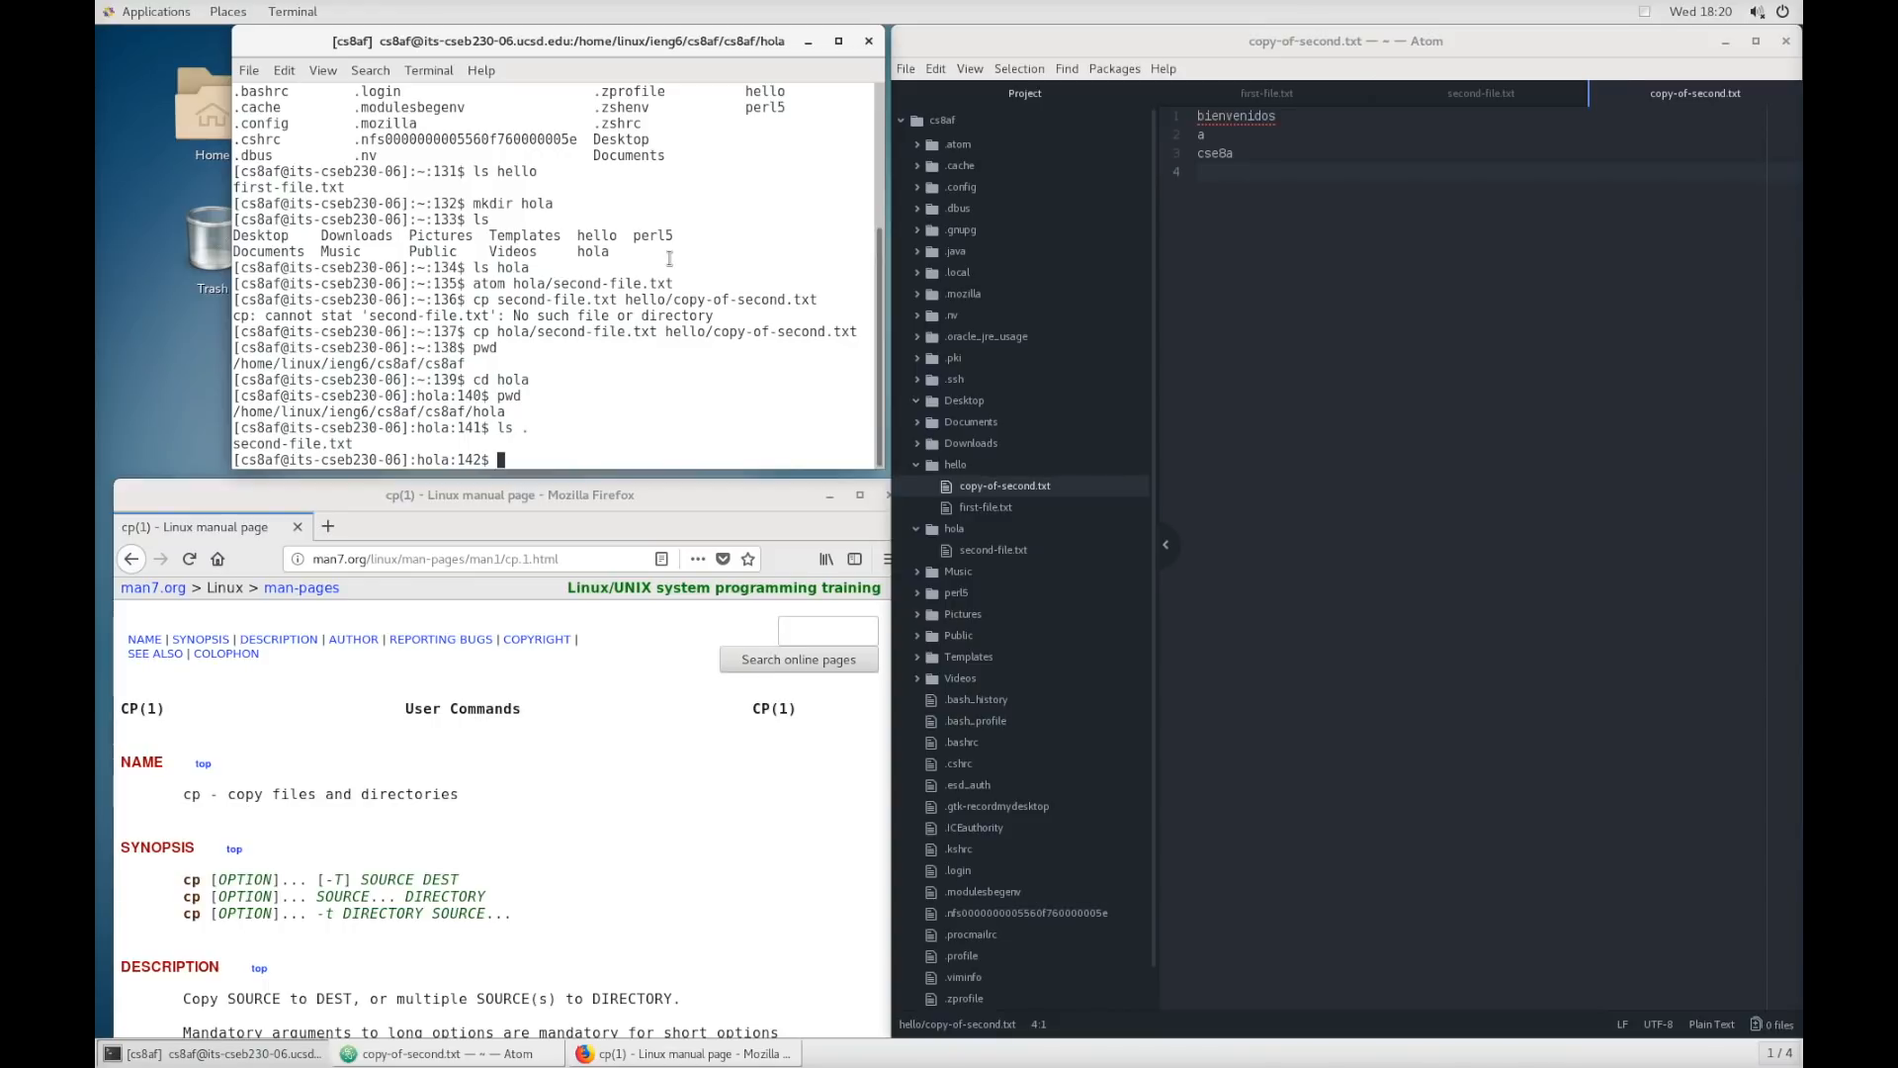
pyautogui.moveTo(1215, 359)
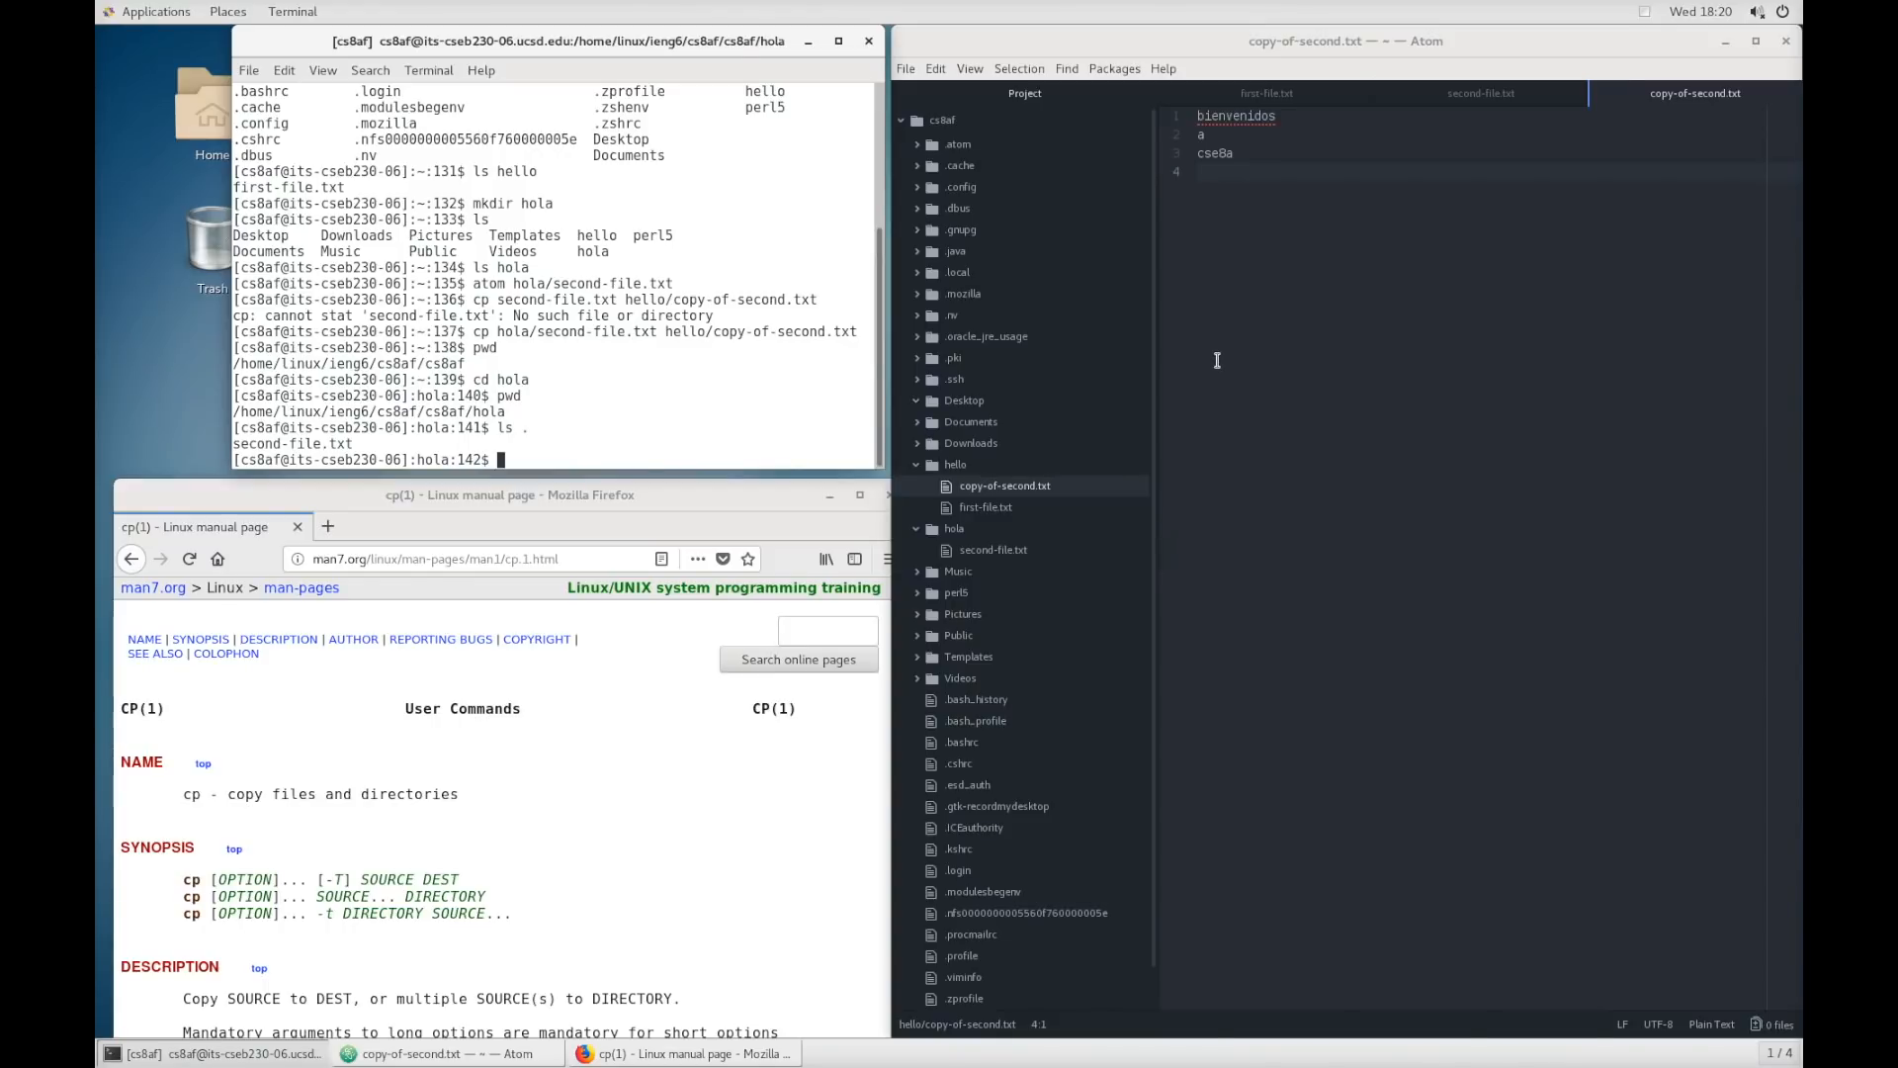